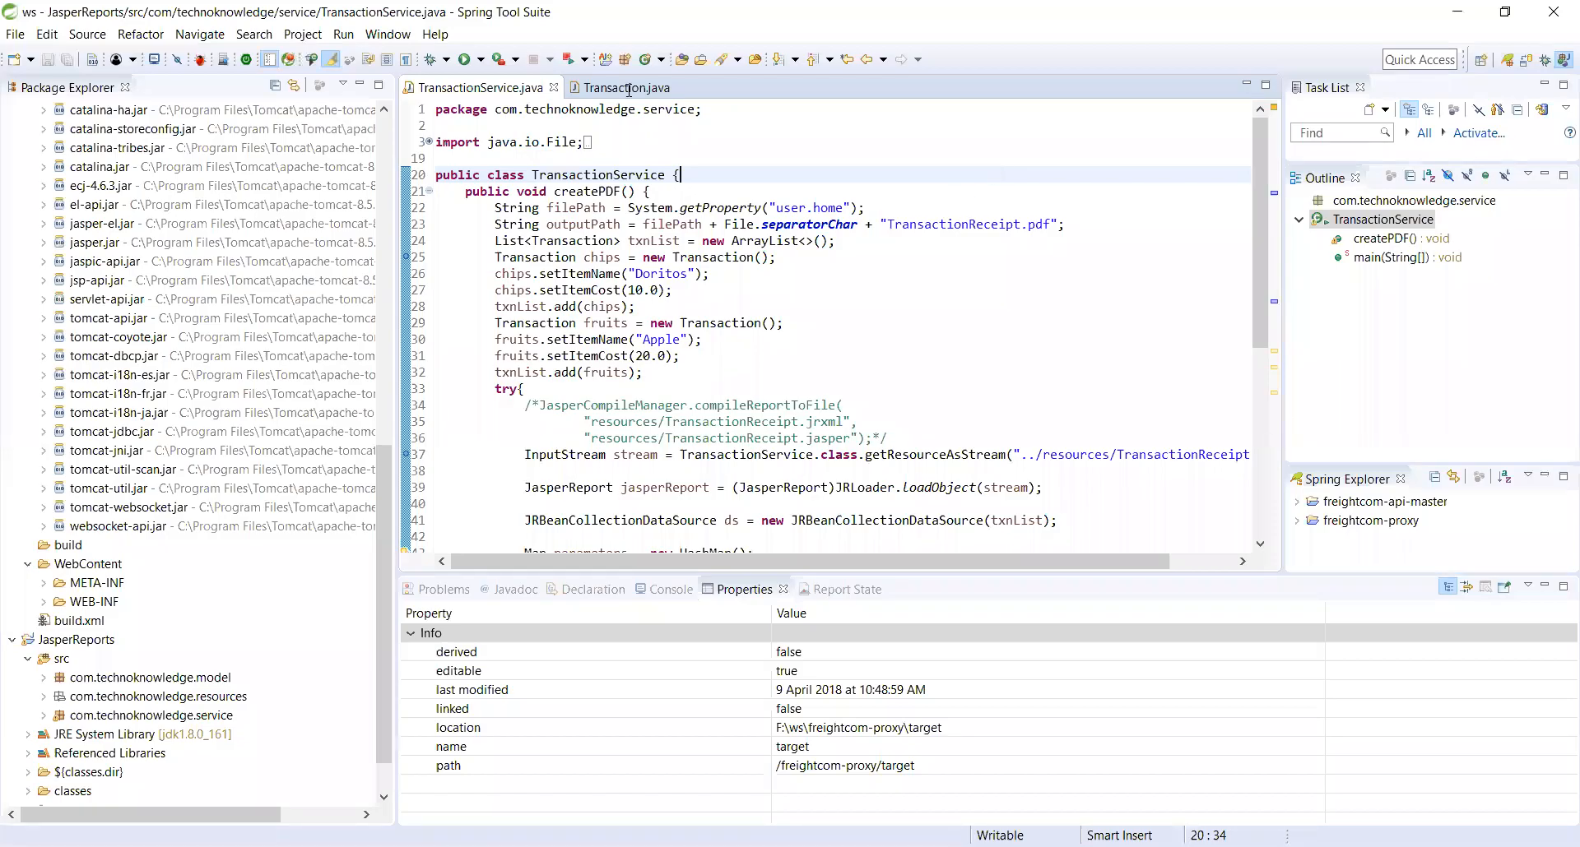
- View the Transaction model class with its itemName and itemCost fields
click(622, 88)
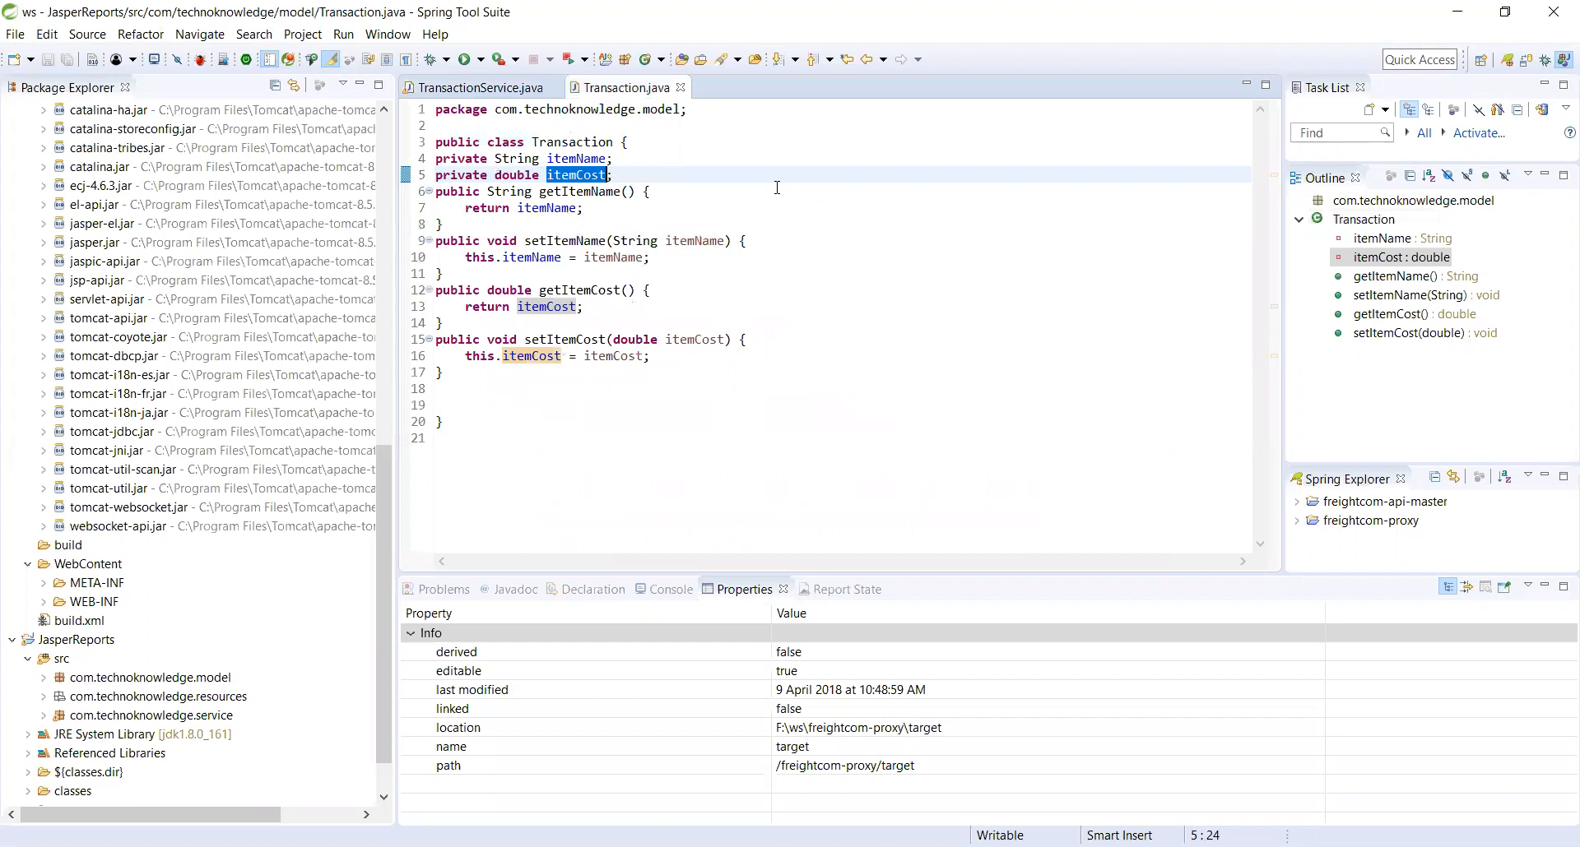
mouse_move(693, 152)
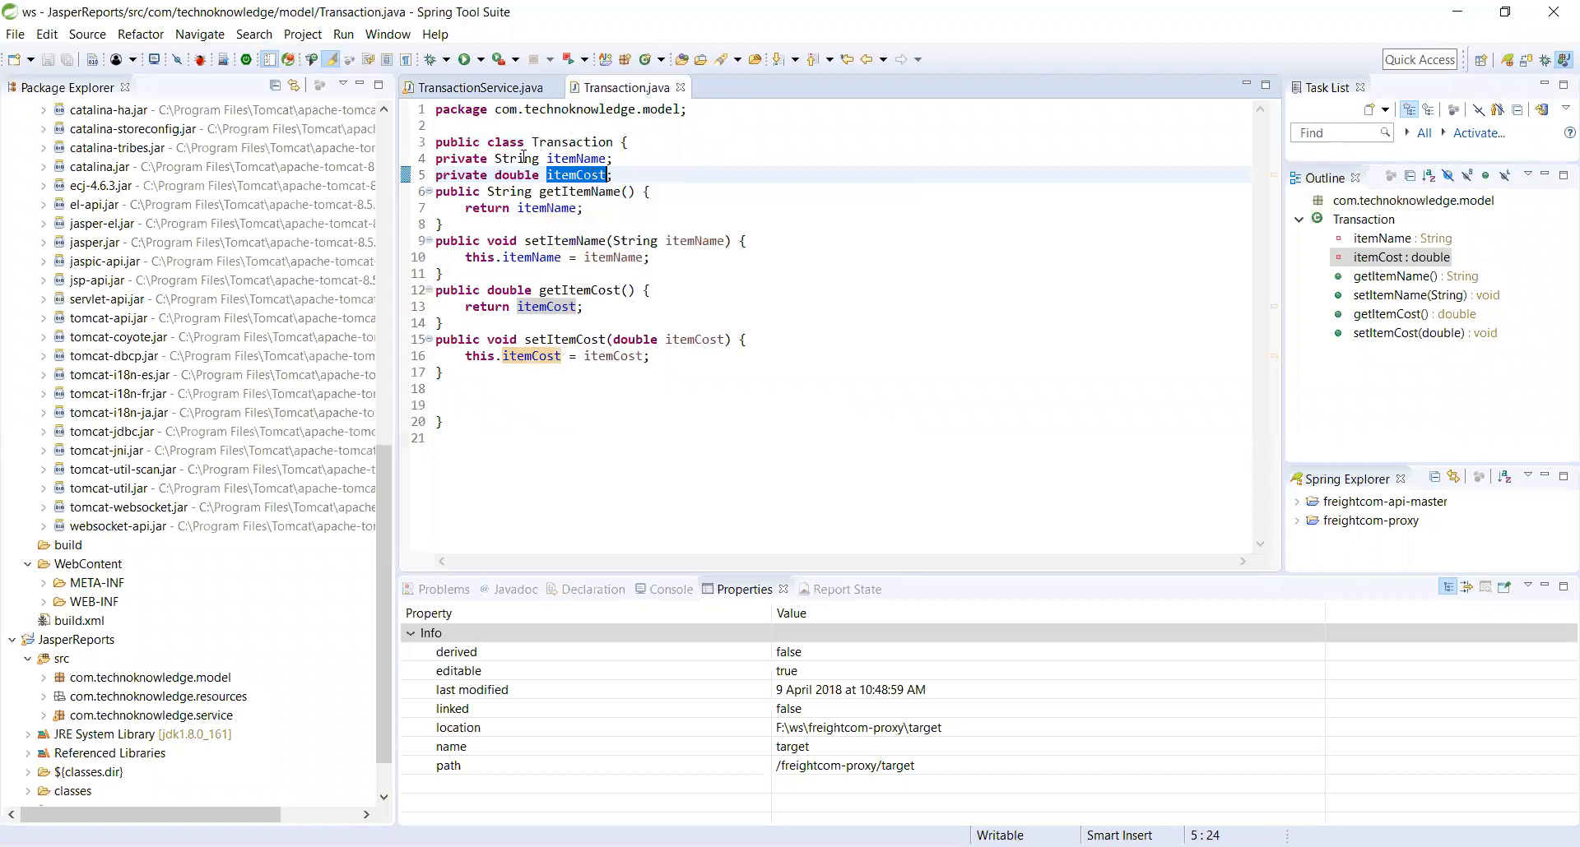
mouse_move(780, 237)
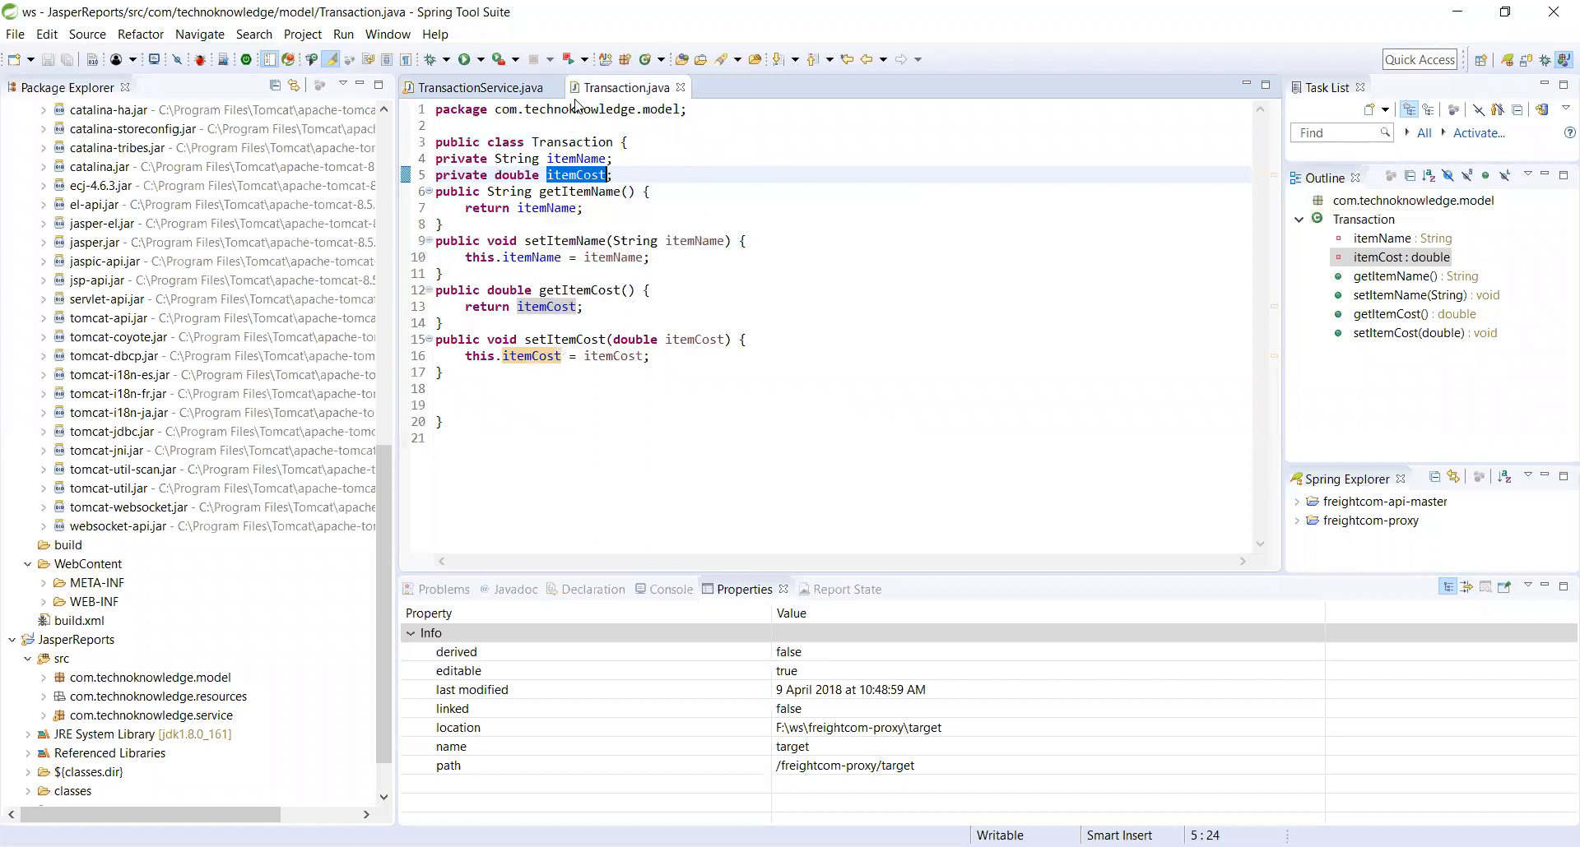
- Review createPDF's report stream, bean collection data source and ds usages in TransactionService
click(478, 88)
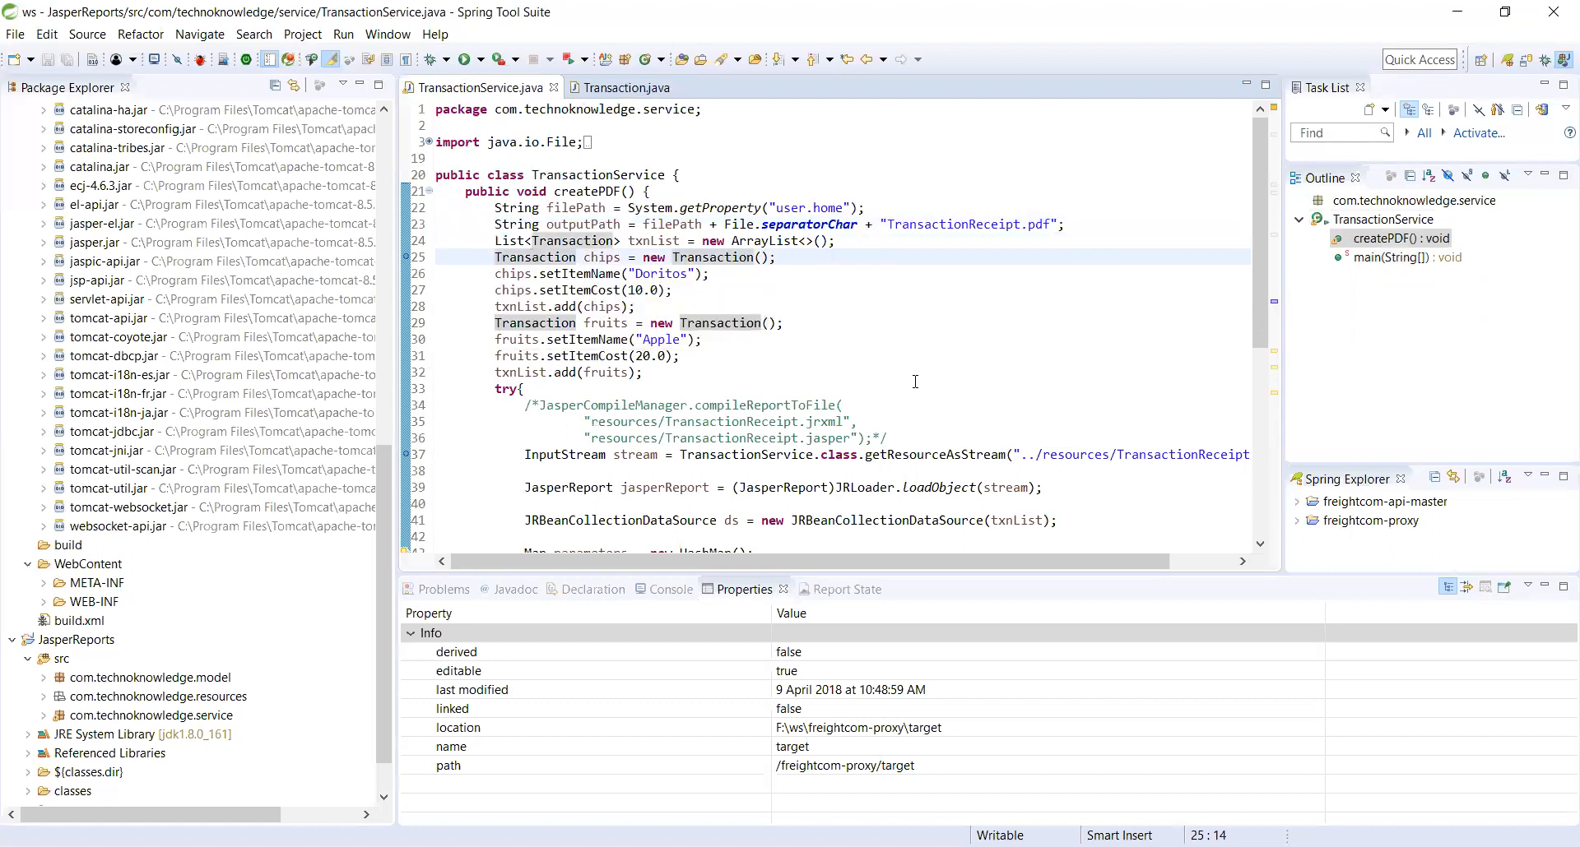
scroll(down, 3)
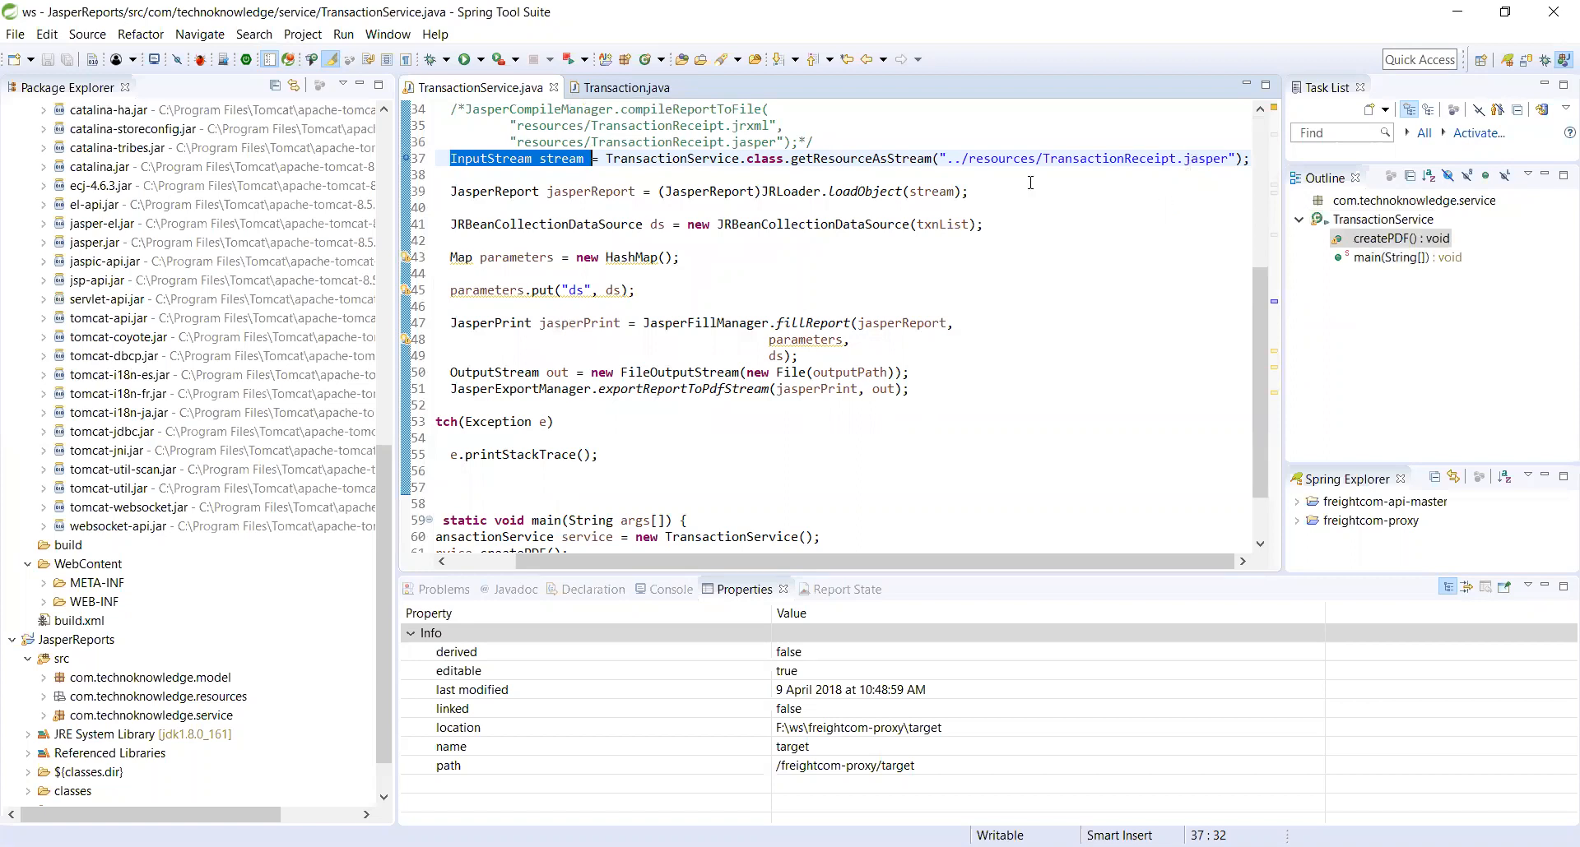
mouse_move(814, 380)
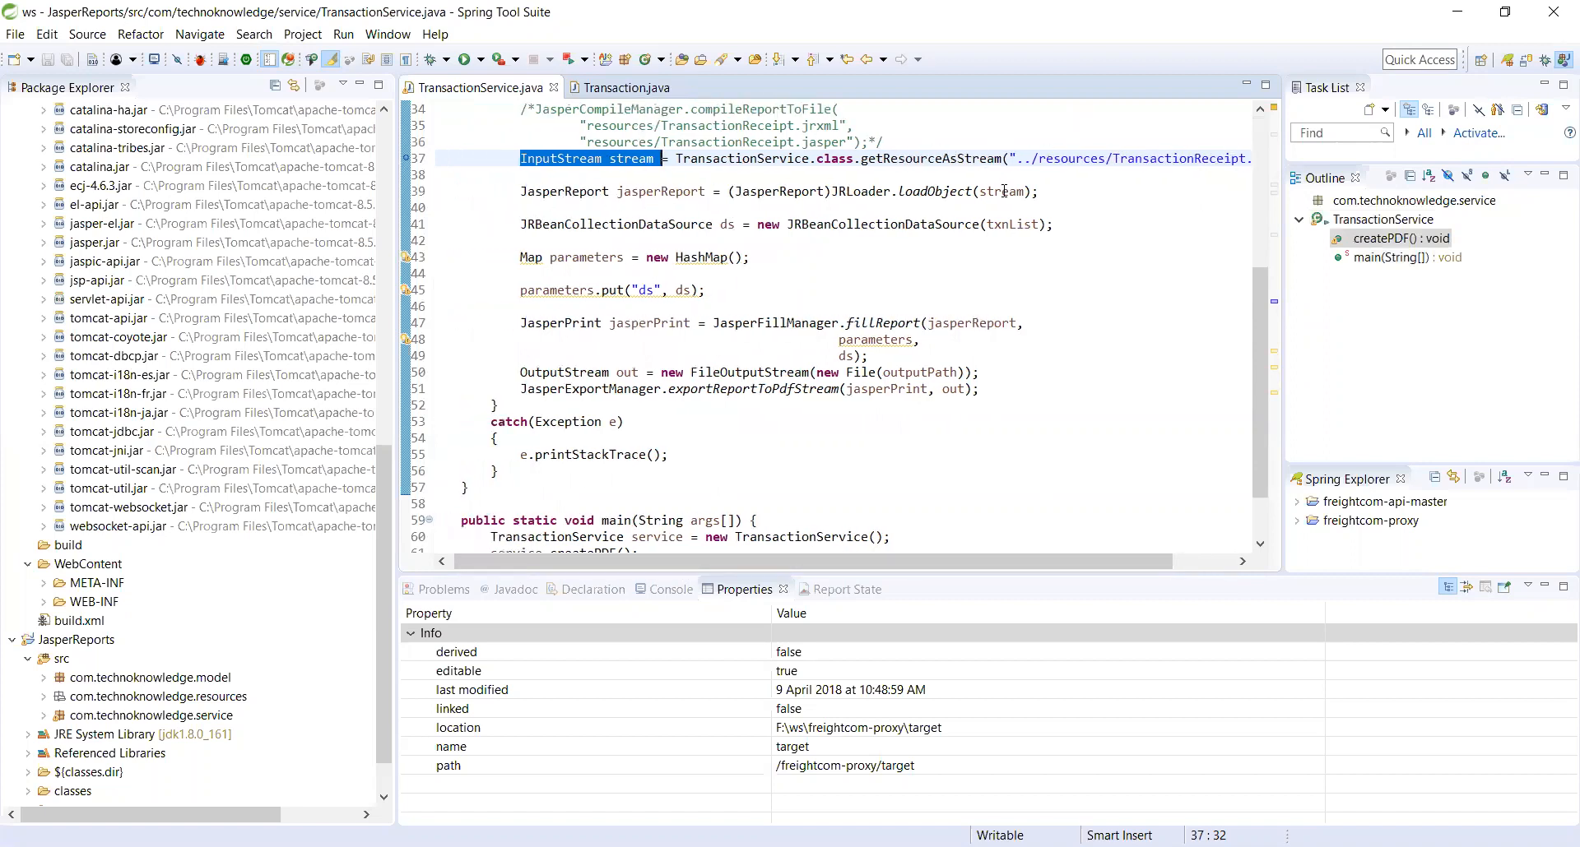
click(1004, 191)
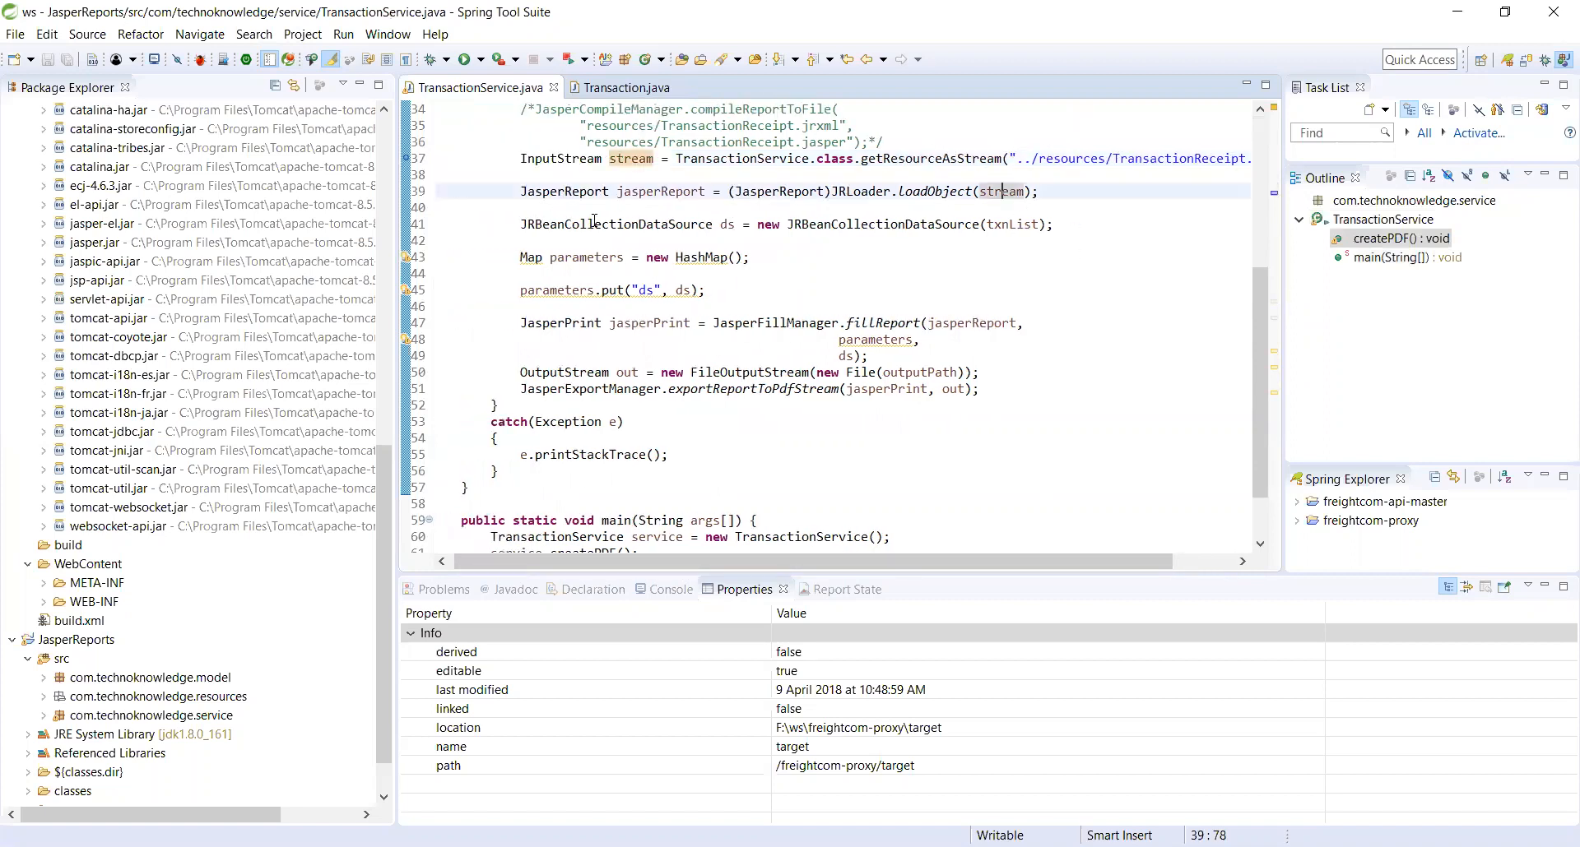
click(595, 224)
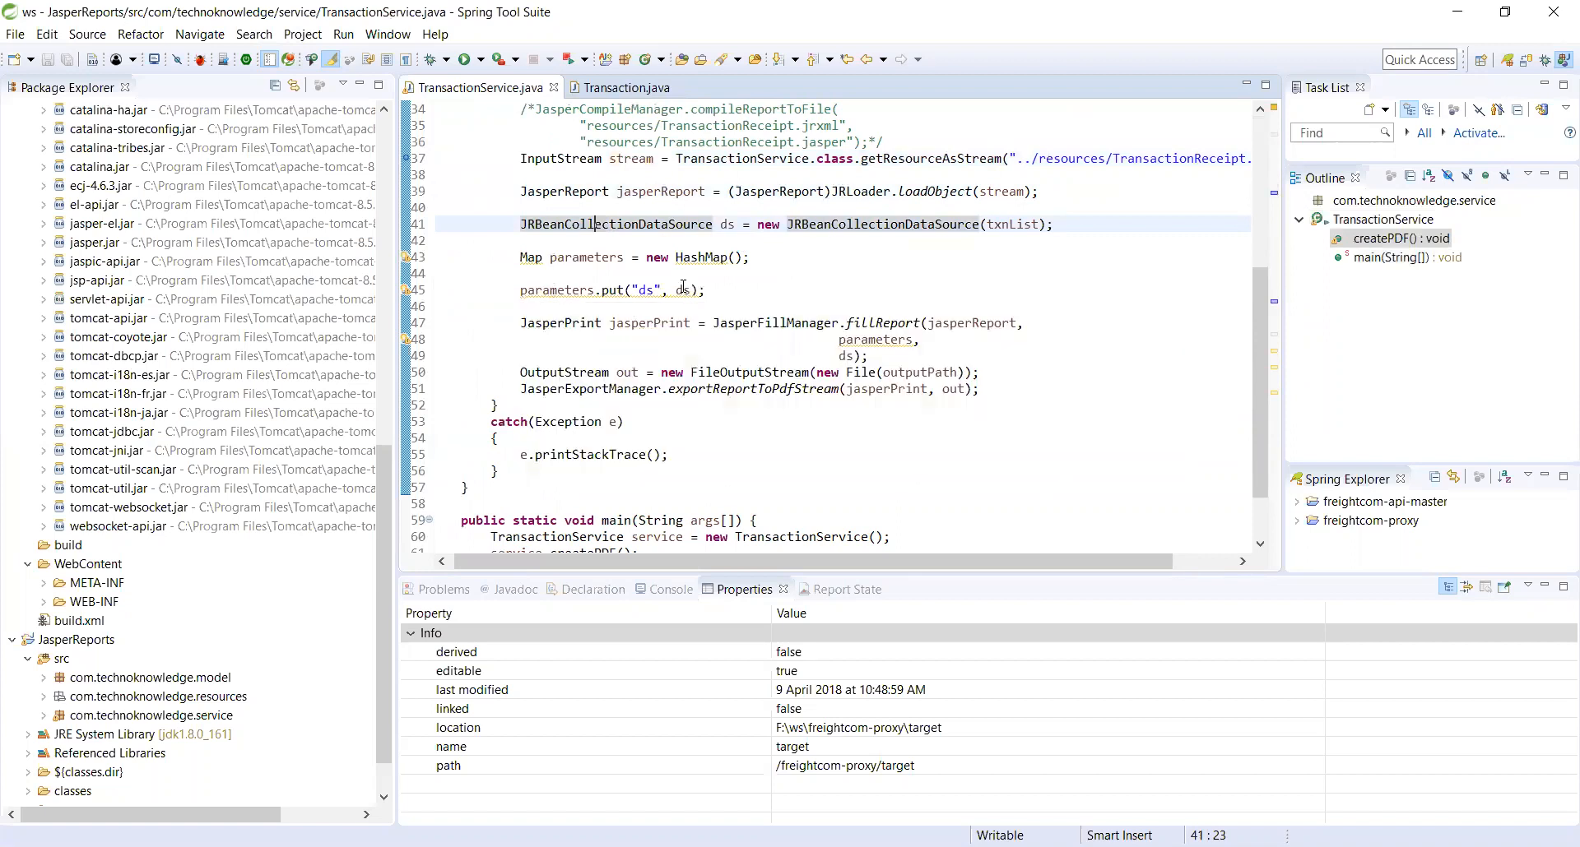
double_click(681, 289)
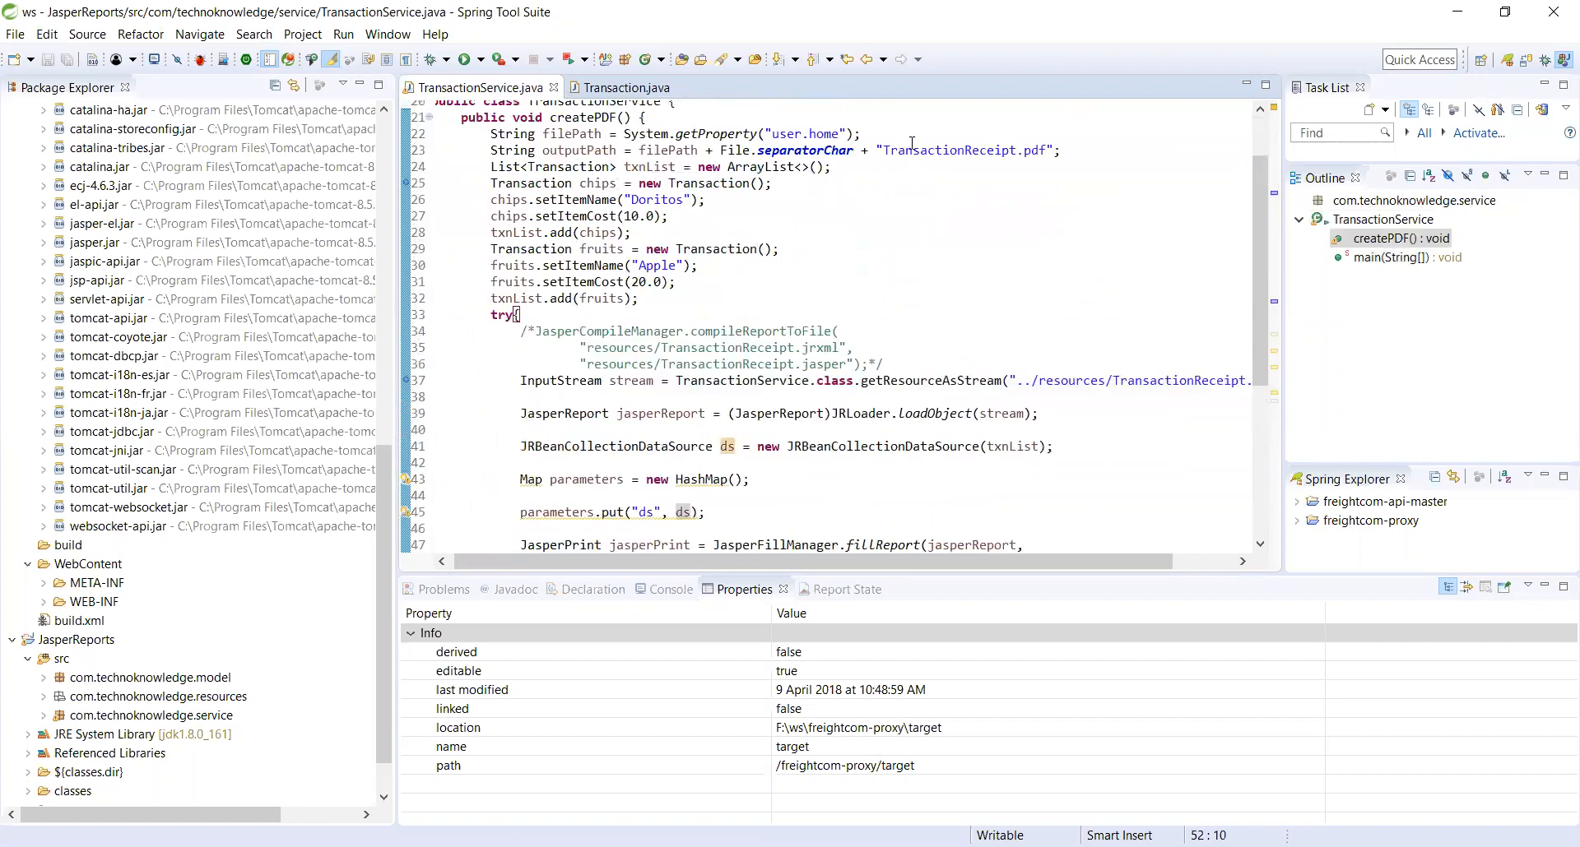
click(913, 359)
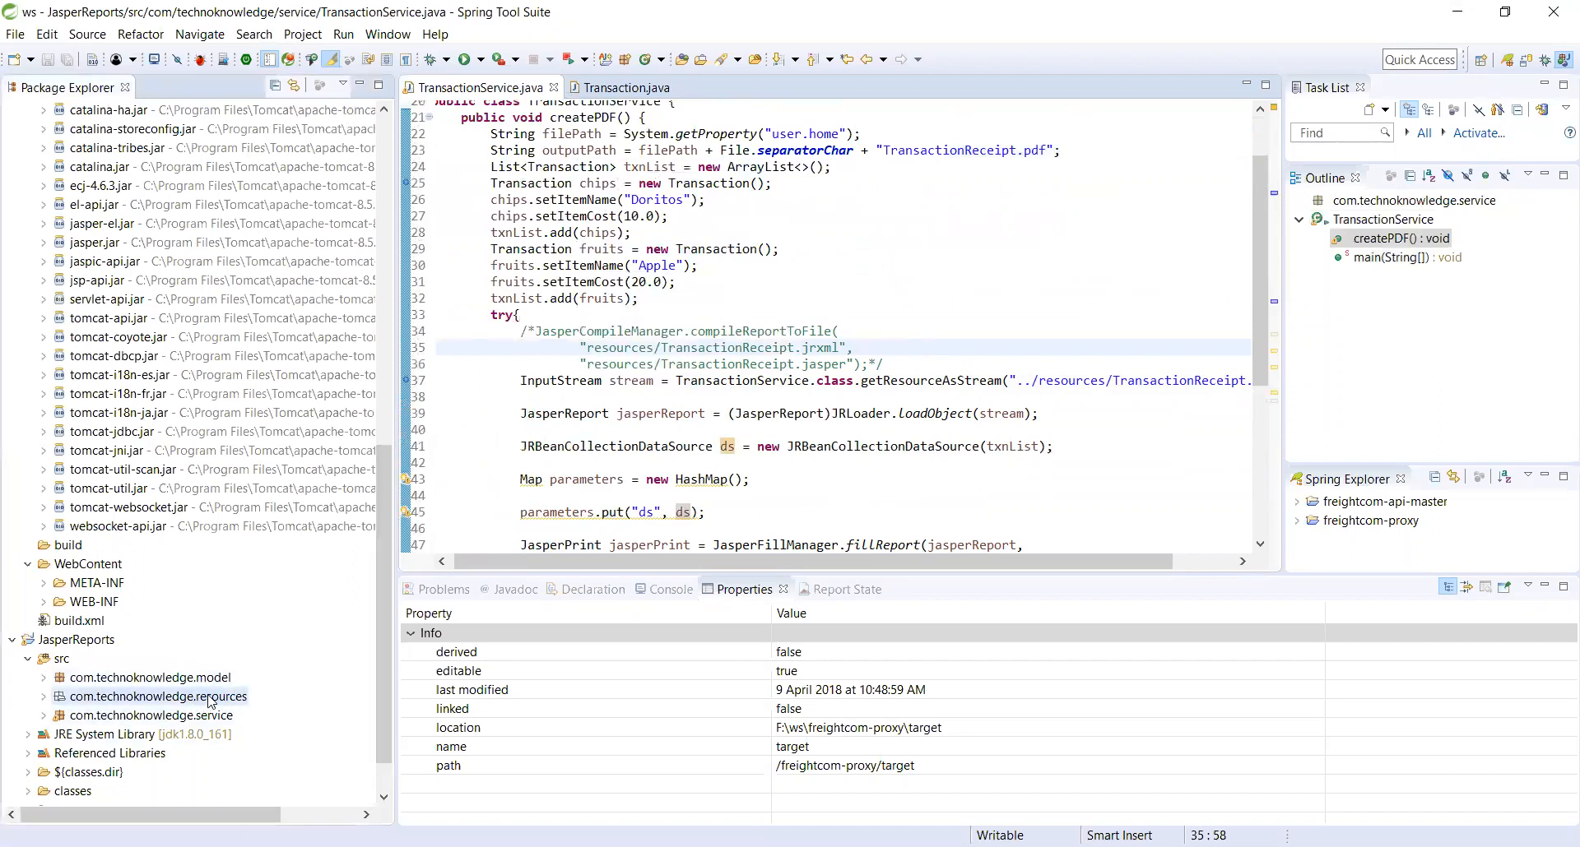
- Create a Blank A4 Jasper report TransactionsReceipt.jrxml in the resources package
right_click(156, 696)
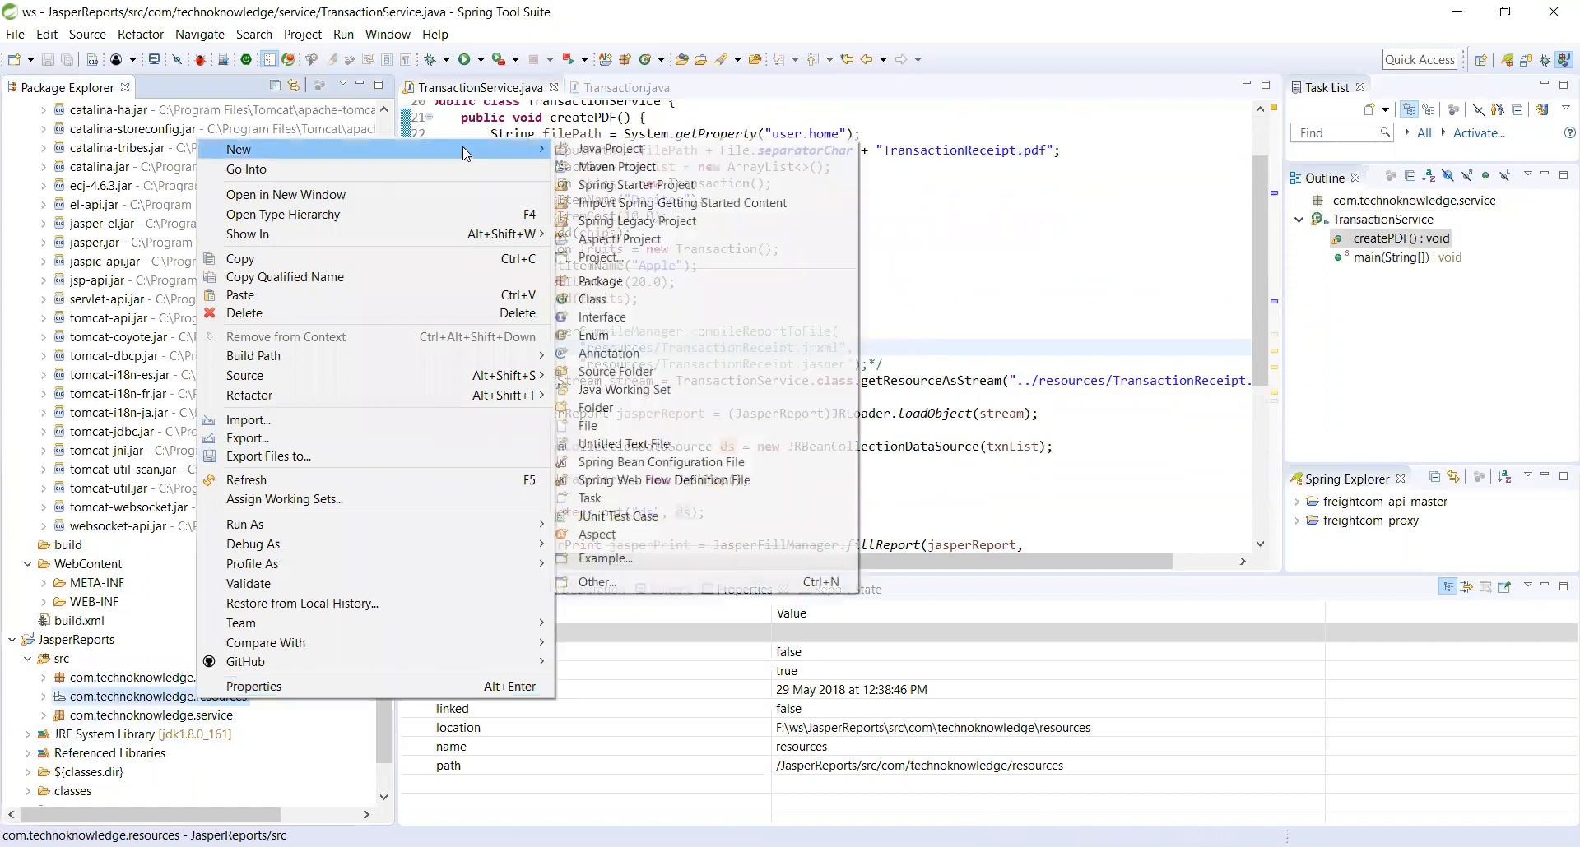
click(963, 235)
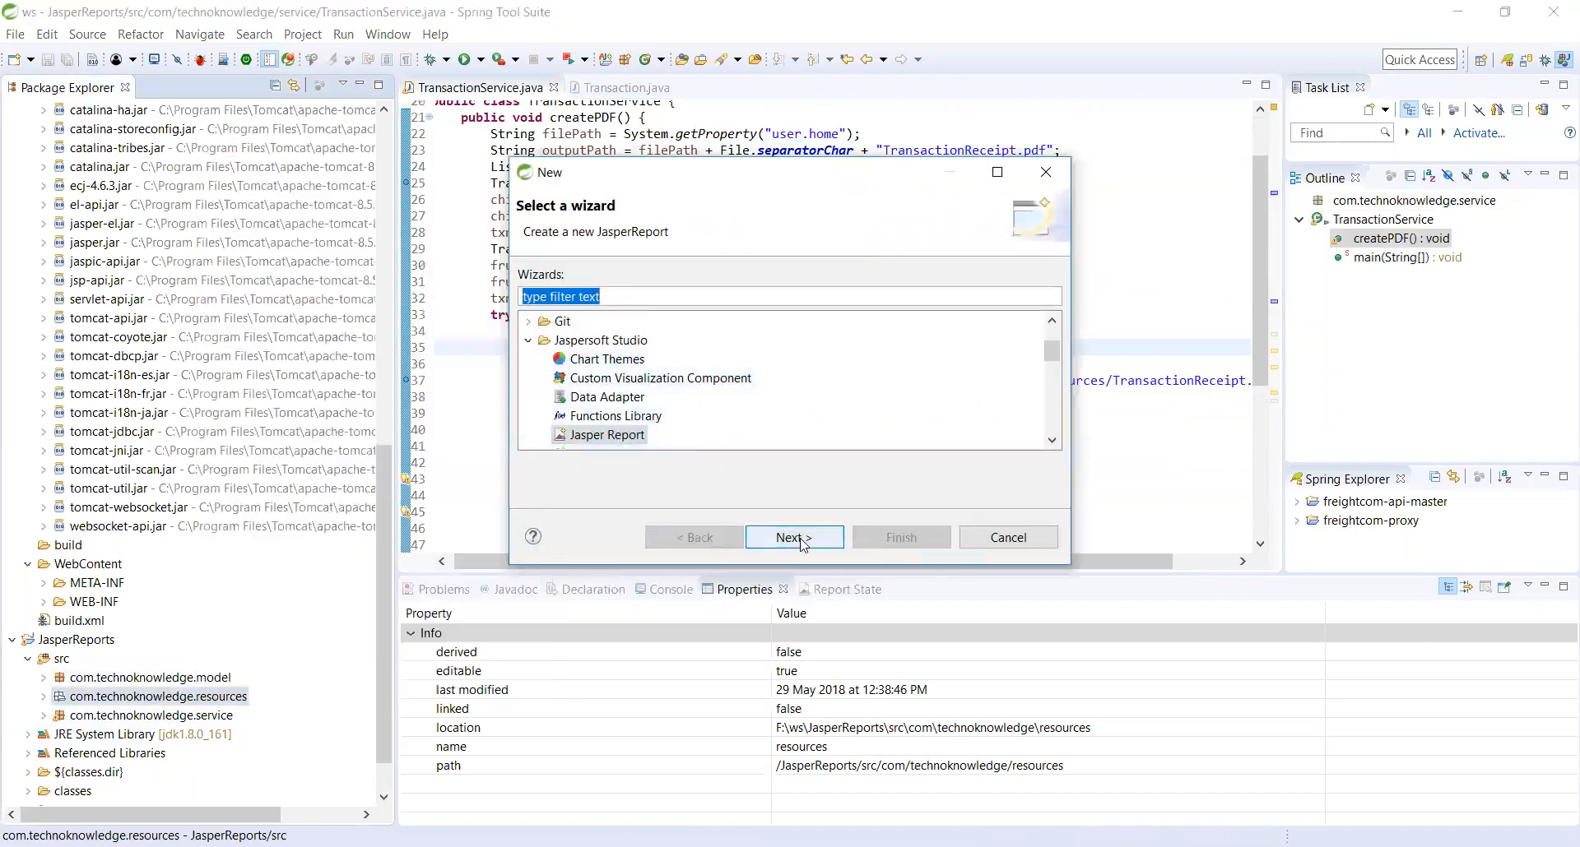
click(793, 537)
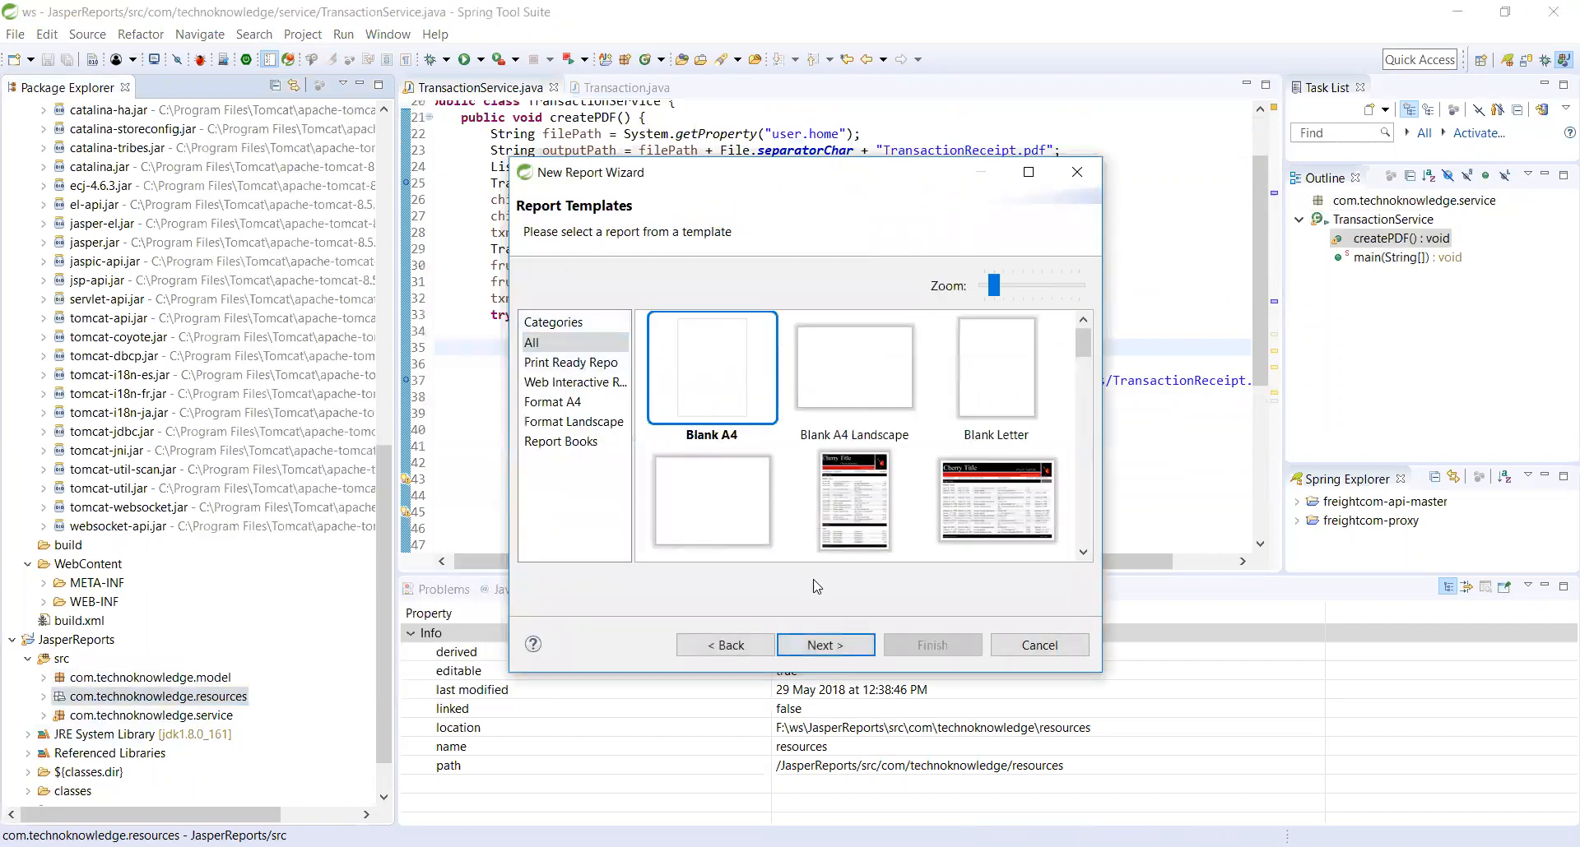
click(825, 645)
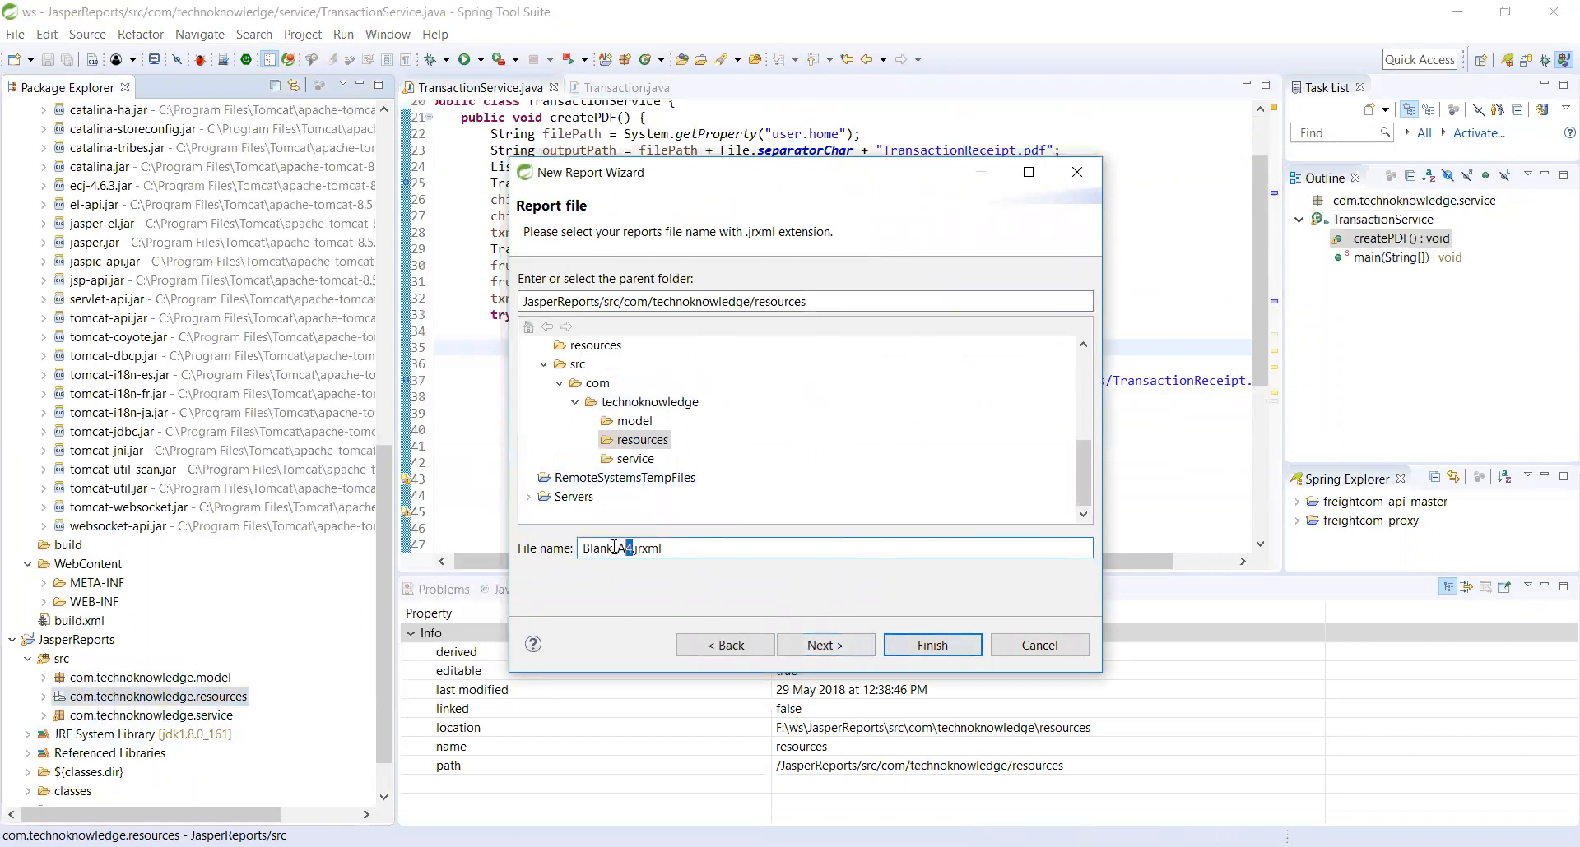
text(TransactionsReceipt)
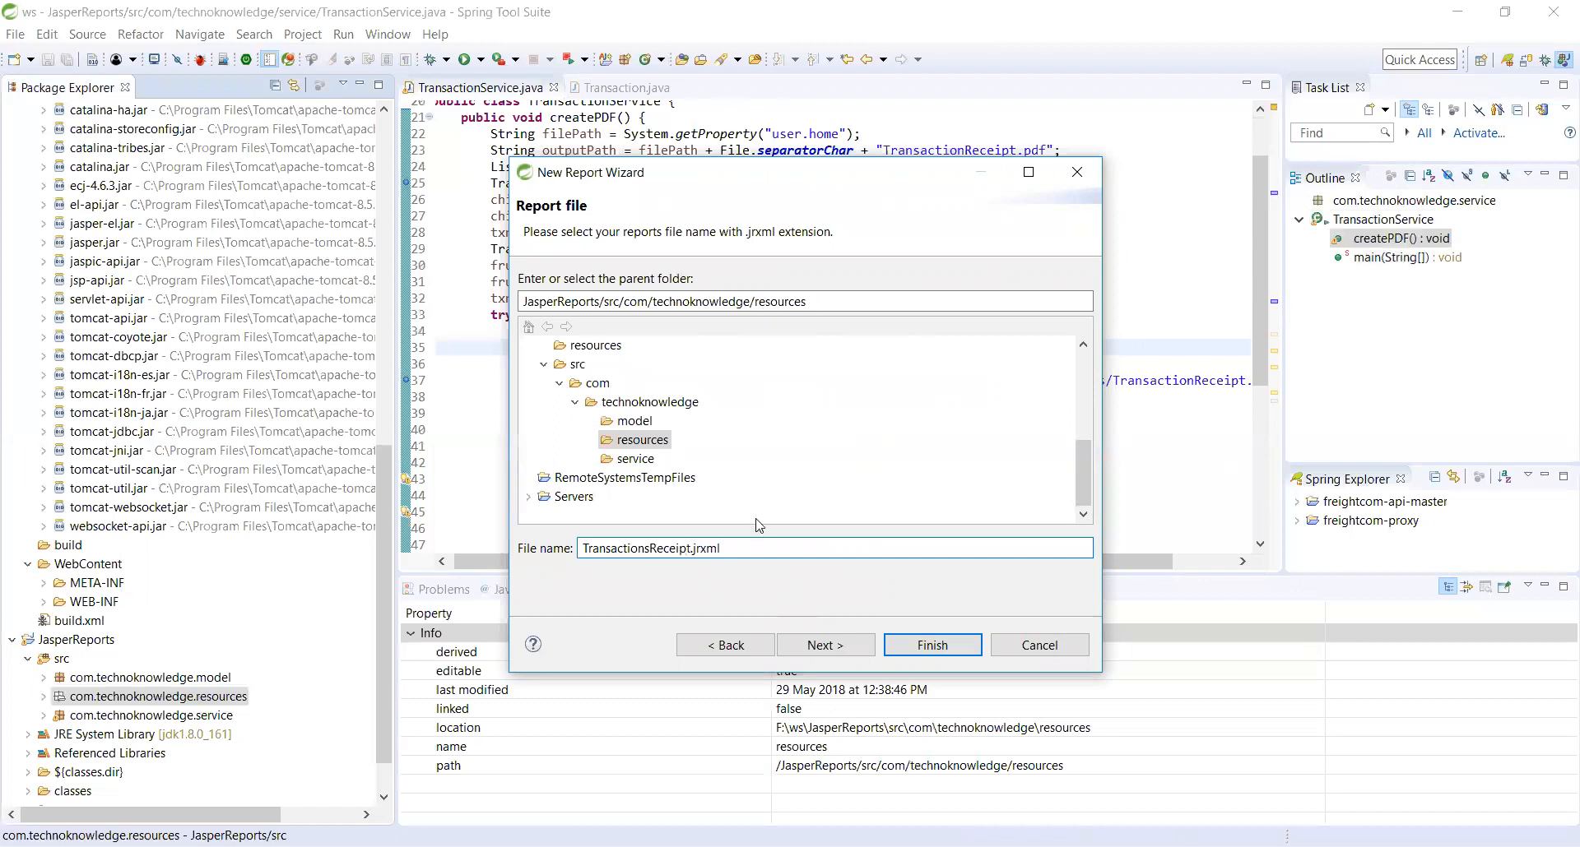
click(824, 645)
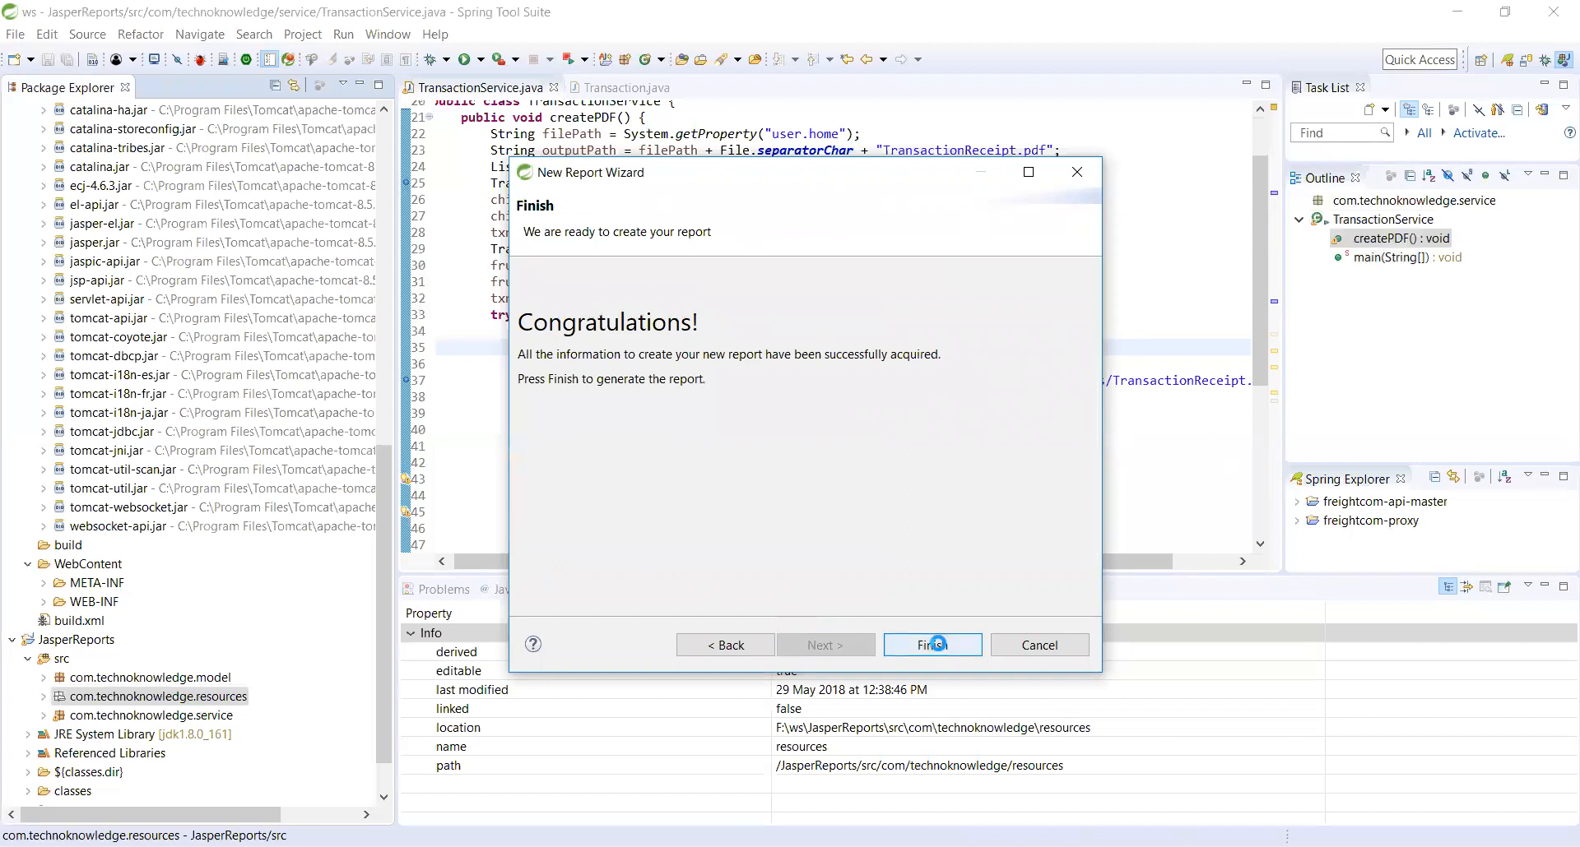
click(931, 645)
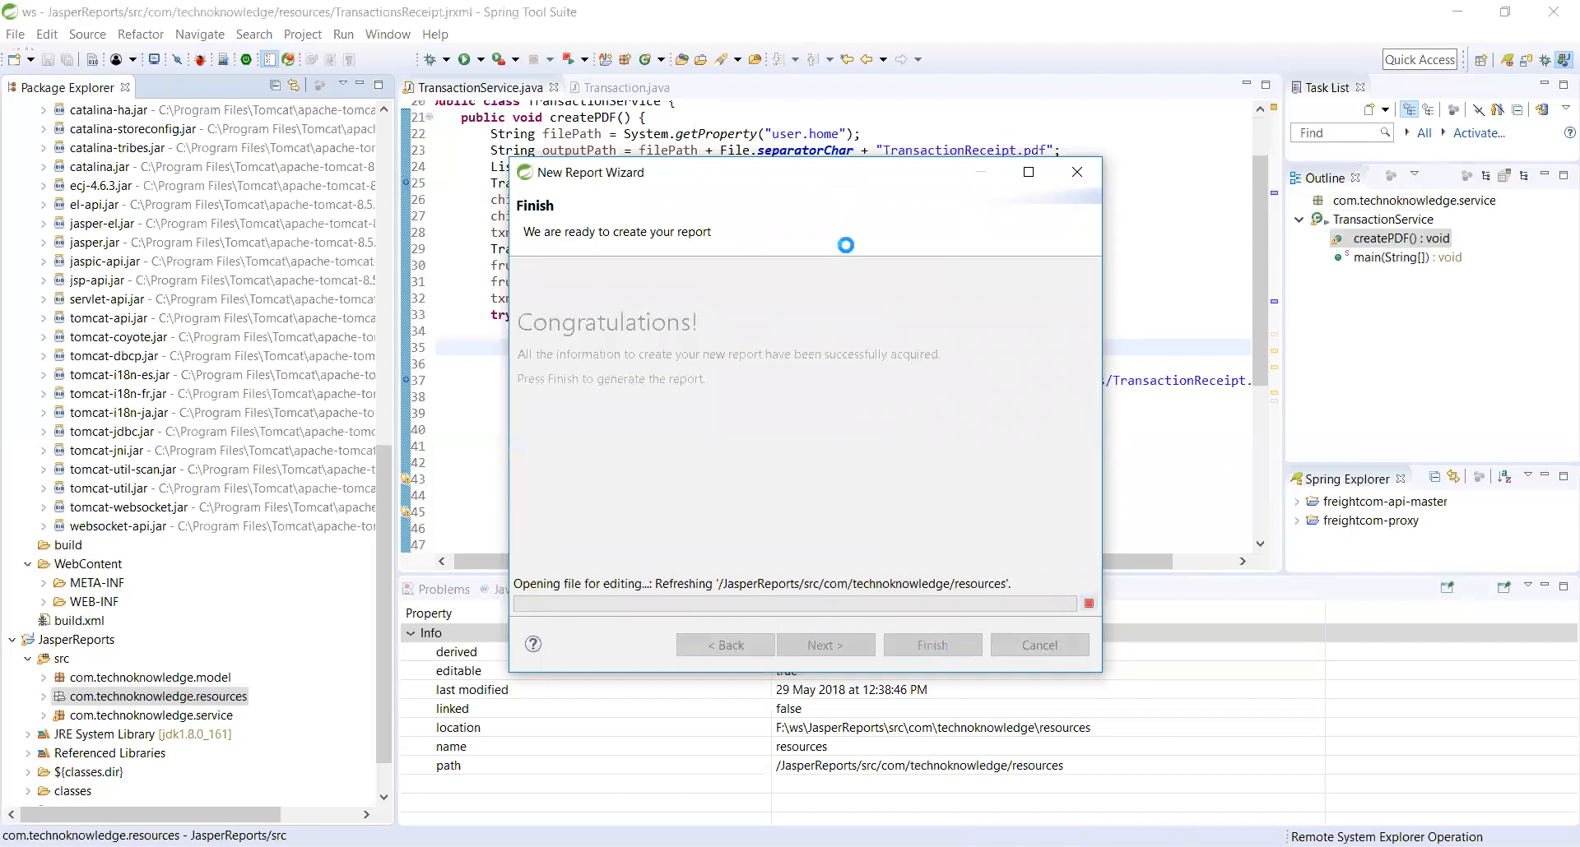
- Delete the unneeded Summary band, leaving Column Header and Detail 1
click(929, 645)
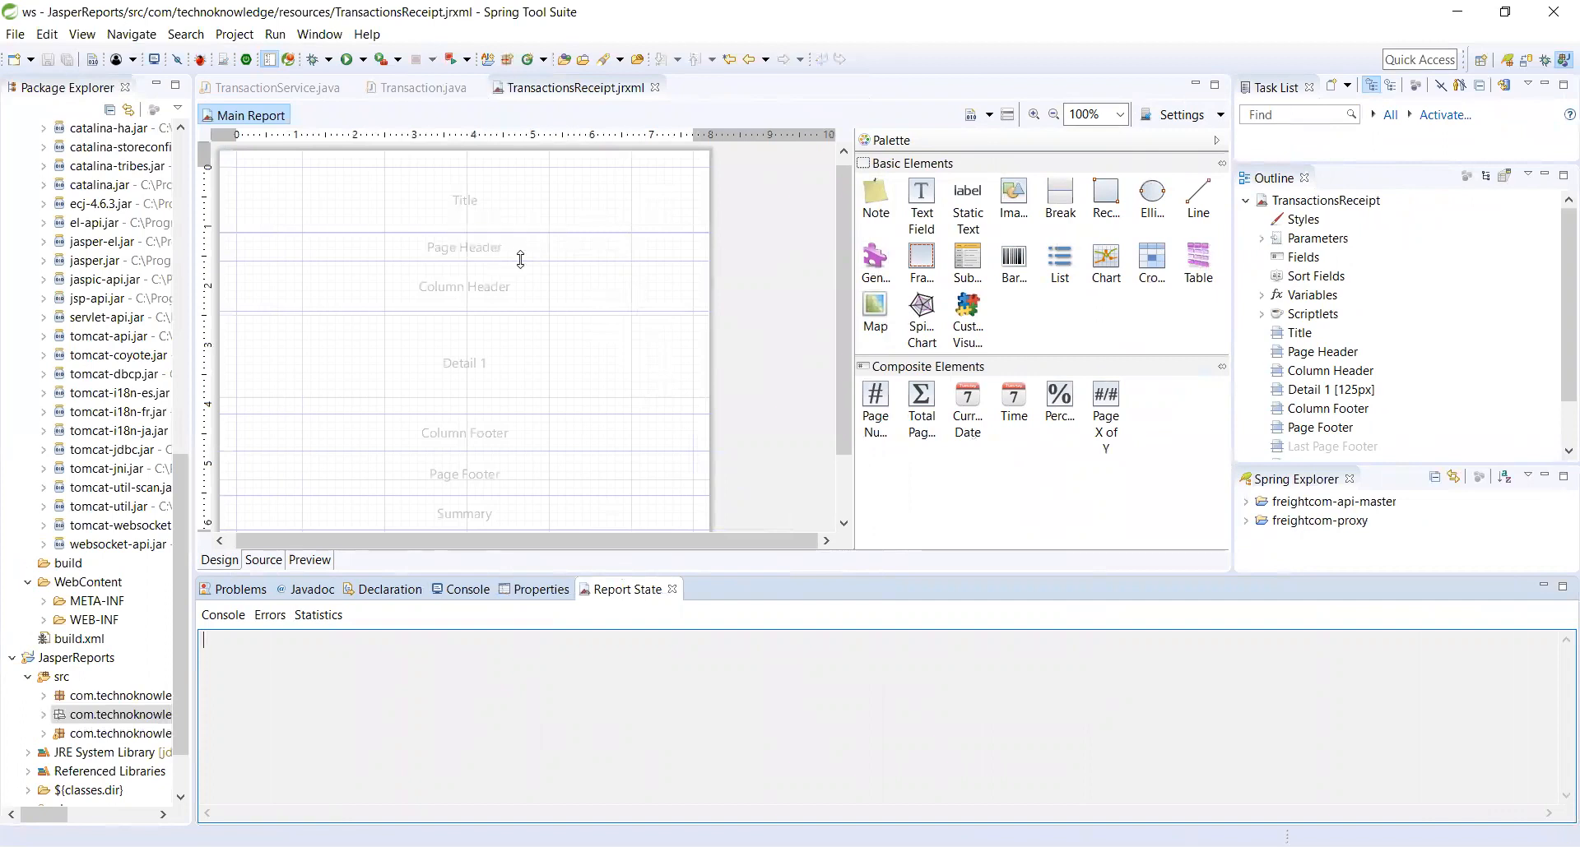
mouse_move(477, 355)
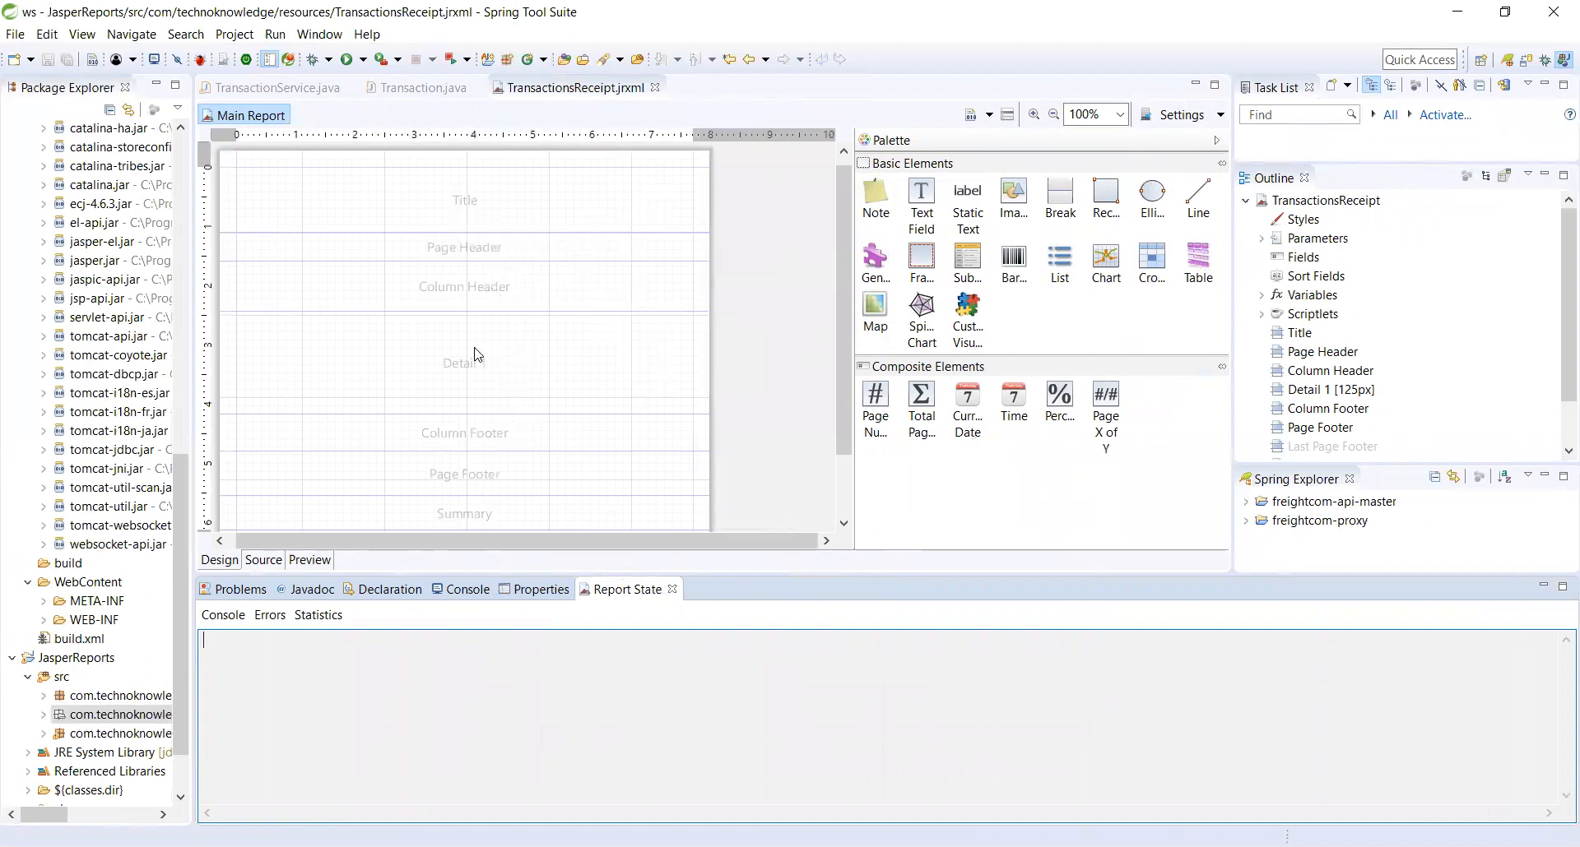
mouse_move(653, 394)
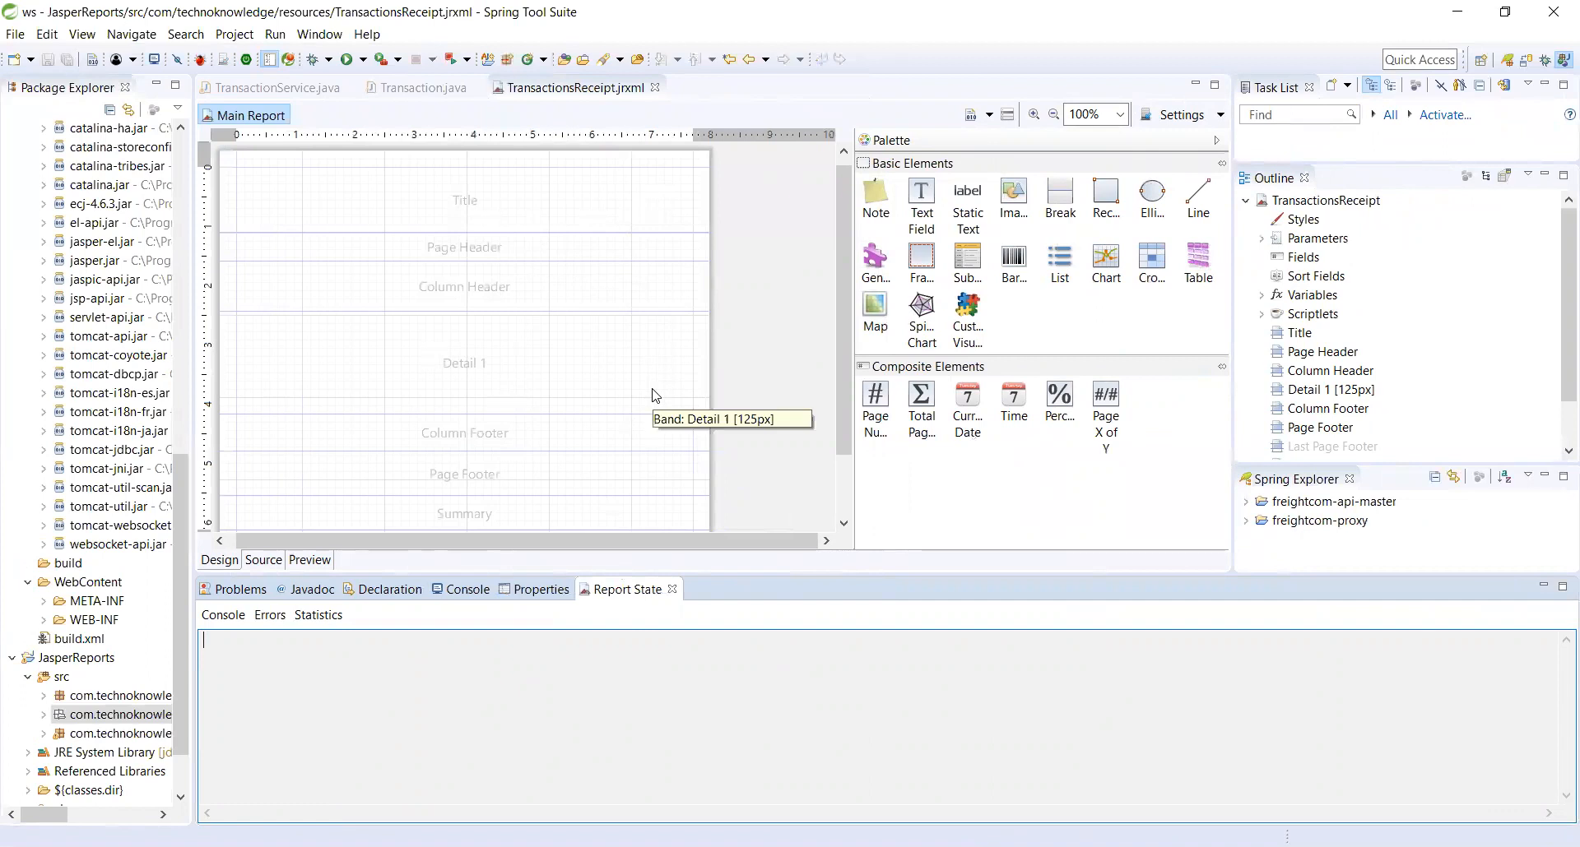
mouse_move(517, 450)
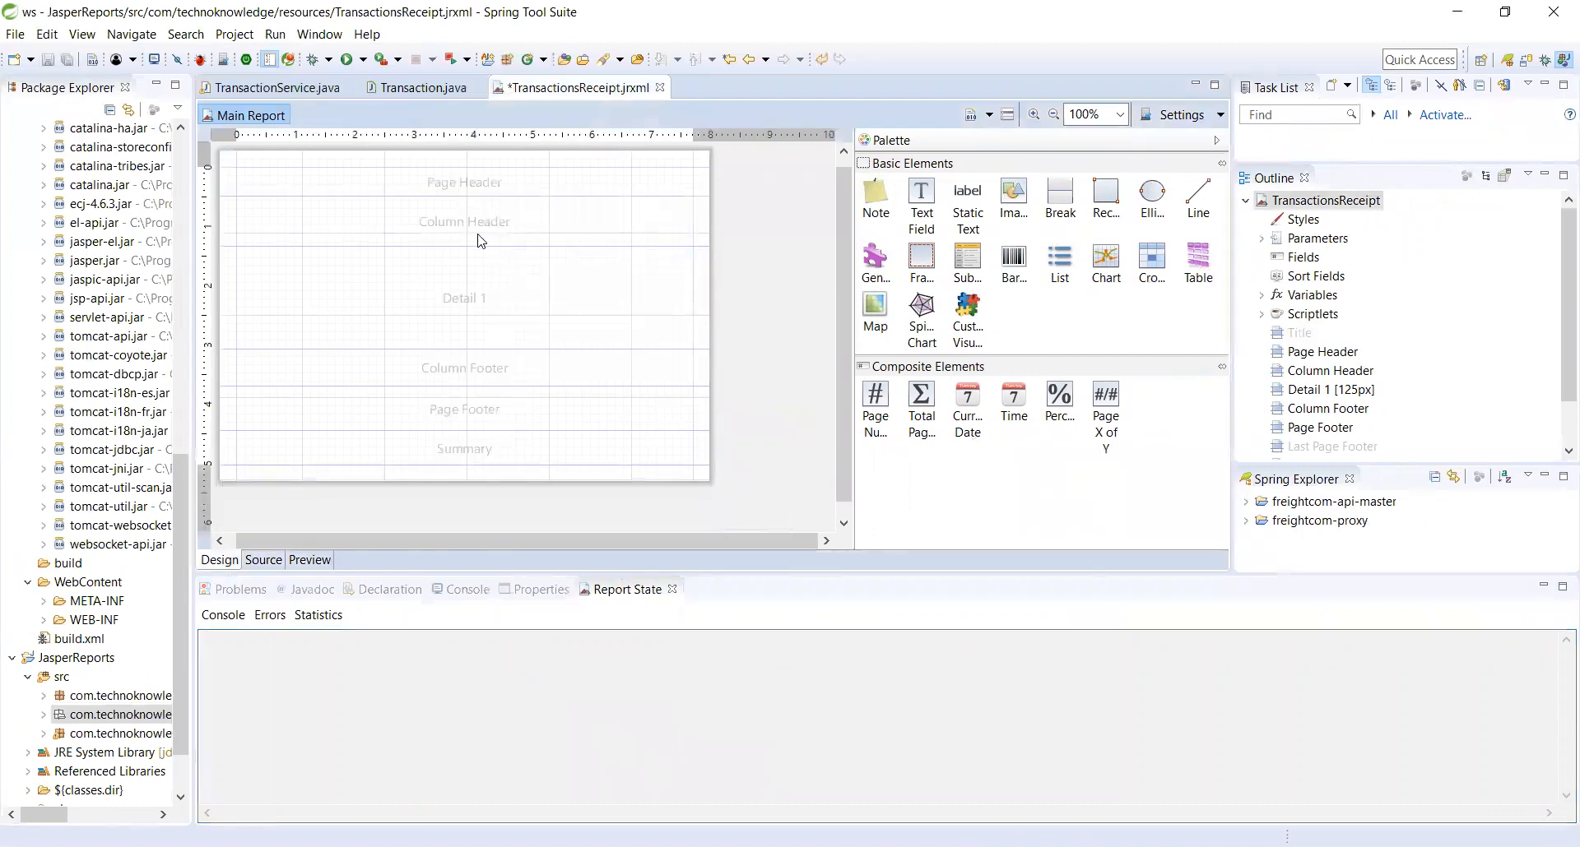
right_click(479, 186)
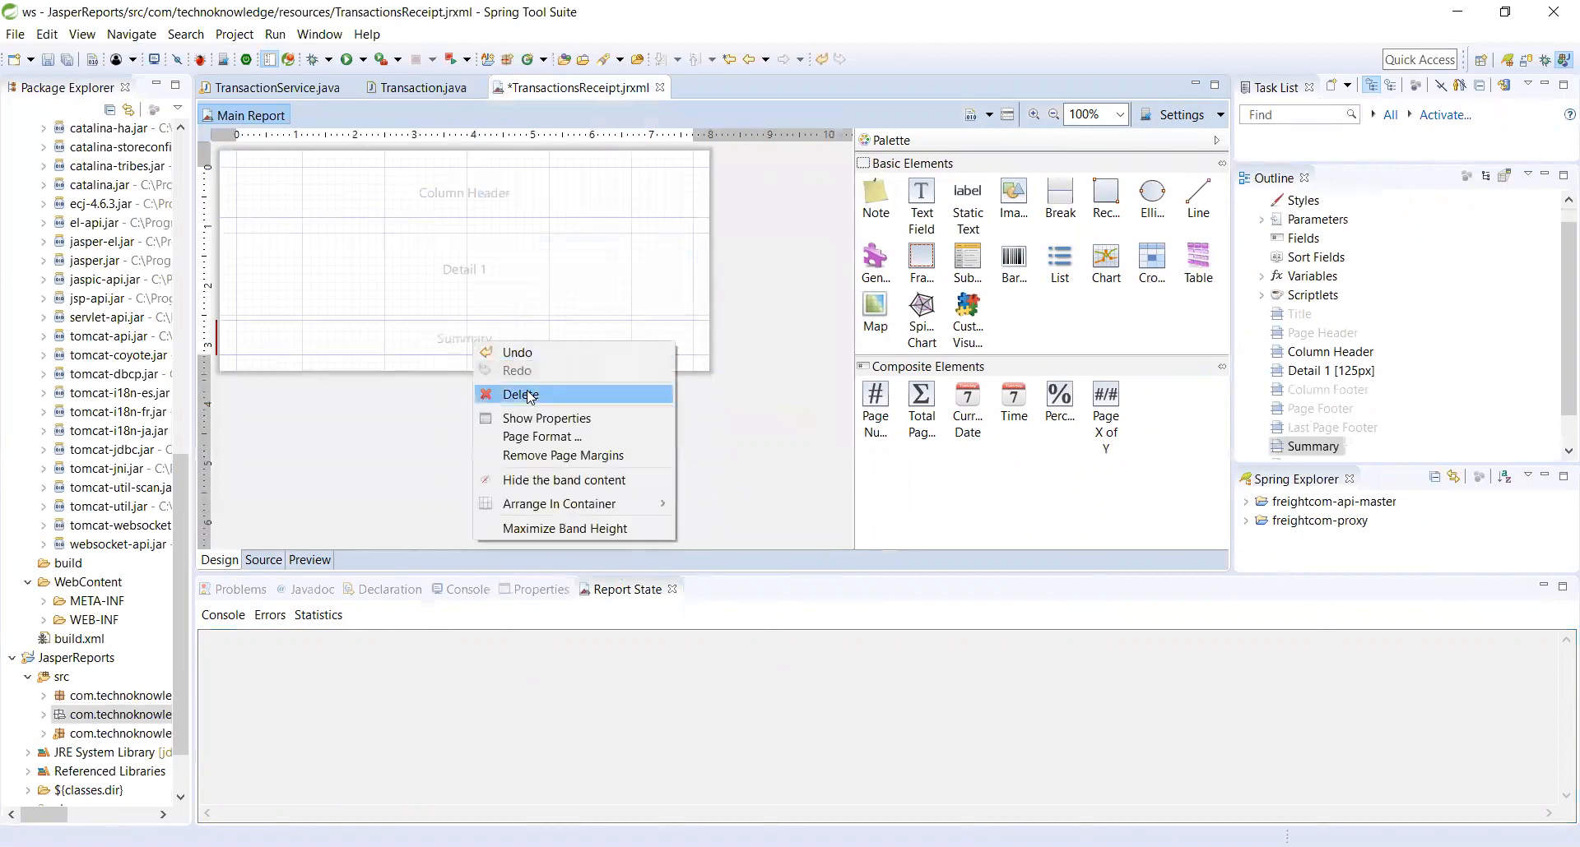
click(521, 393)
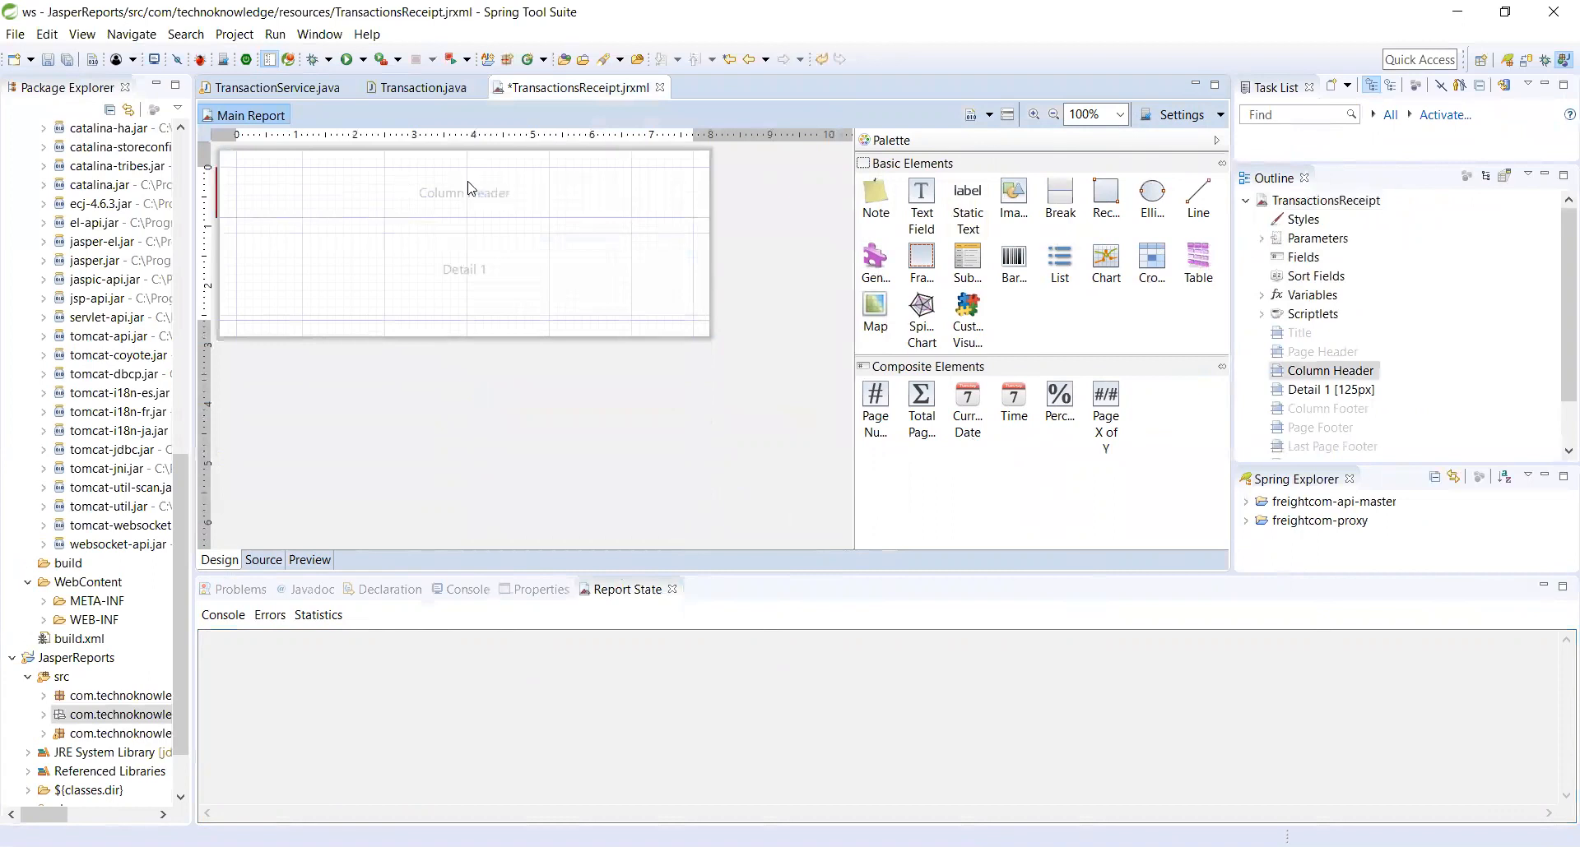
mouse_move(492, 217)
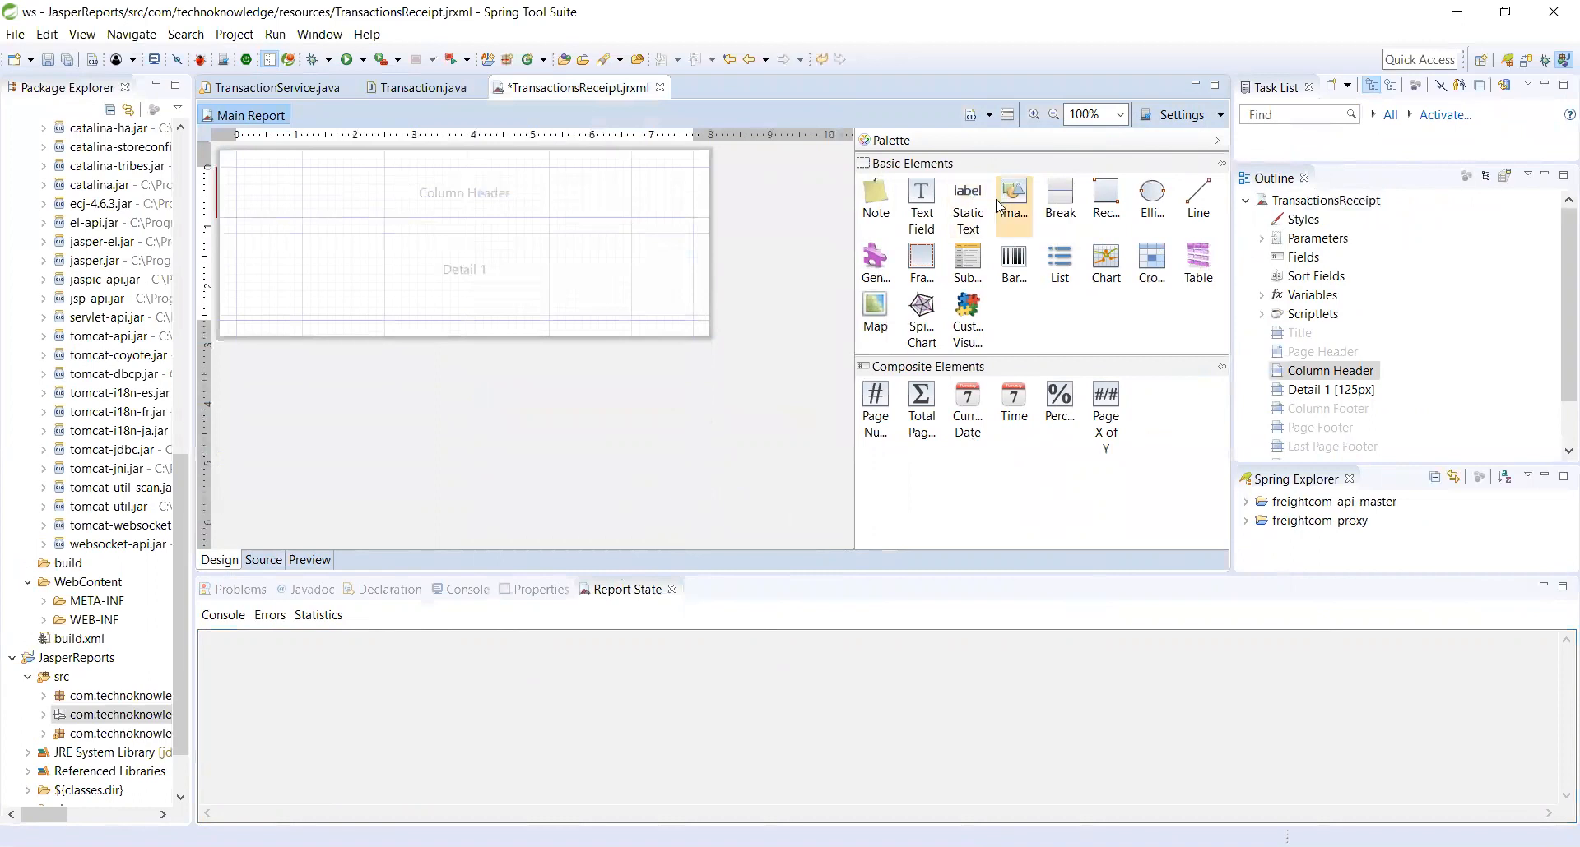
mouse_move(920, 201)
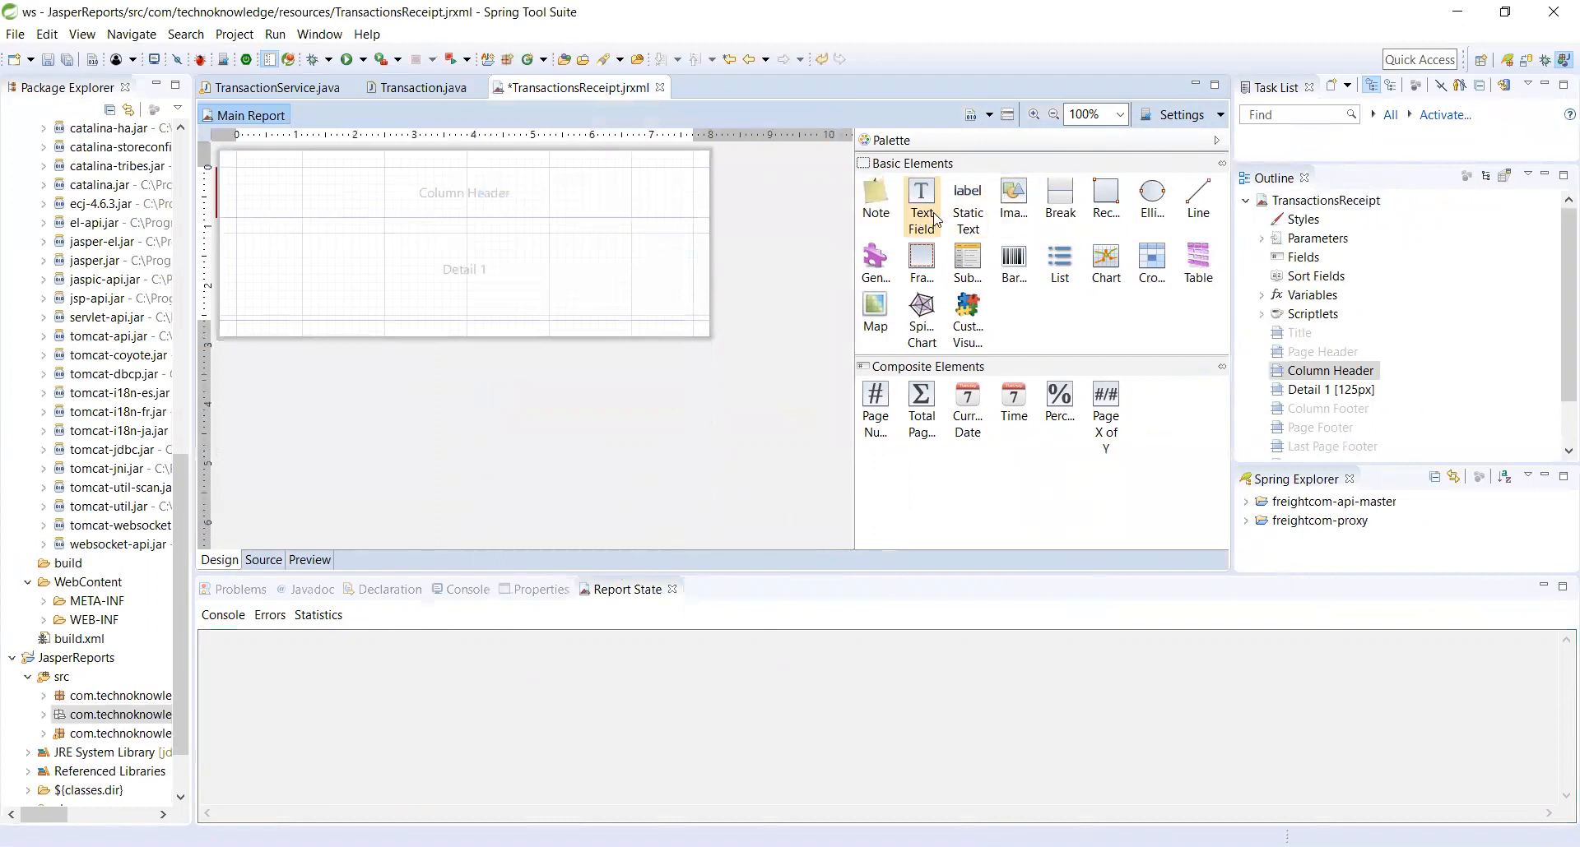
mouse_move(966, 201)
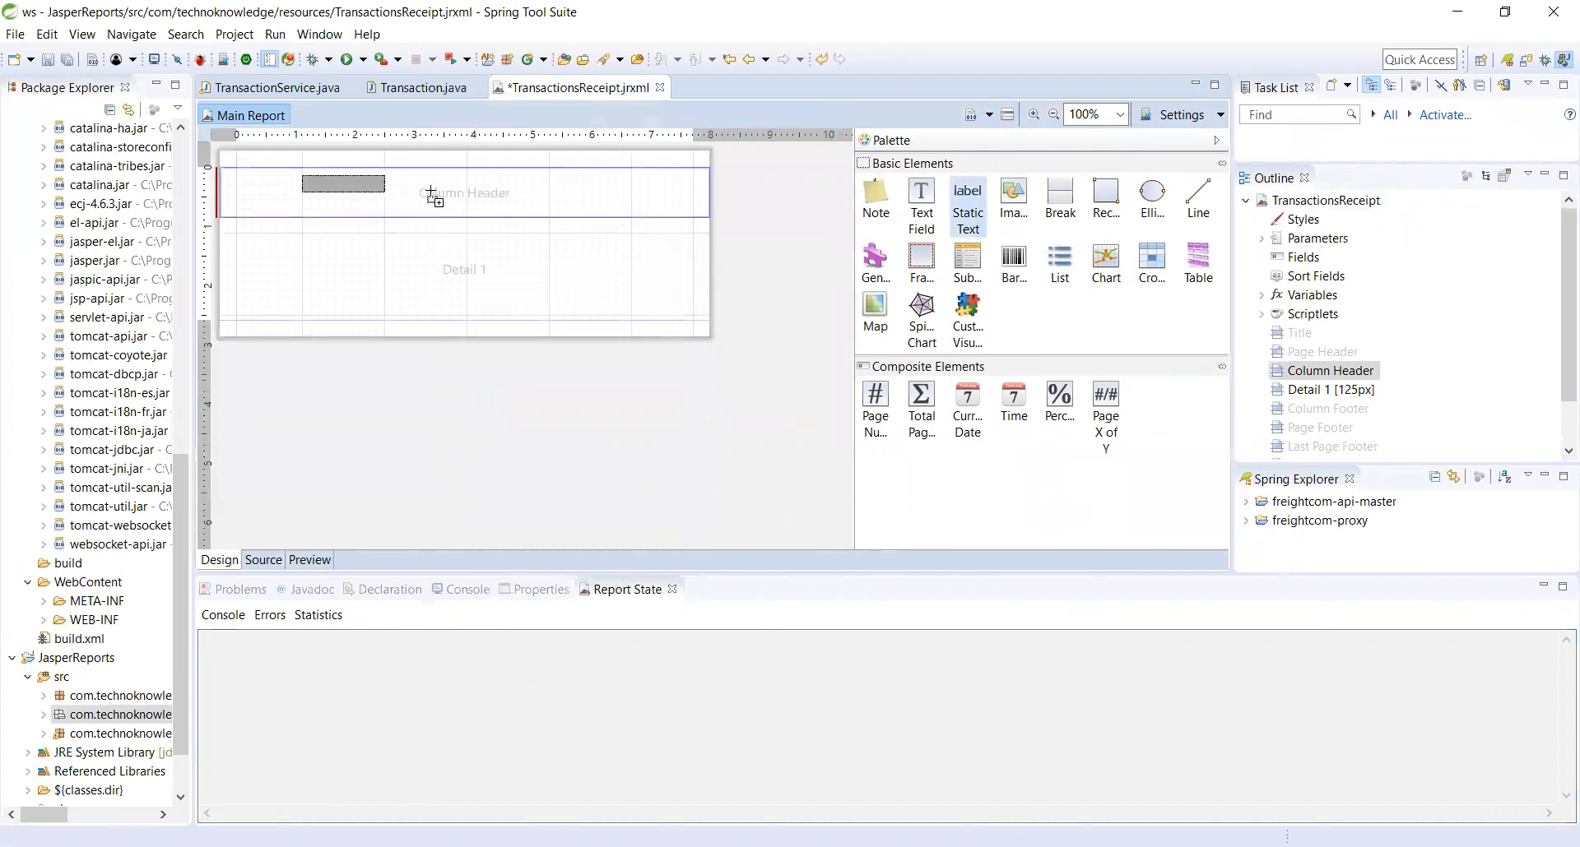
- Set the Column Header static text to read 'Supermarket Receipt'
click(344, 183)
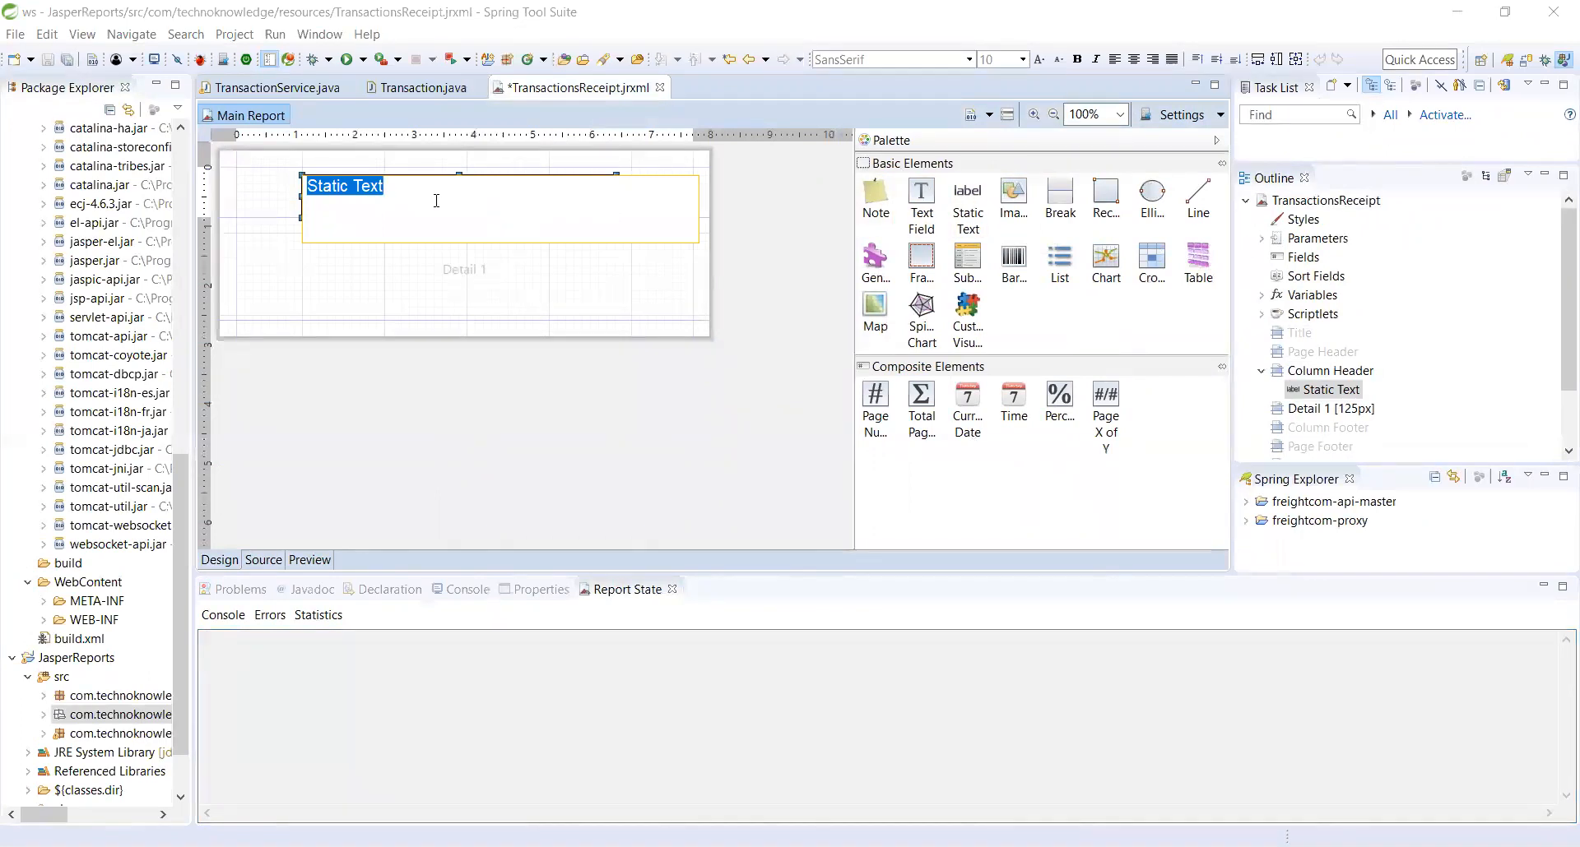
text(Trans)
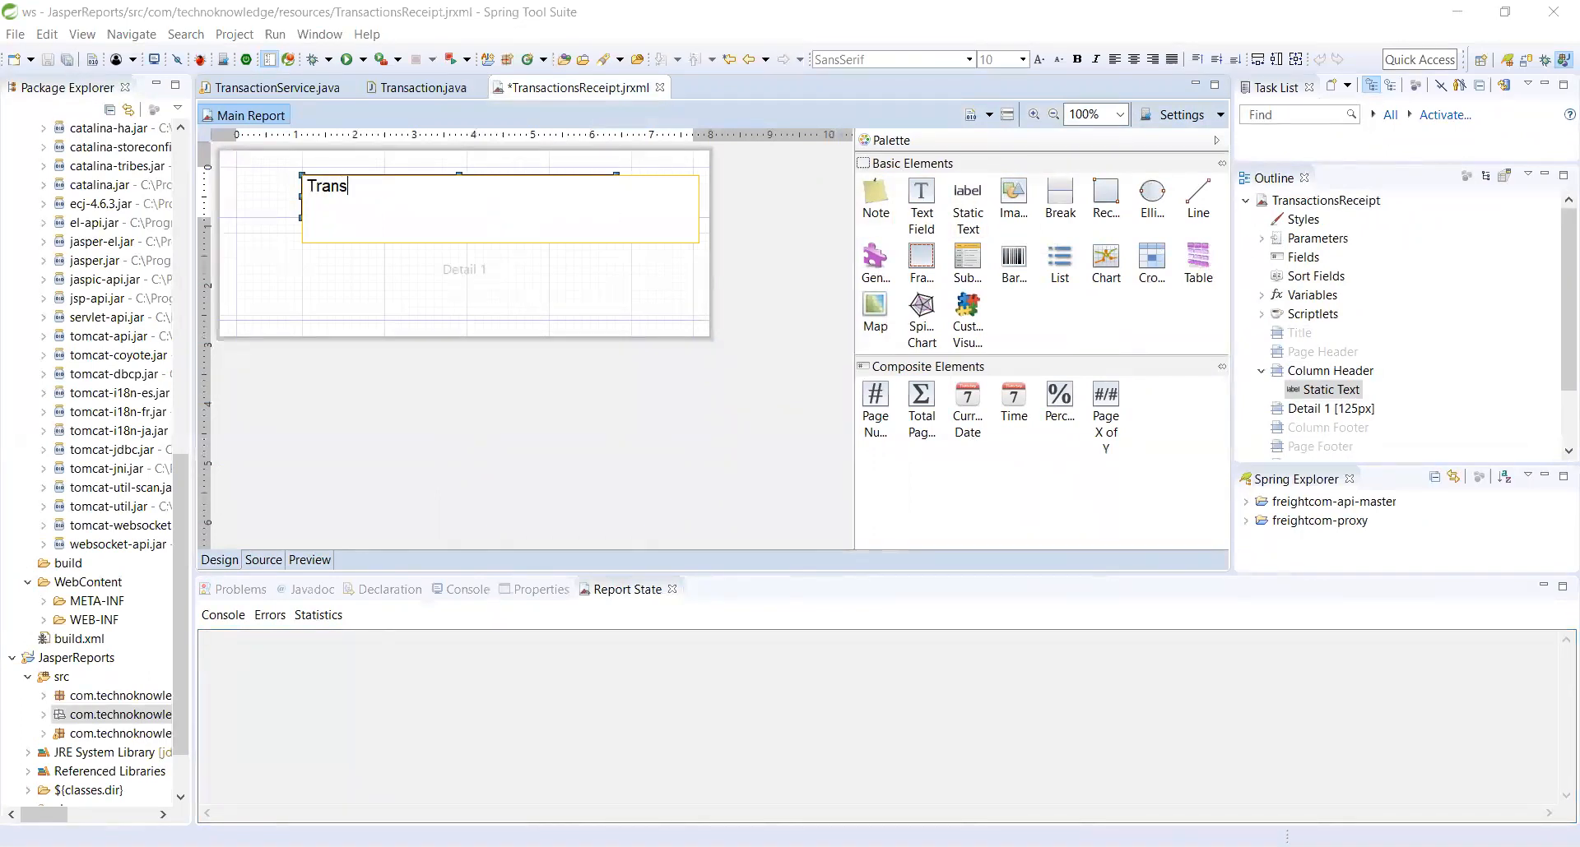
text(aa)
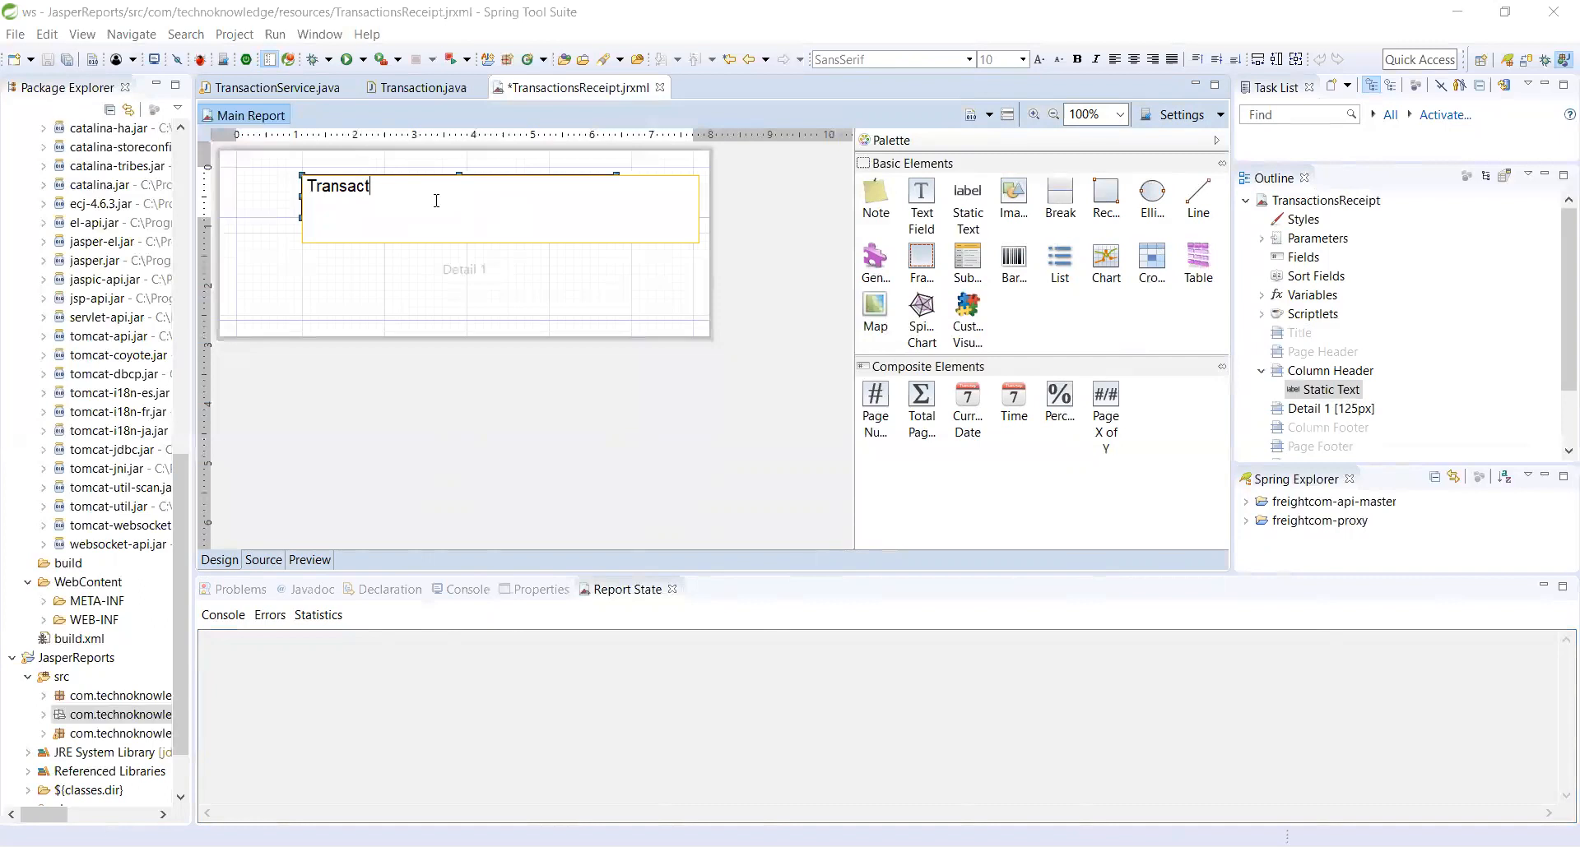
text(o)
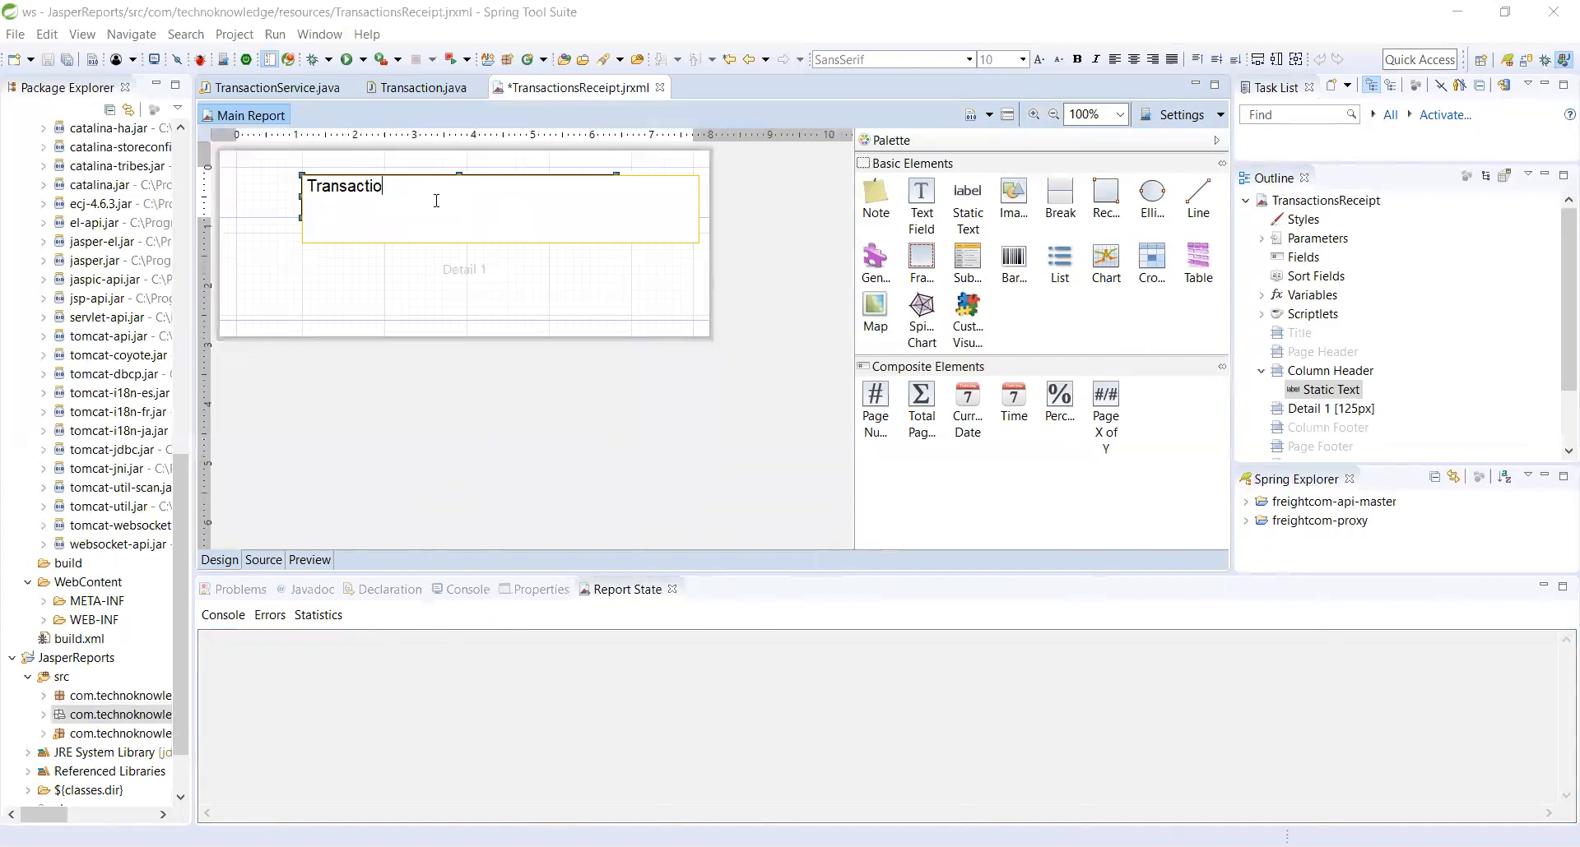
key(BackSpace)
text(S)
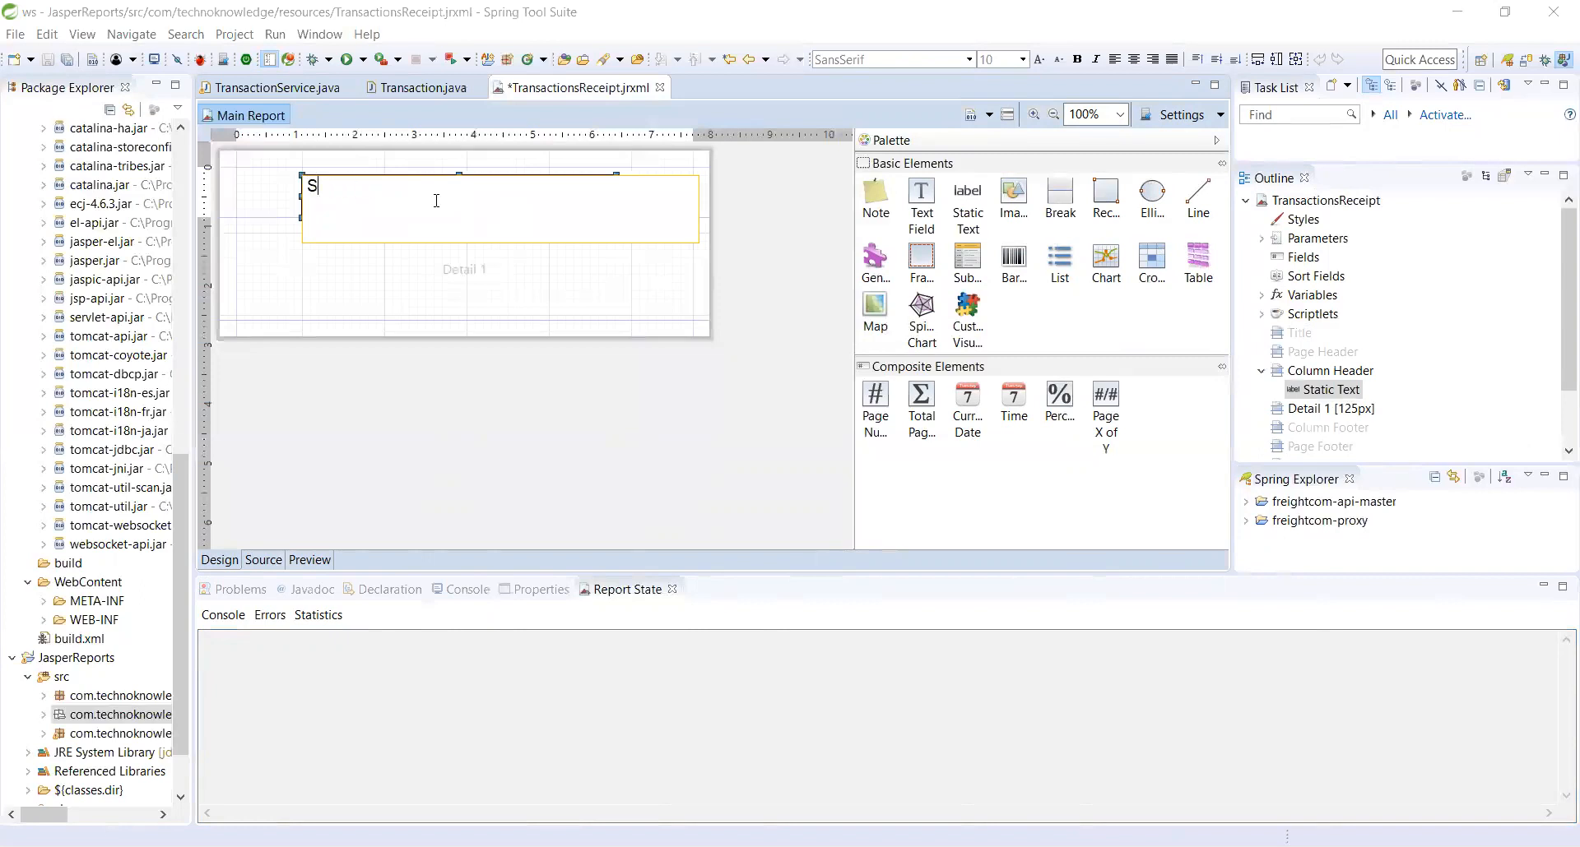
text(uperma)
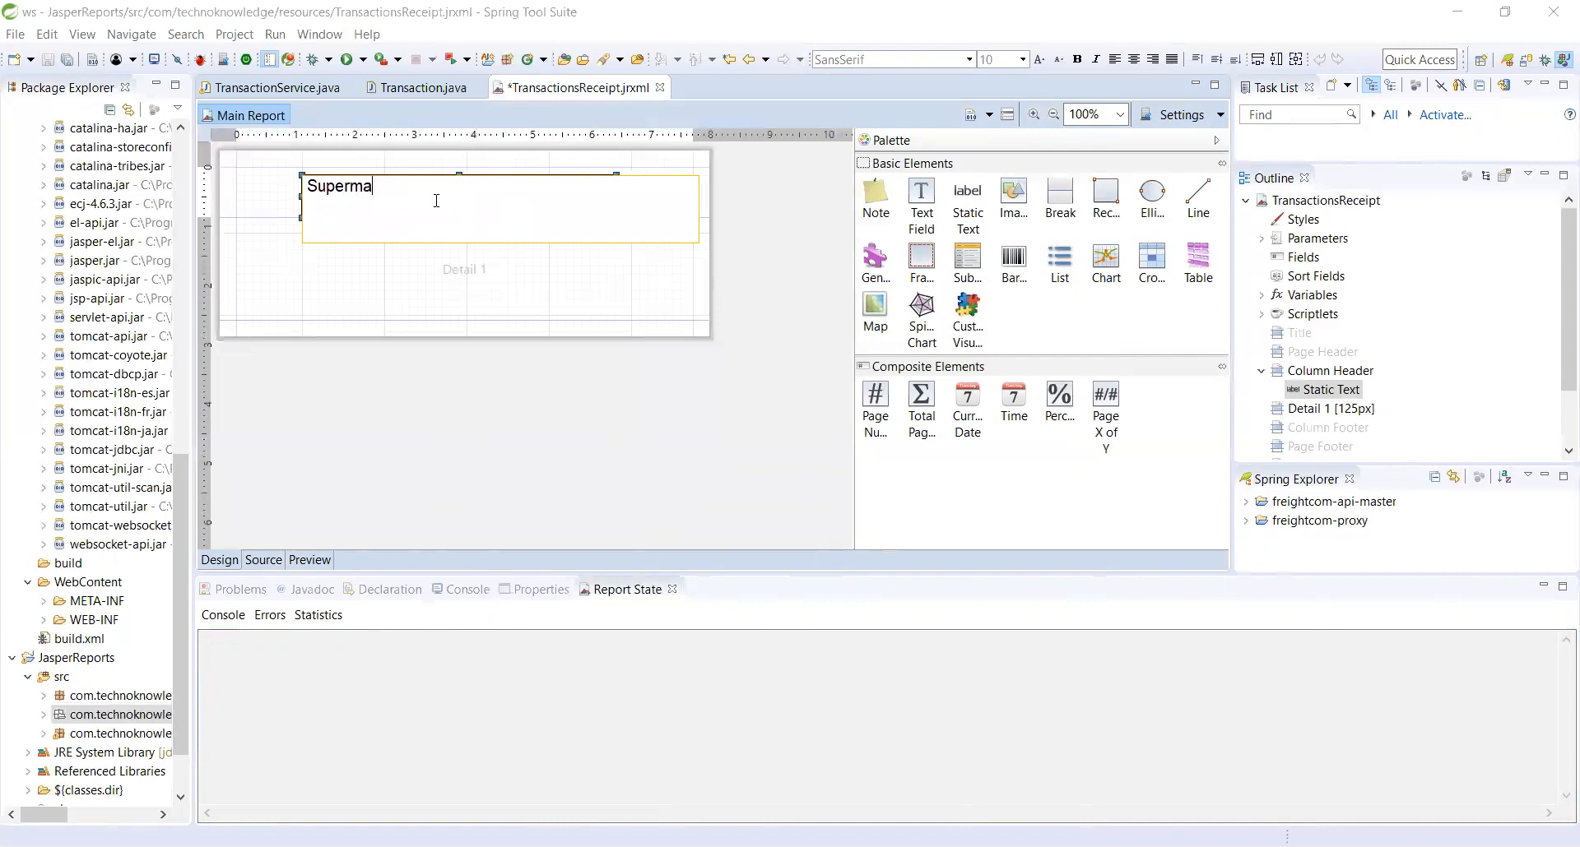
text(rket Re)
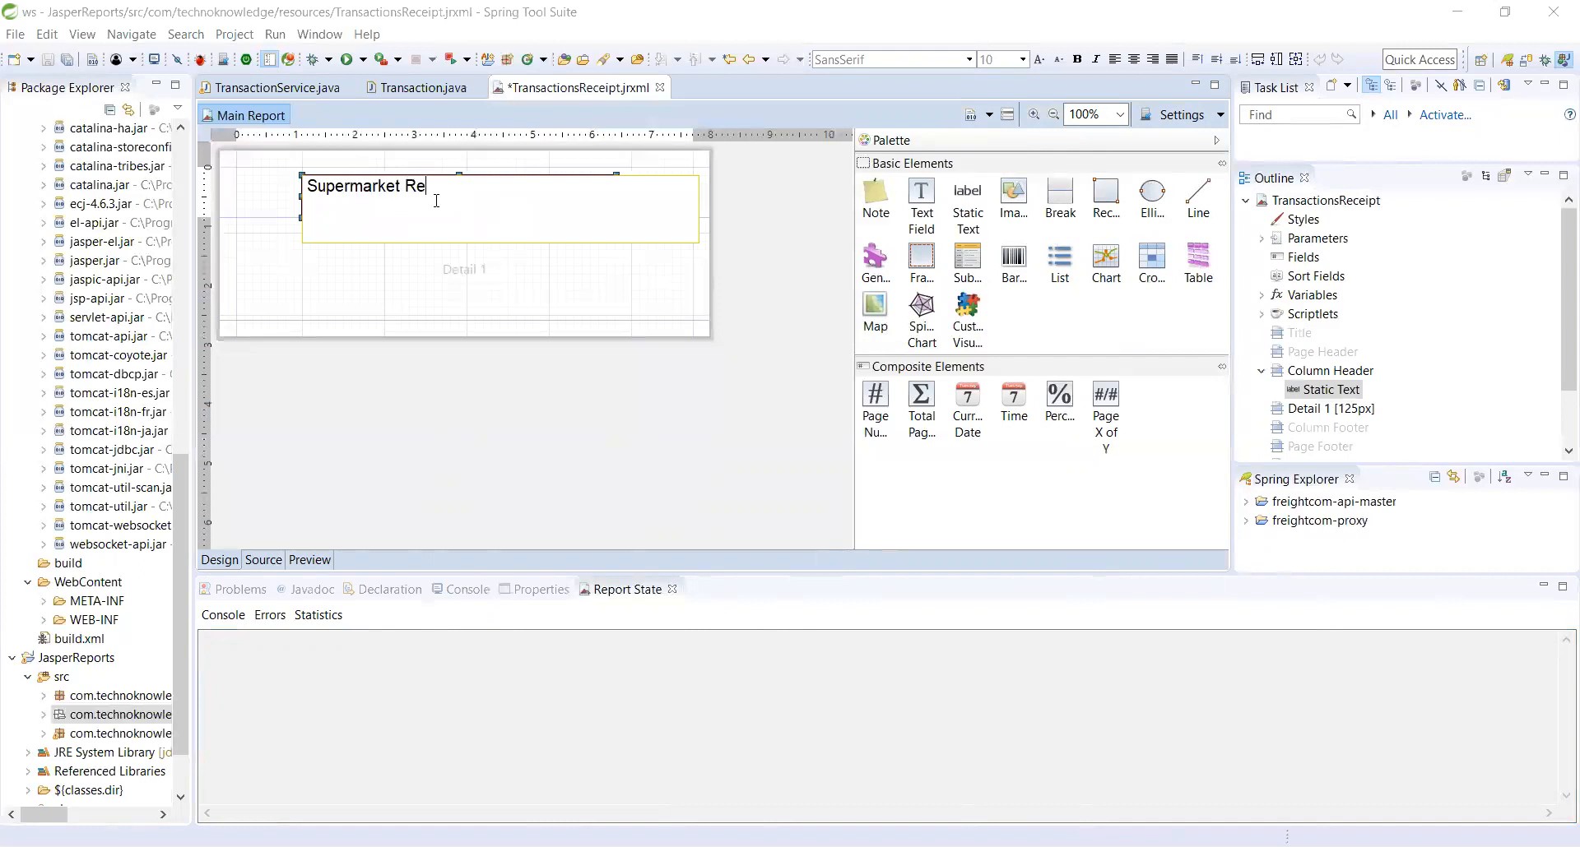
text(ceipt)
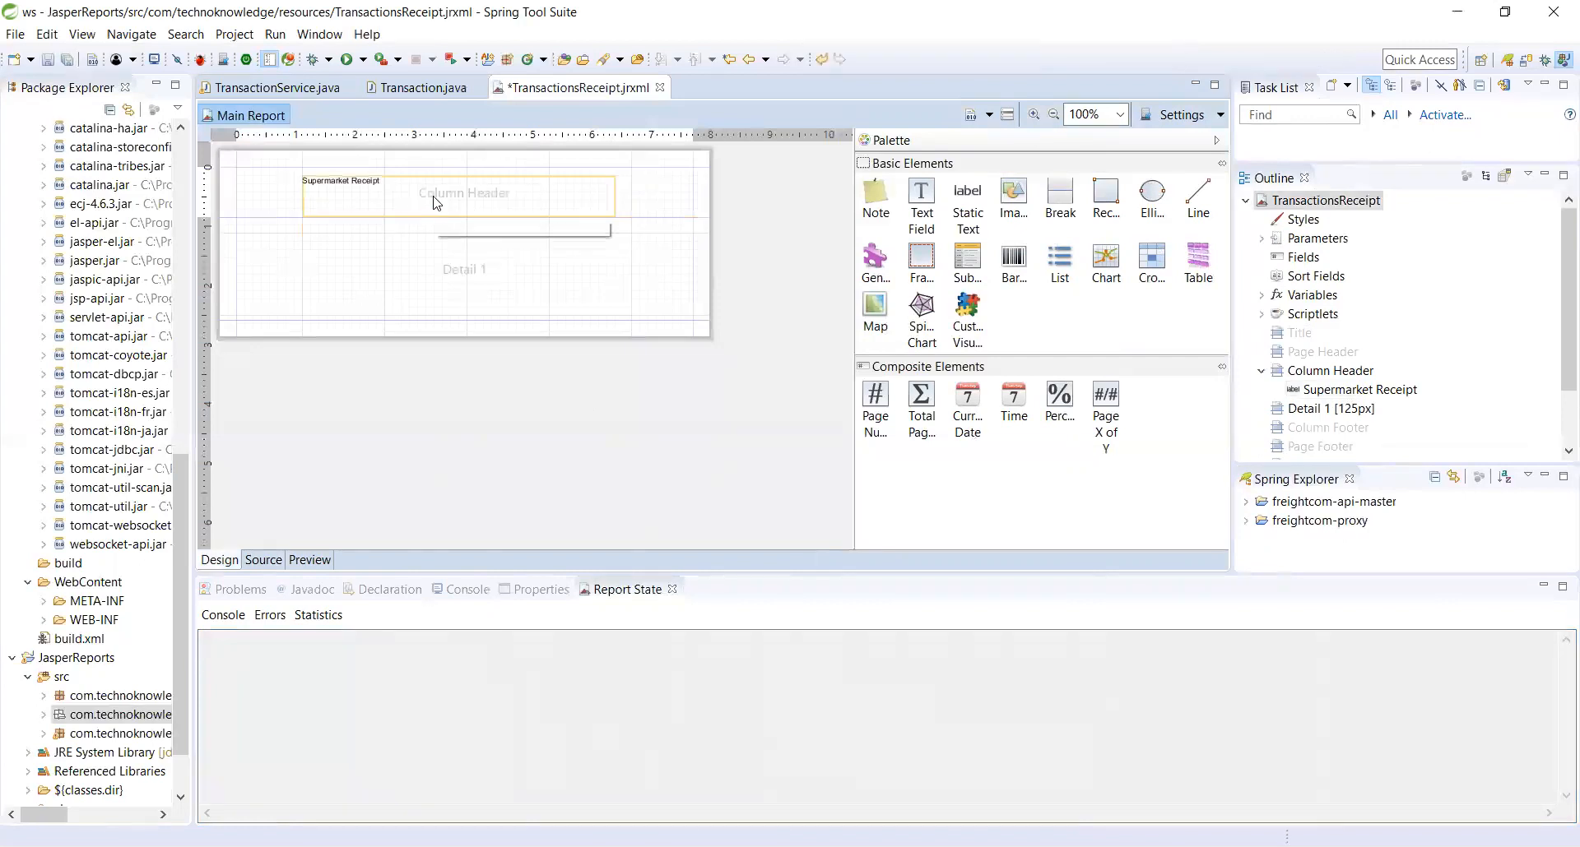
- Fit the title's width to its container and review its border and text settings
right_click(342, 181)
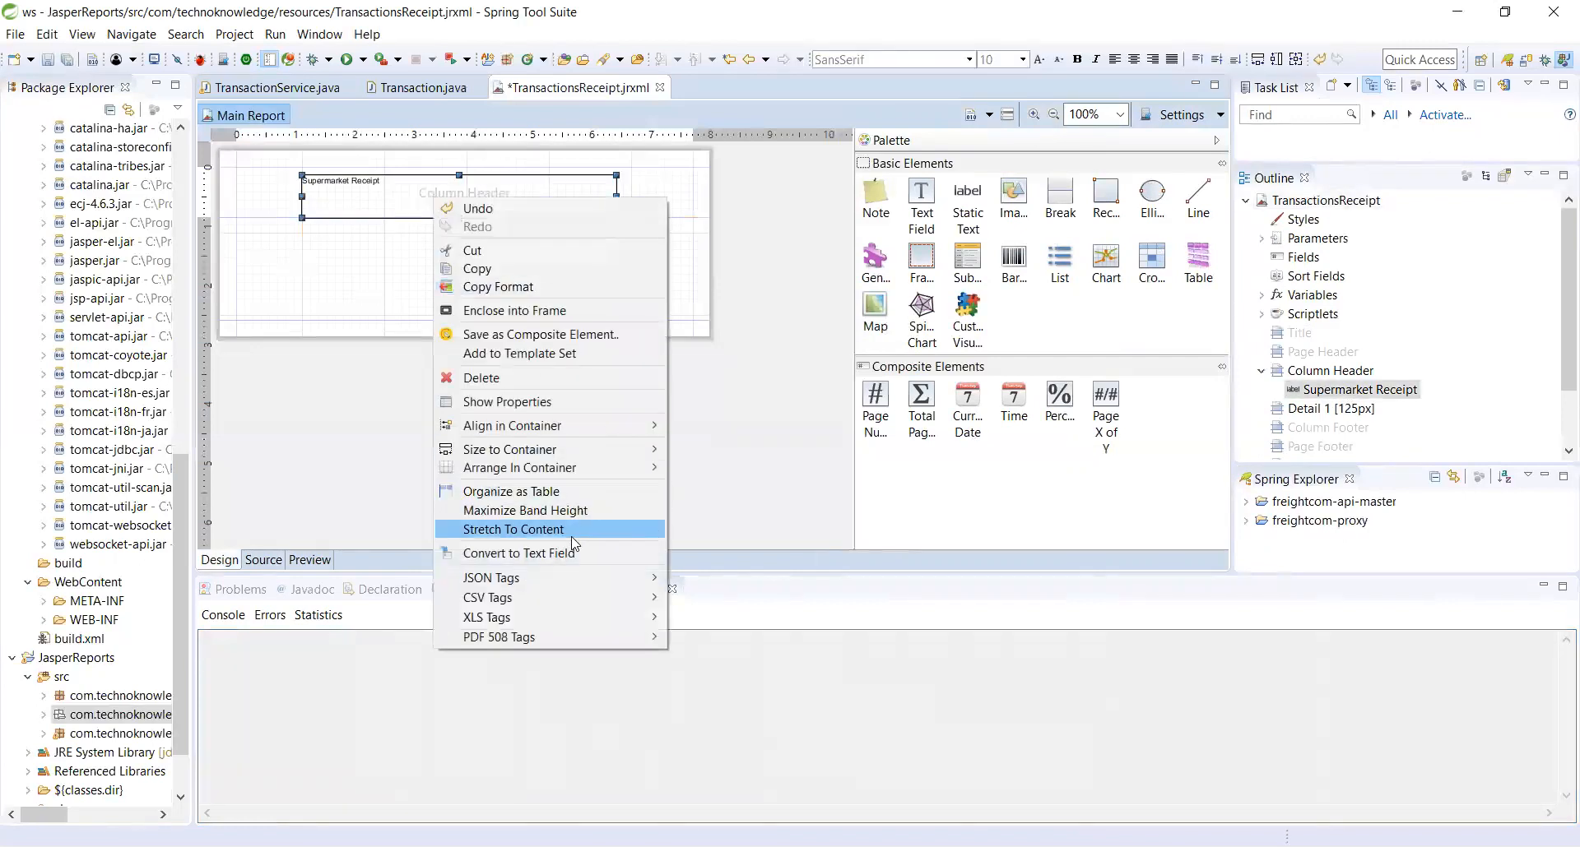
mouse_move(510, 449)
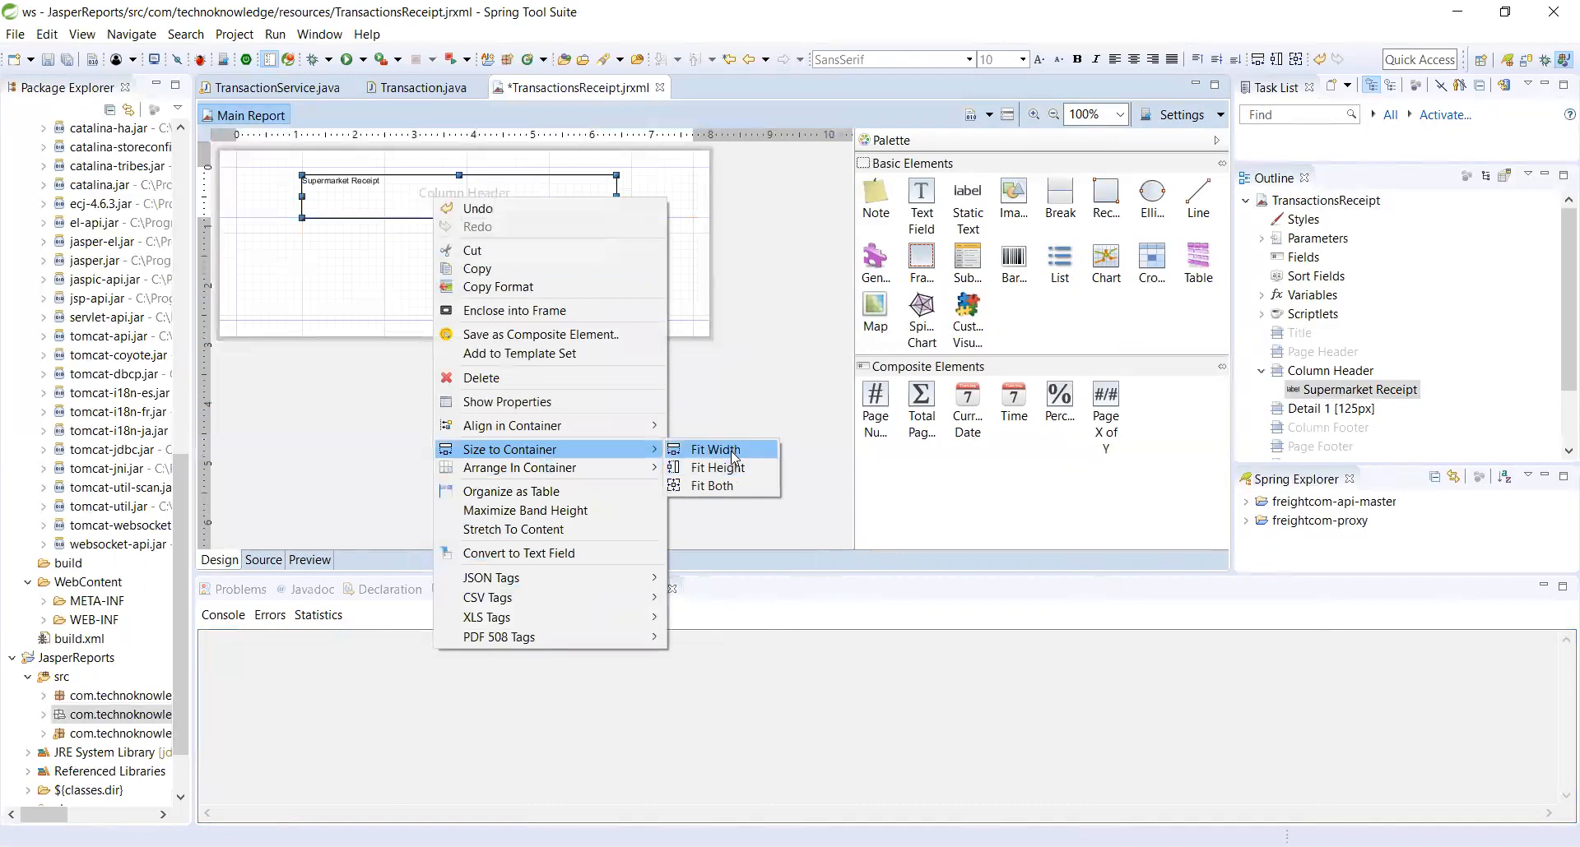
click(715, 449)
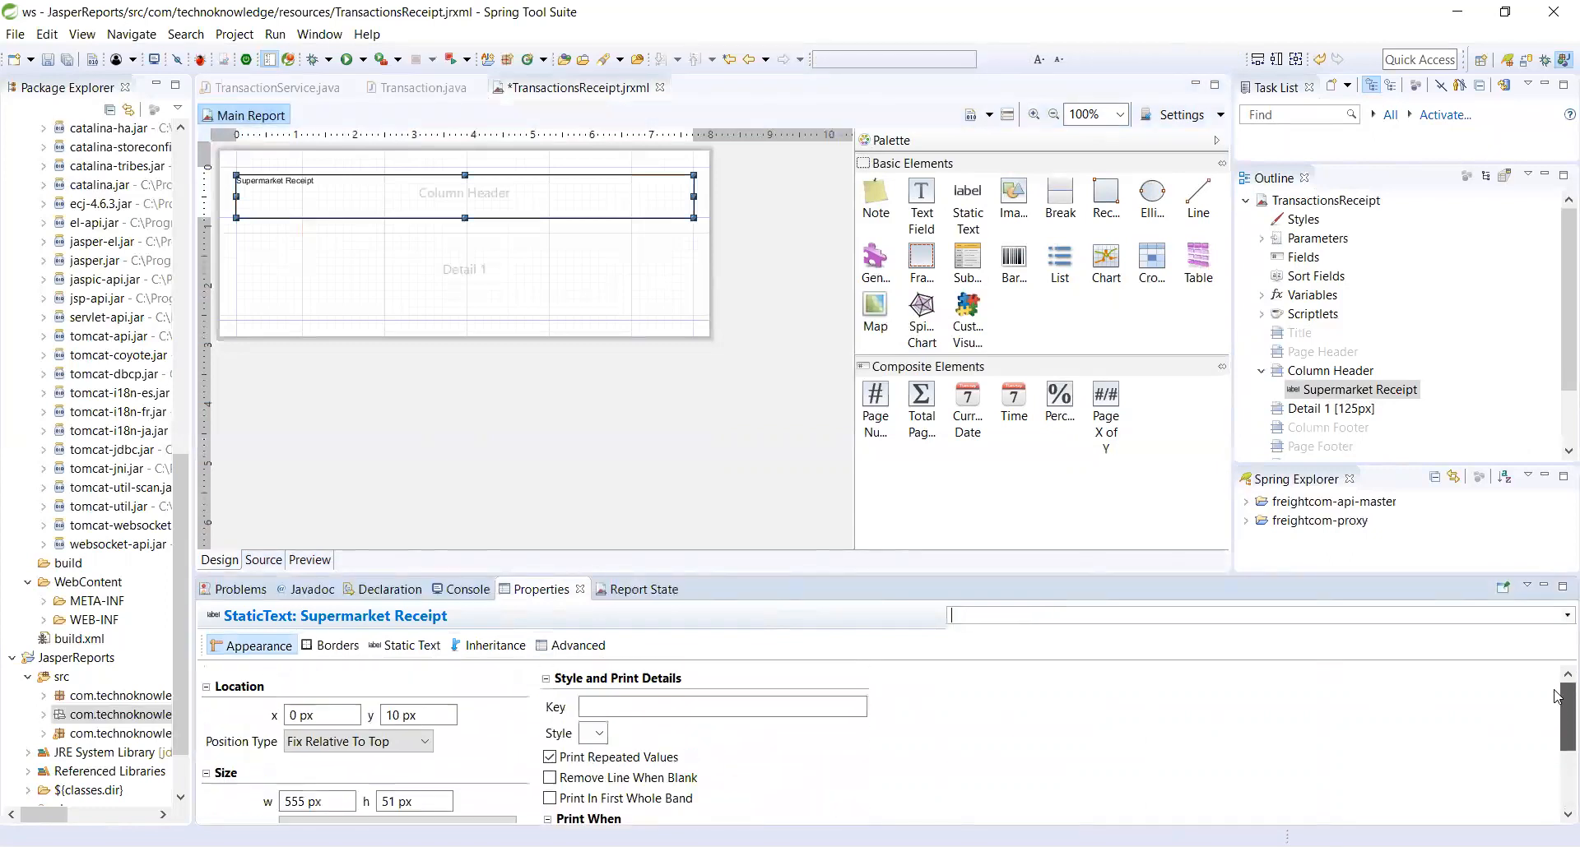
click(337, 647)
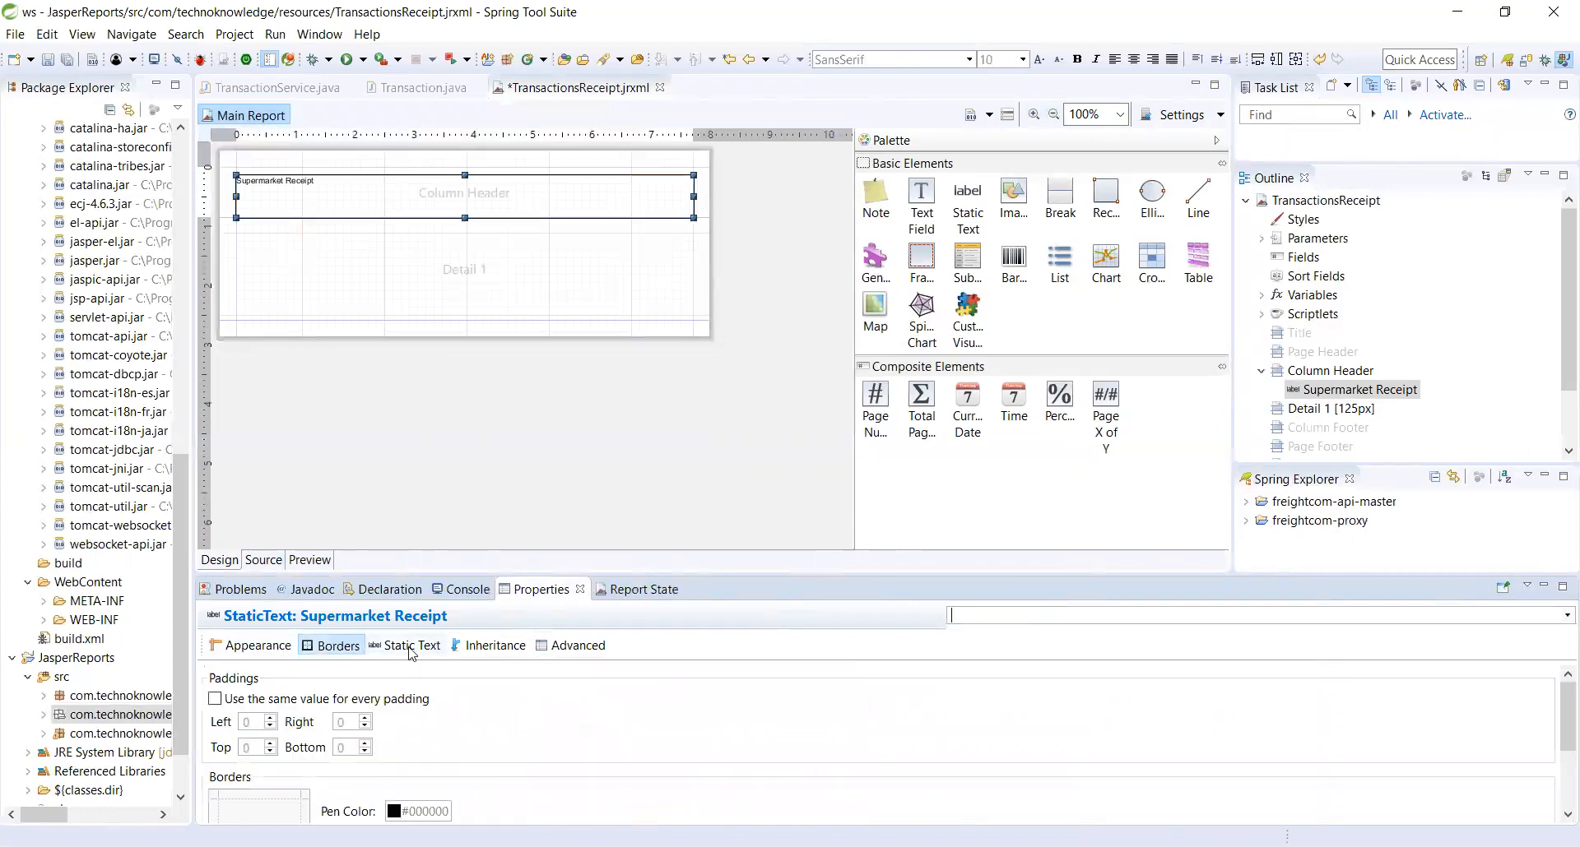
click(413, 647)
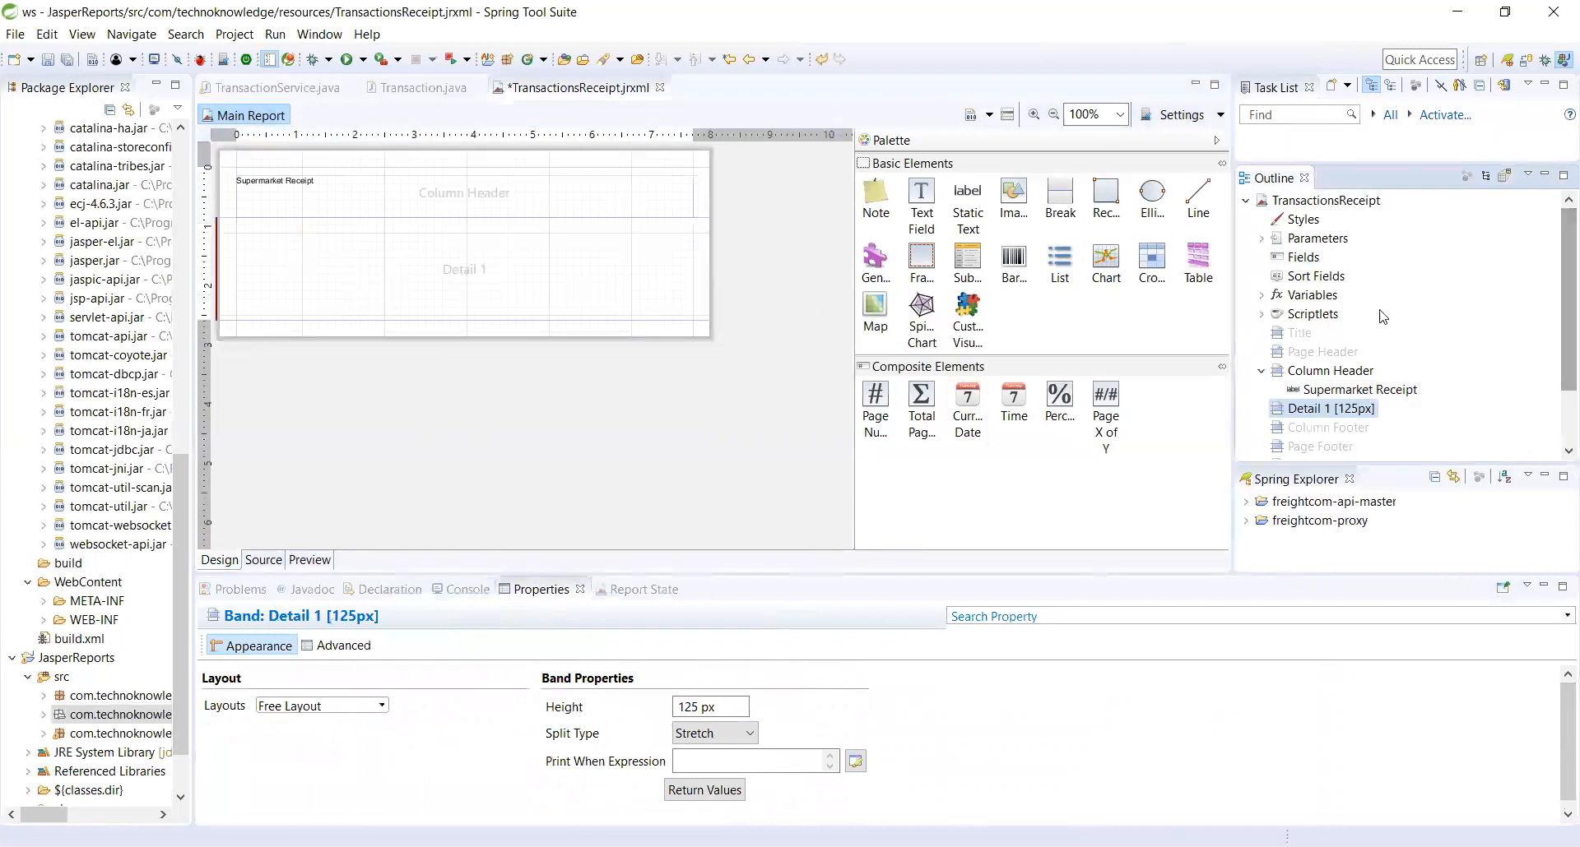
mouse_move(1445, 361)
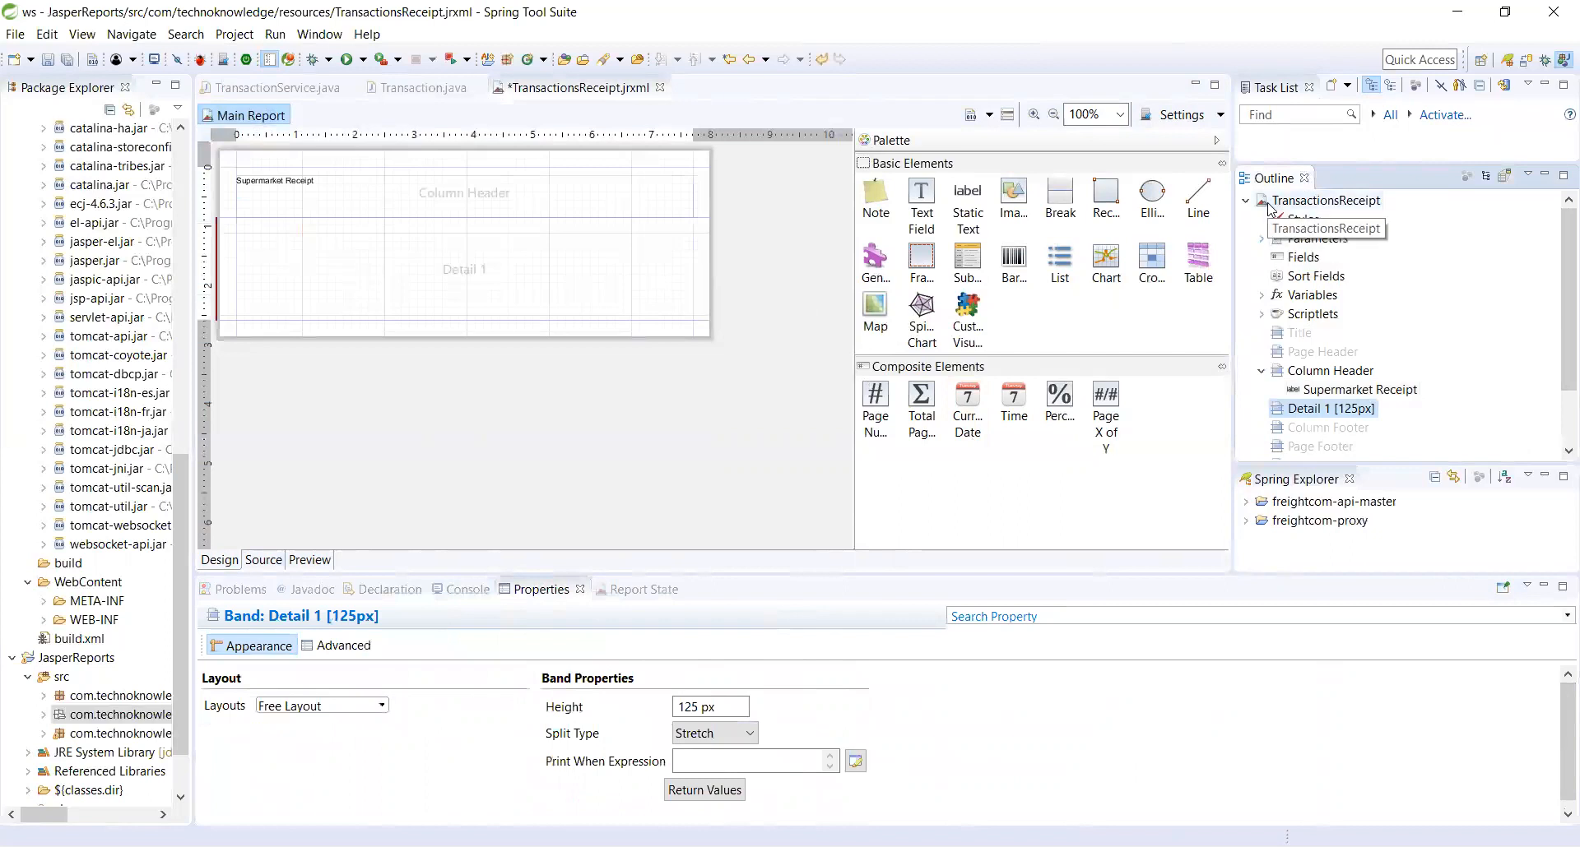
- Add a report parameter and rename it from Parameter1 to ds
right_click(1323, 200)
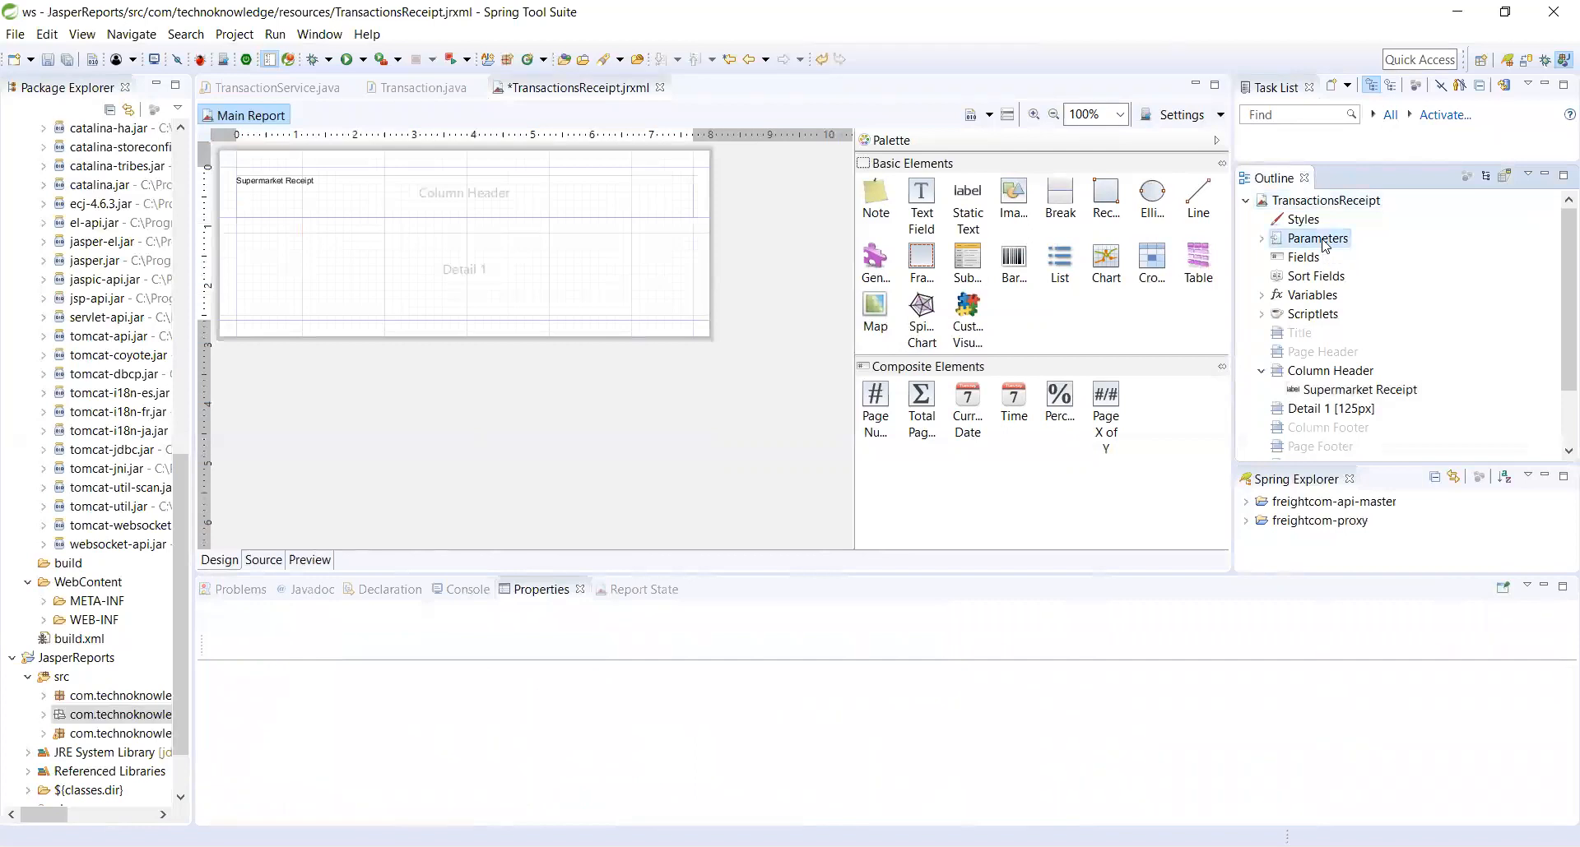
right_click(1316, 239)
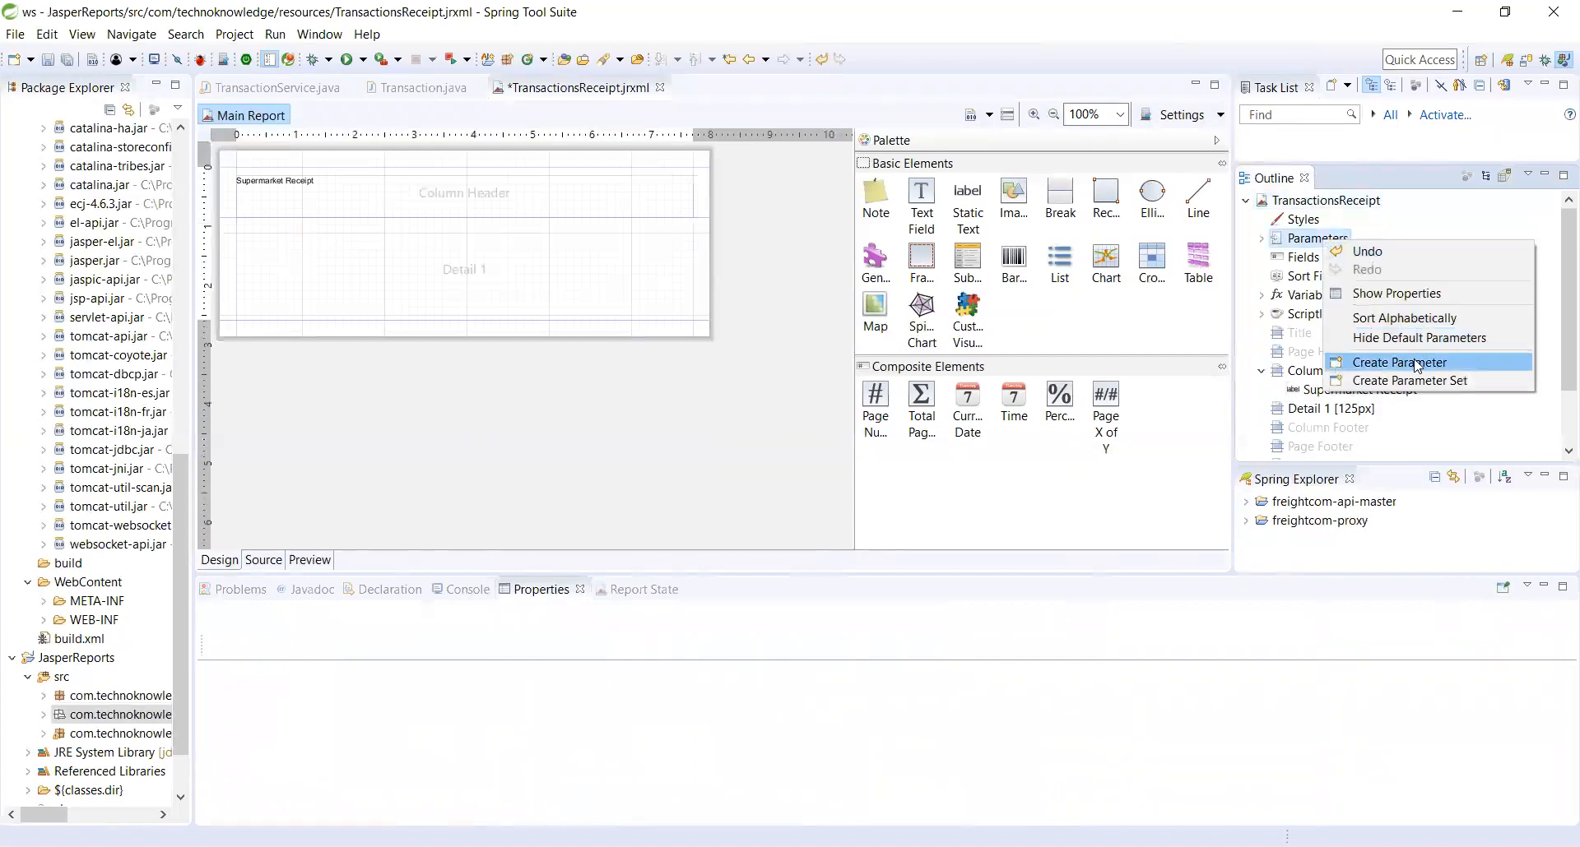
click(1399, 362)
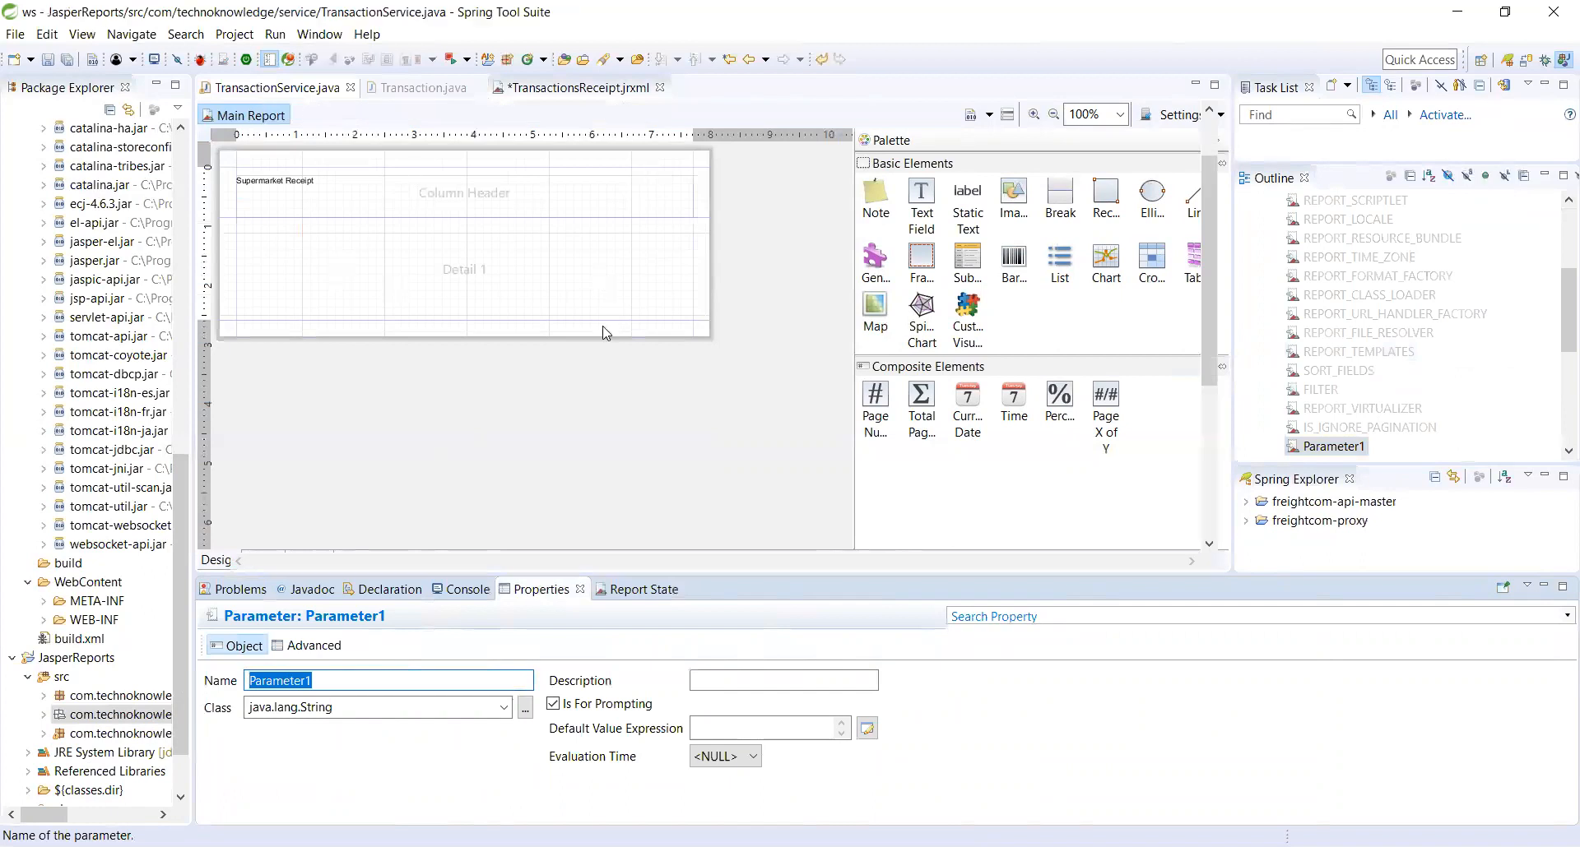
click(277, 87)
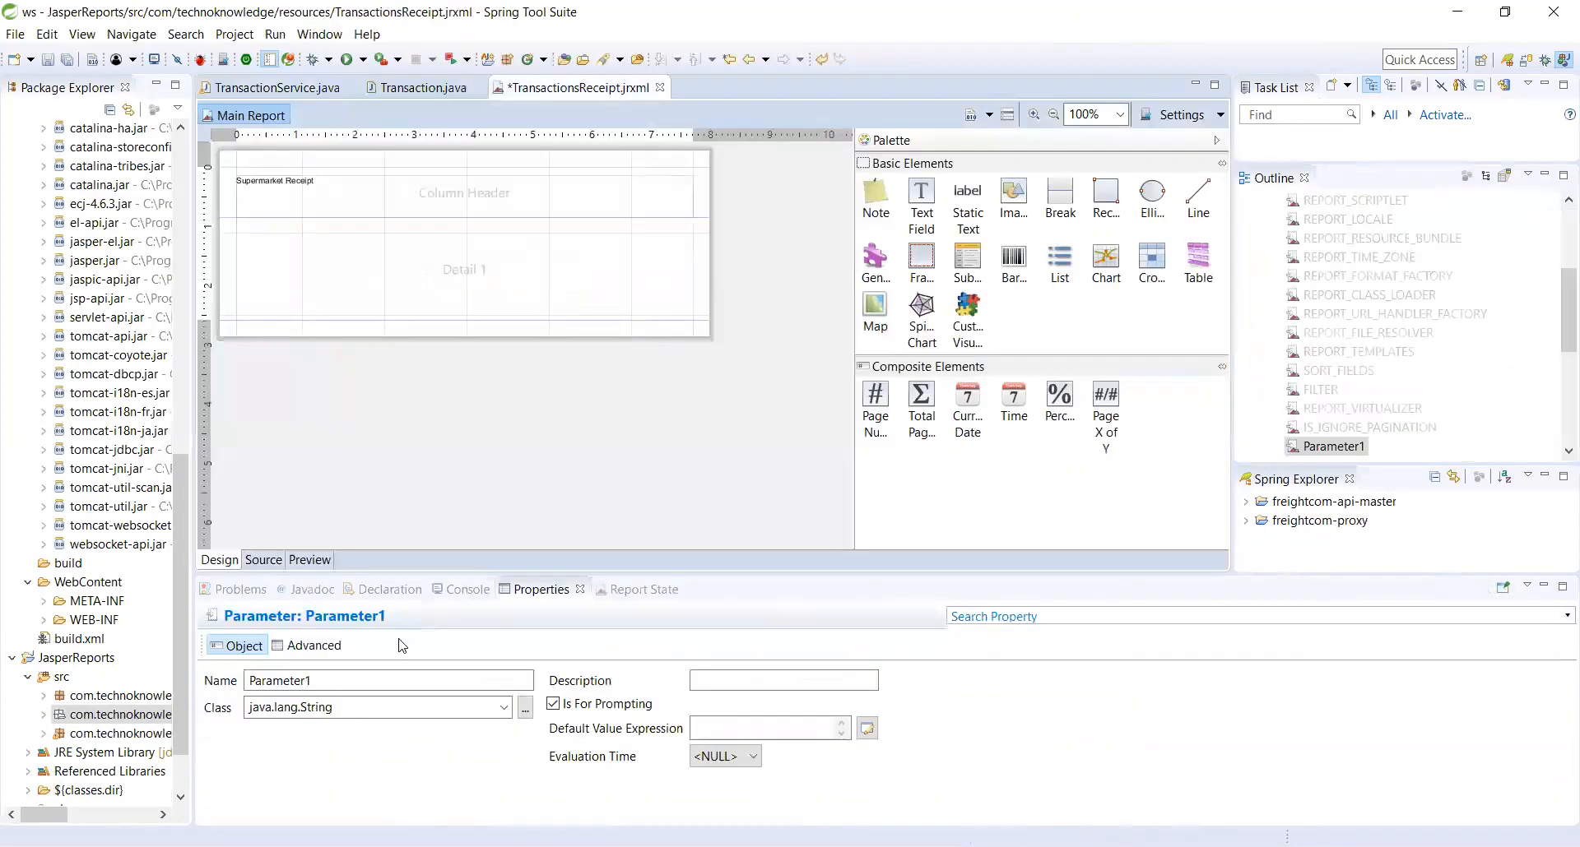
click(388, 680)
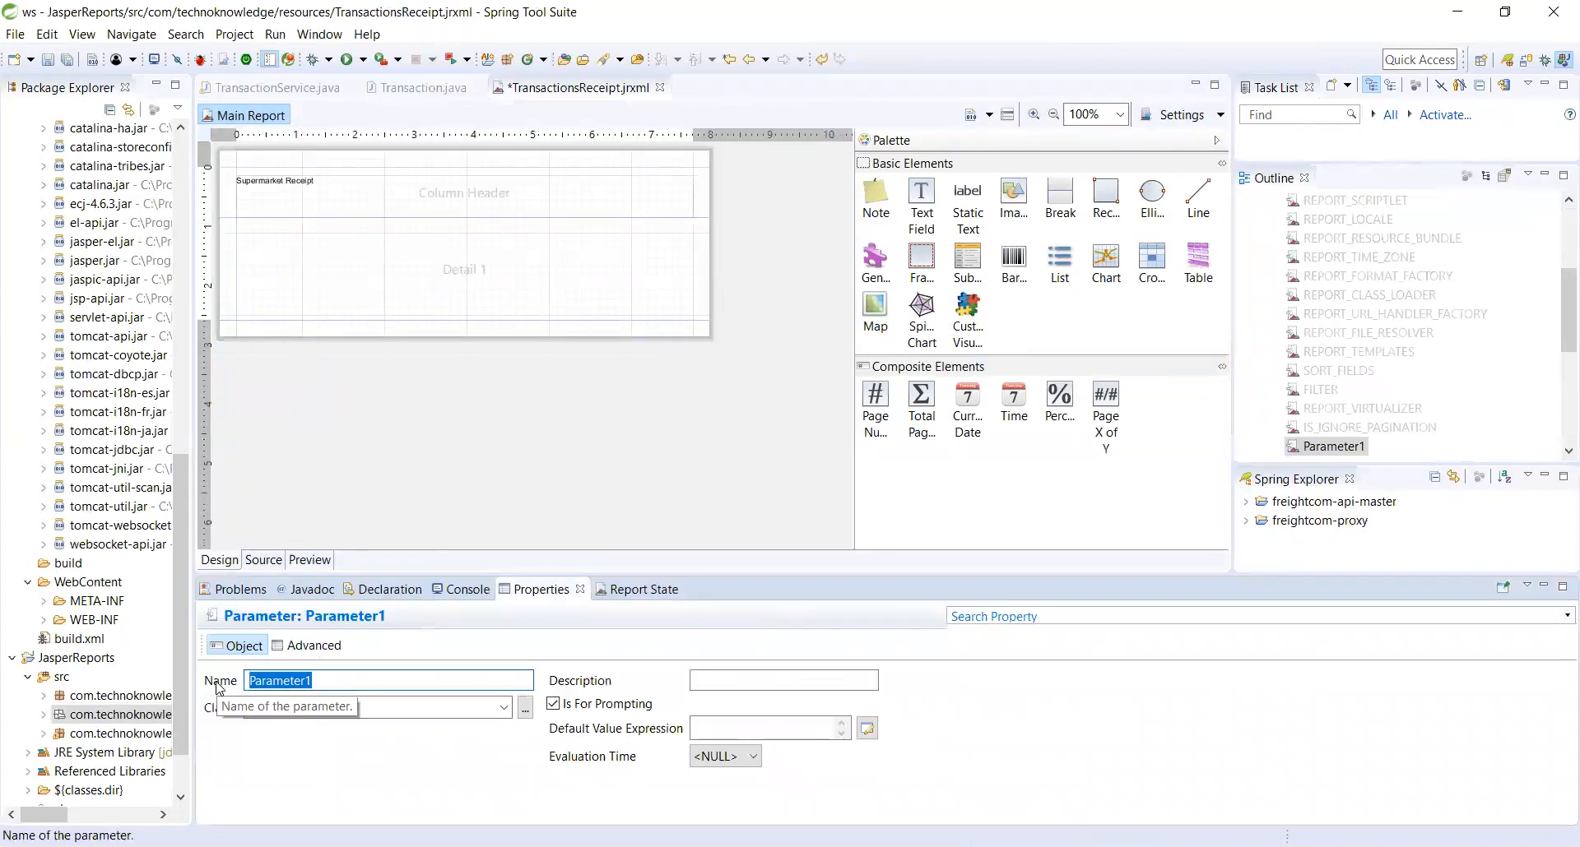
text(ds)
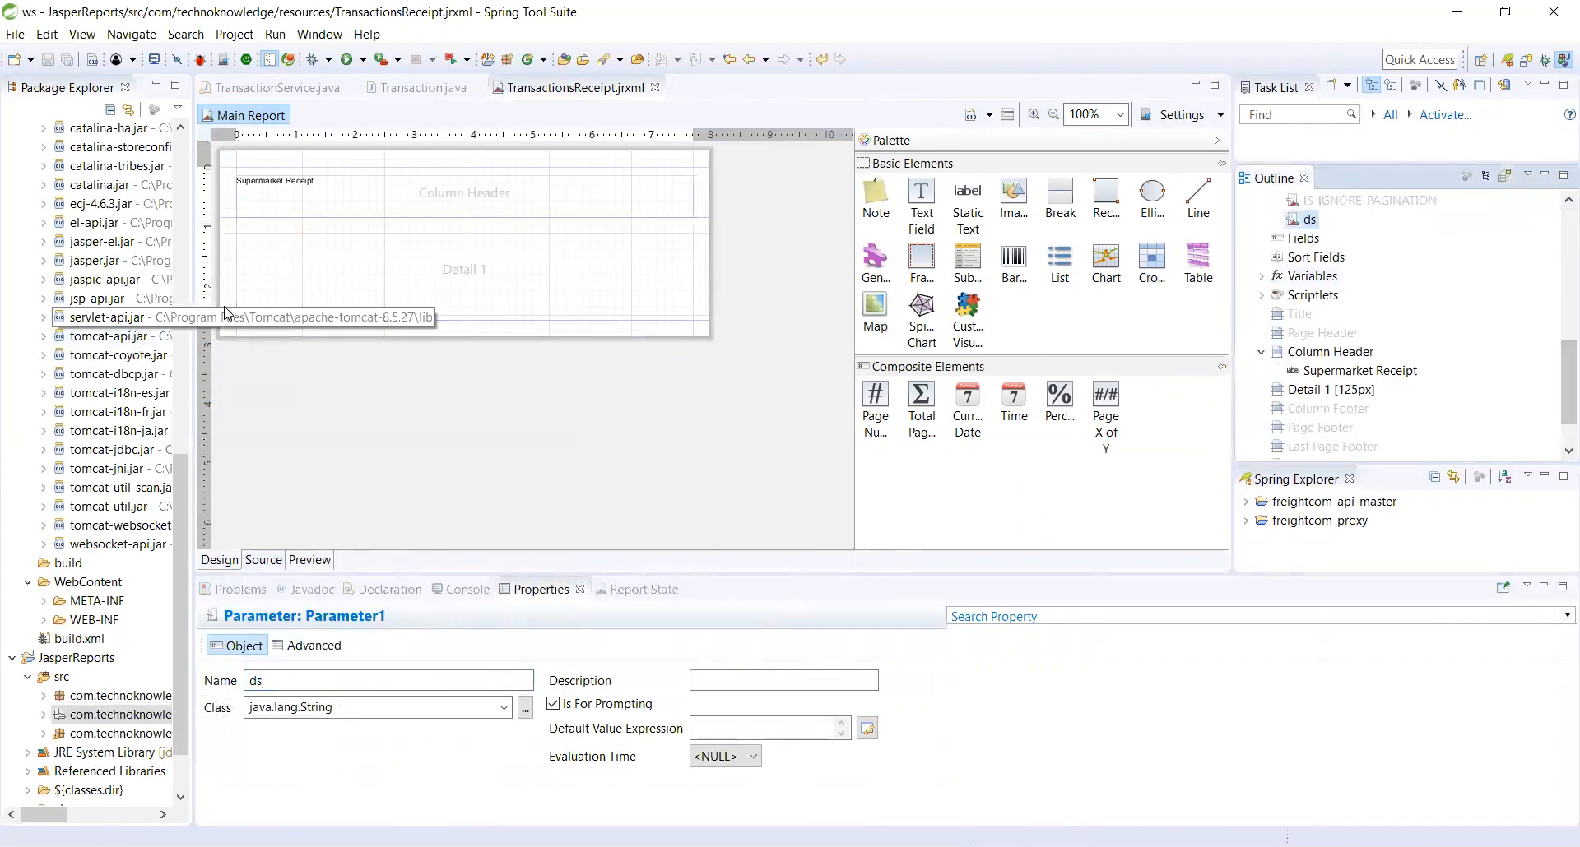
click(464, 288)
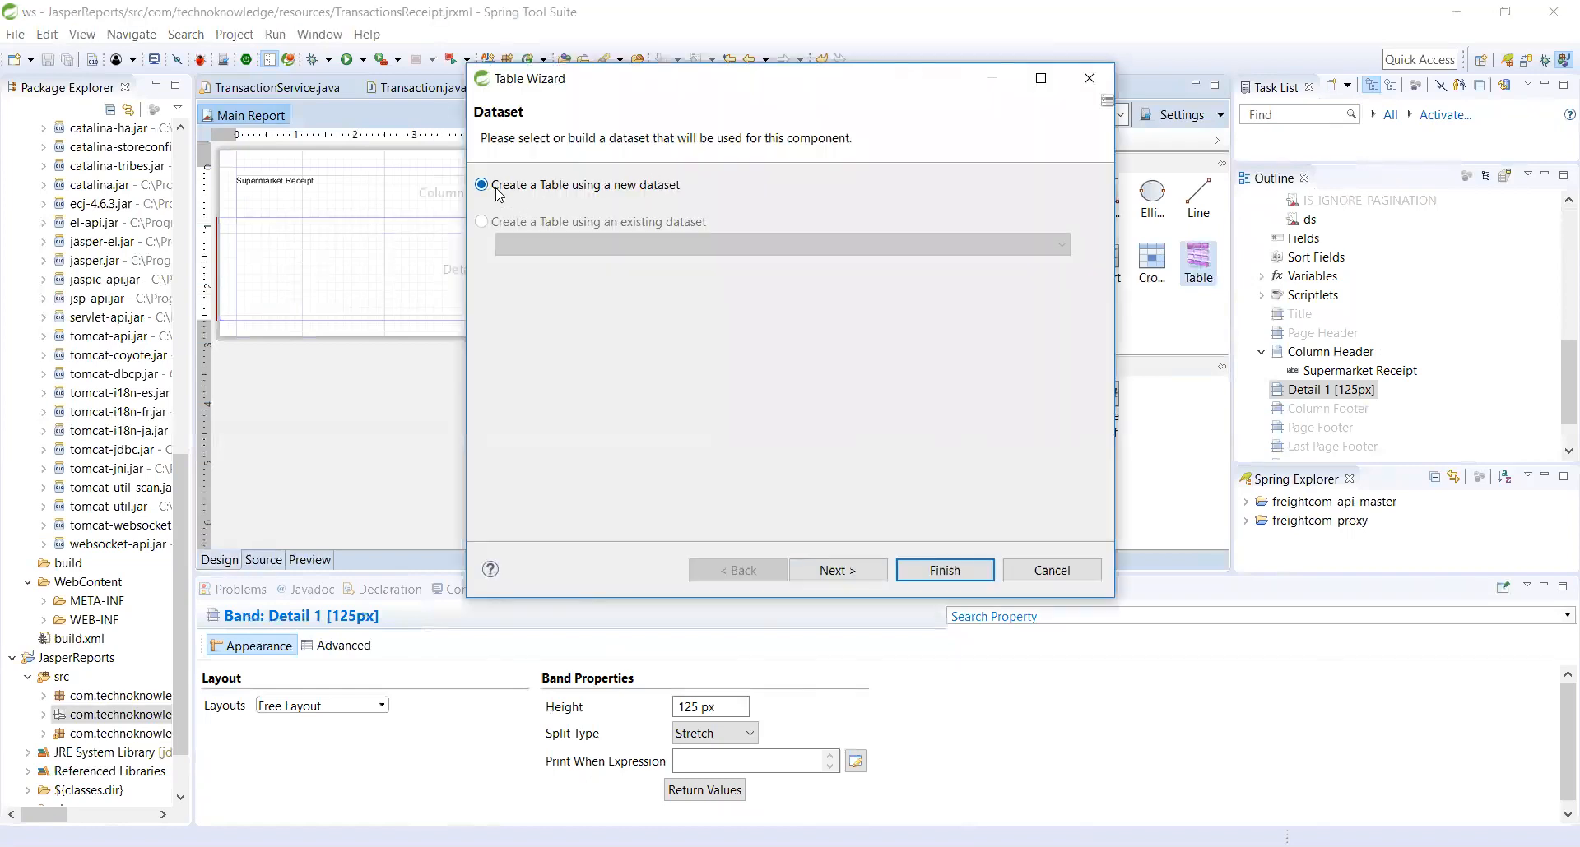
- Build the table on a new empty dataset fed by the datasource expression $P{ds}
click(836, 571)
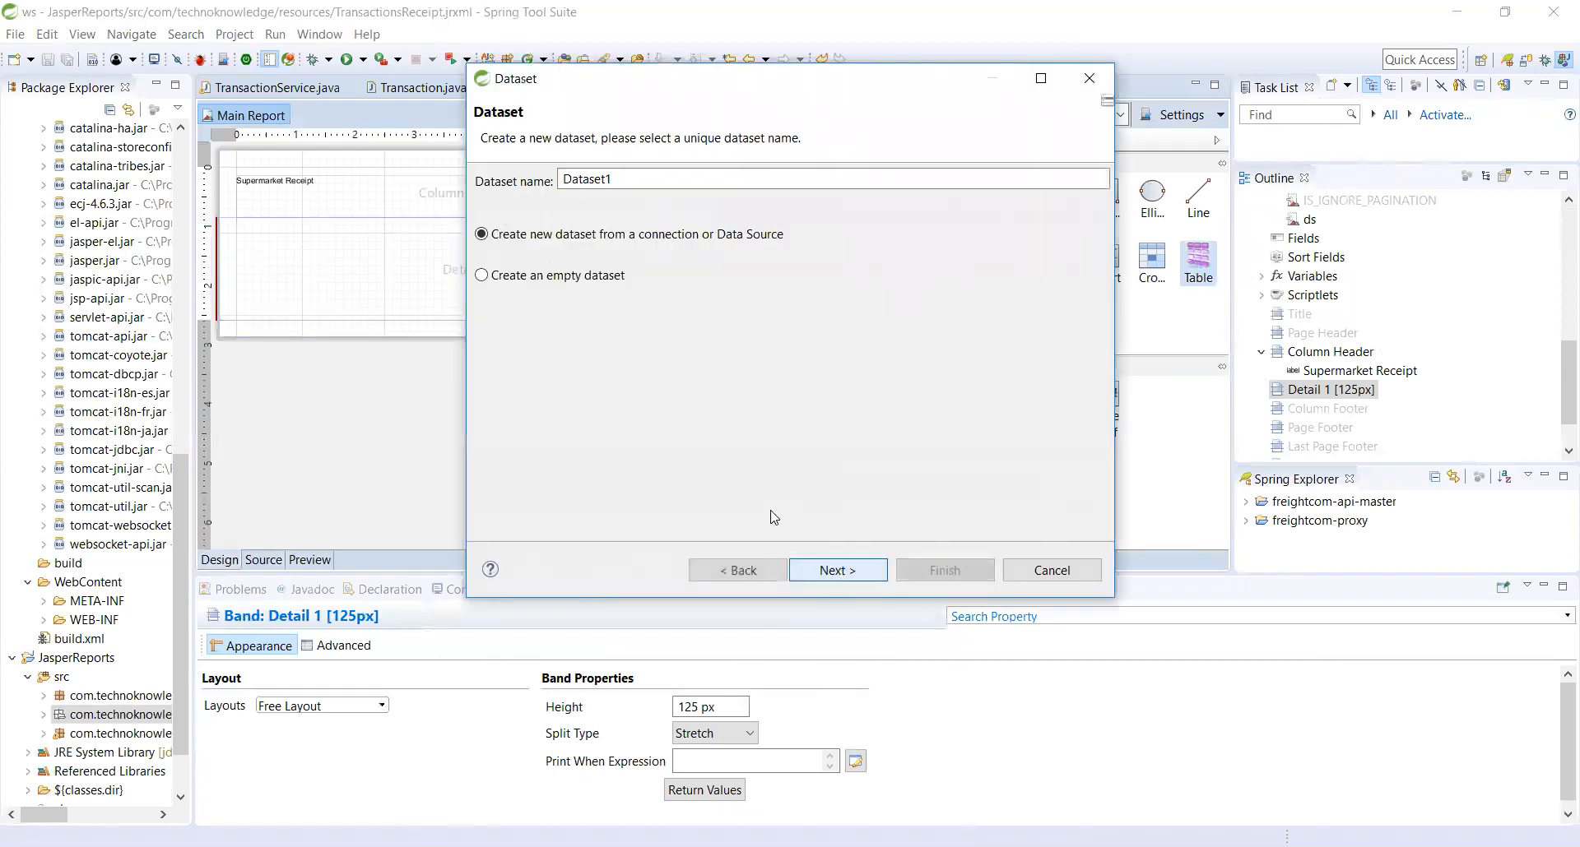
click(482, 275)
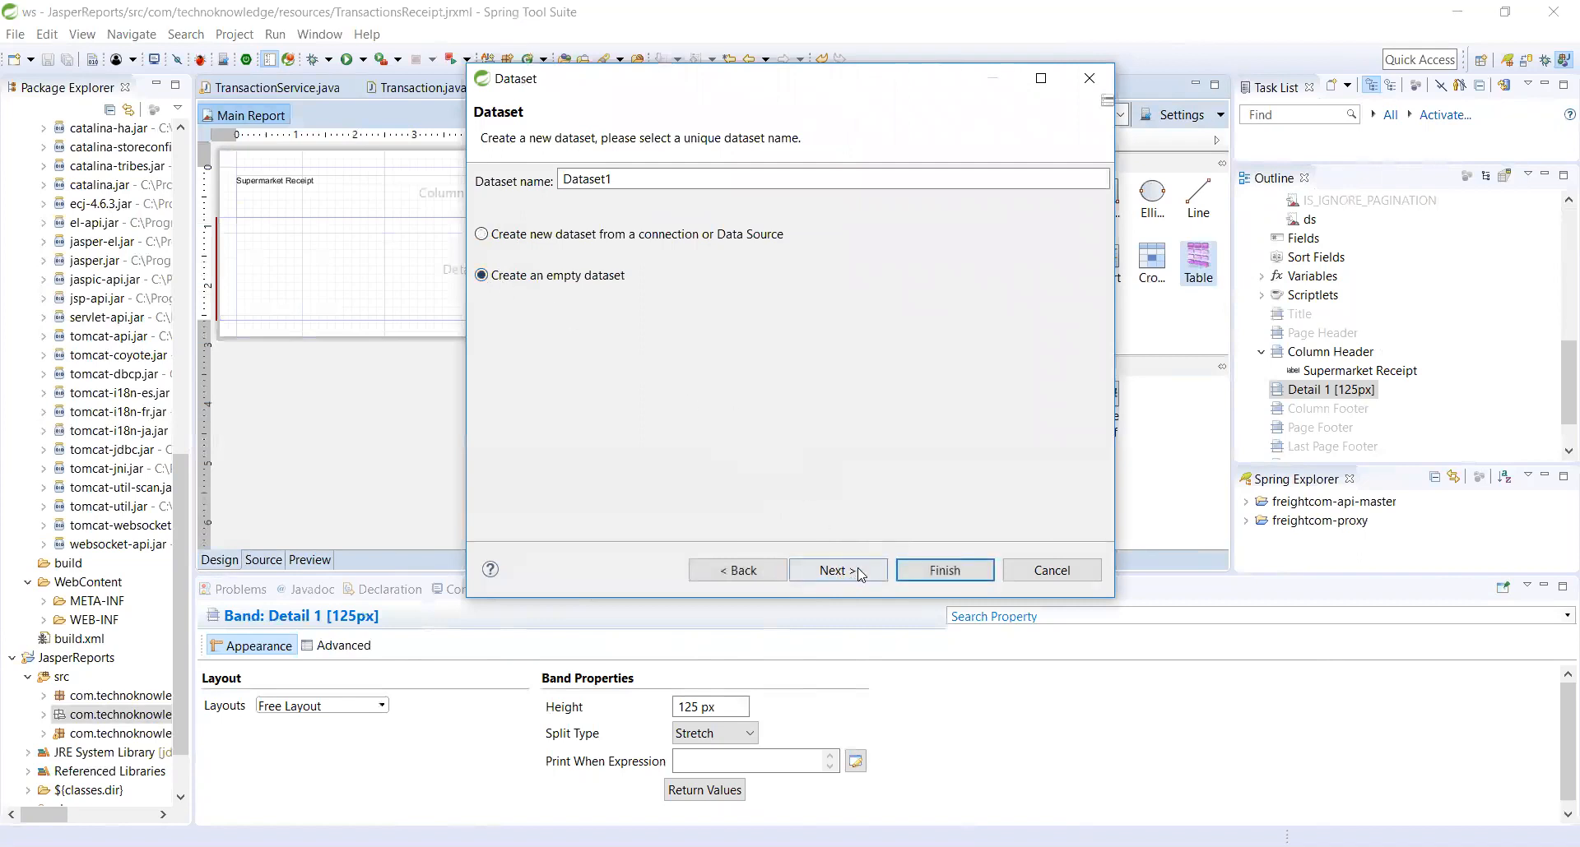
click(838, 571)
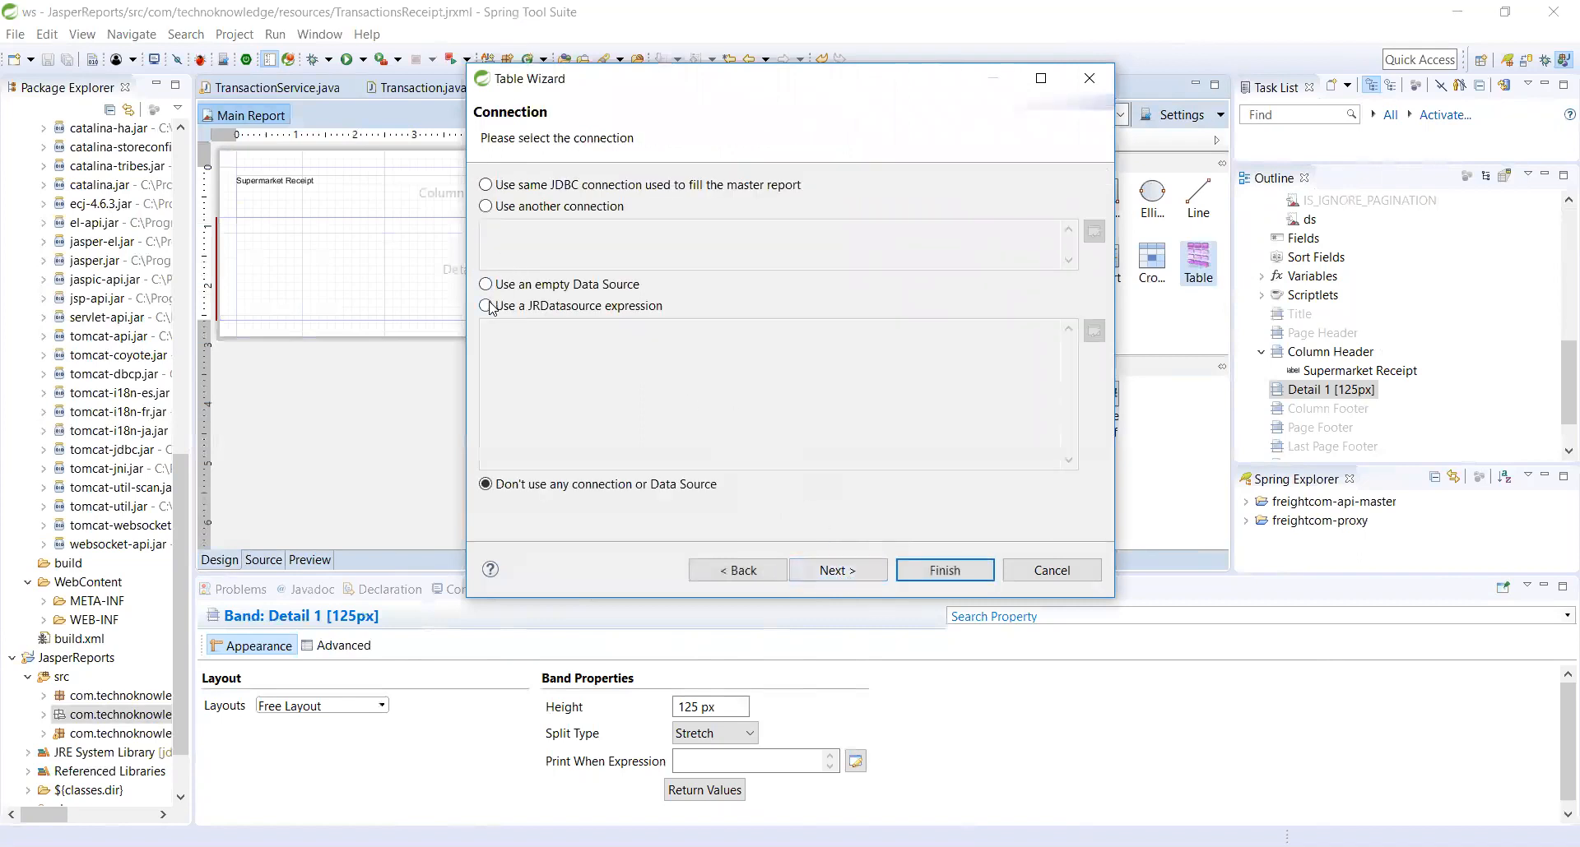
click(487, 306)
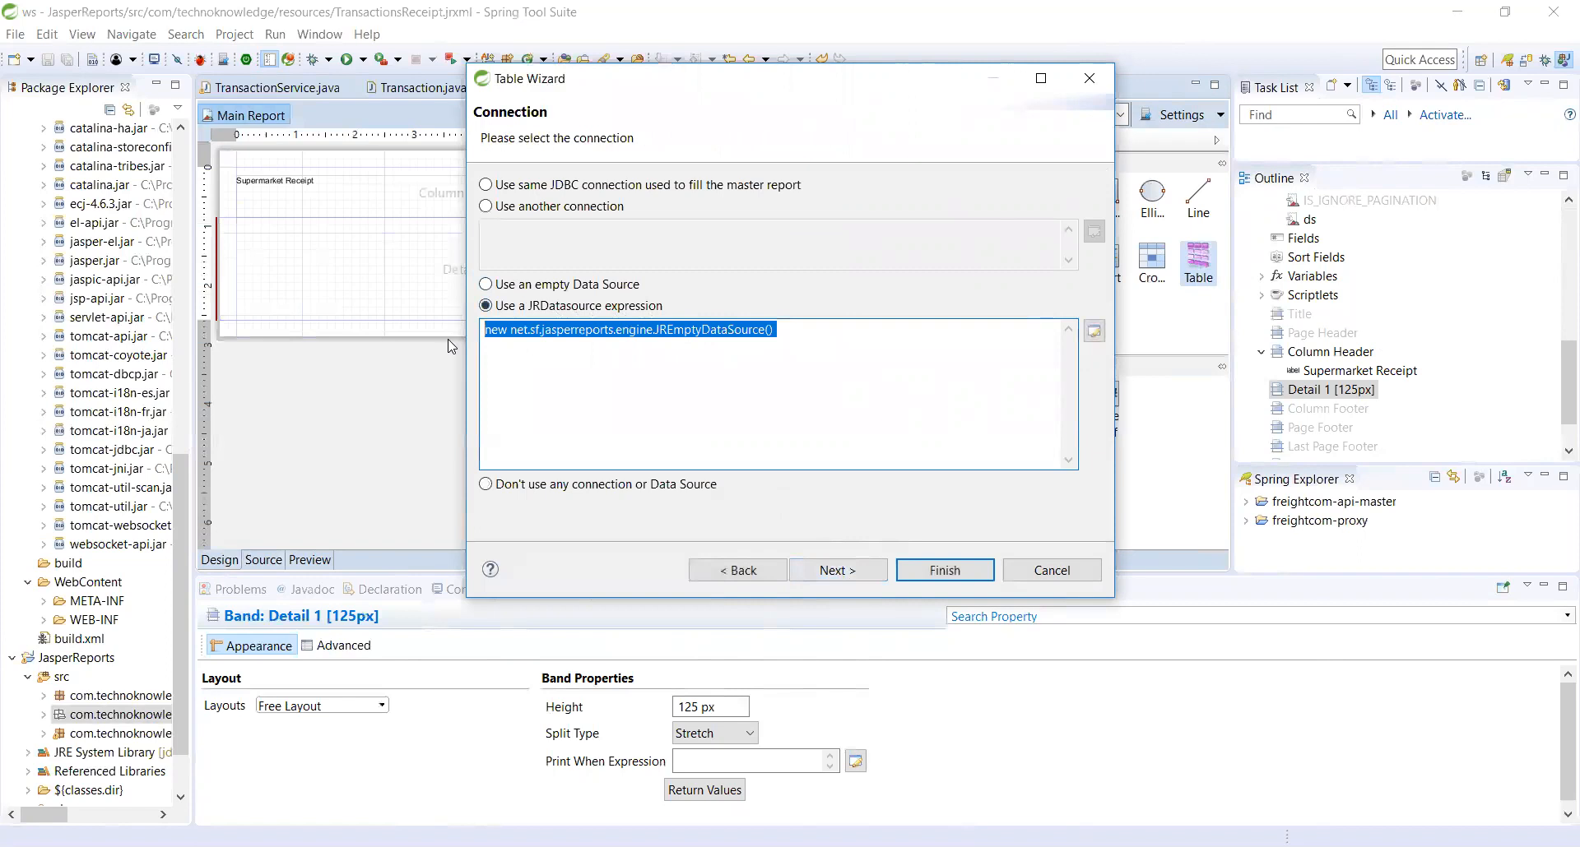
text($P)
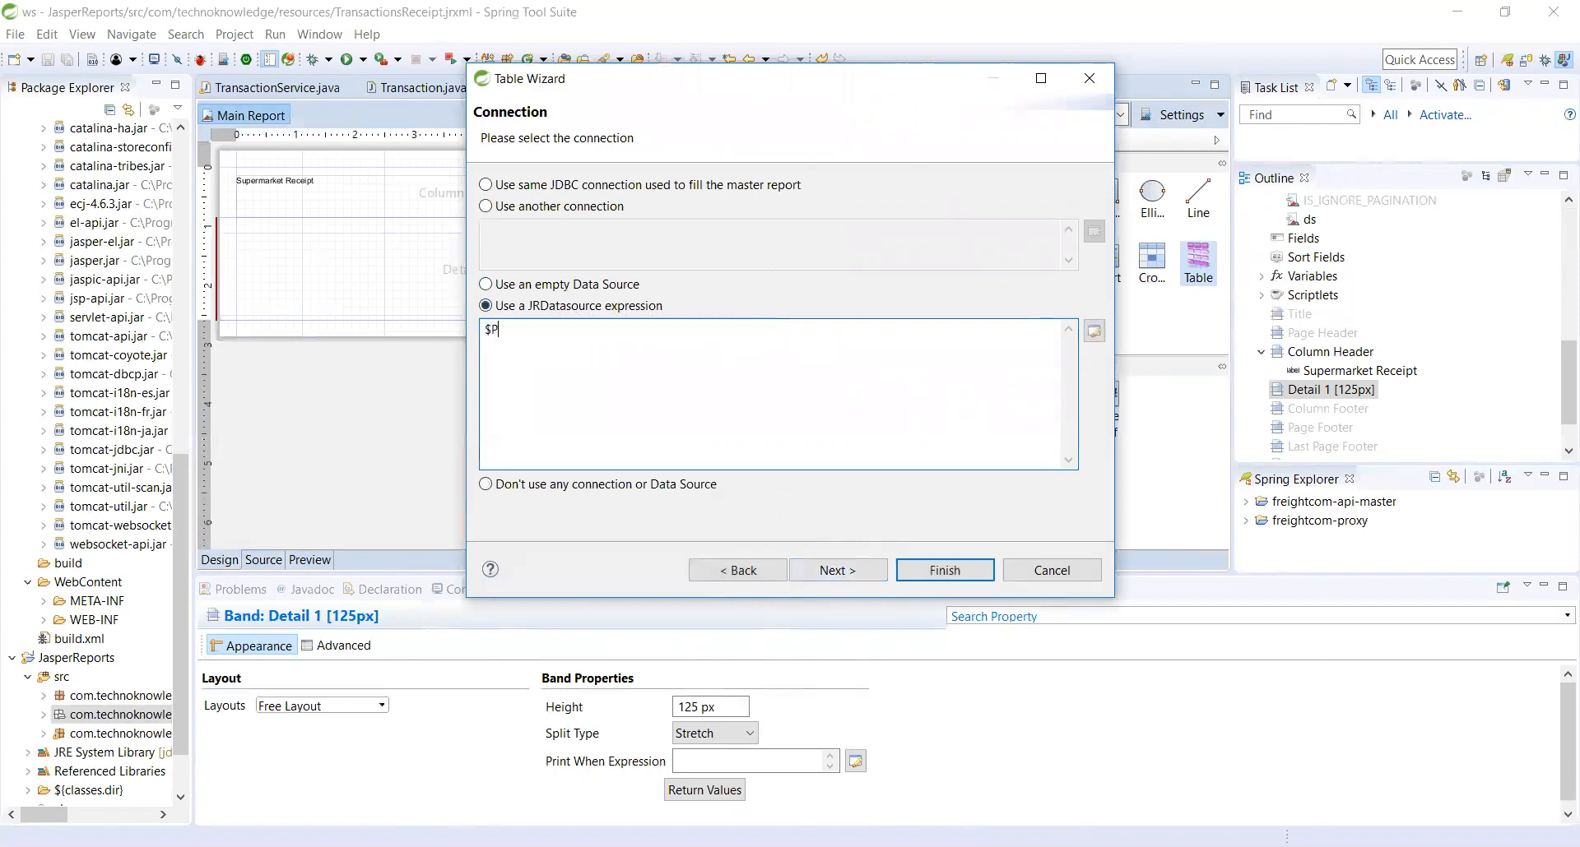
text(()
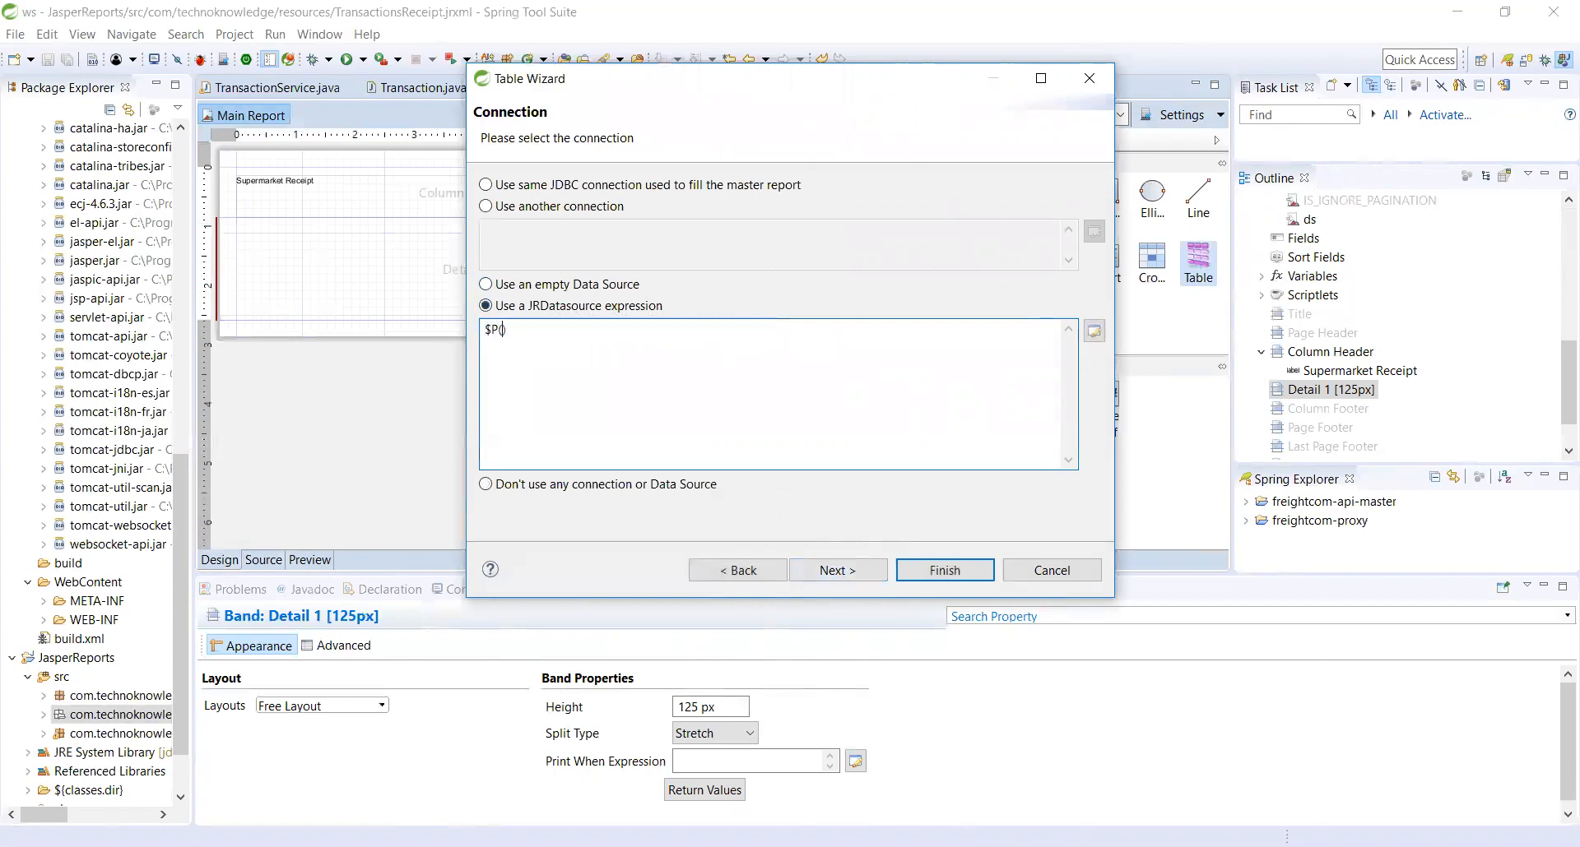
text(ds))
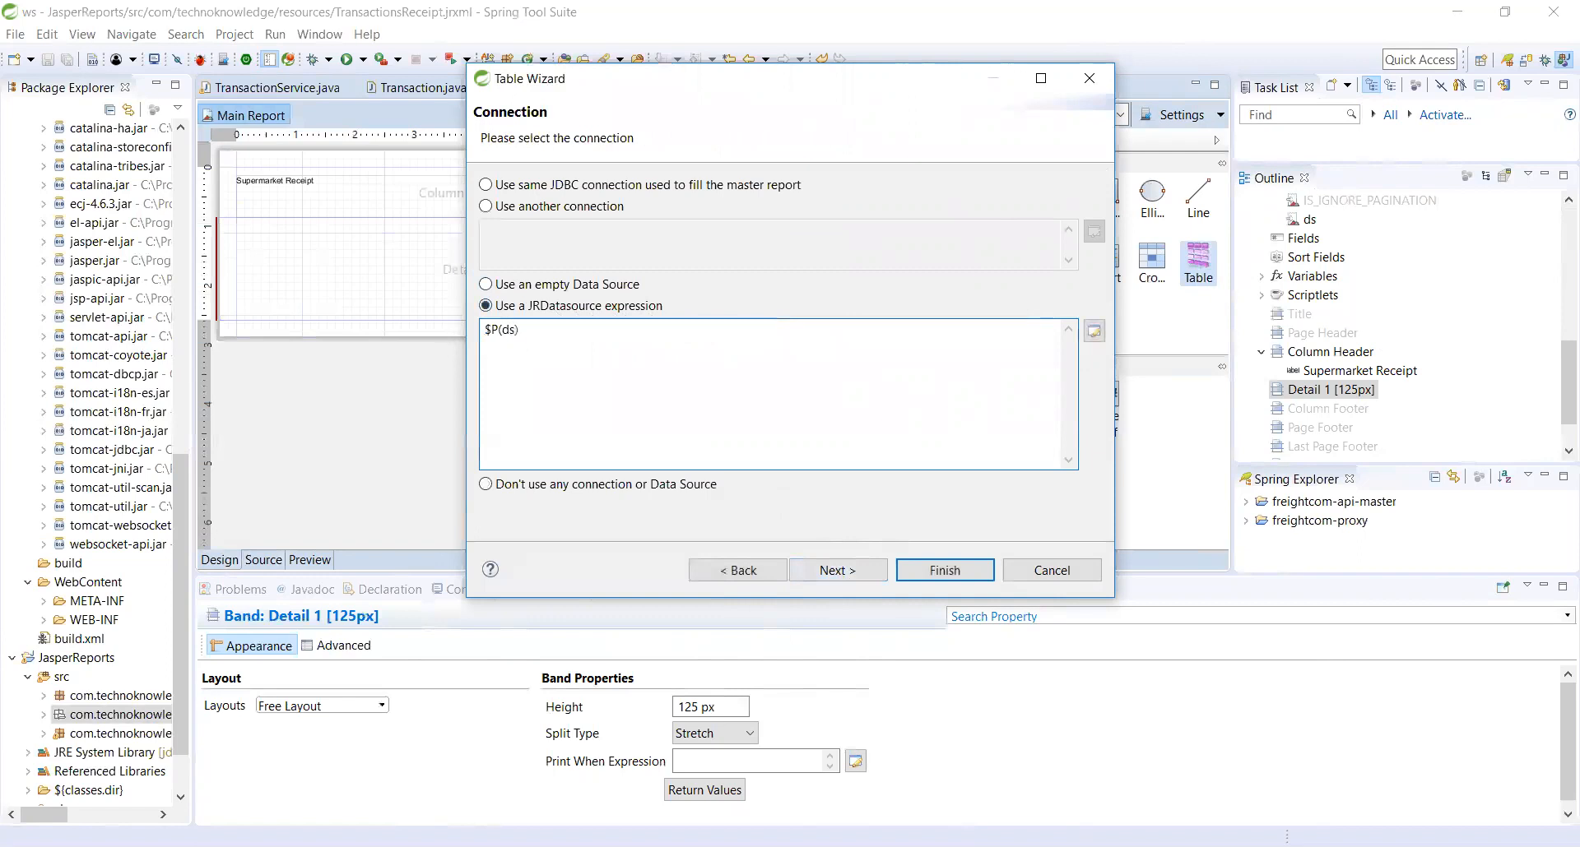
click(837, 570)
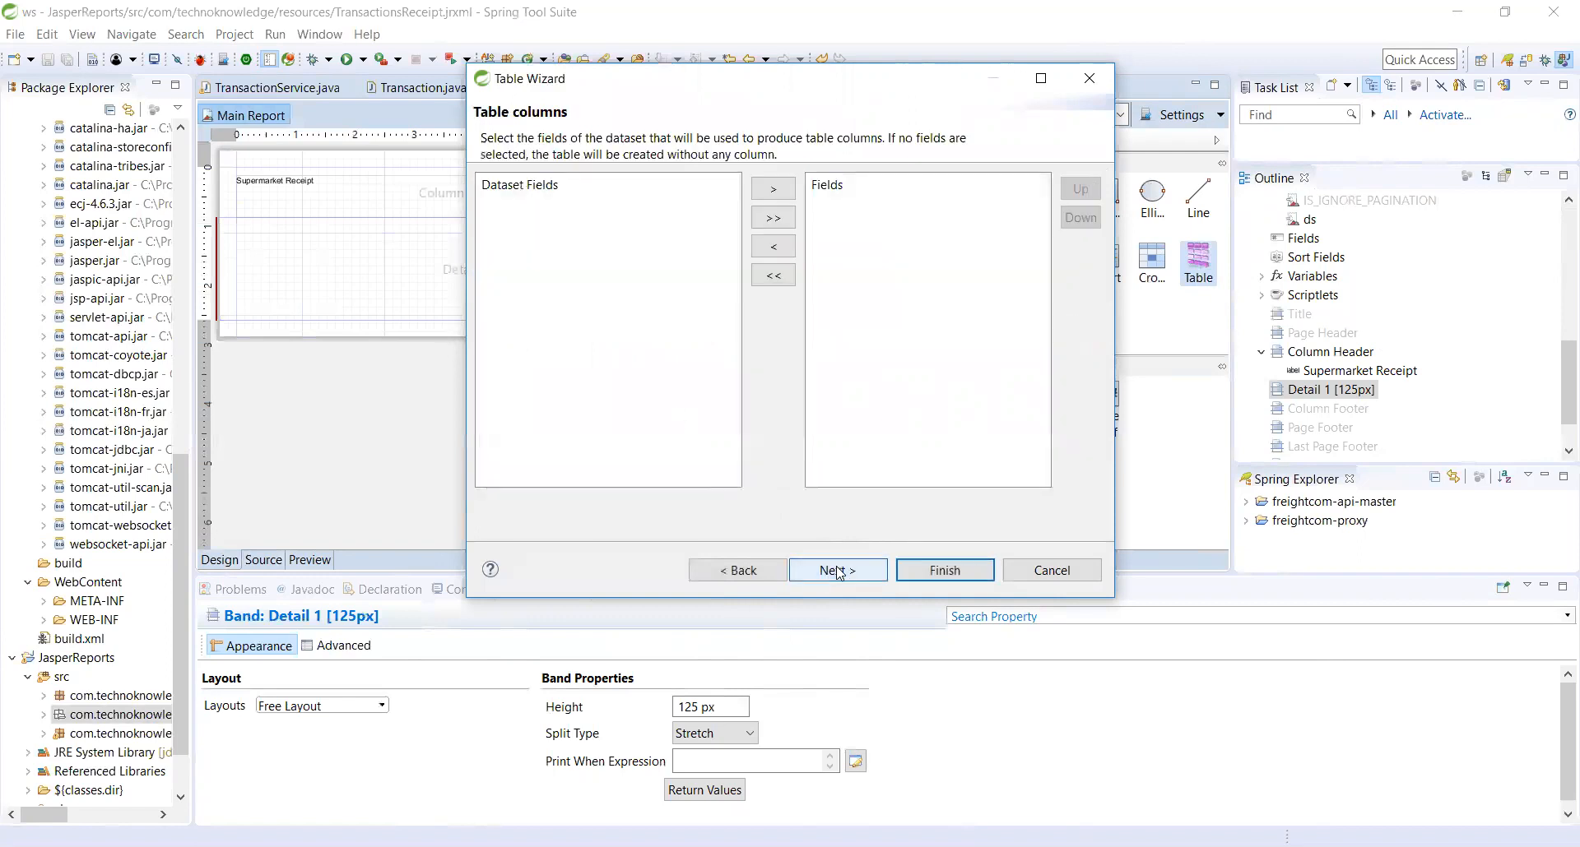
click(943, 571)
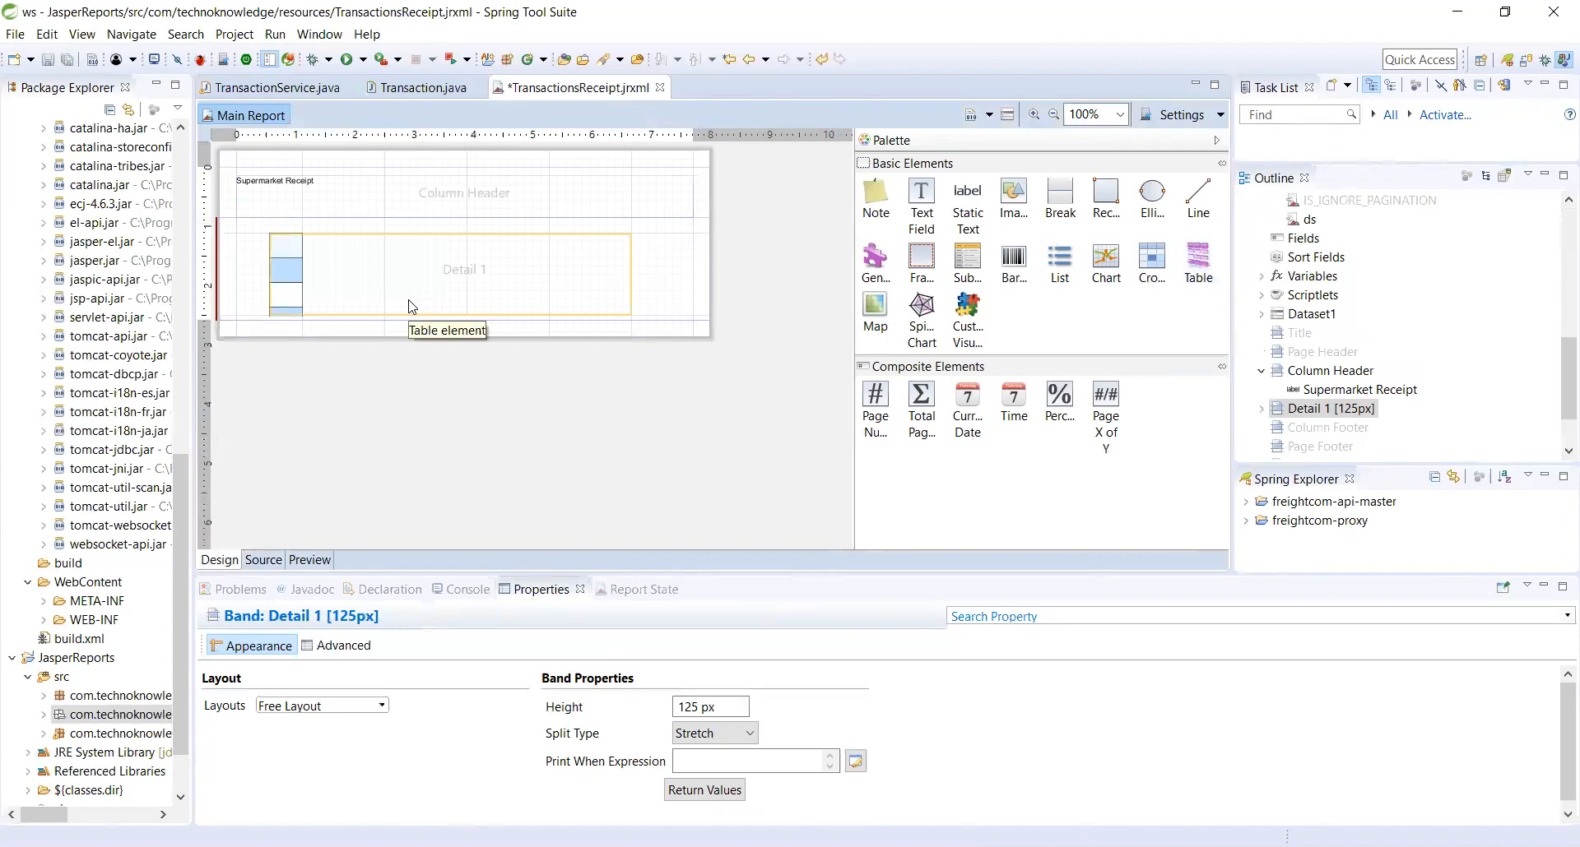
mouse_move(698, 337)
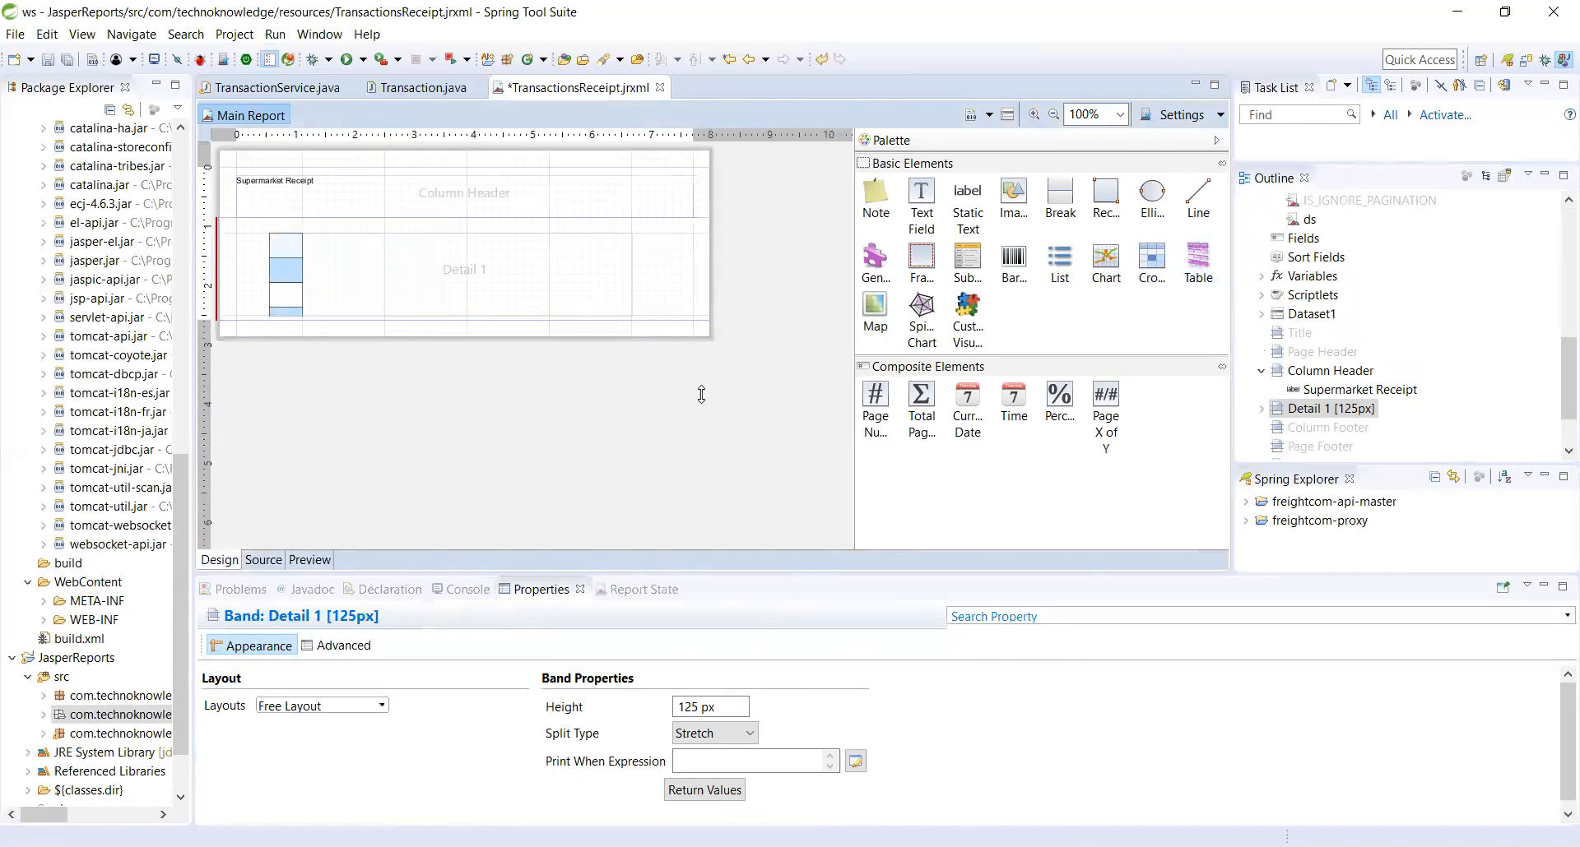
- Open the table in its own design view and select it
drag(701, 332, 701, 464)
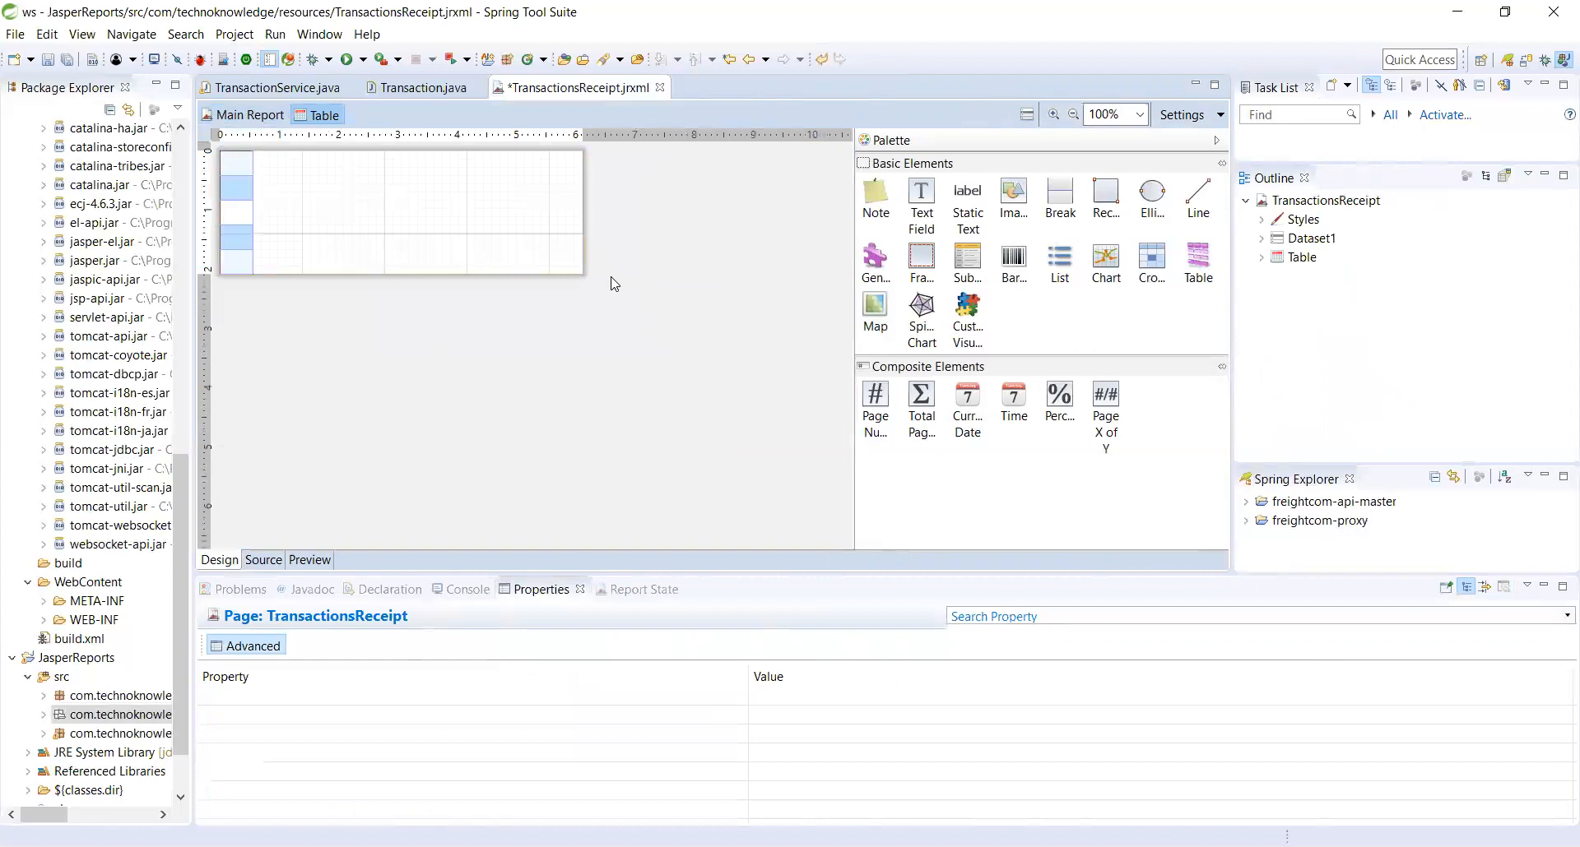
click(403, 212)
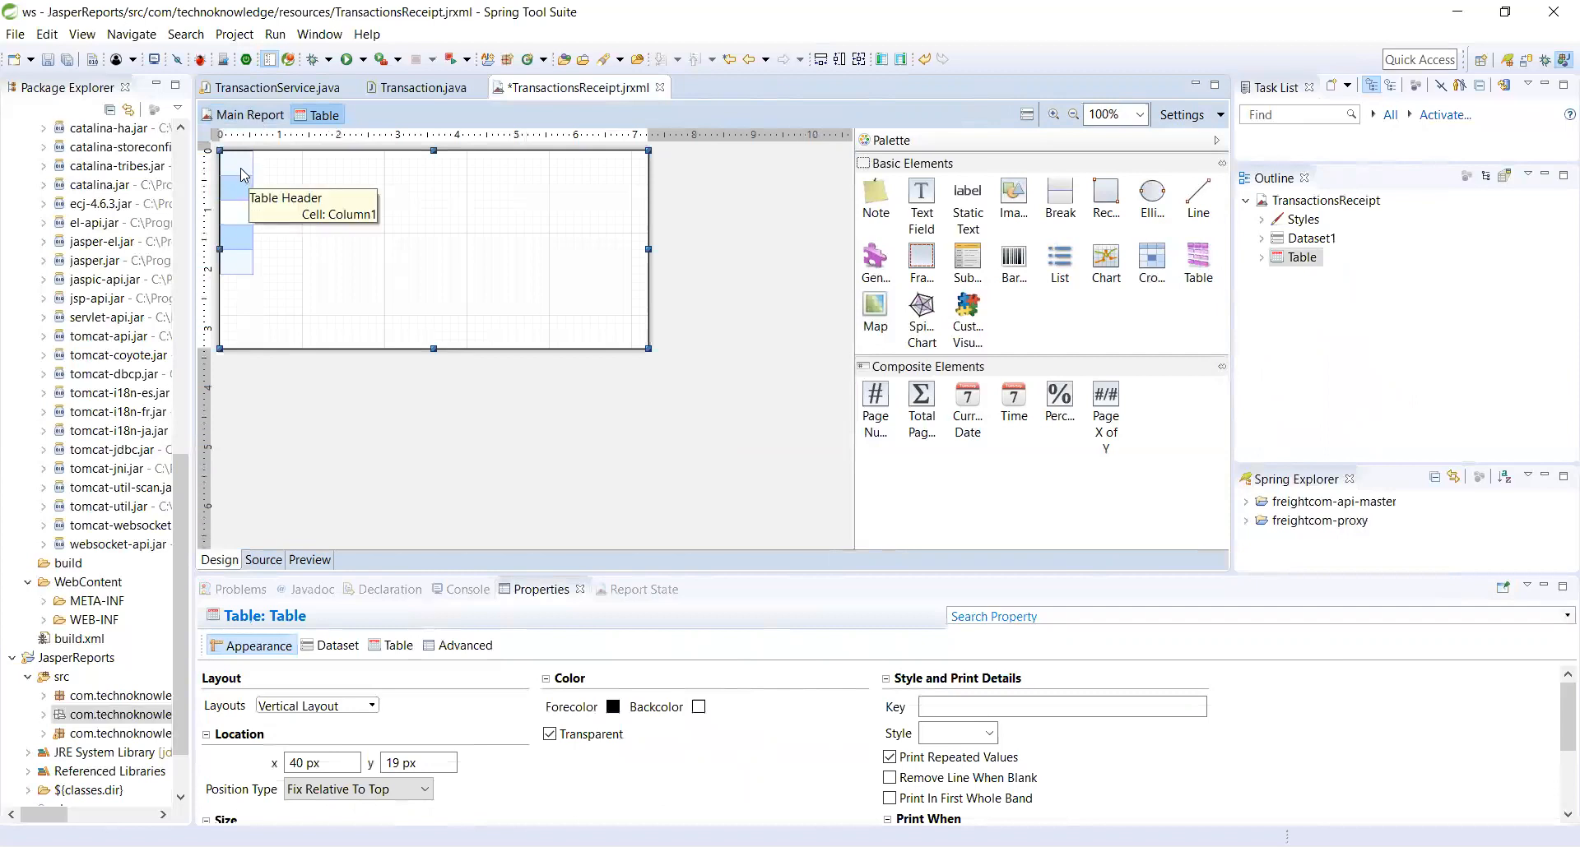
mouse_move(242, 202)
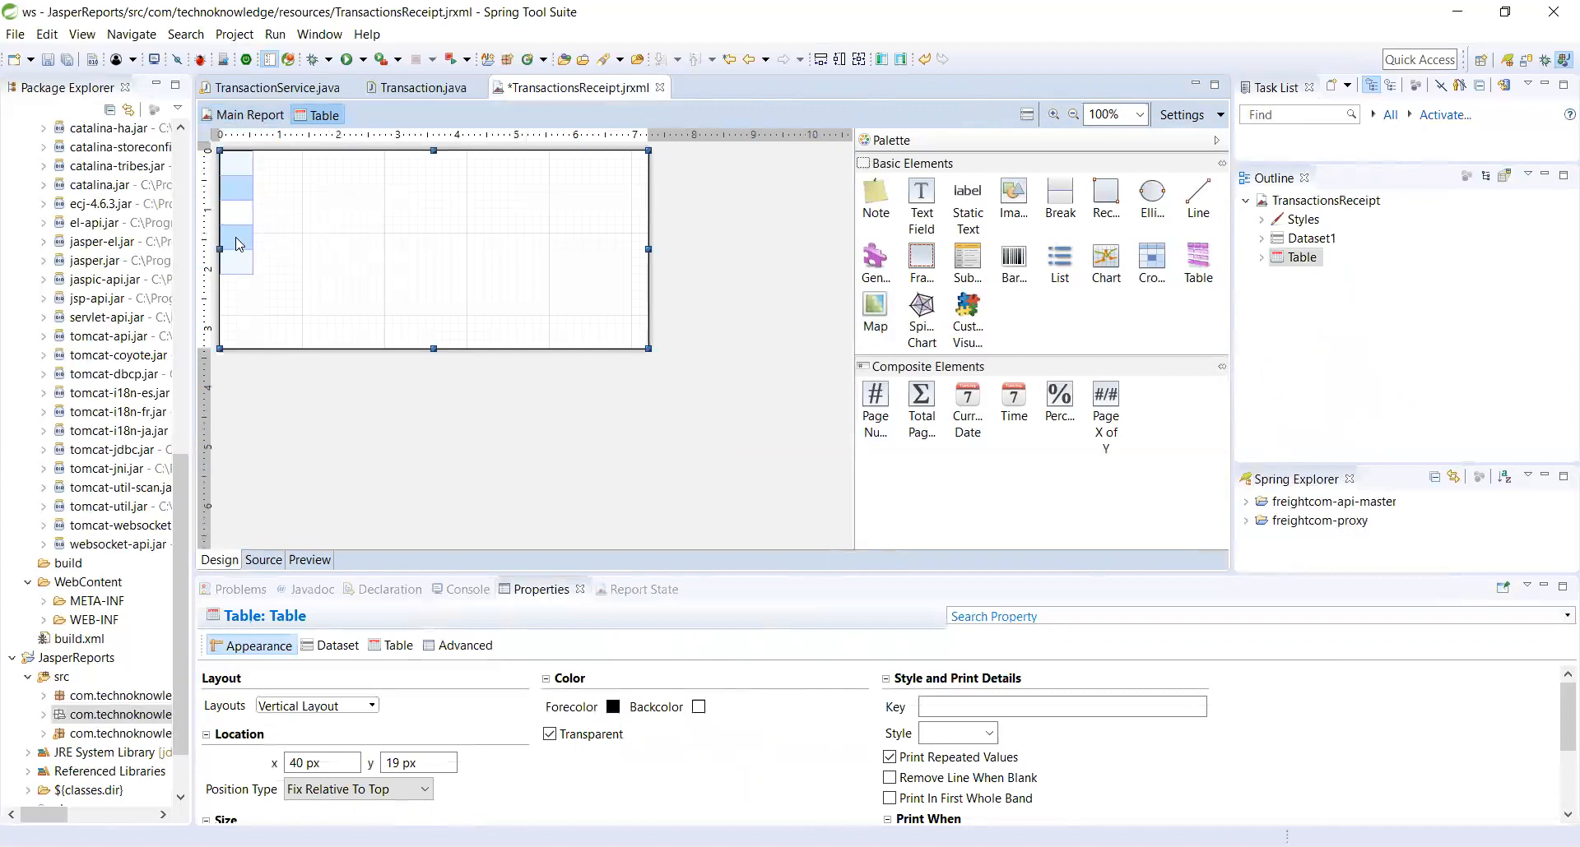
mouse_move(242, 251)
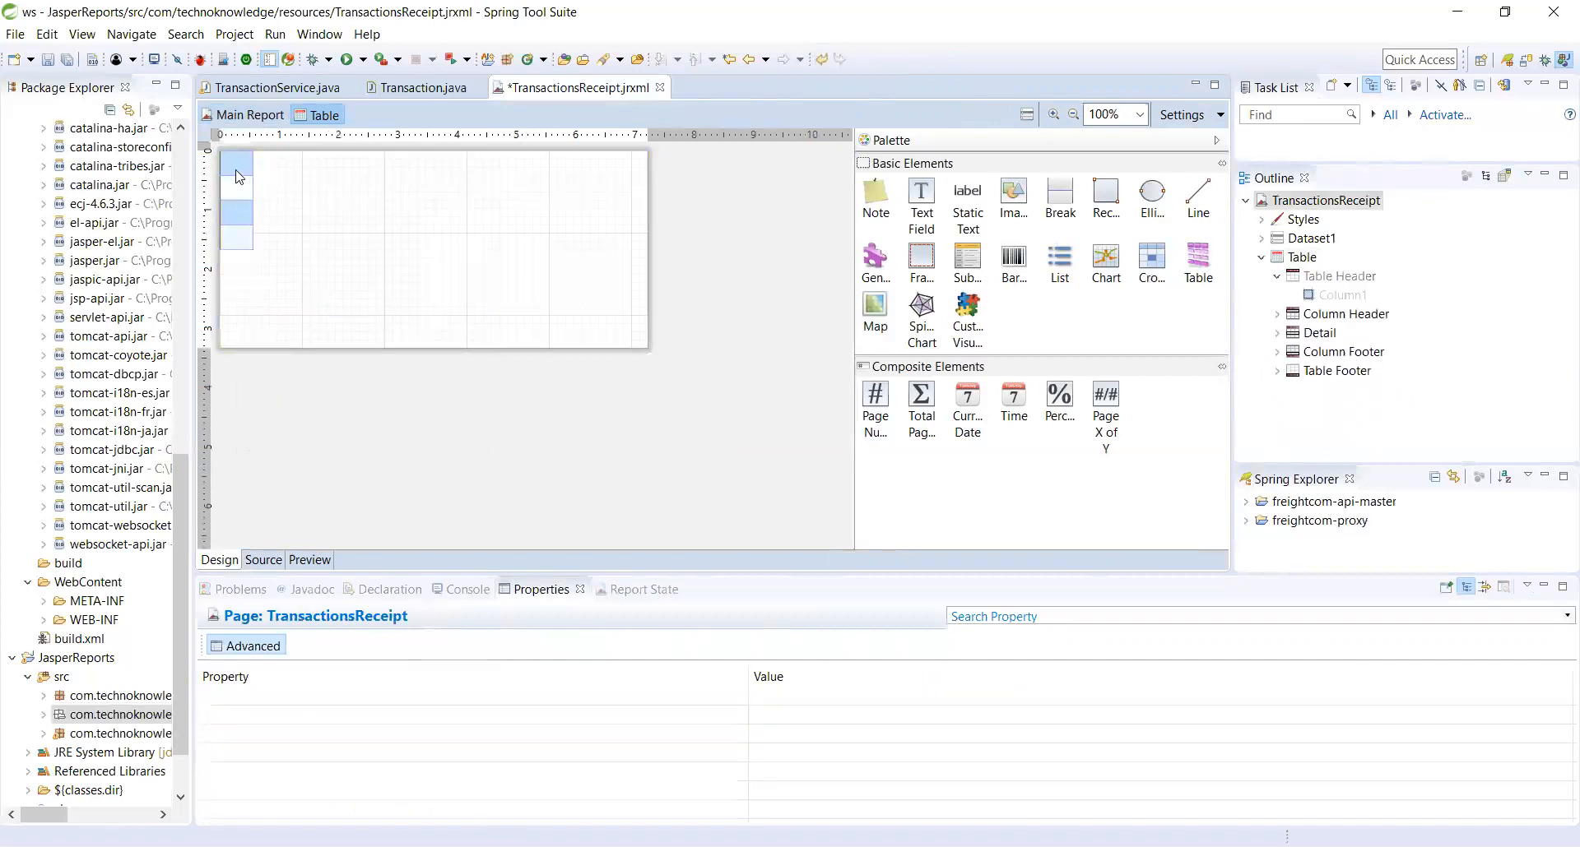
mouse_move(238, 201)
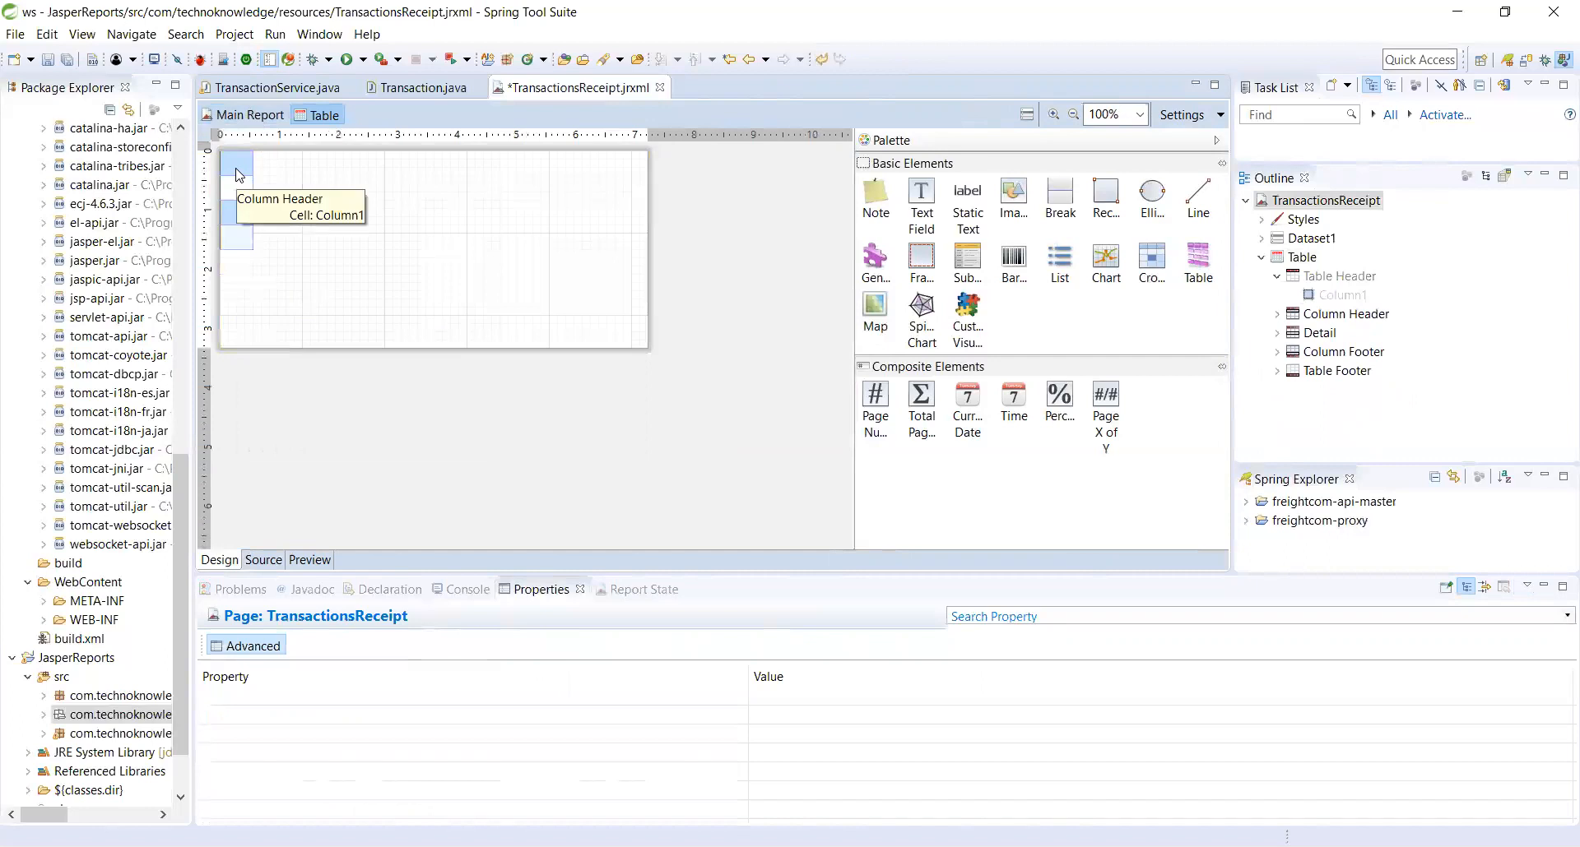
mouse_move(240, 219)
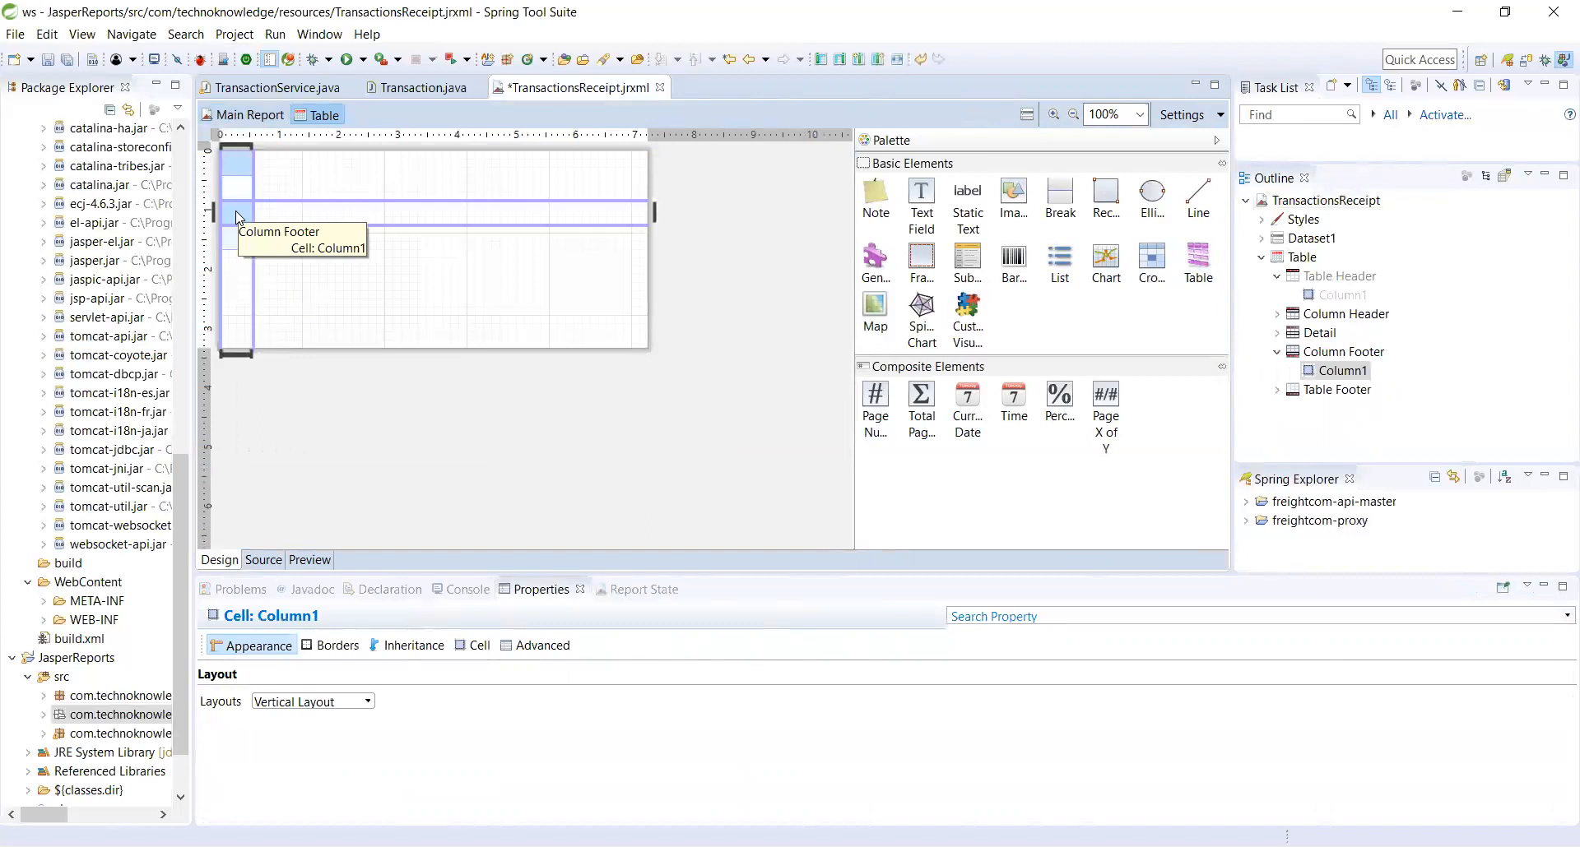
- Delete the table footer cell, keeping the column header and detail cells
right_click(237, 217)
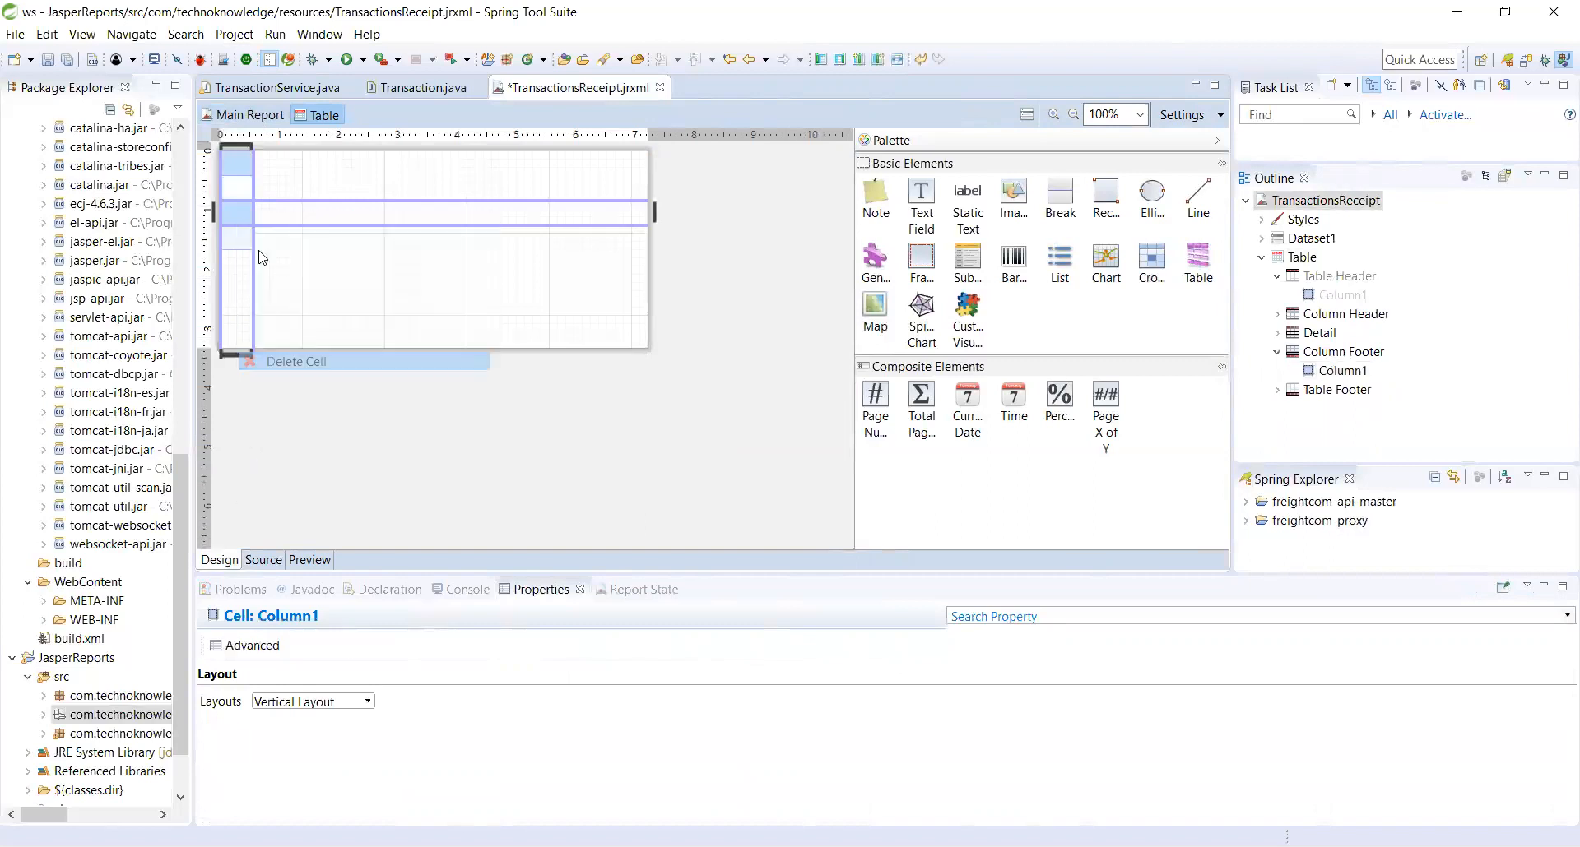
right_click(260, 256)
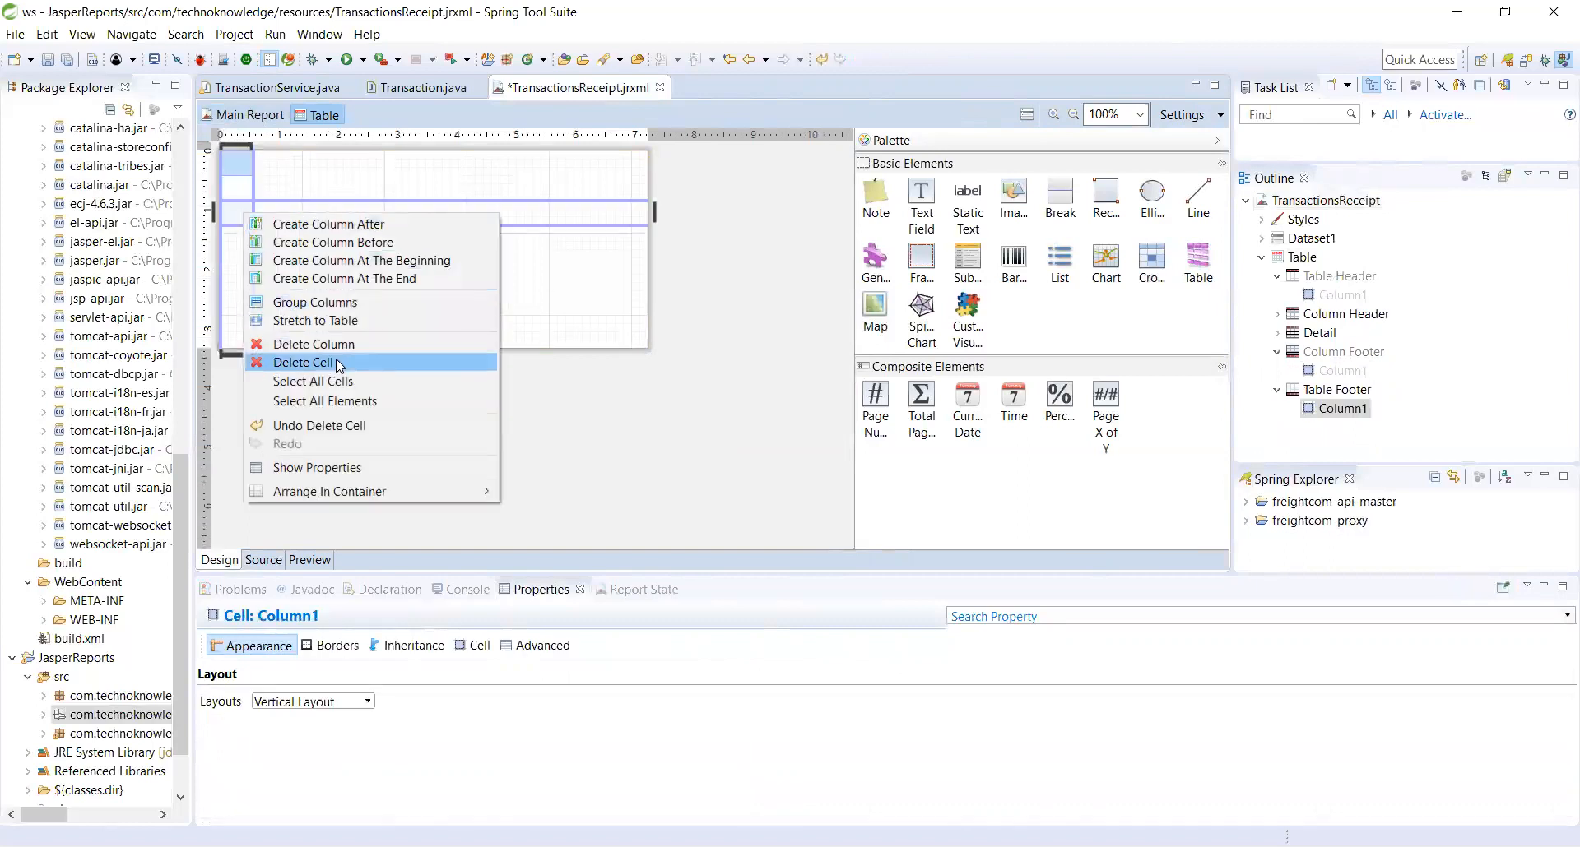
click(306, 362)
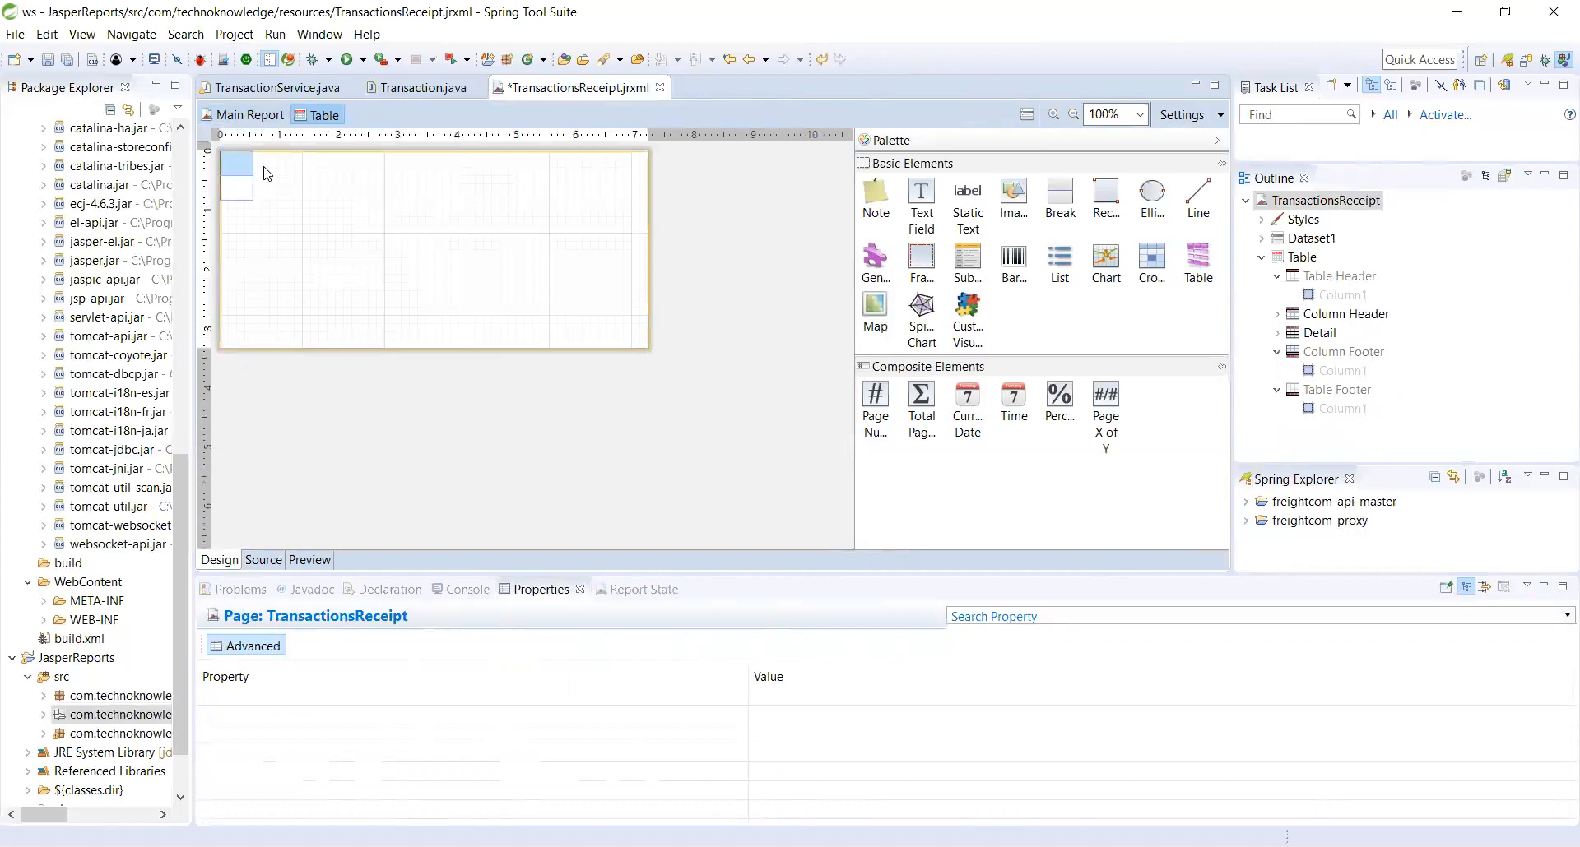
right_click(237, 172)
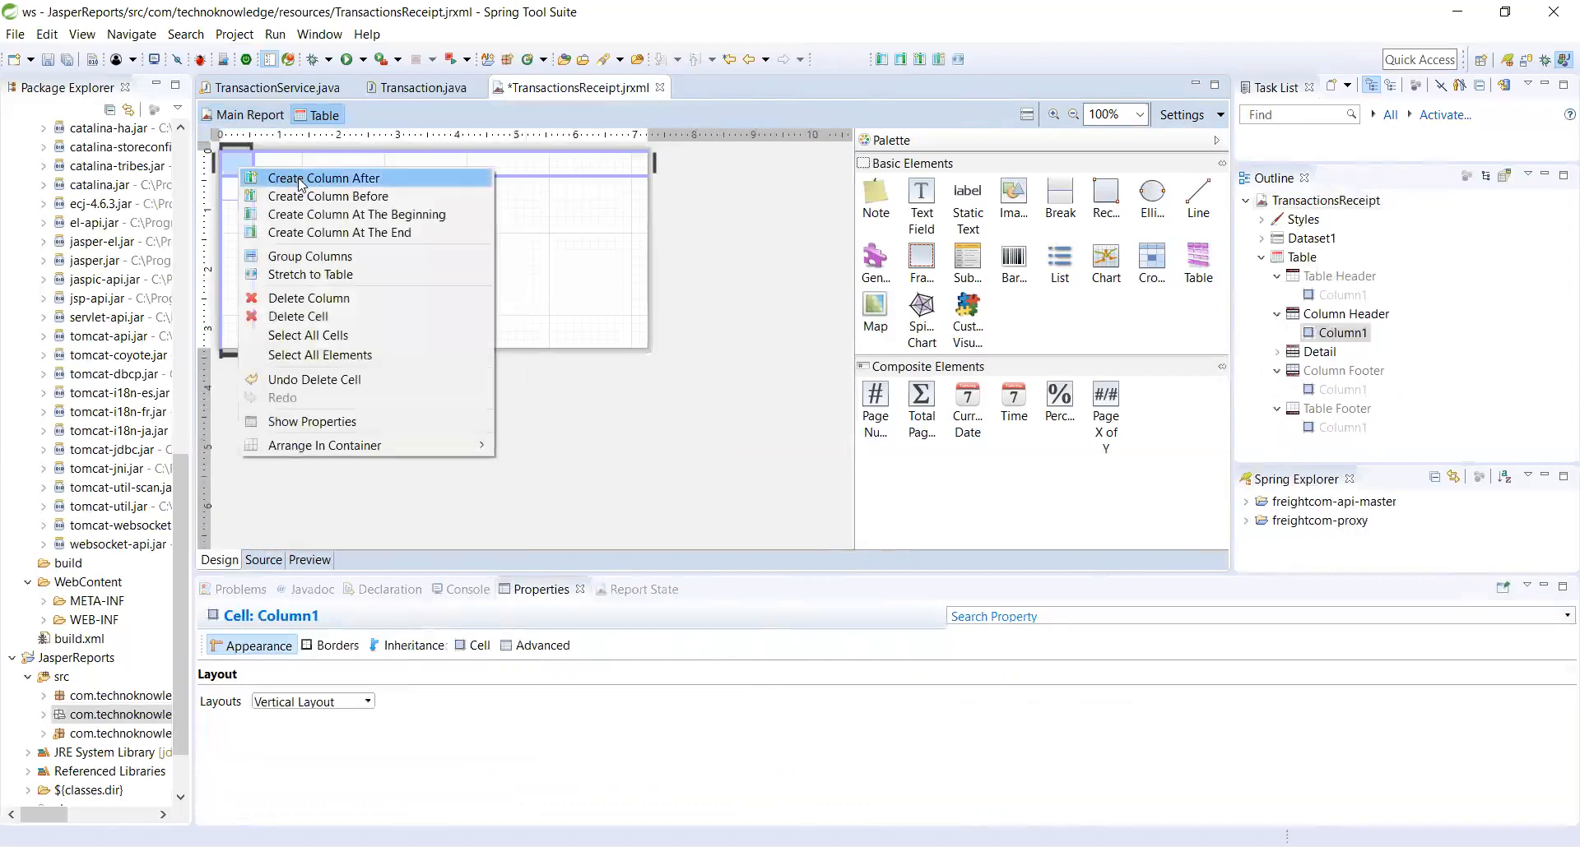
- Add a second column after Column1 and stretch both columns to the full table width
click(326, 177)
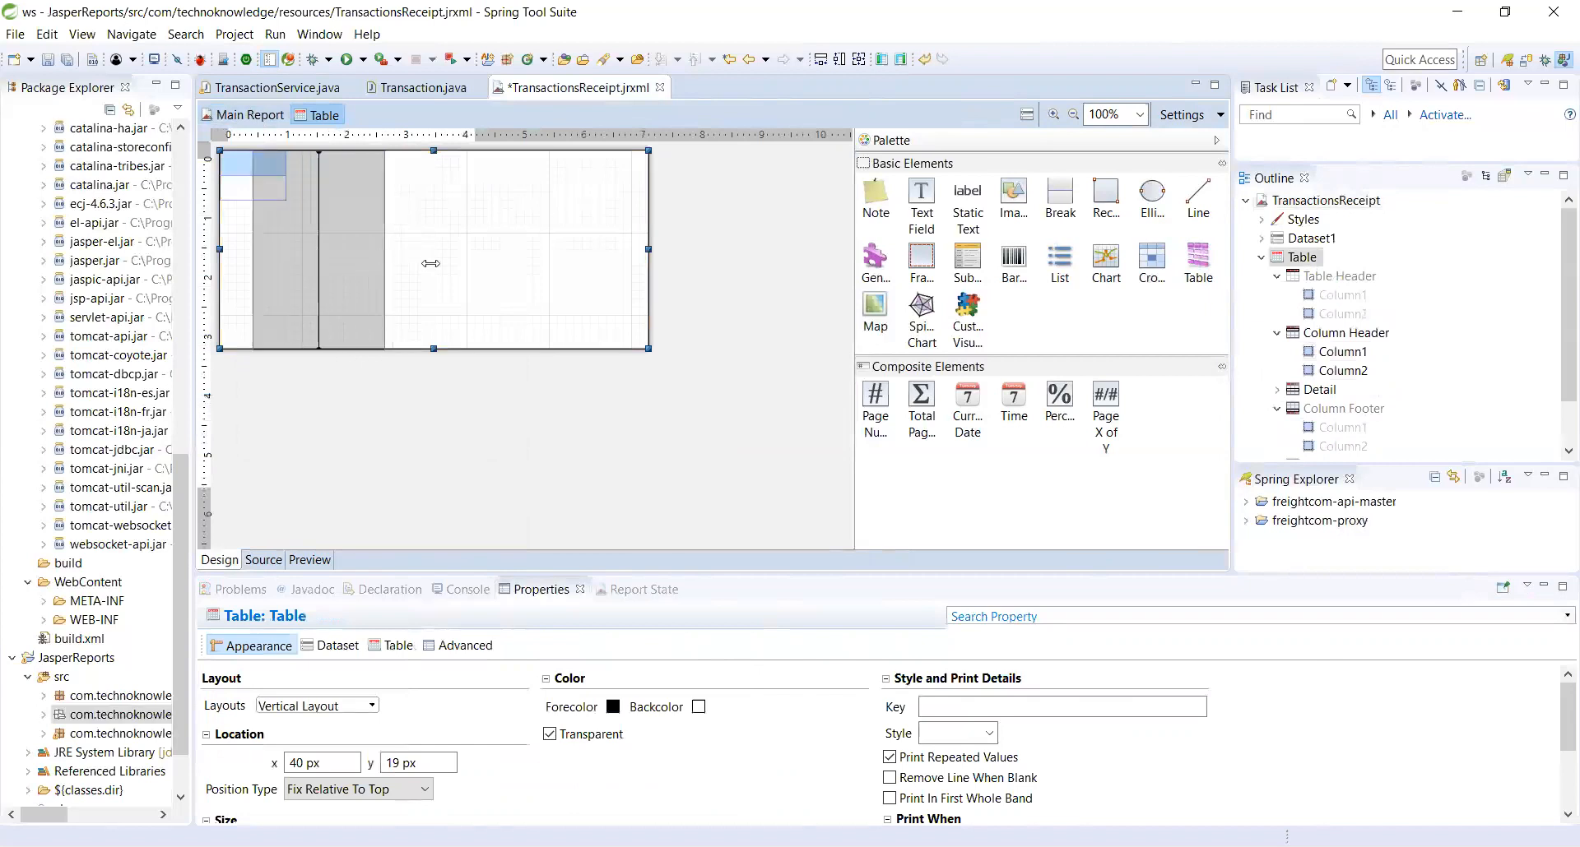
click(303, 172)
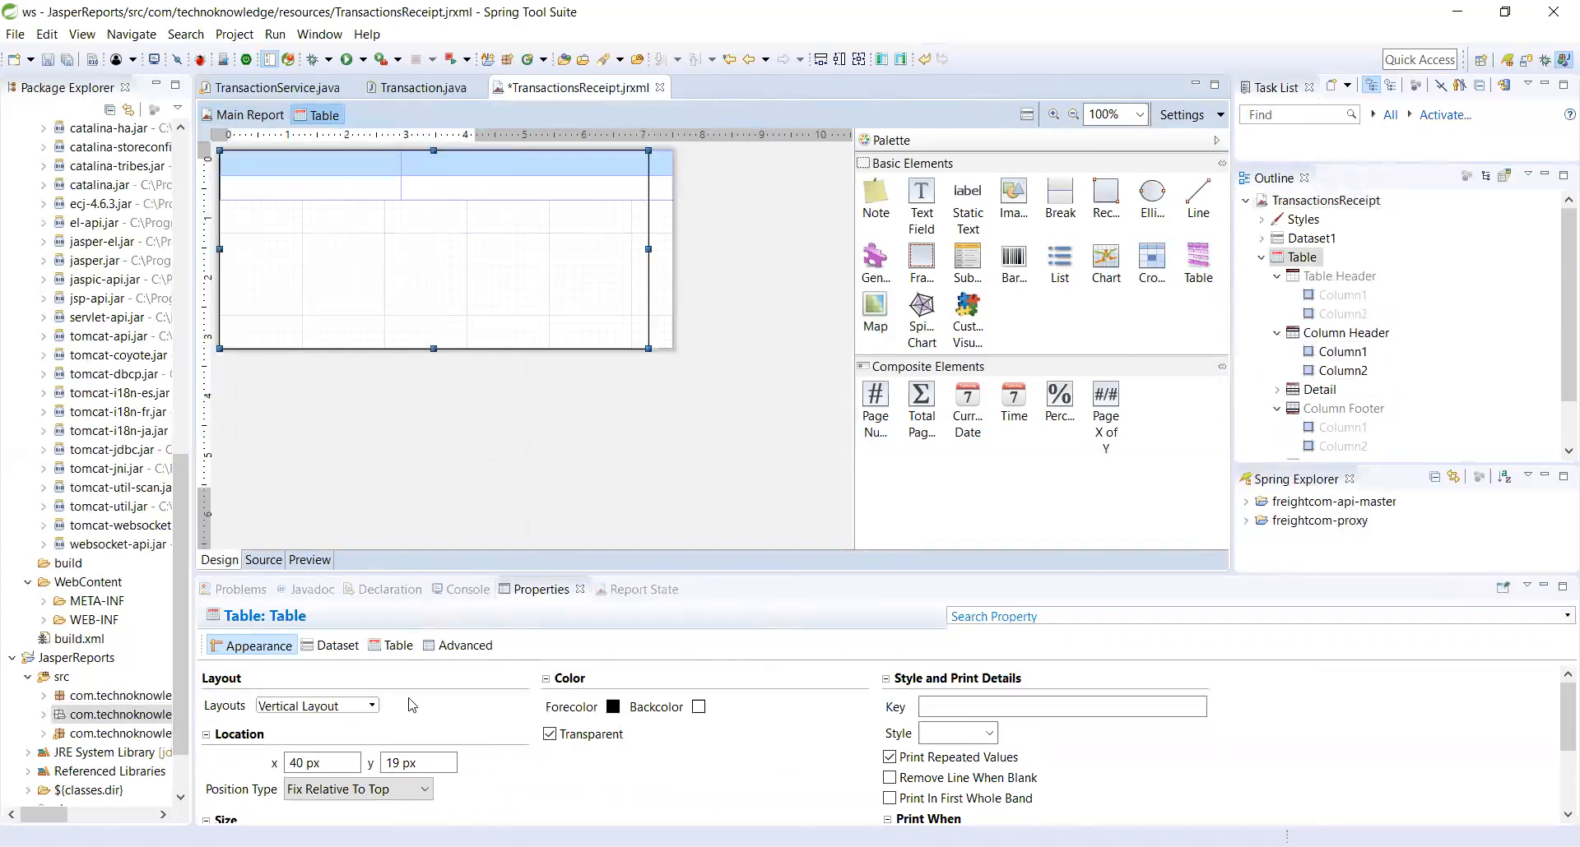
mouse_move(910, 428)
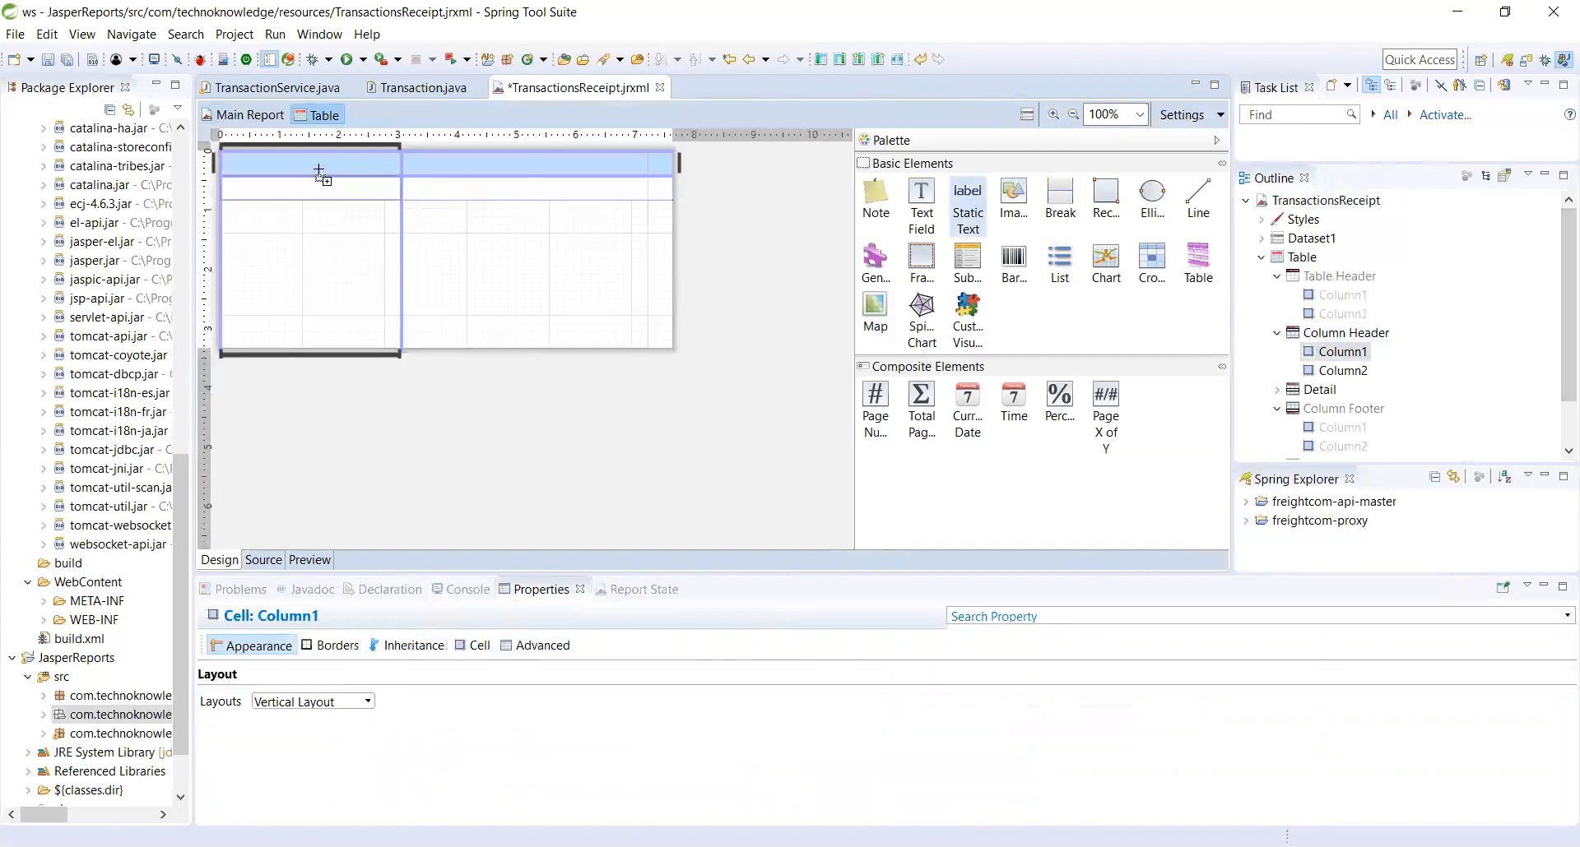
- Label the first column header cell with static text 'Item Name'
click(318, 162)
text(Item)
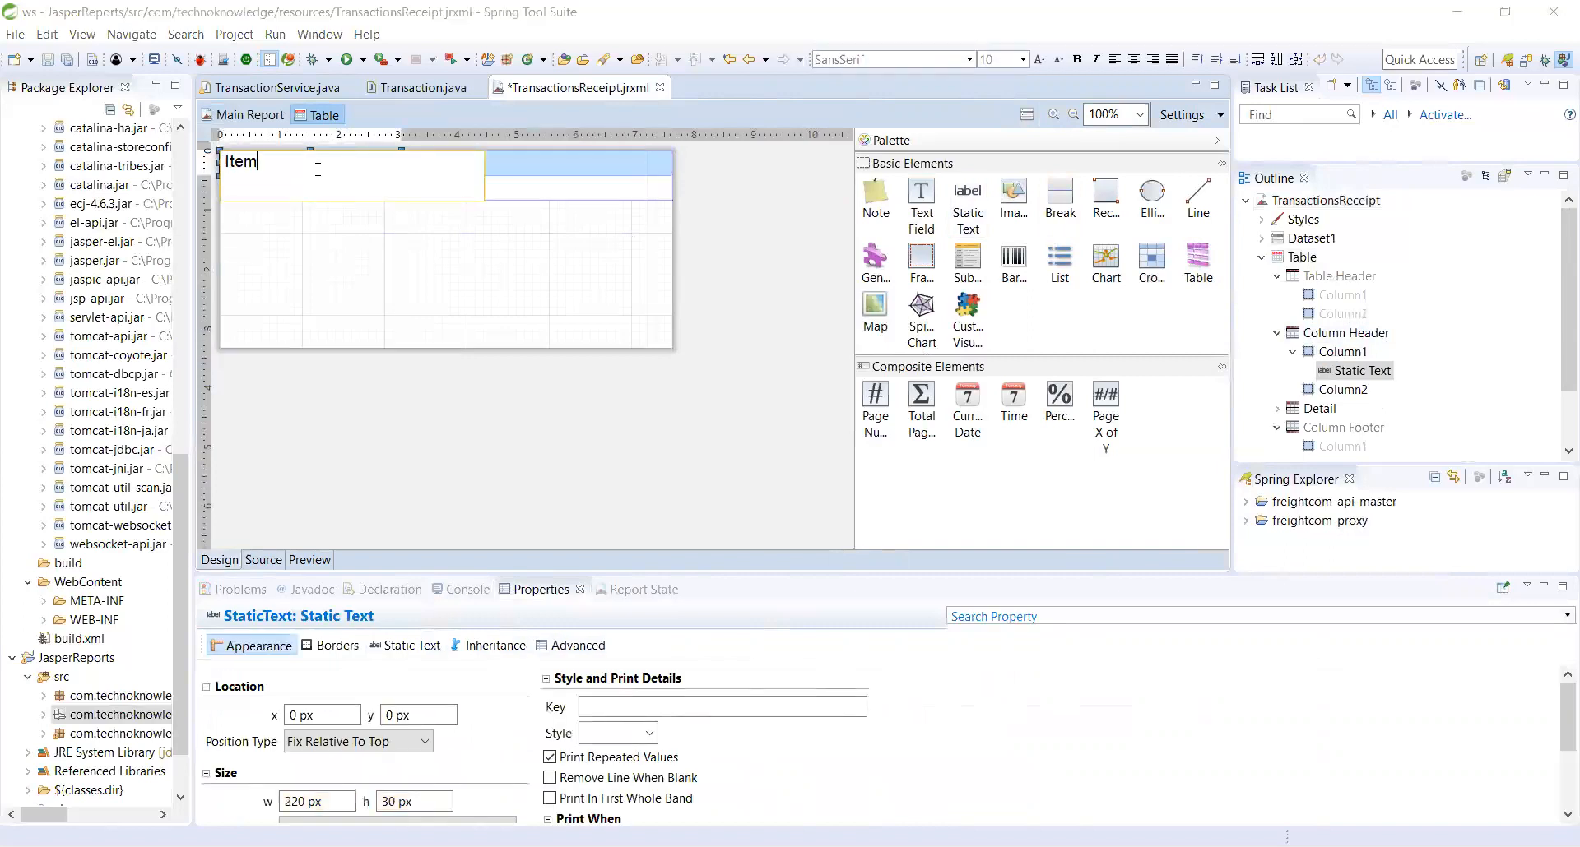
text(Name)
click(579, 163)
text(Item Cost)
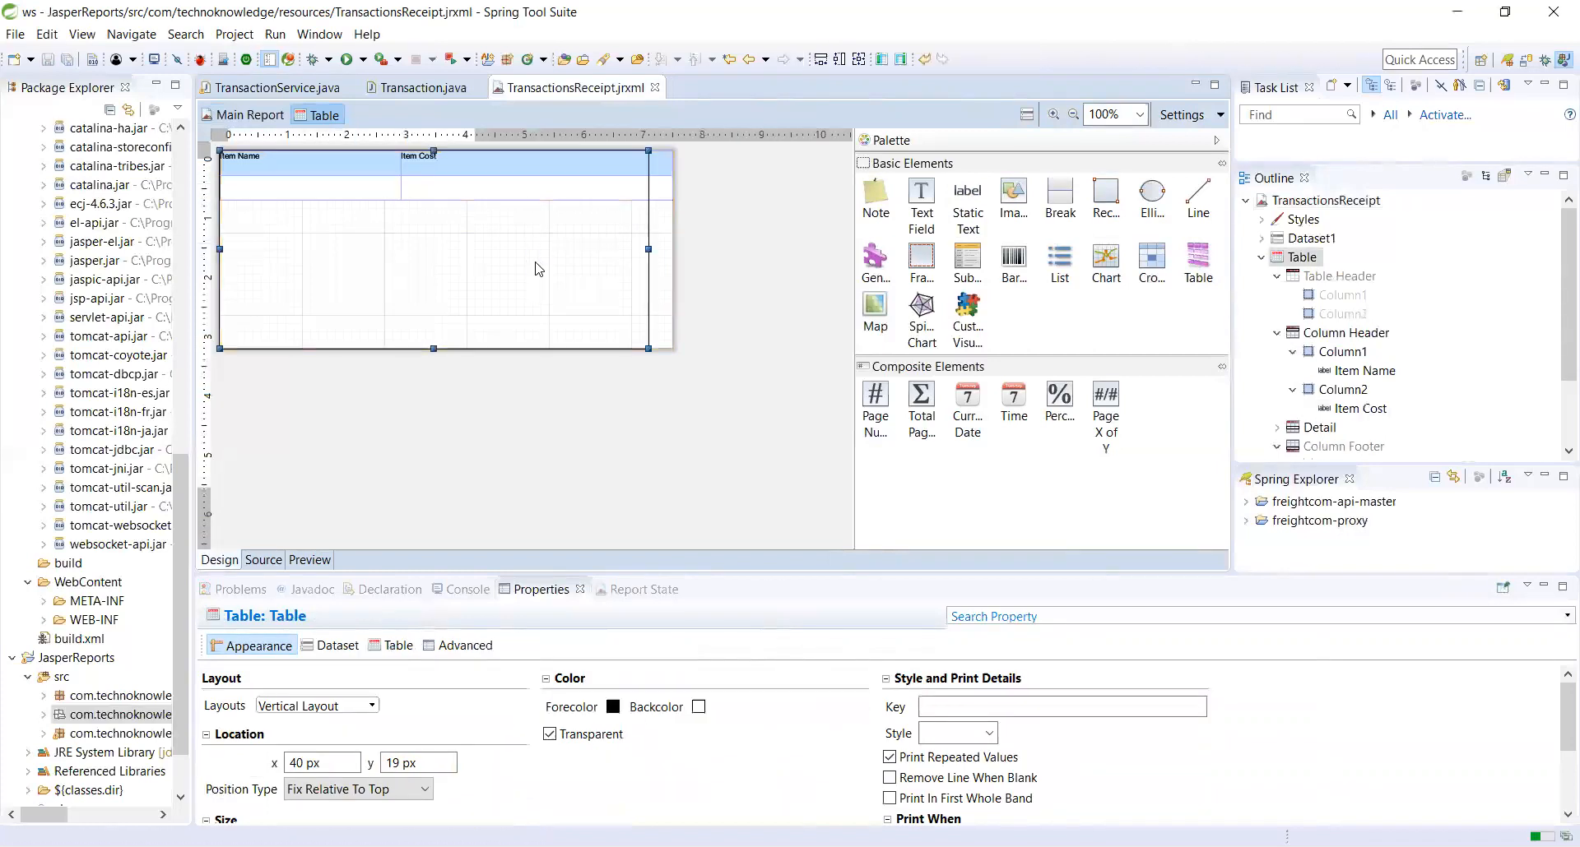
mouse_move(1556, 267)
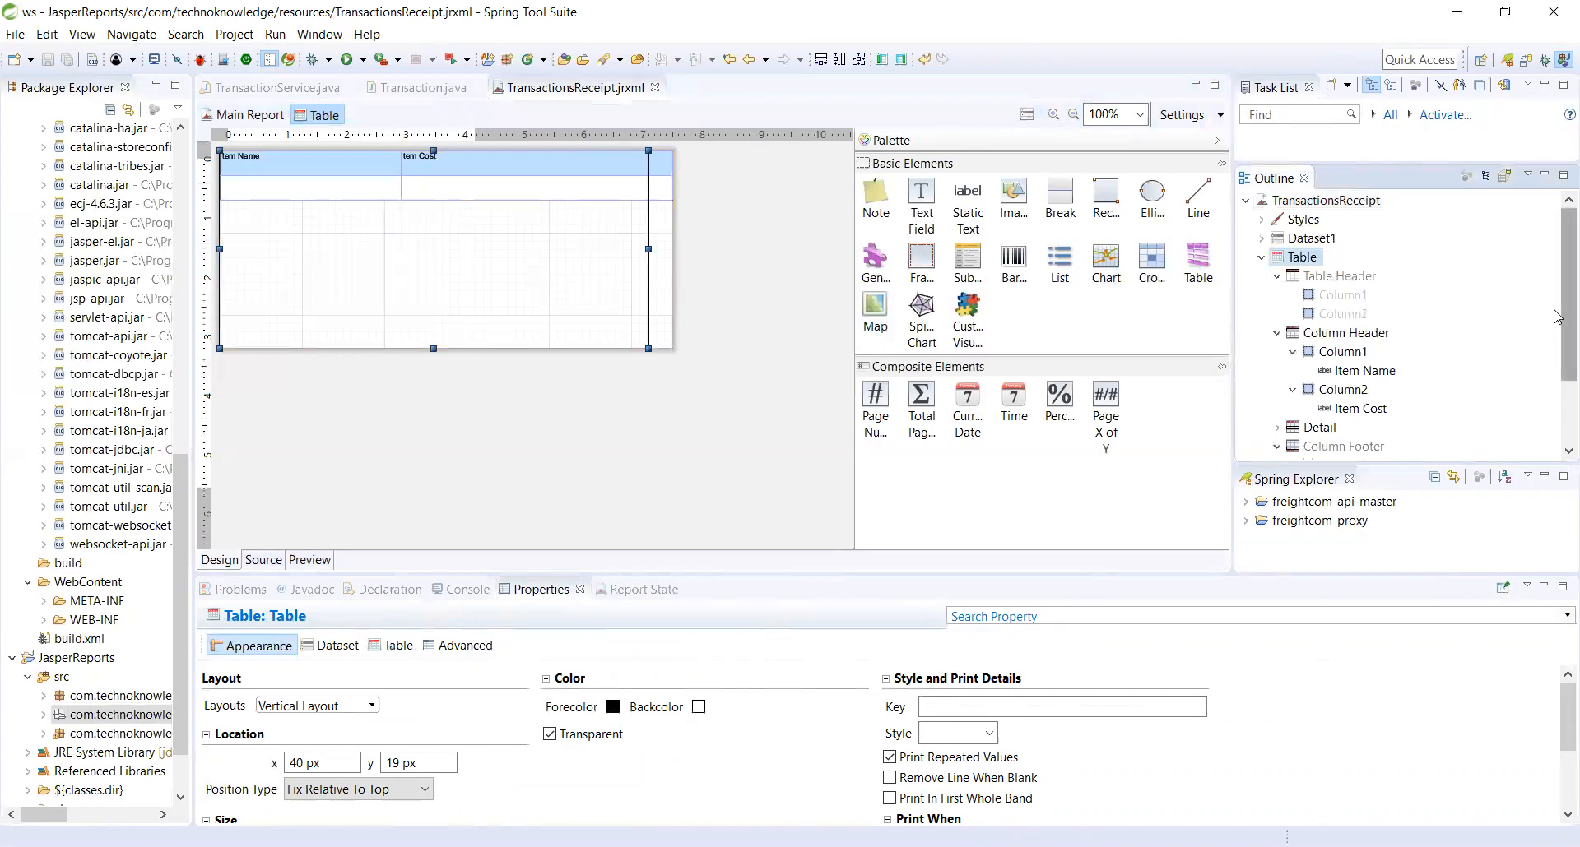
mouse_move(295, 194)
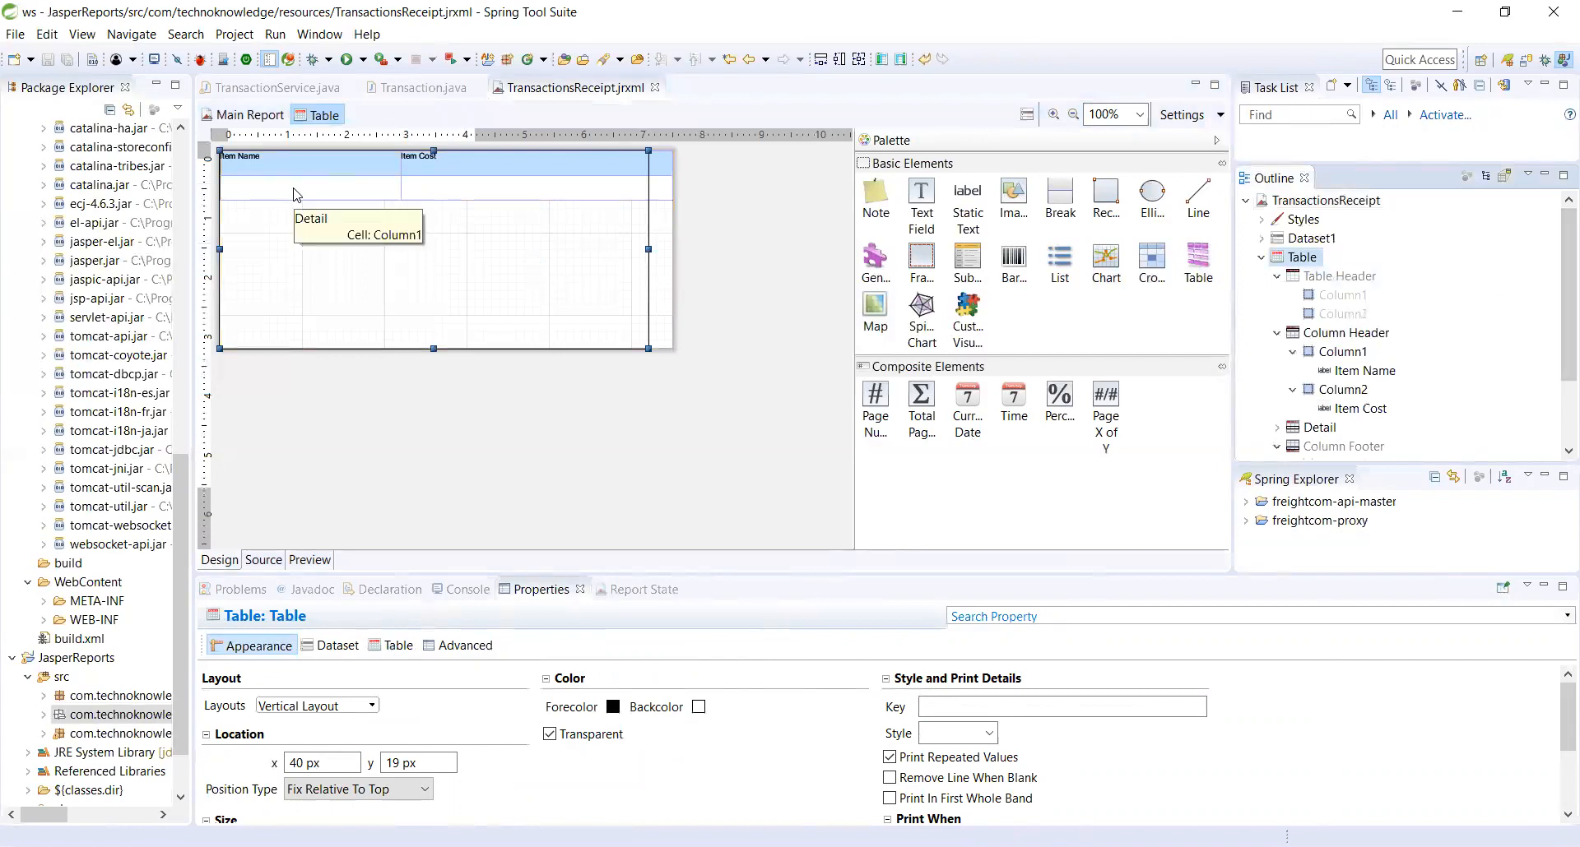
- Create a field under Dataset1's Fields and name it itemName after checking Transaction.java
click(1262, 238)
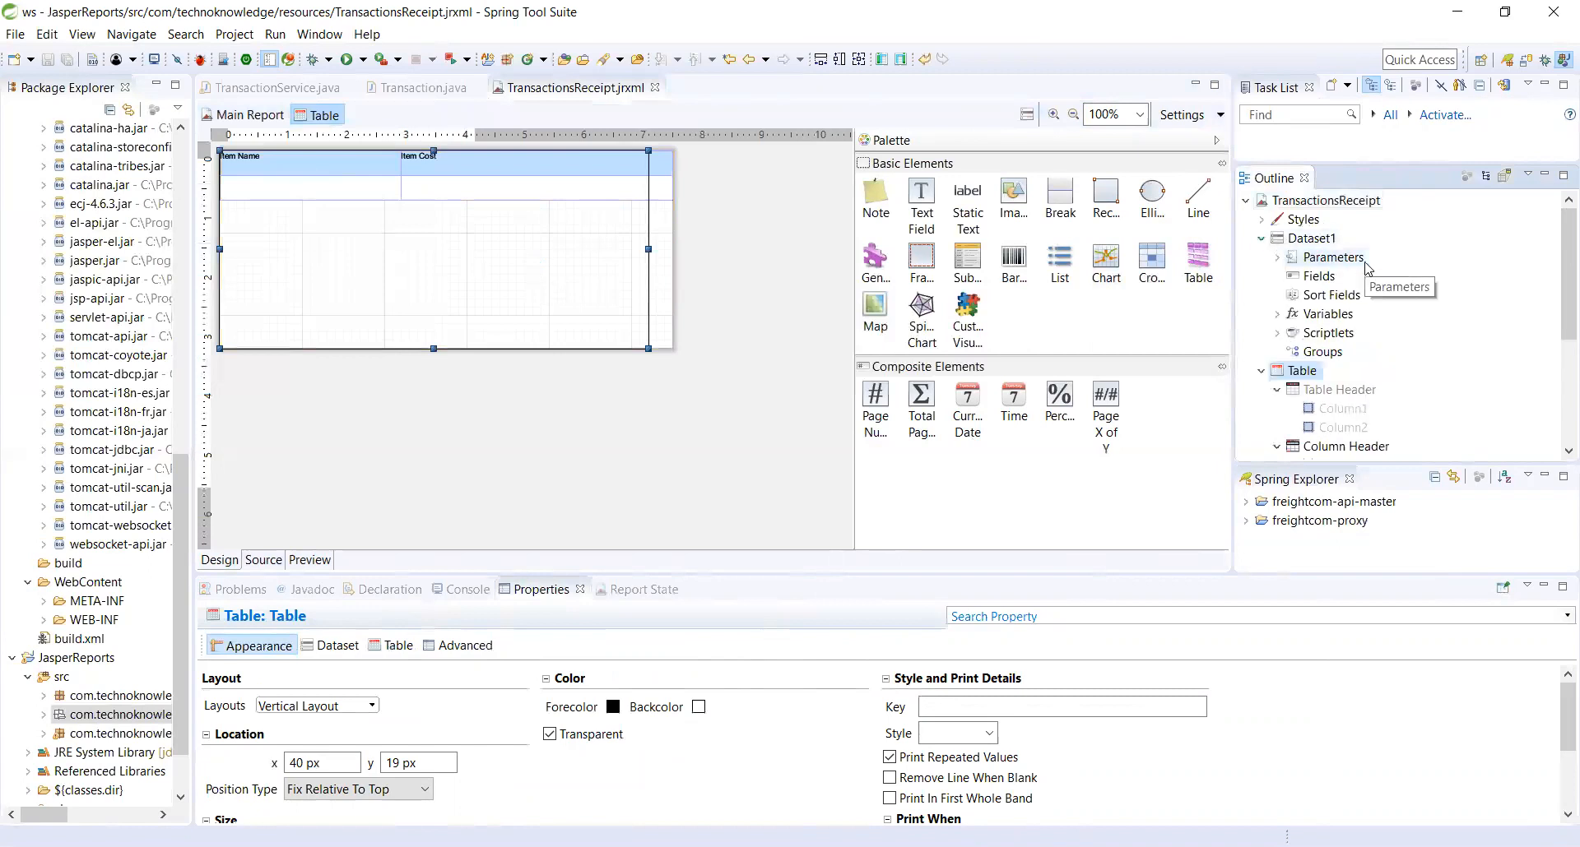
right_click(1318, 277)
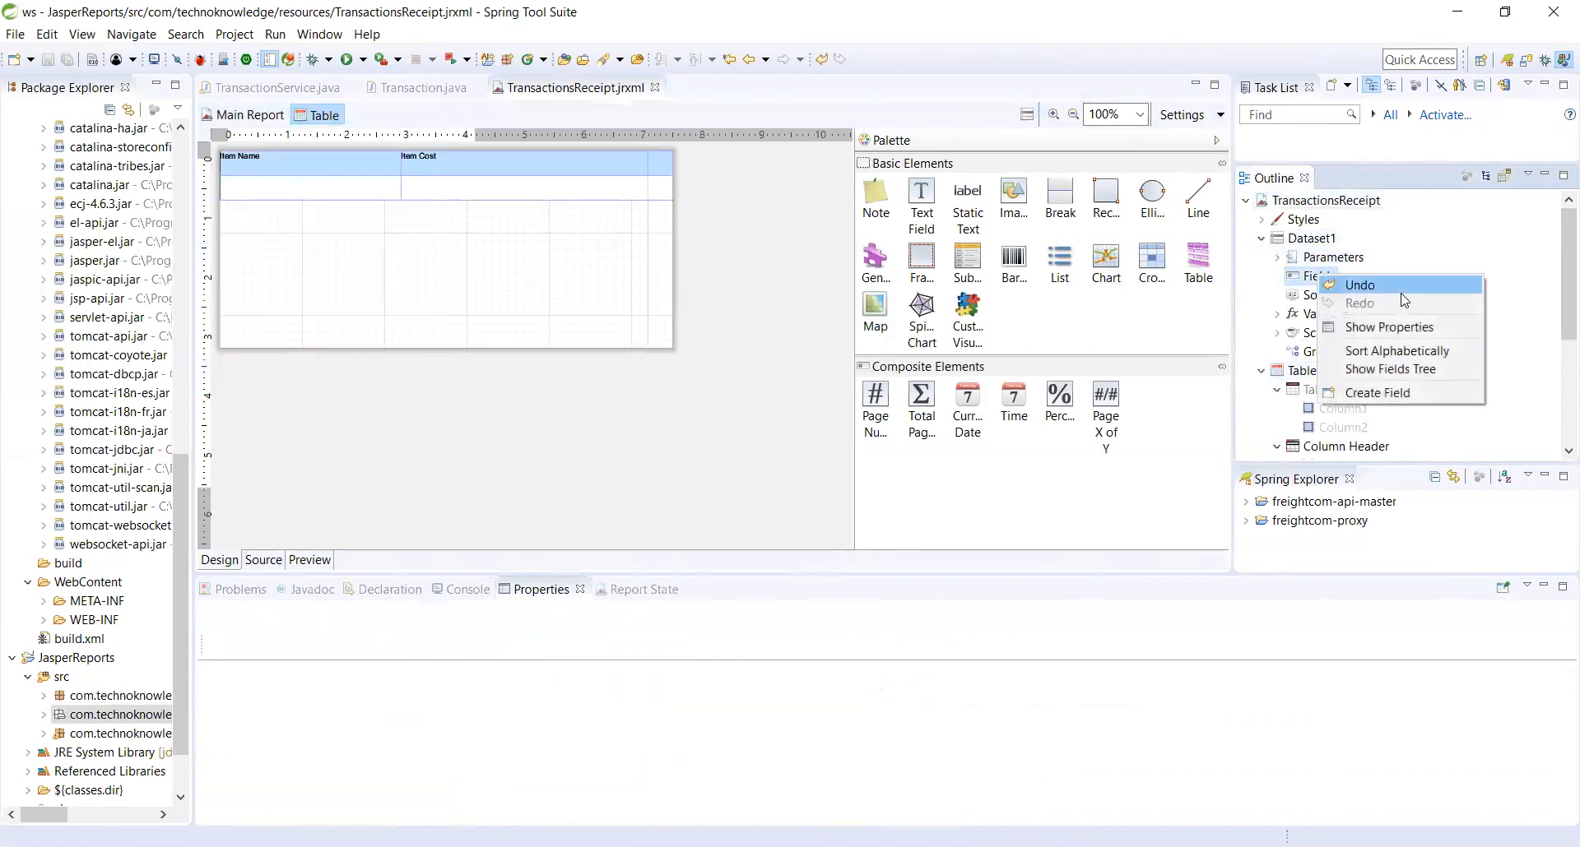
click(1377, 391)
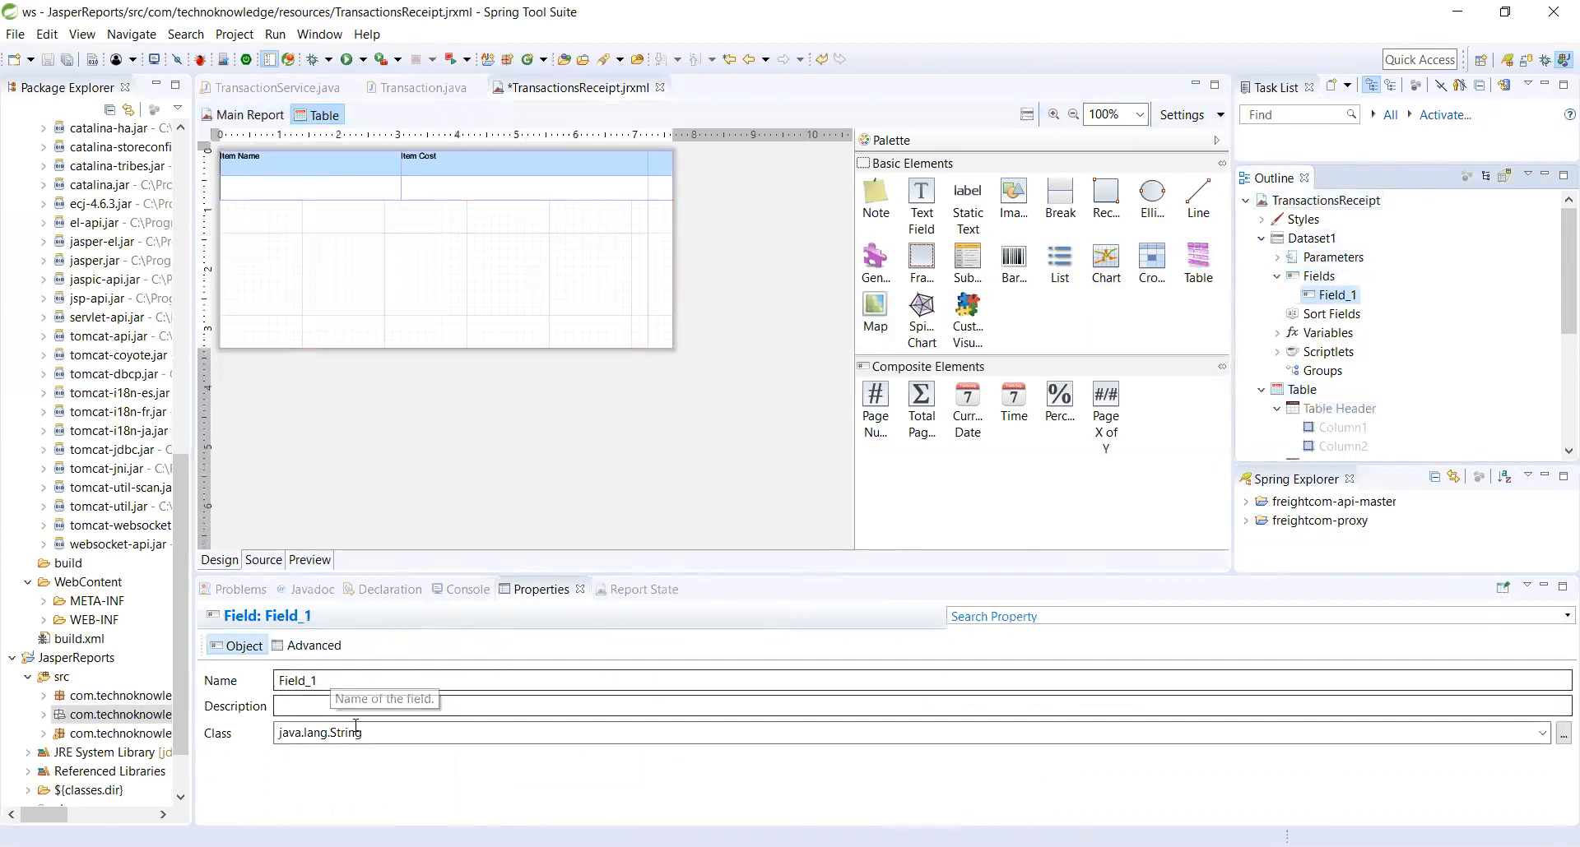
mouse_move(423, 87)
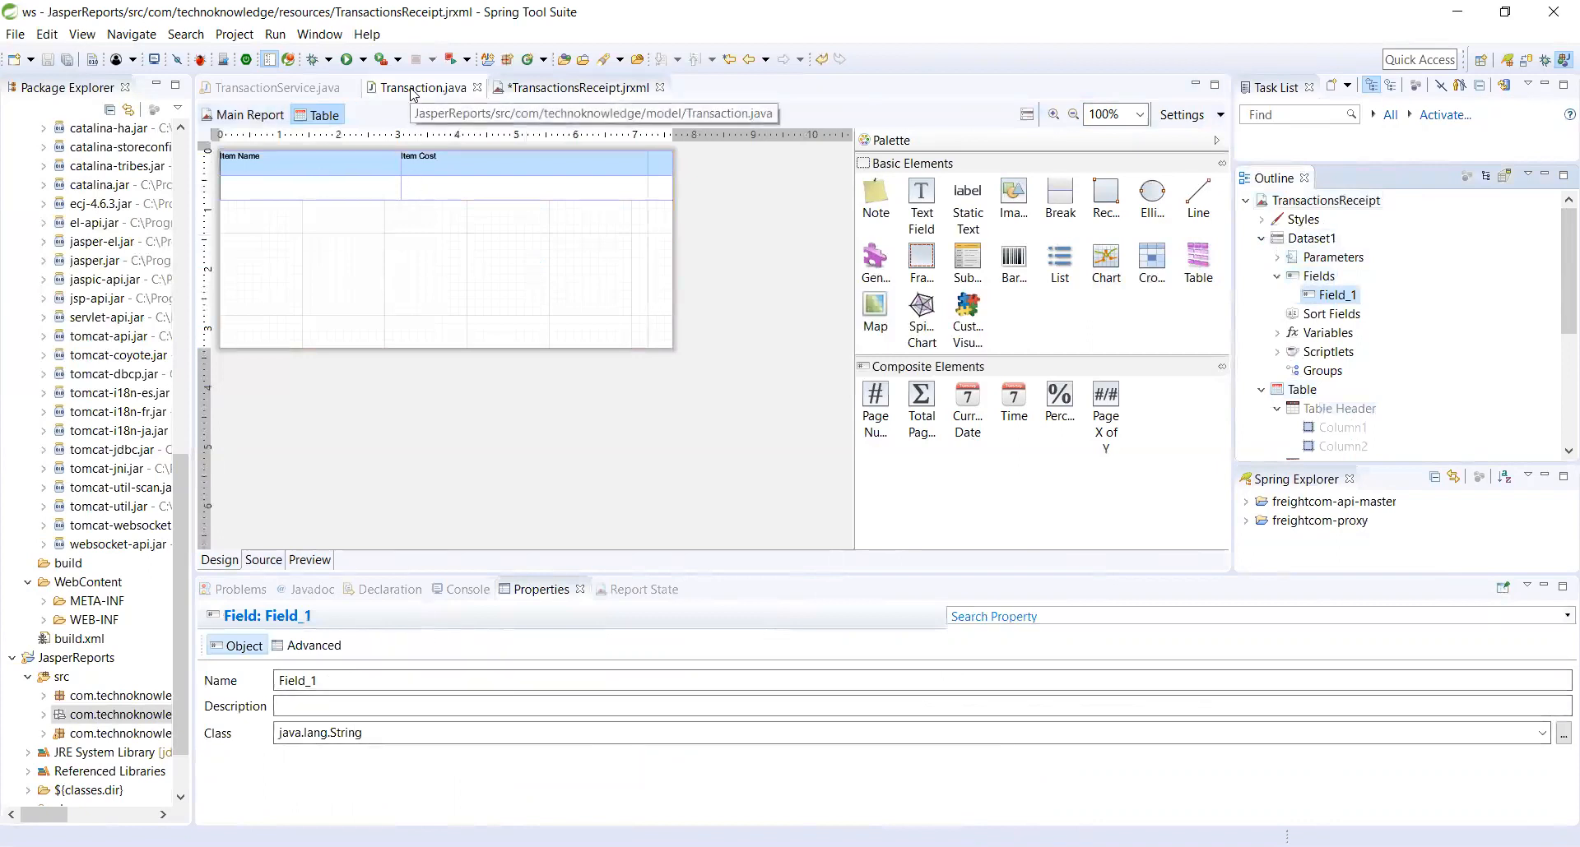
click(423, 88)
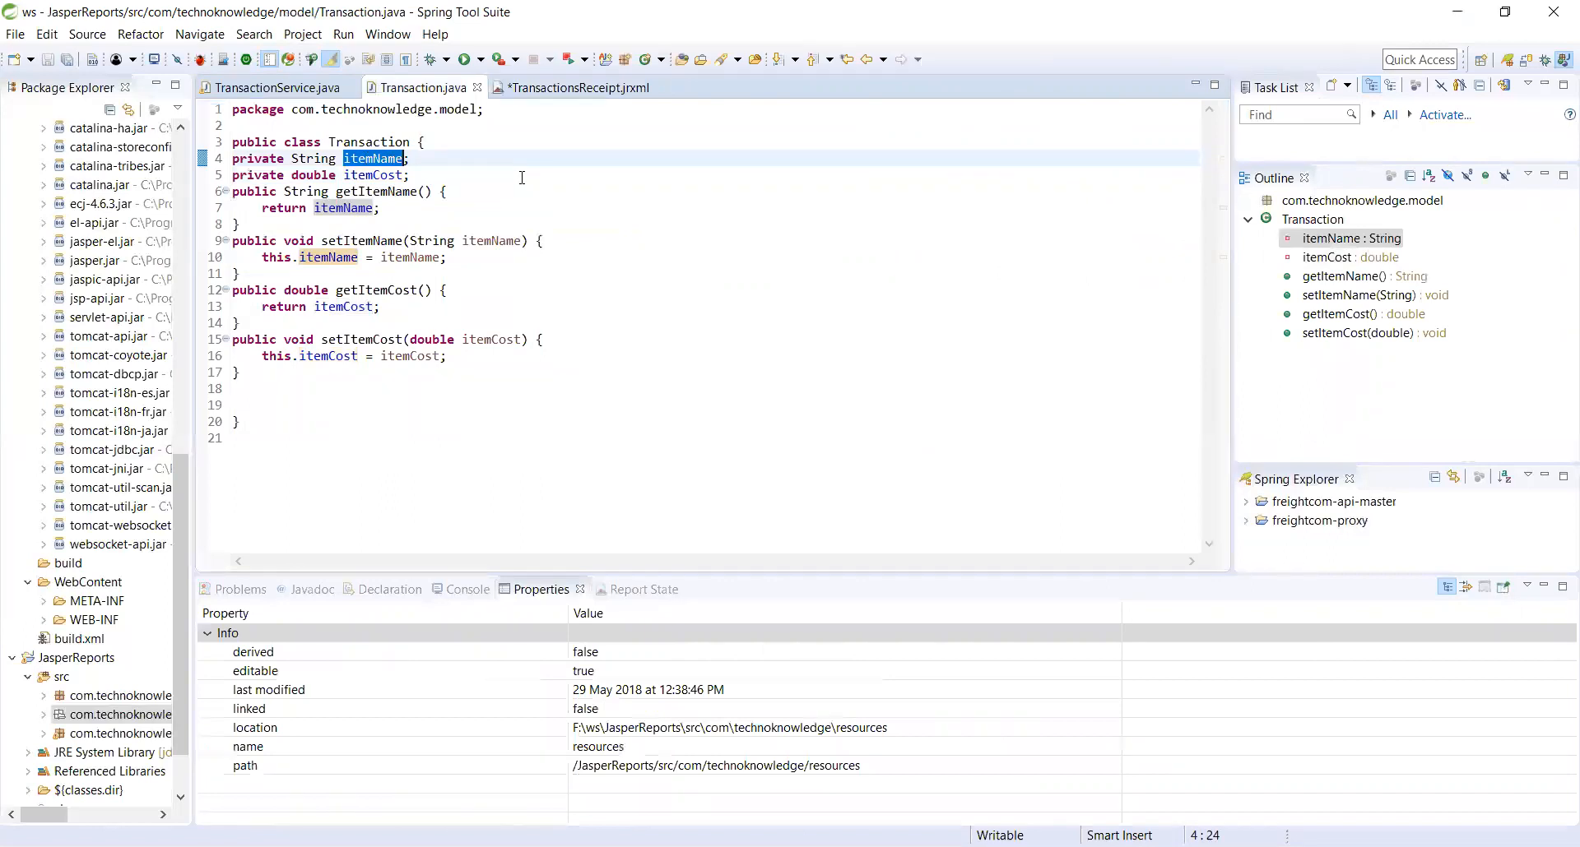
click(574, 87)
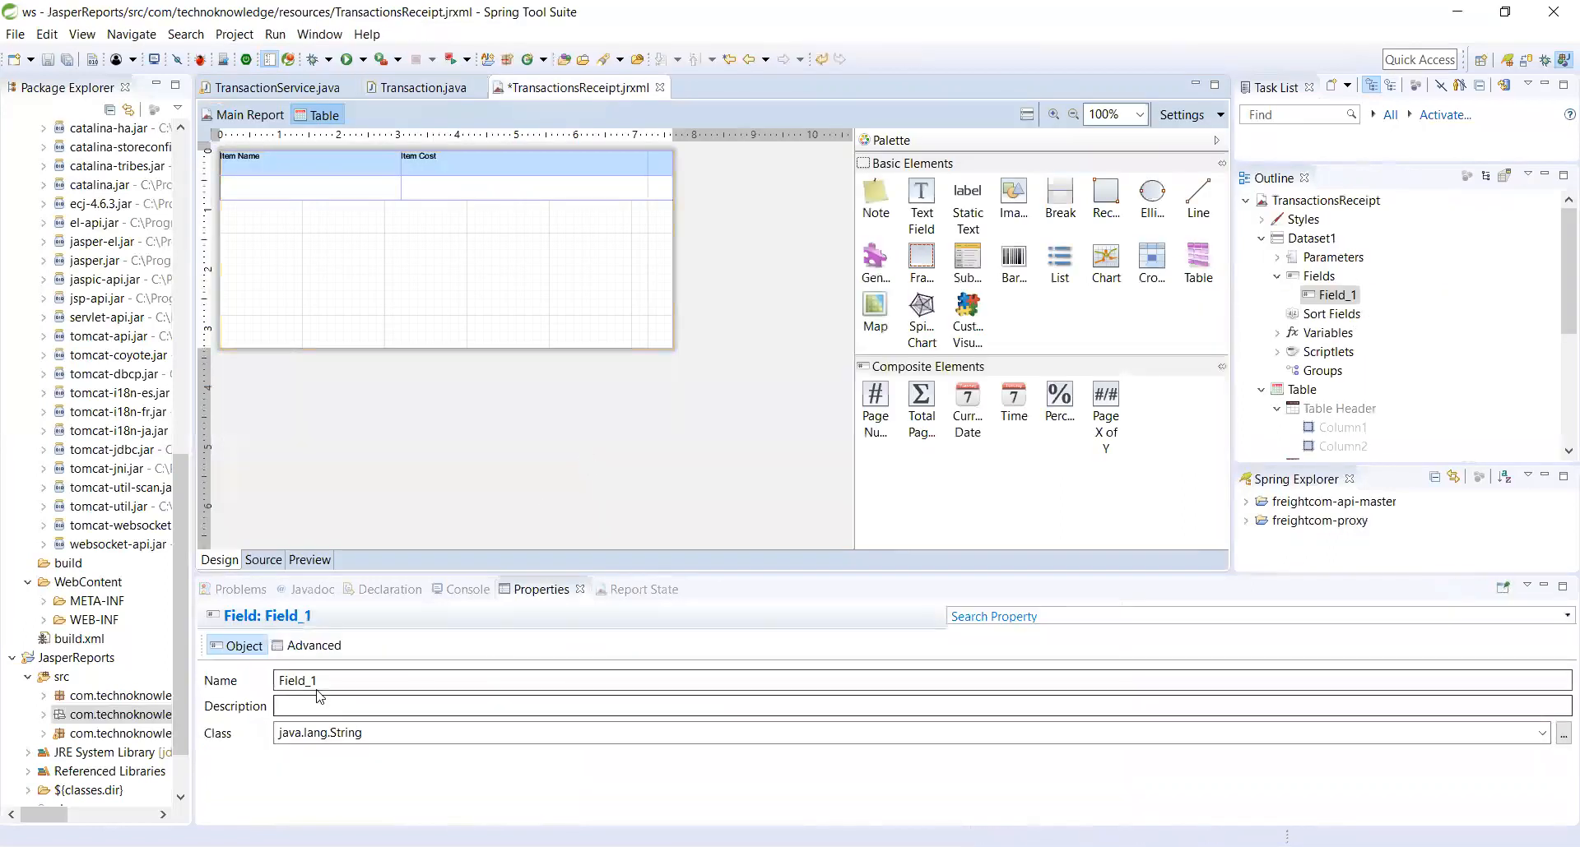
text(itemName)
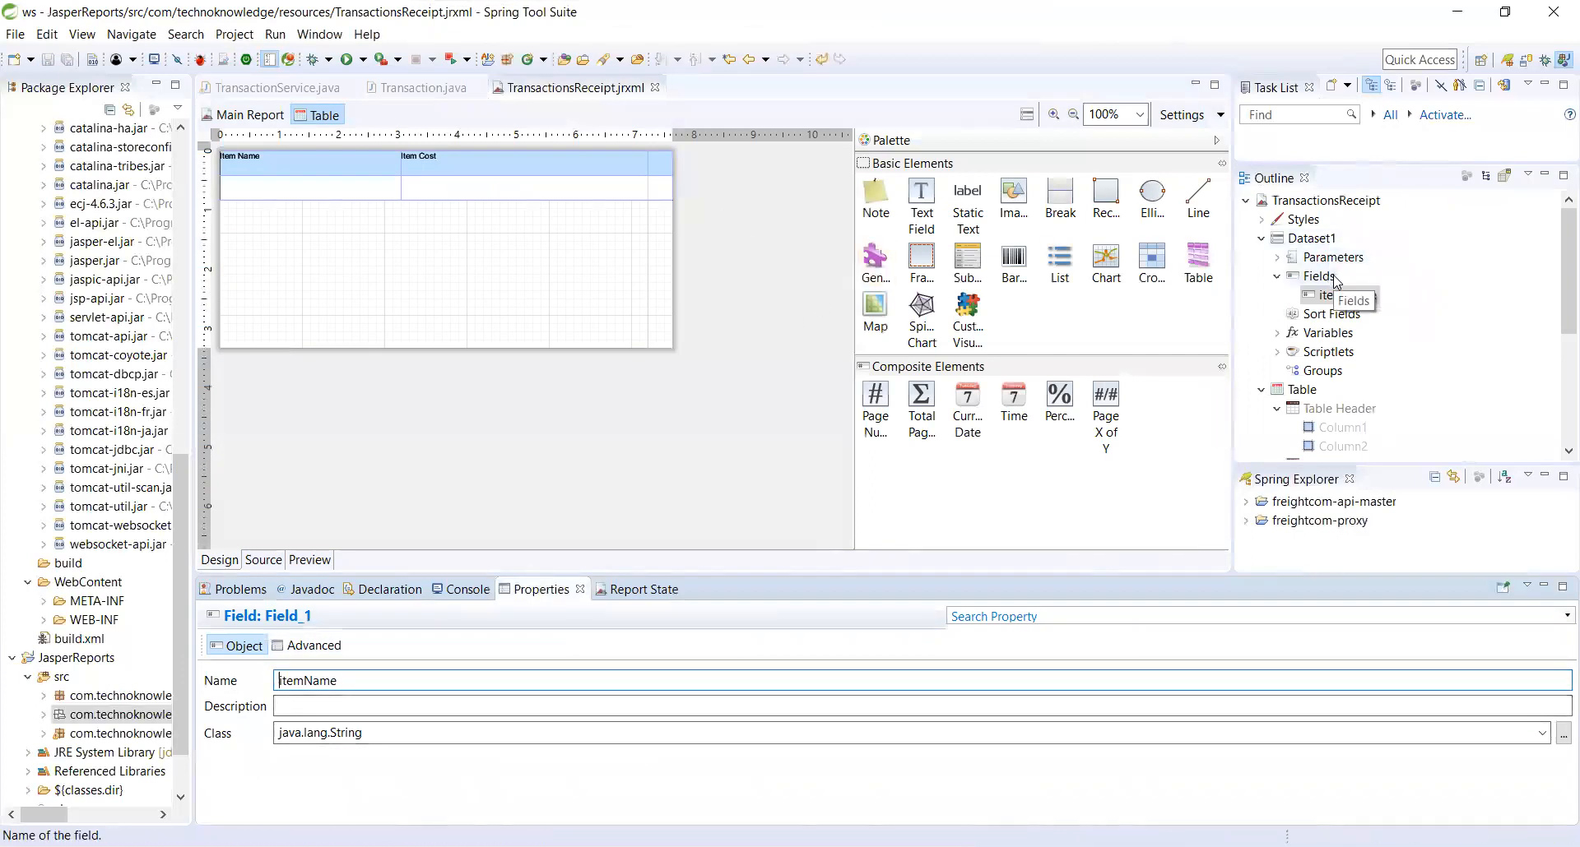
- Create a second Dataset1 field named itemCost with class java.lang.Double
right_click(1318, 277)
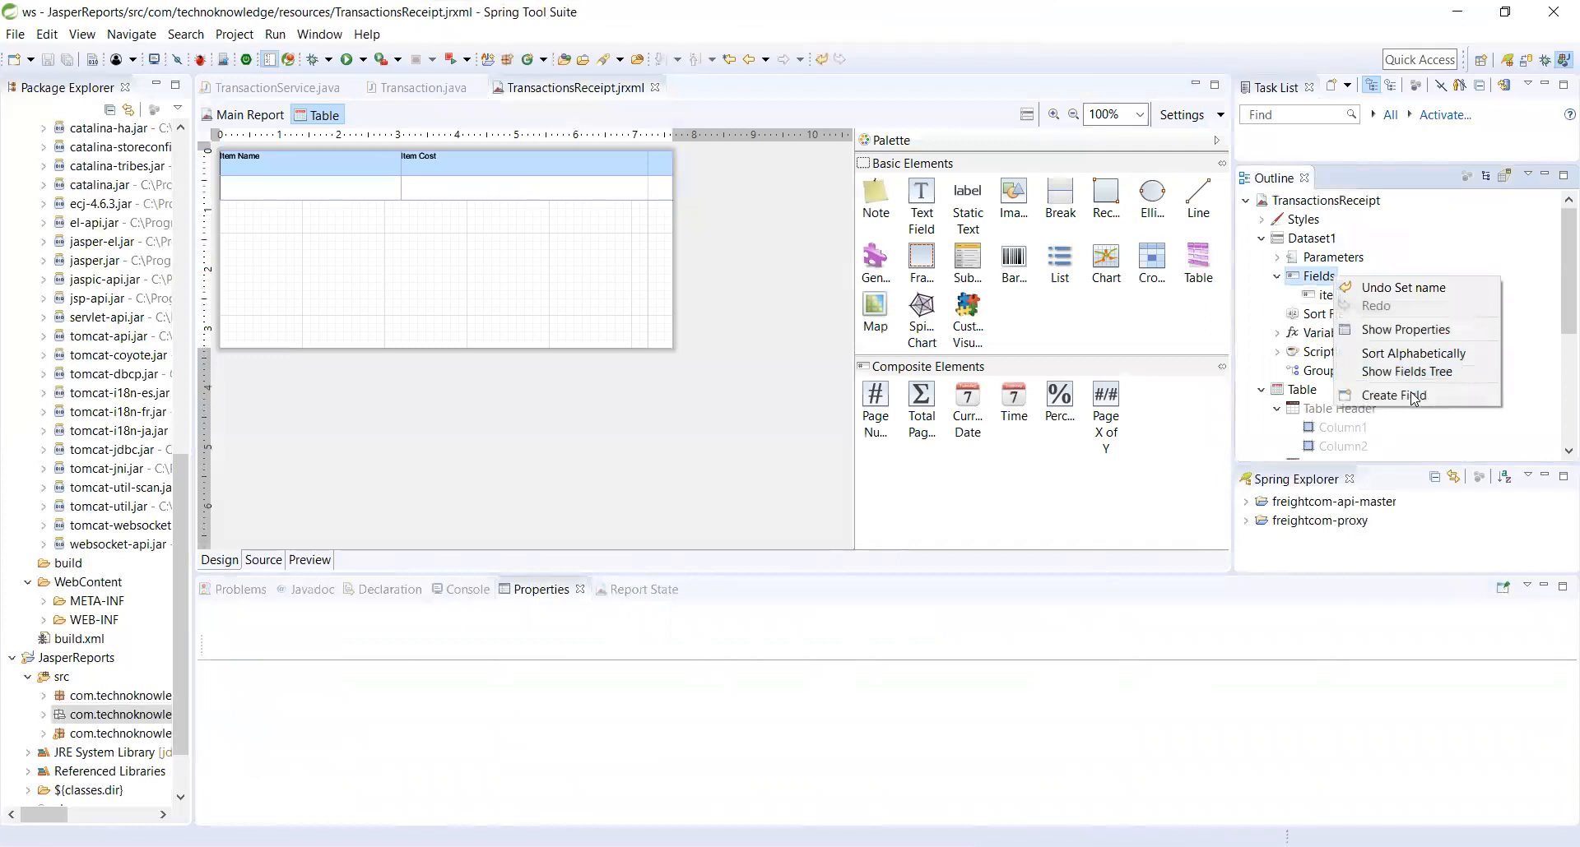
click(1392, 395)
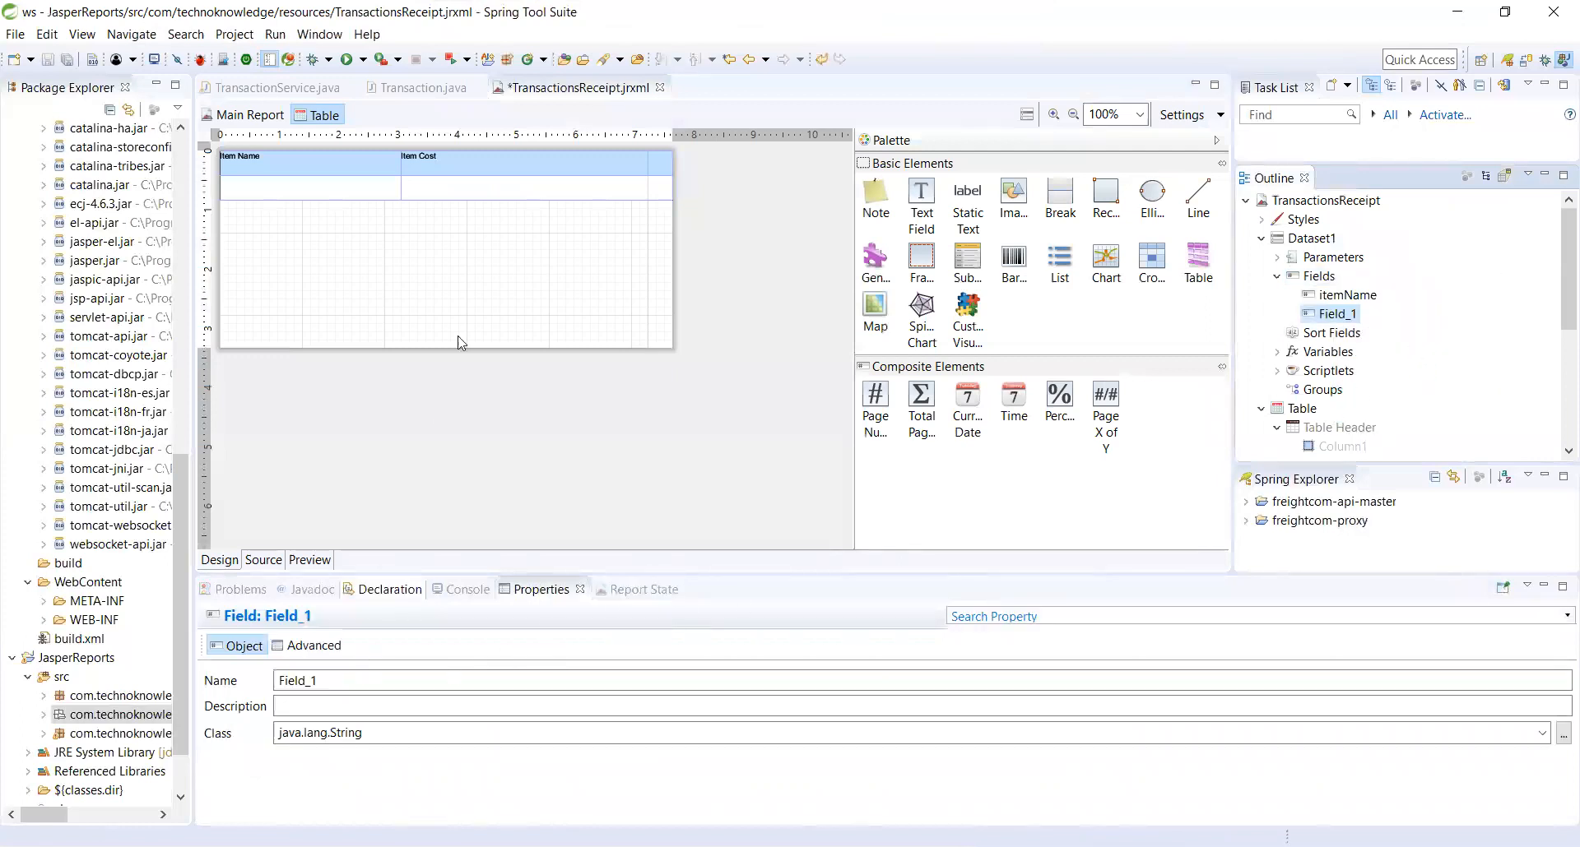
click(423, 87)
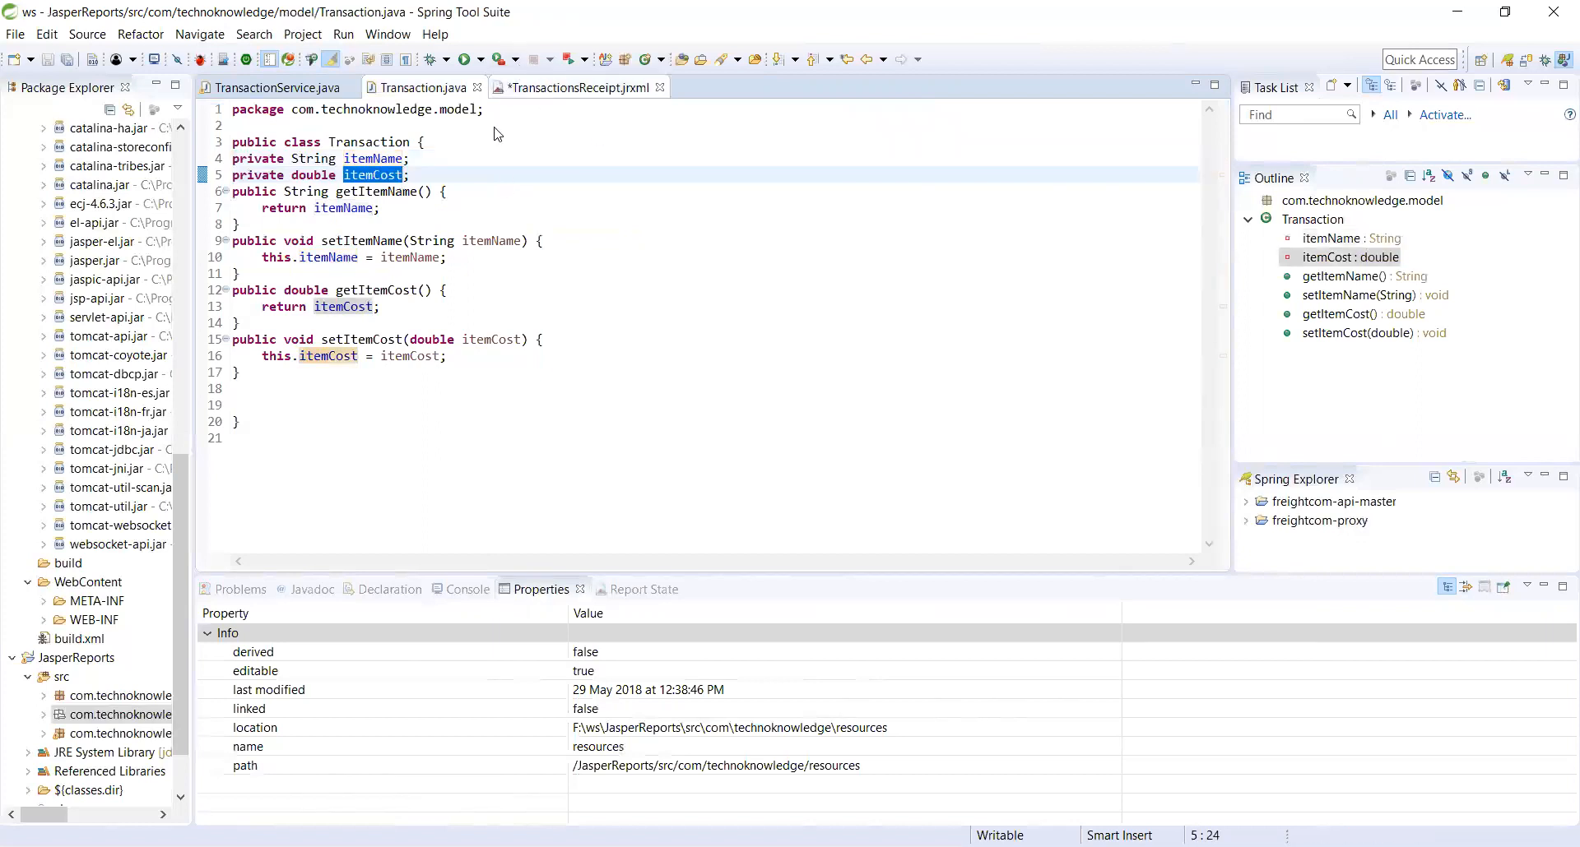
click(577, 87)
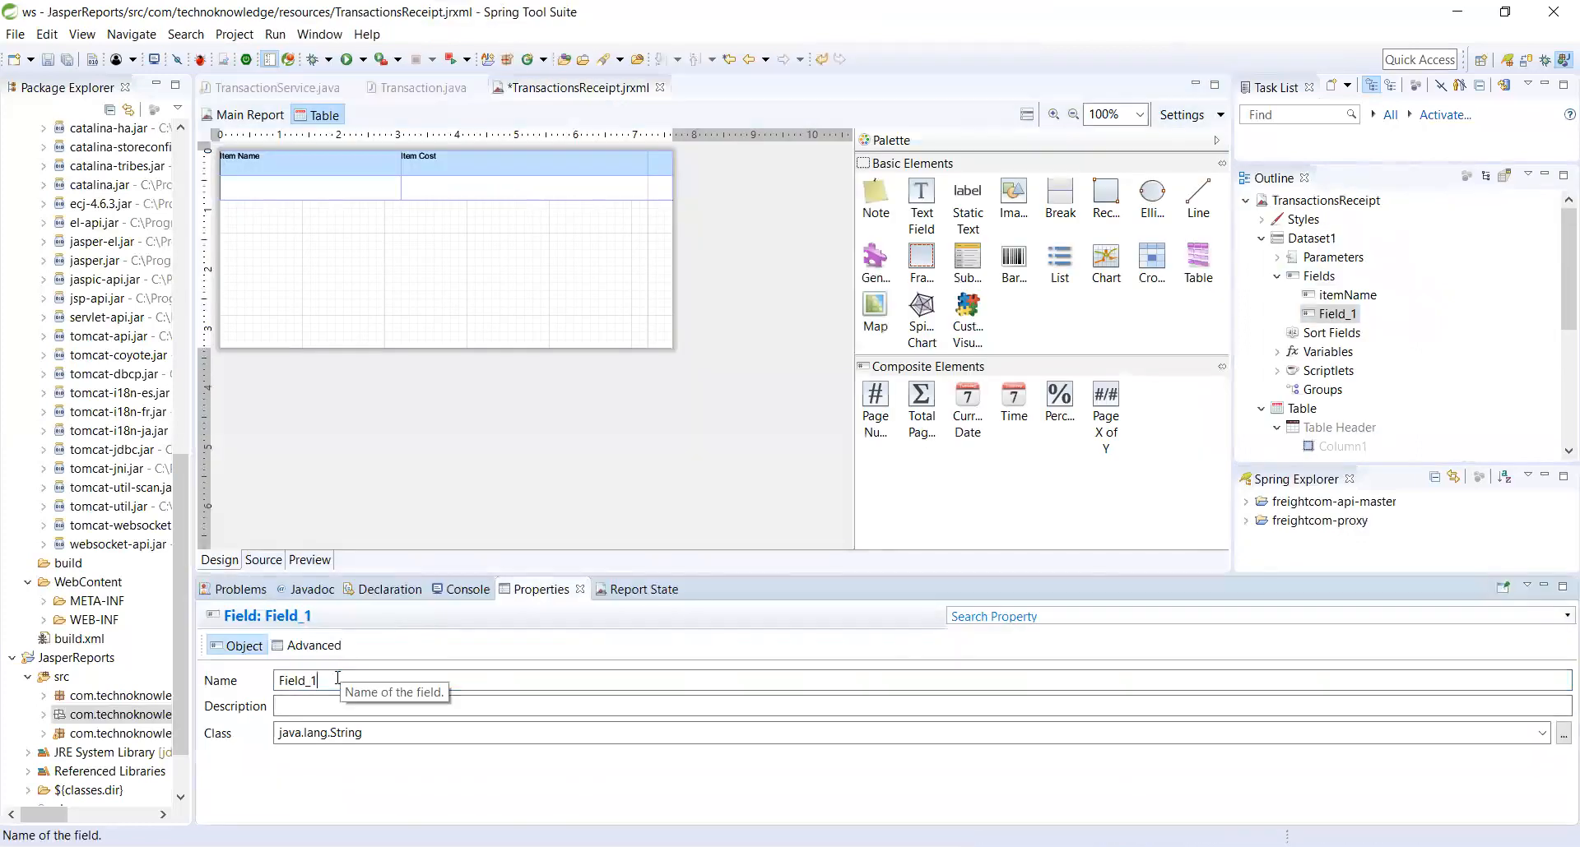
text(itemCost)
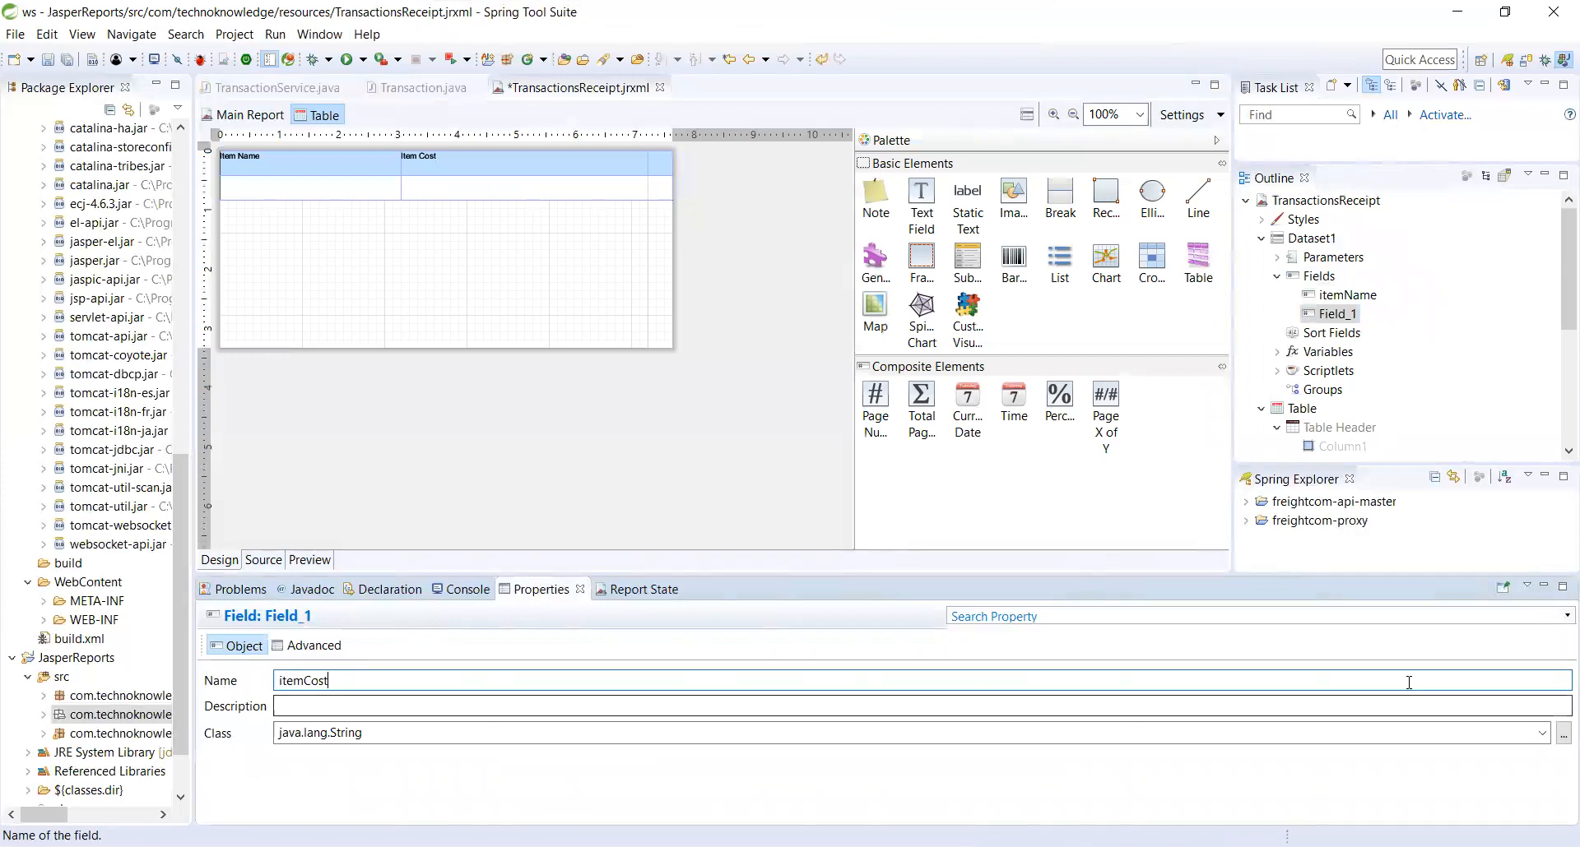
click(1564, 733)
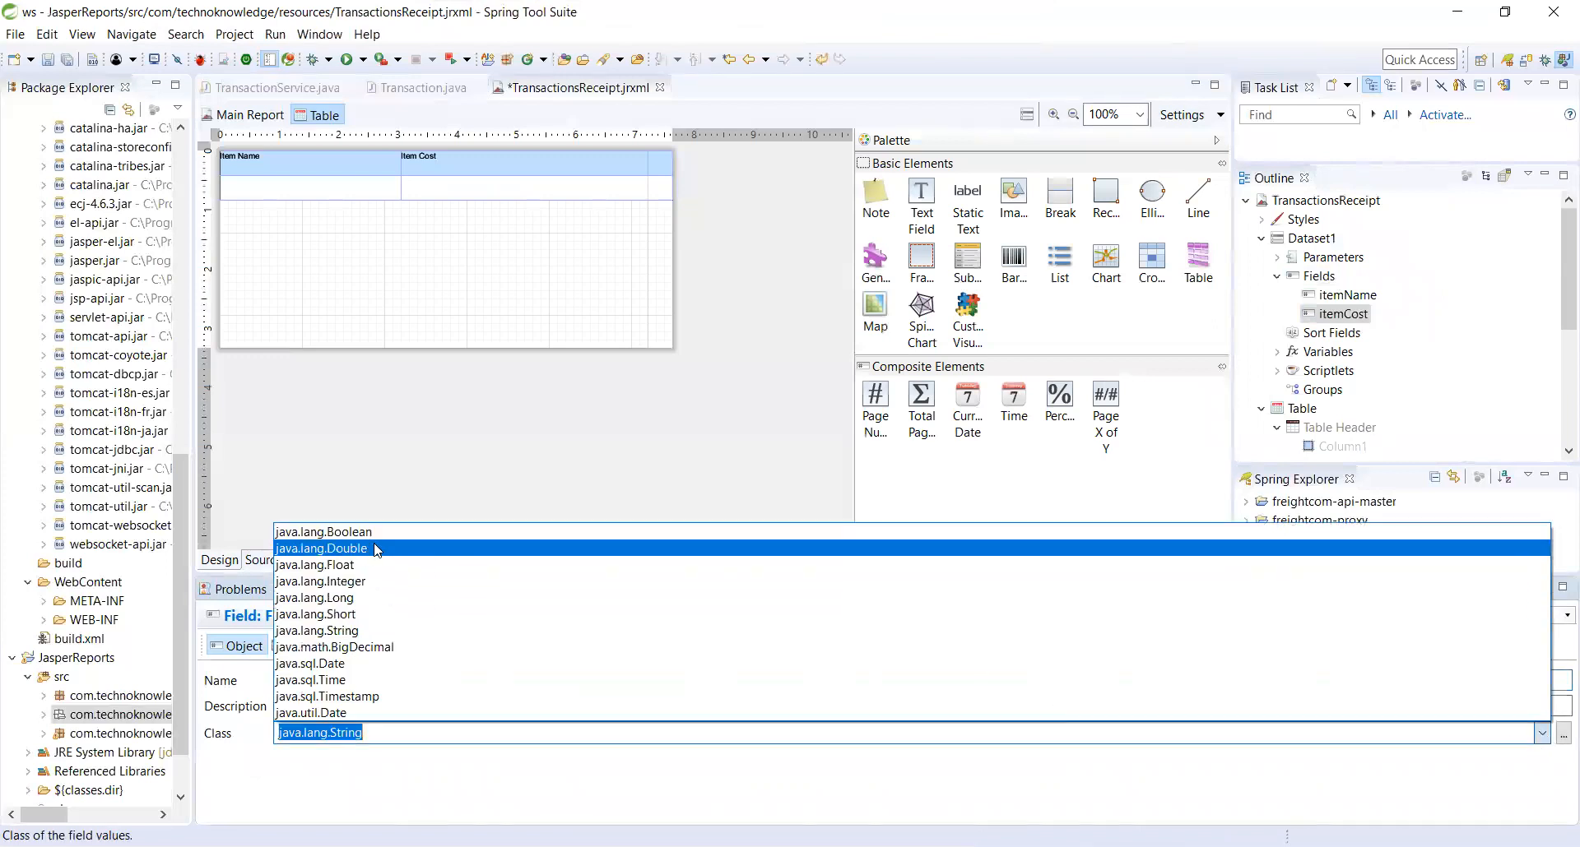
click(321, 548)
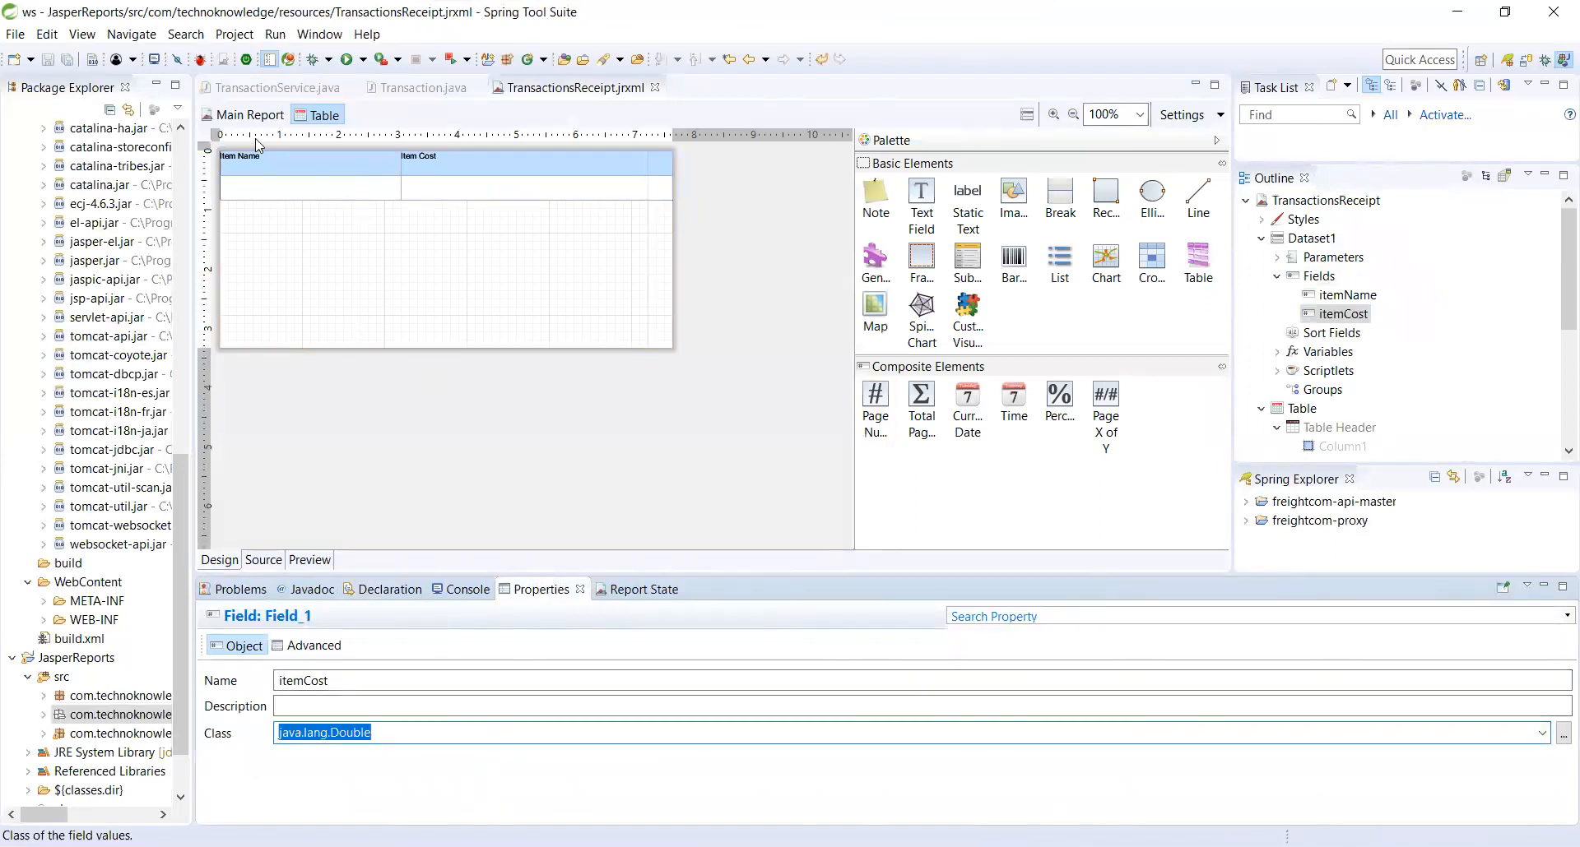
mouse_move(293, 190)
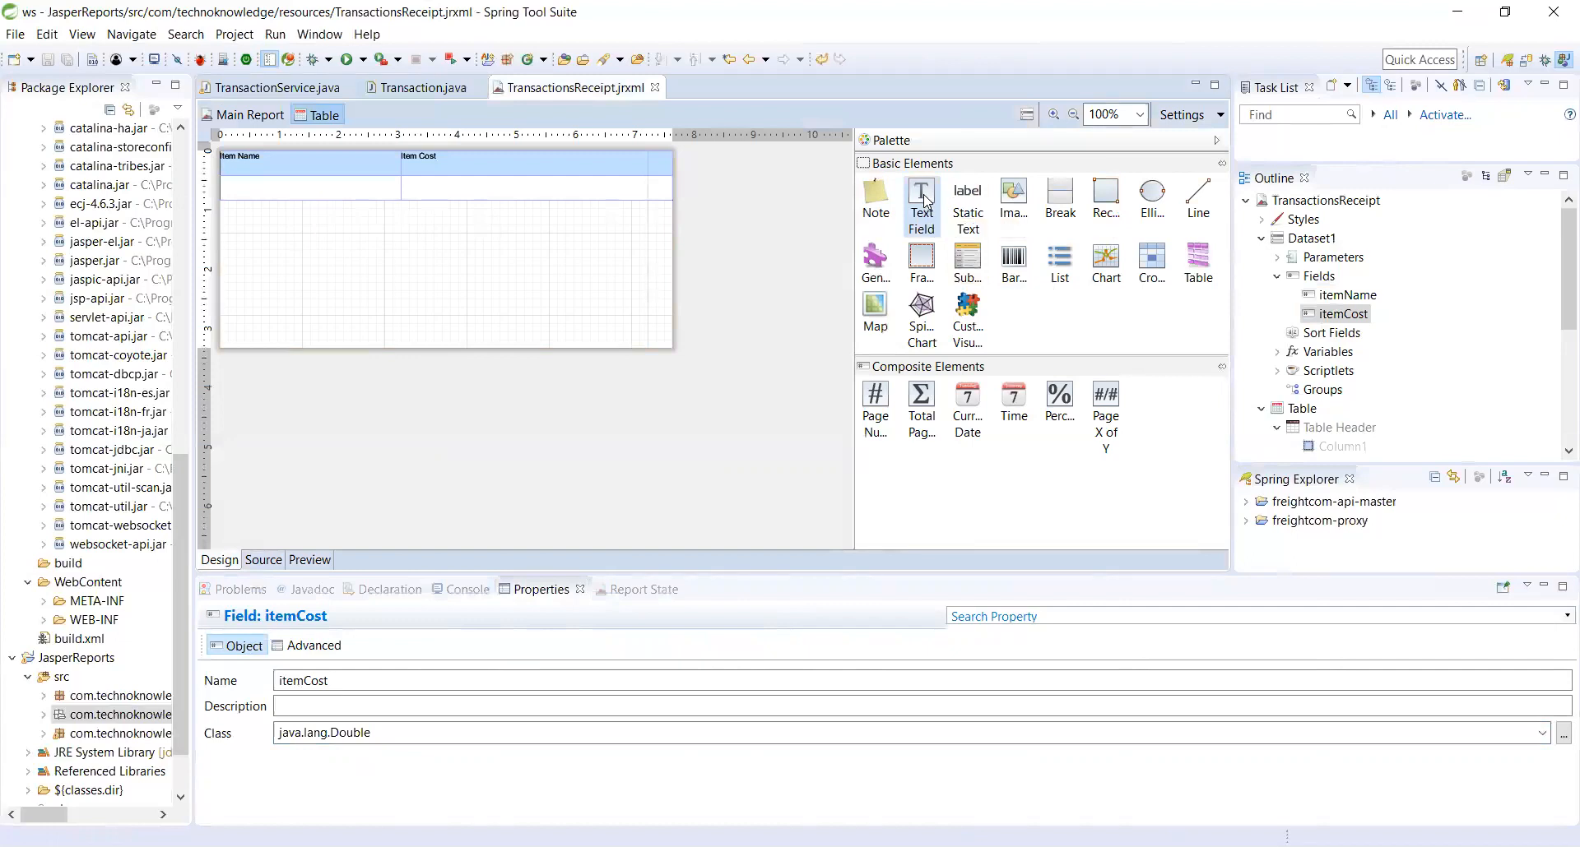
- Place a text field in the Item Name detail cell with expression $F{itemName}
drag(921, 196, 313, 181)
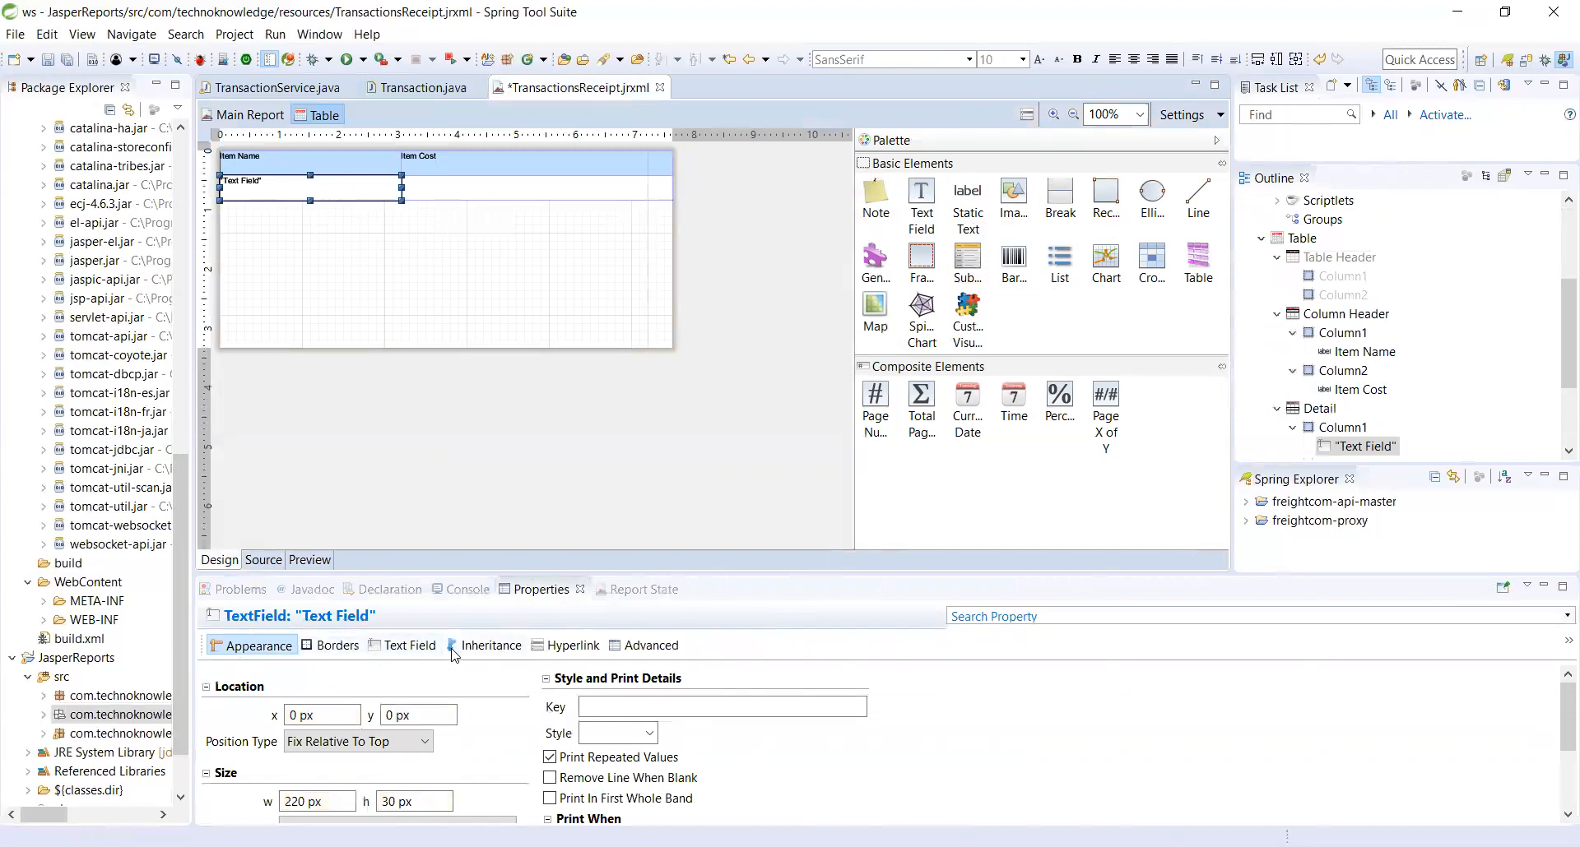
click(409, 647)
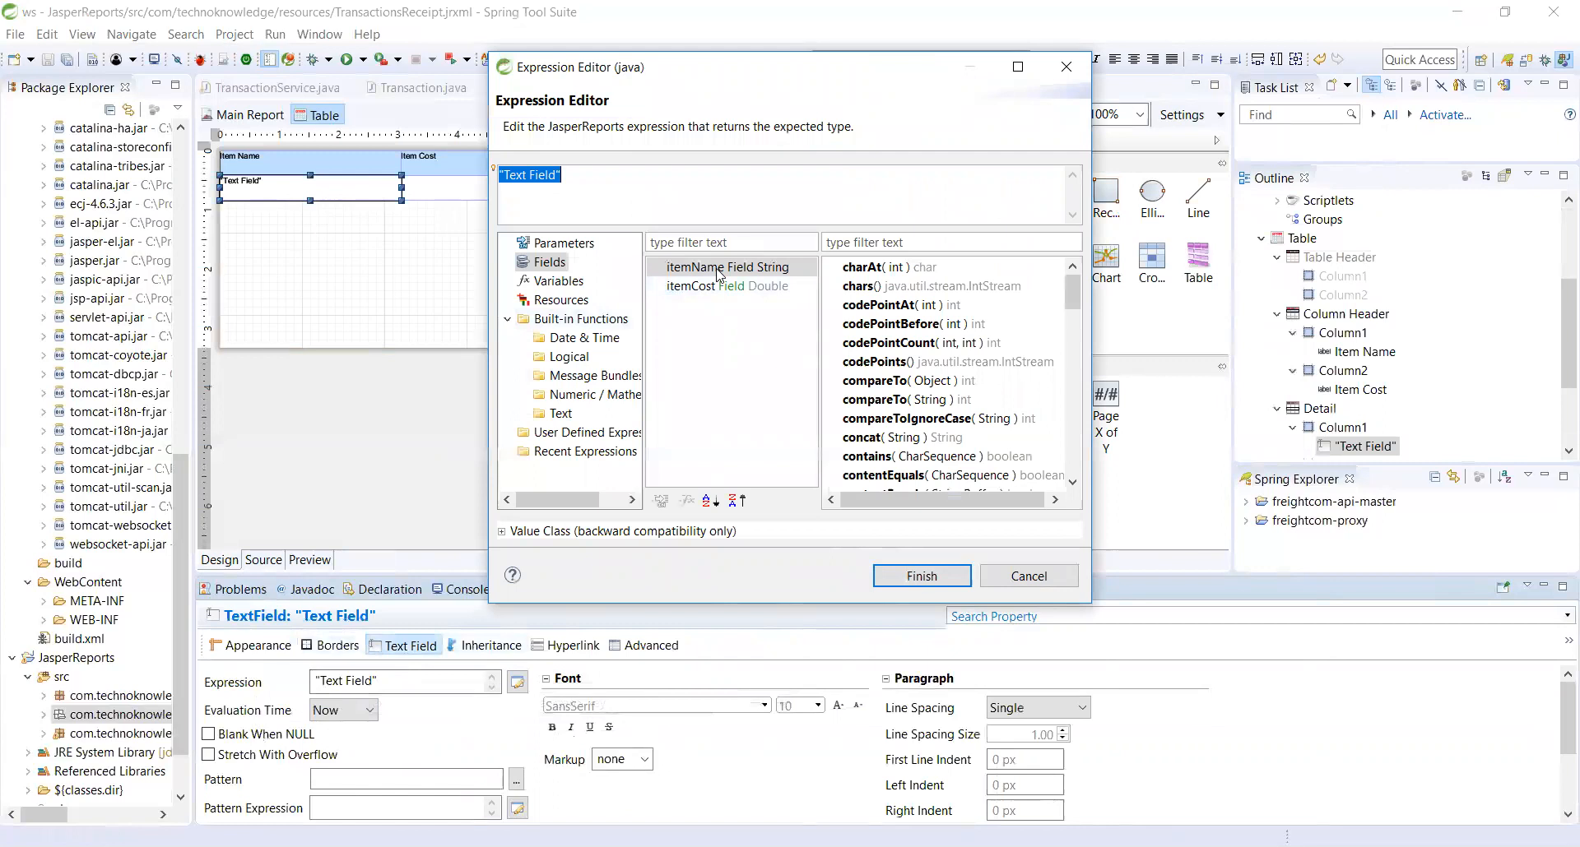
double_click(726, 266)
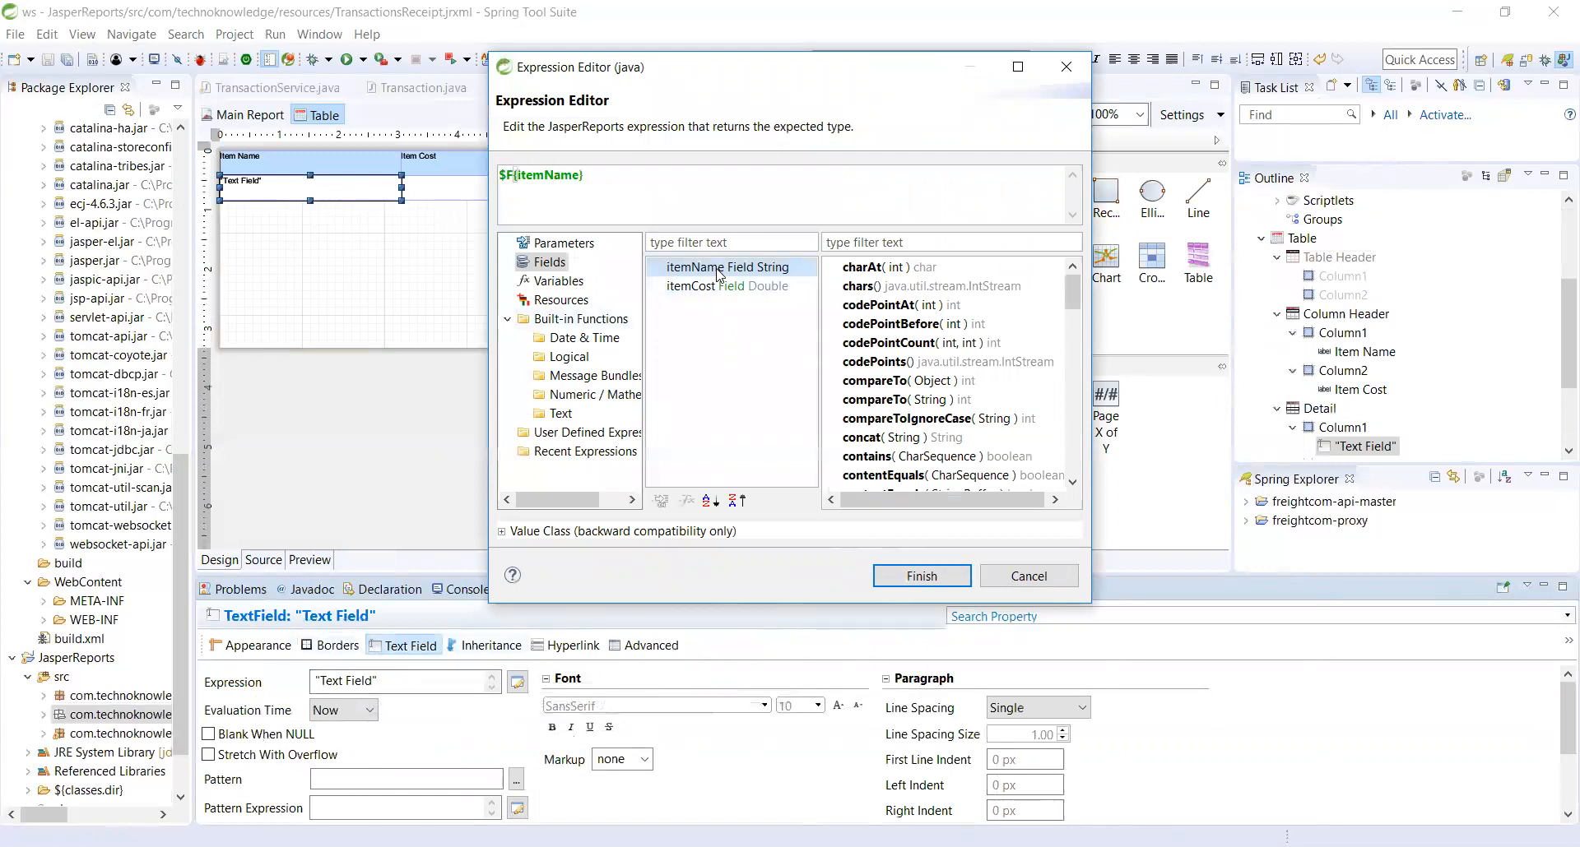
click(918, 575)
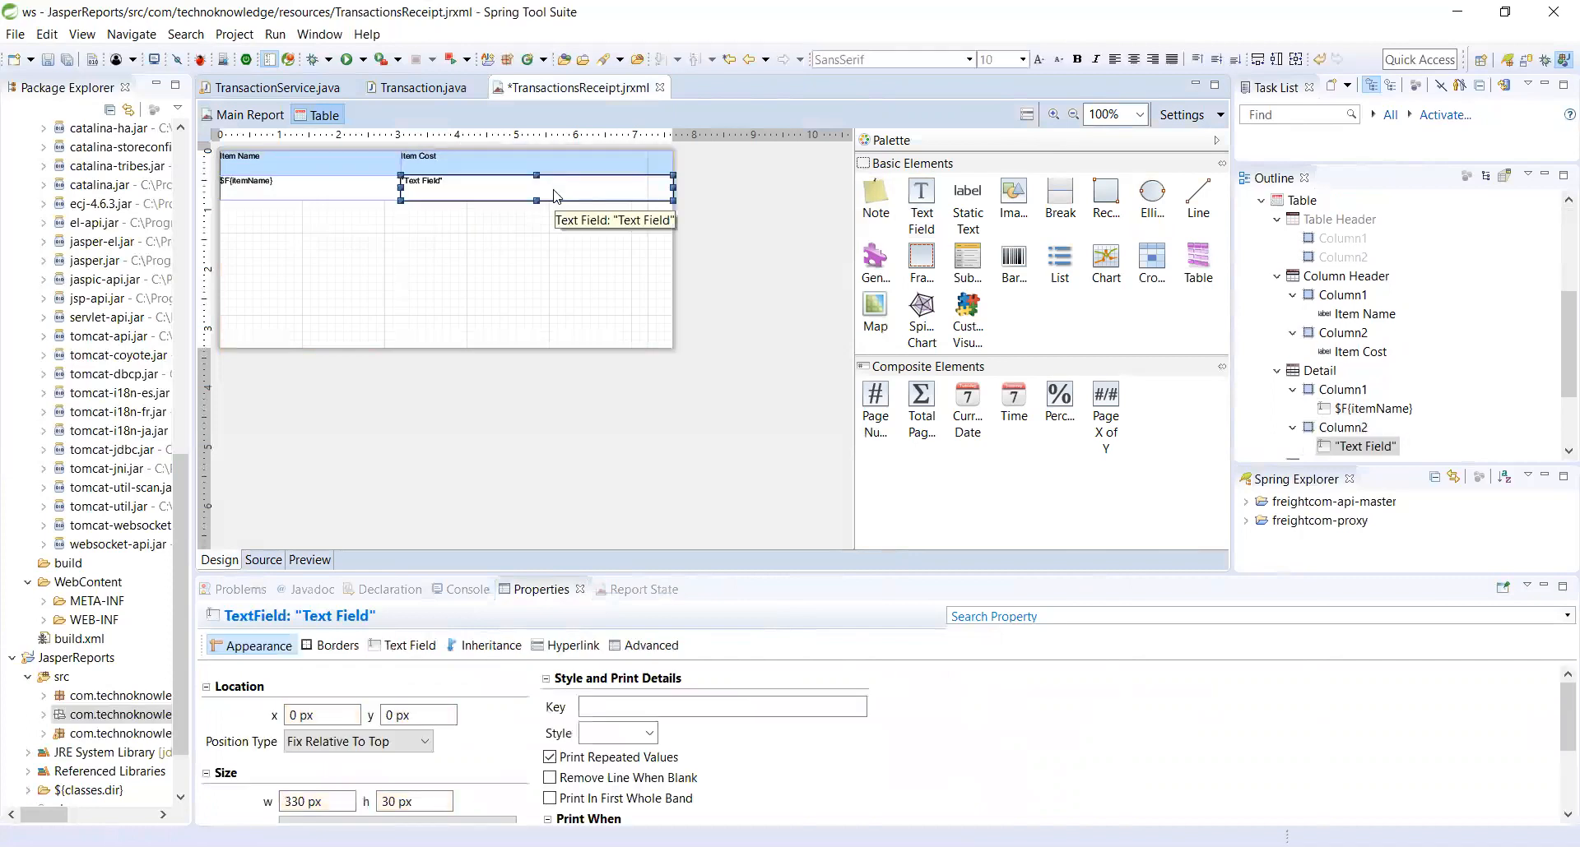
- Set the Item Cost detail cell's text field expression to $F{itemCost}
click(408, 646)
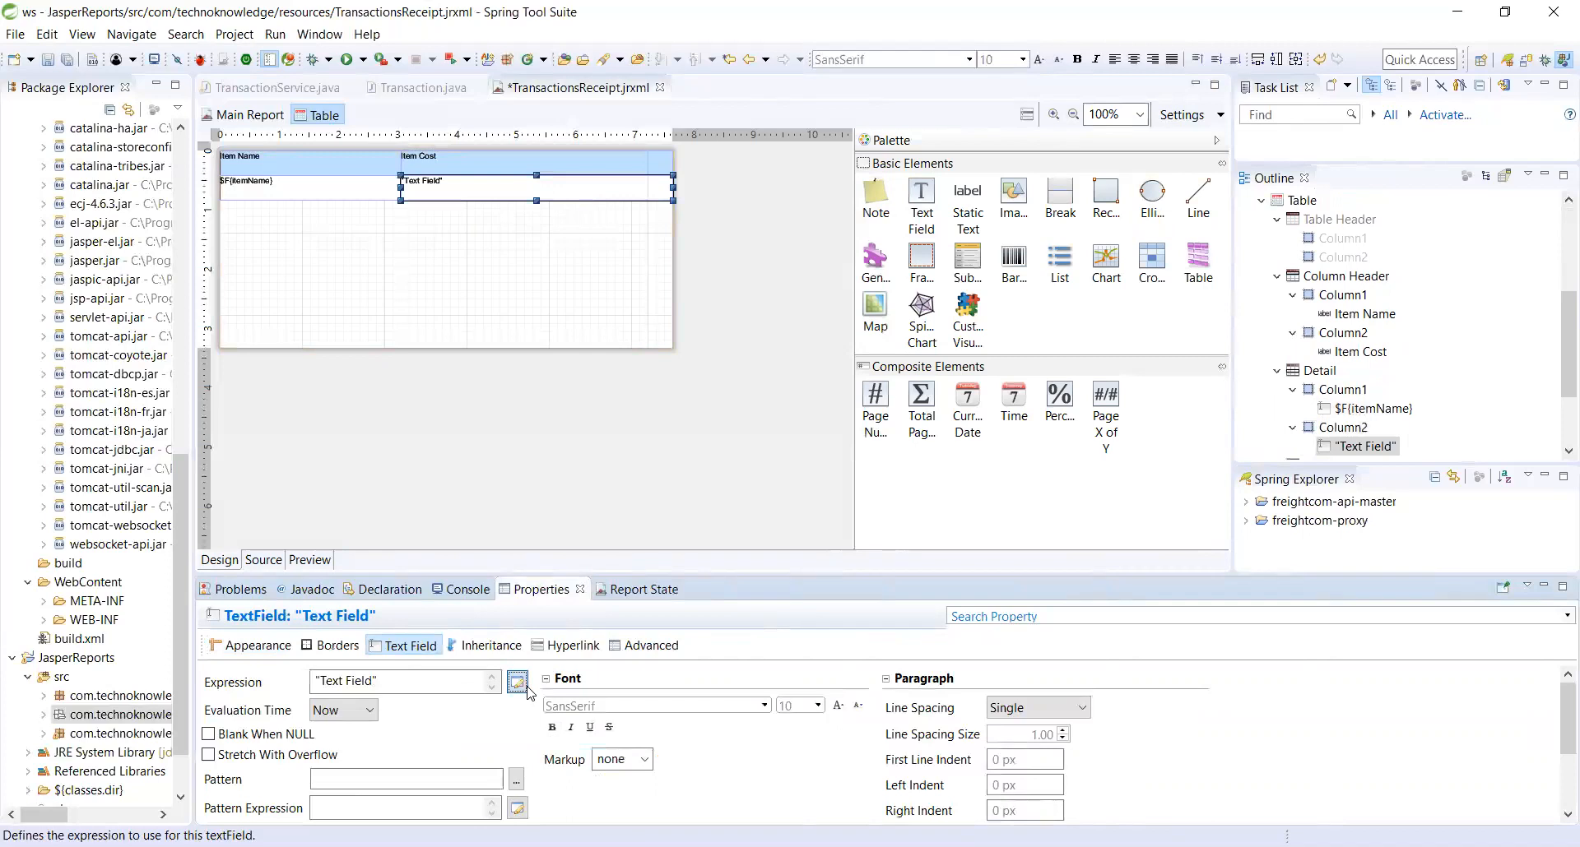
click(516, 682)
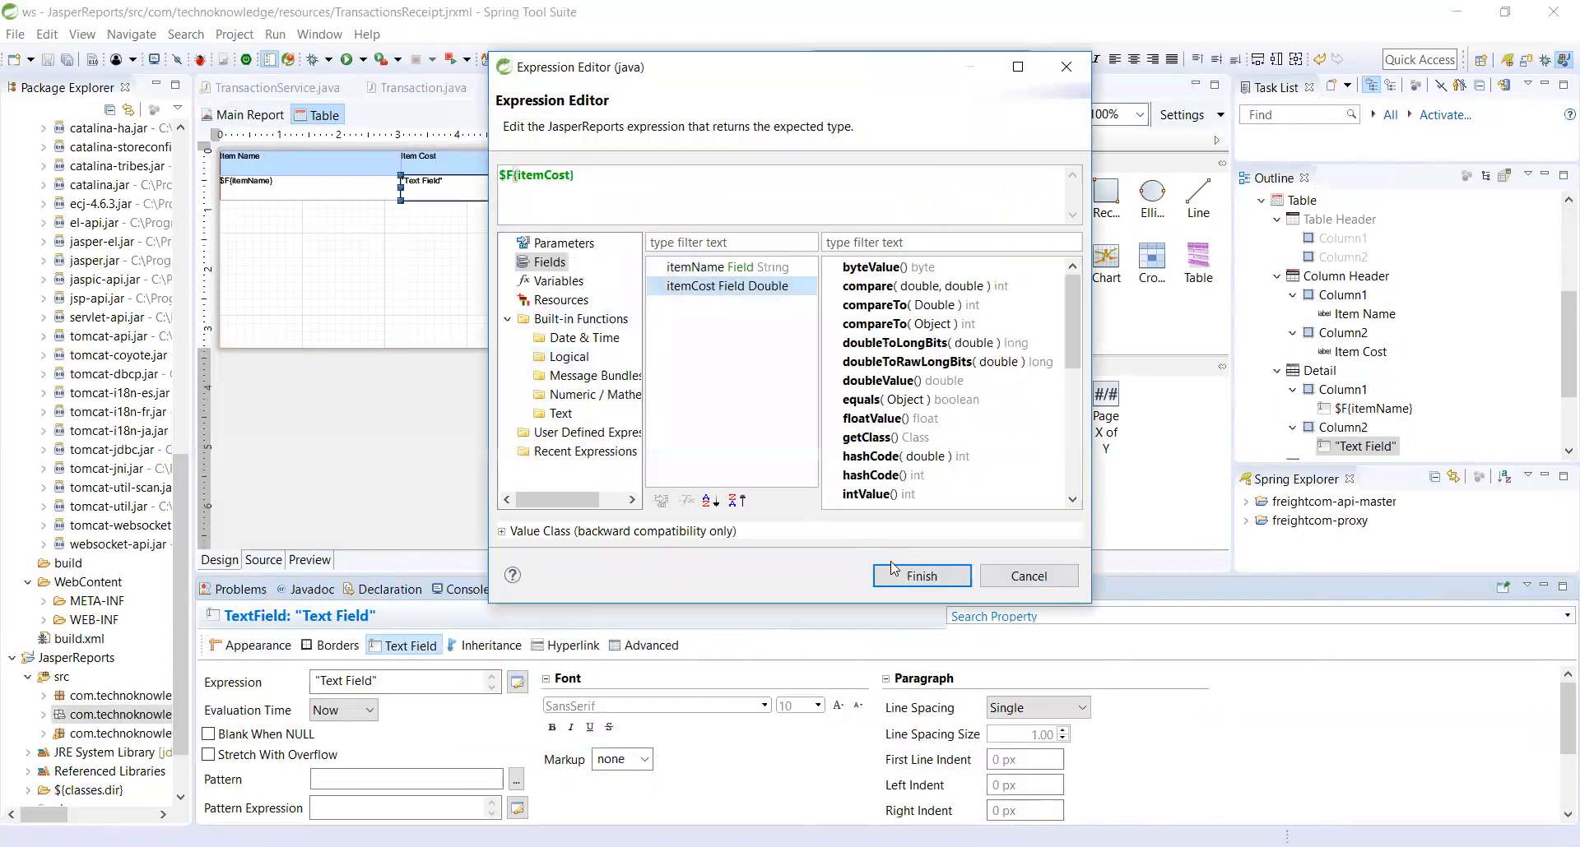
click(918, 576)
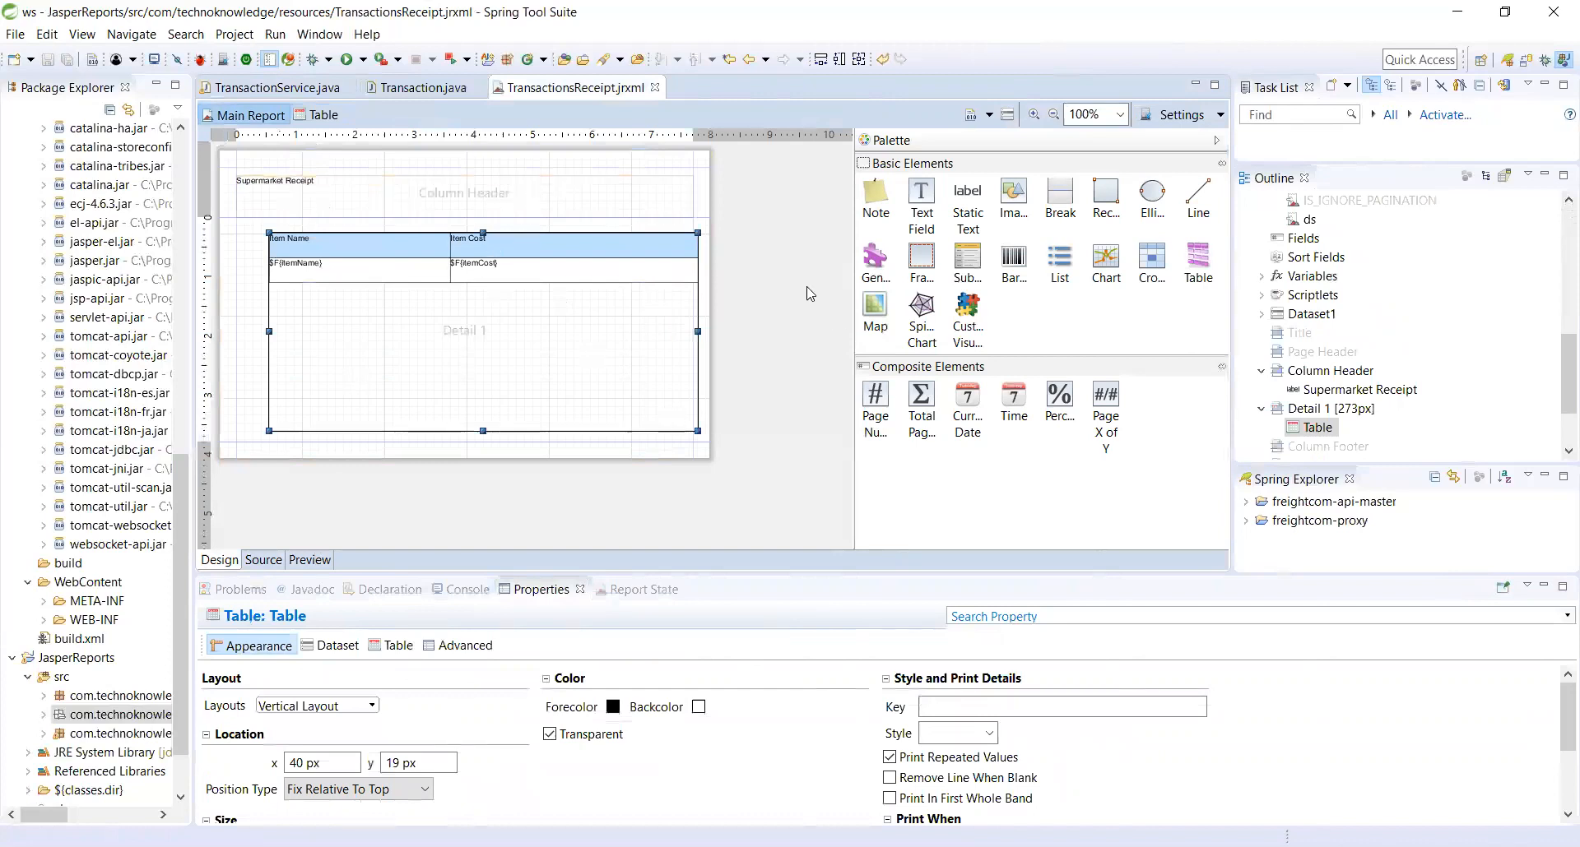
mouse_move(810, 270)
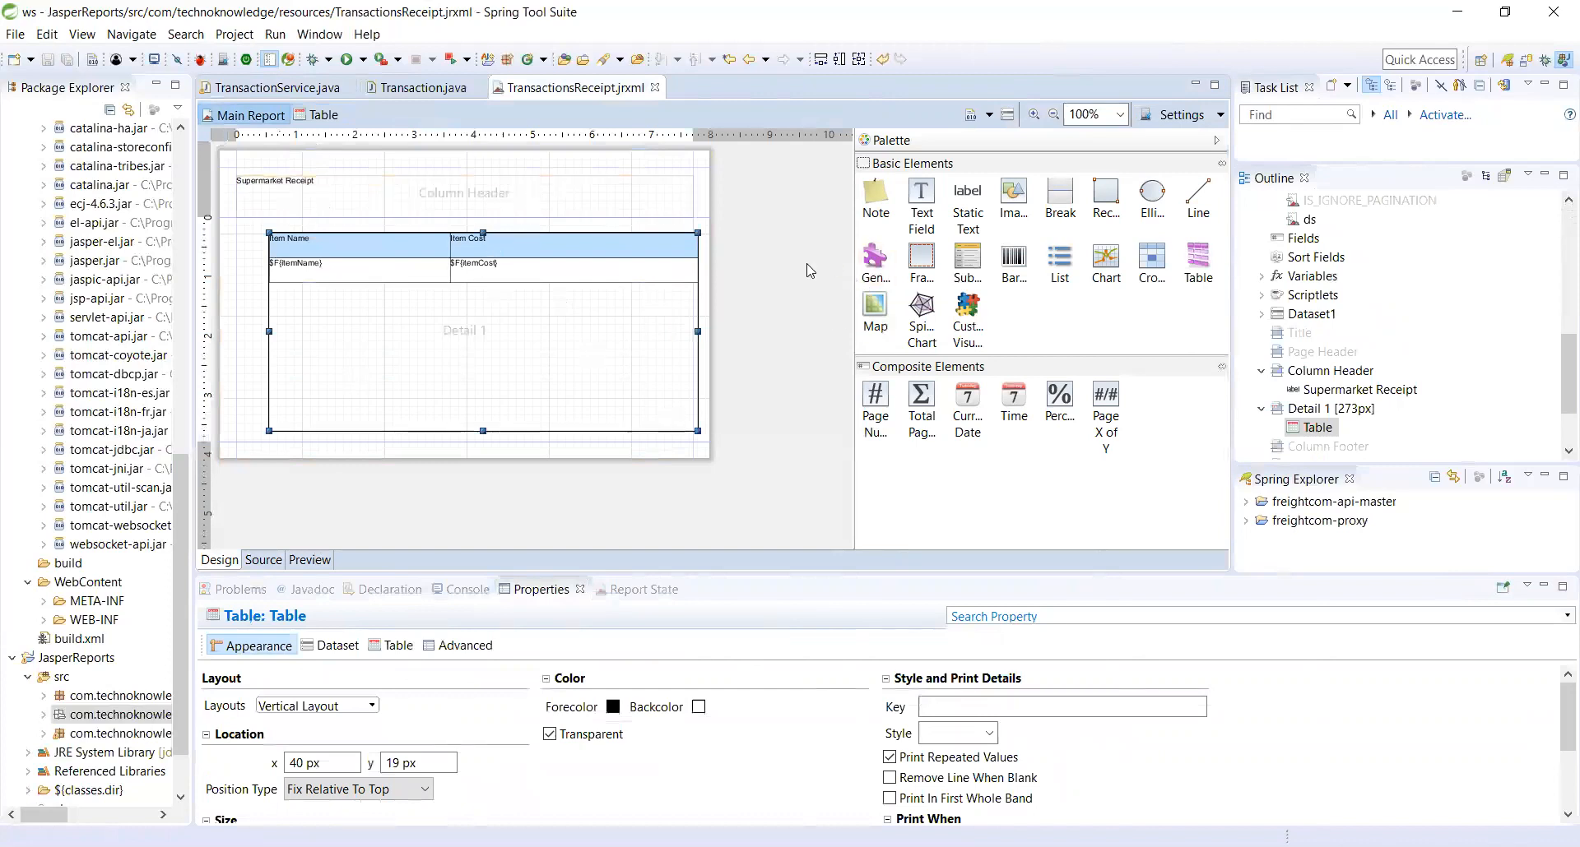
mouse_move(783, 270)
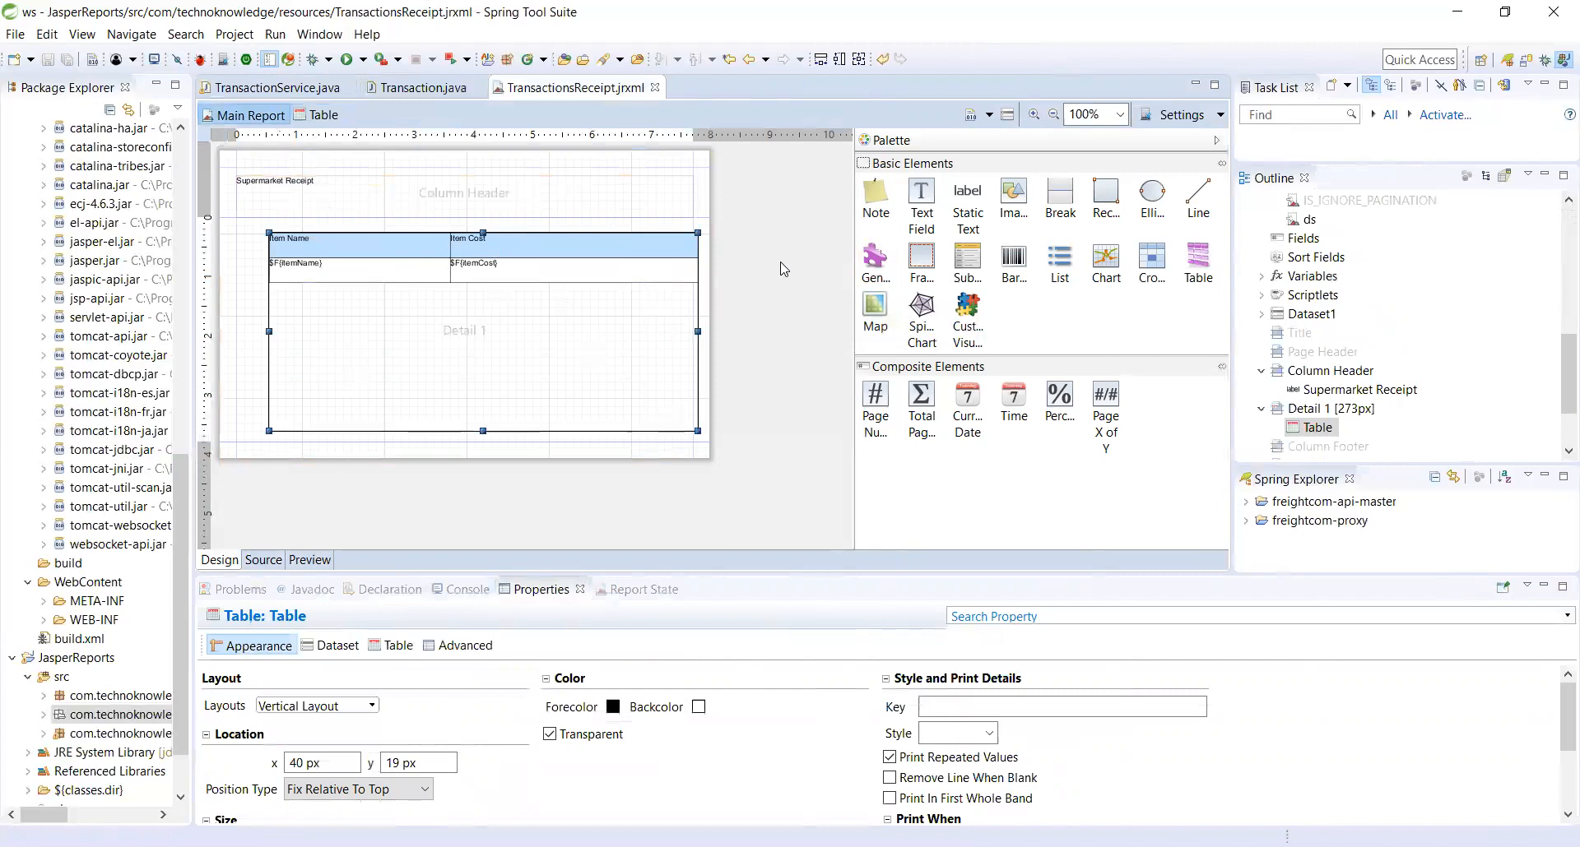
mouse_move(776, 288)
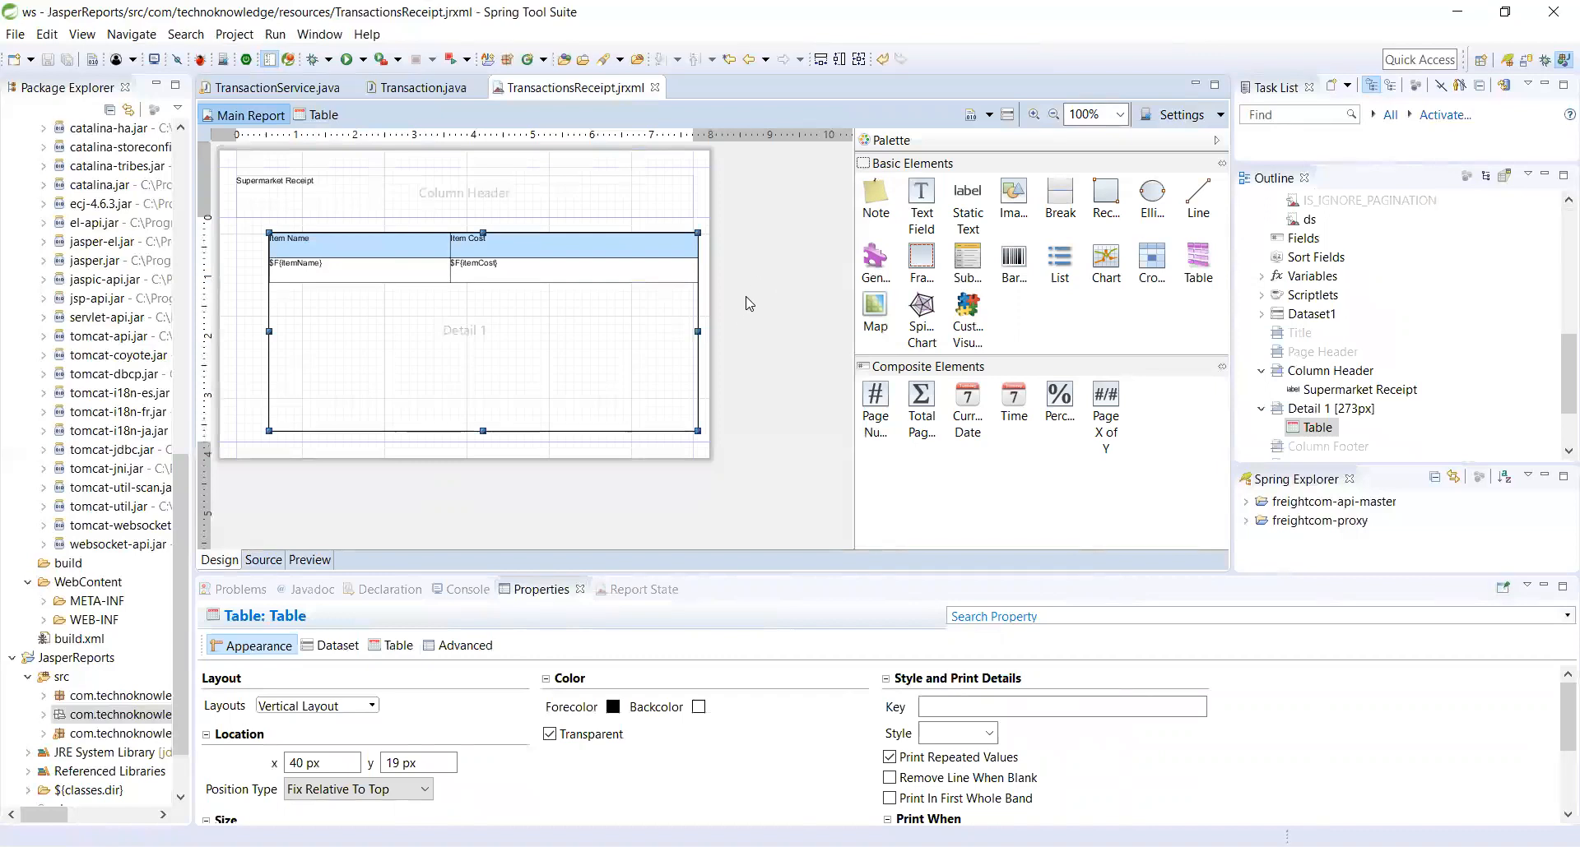
mouse_move(729, 310)
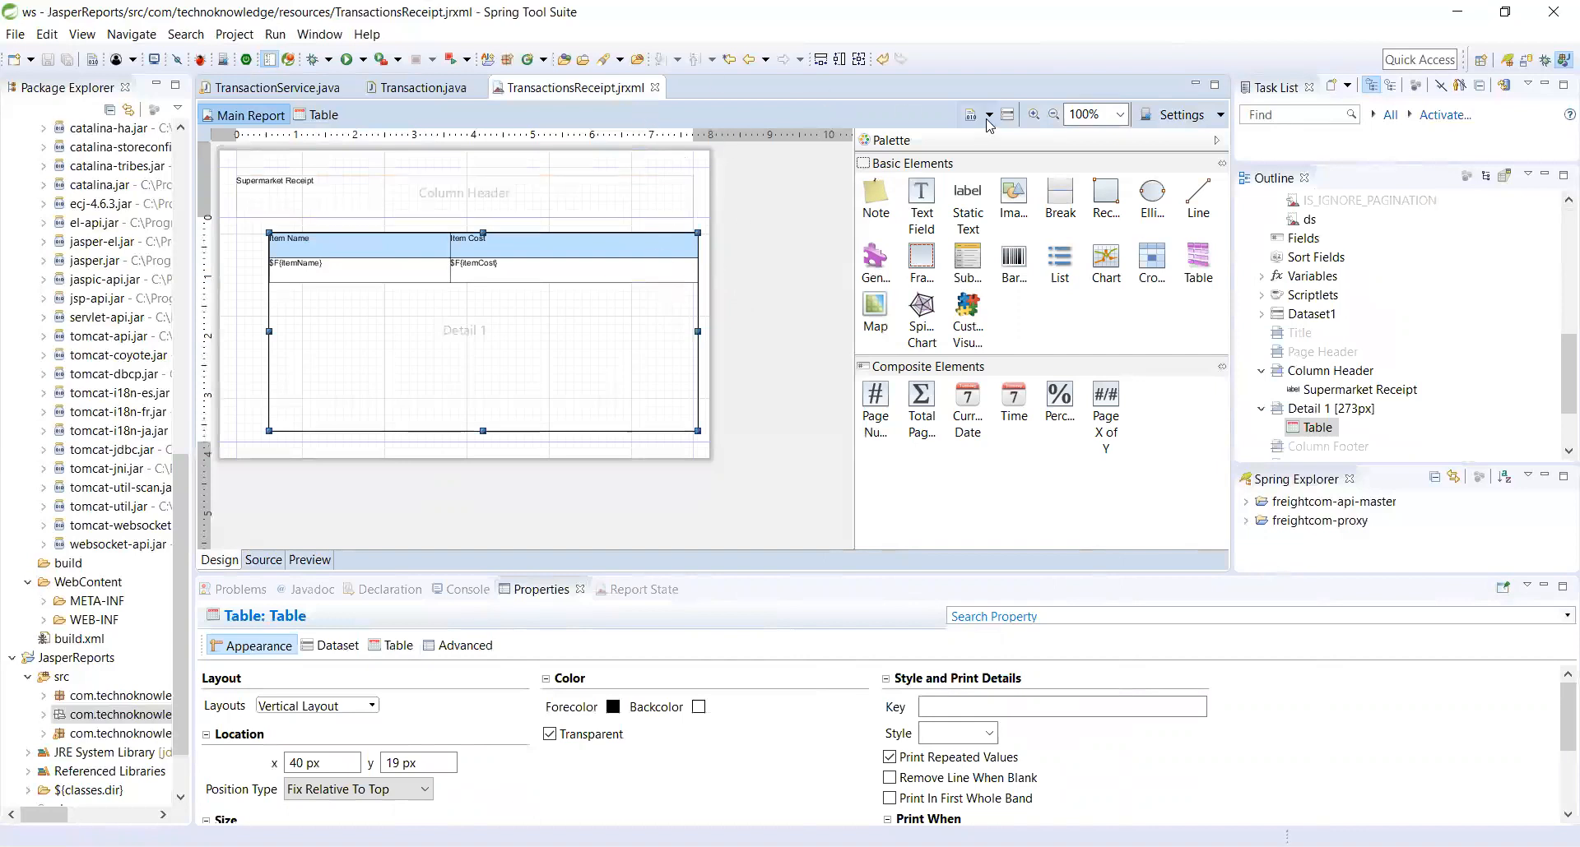
mouse_move(971, 113)
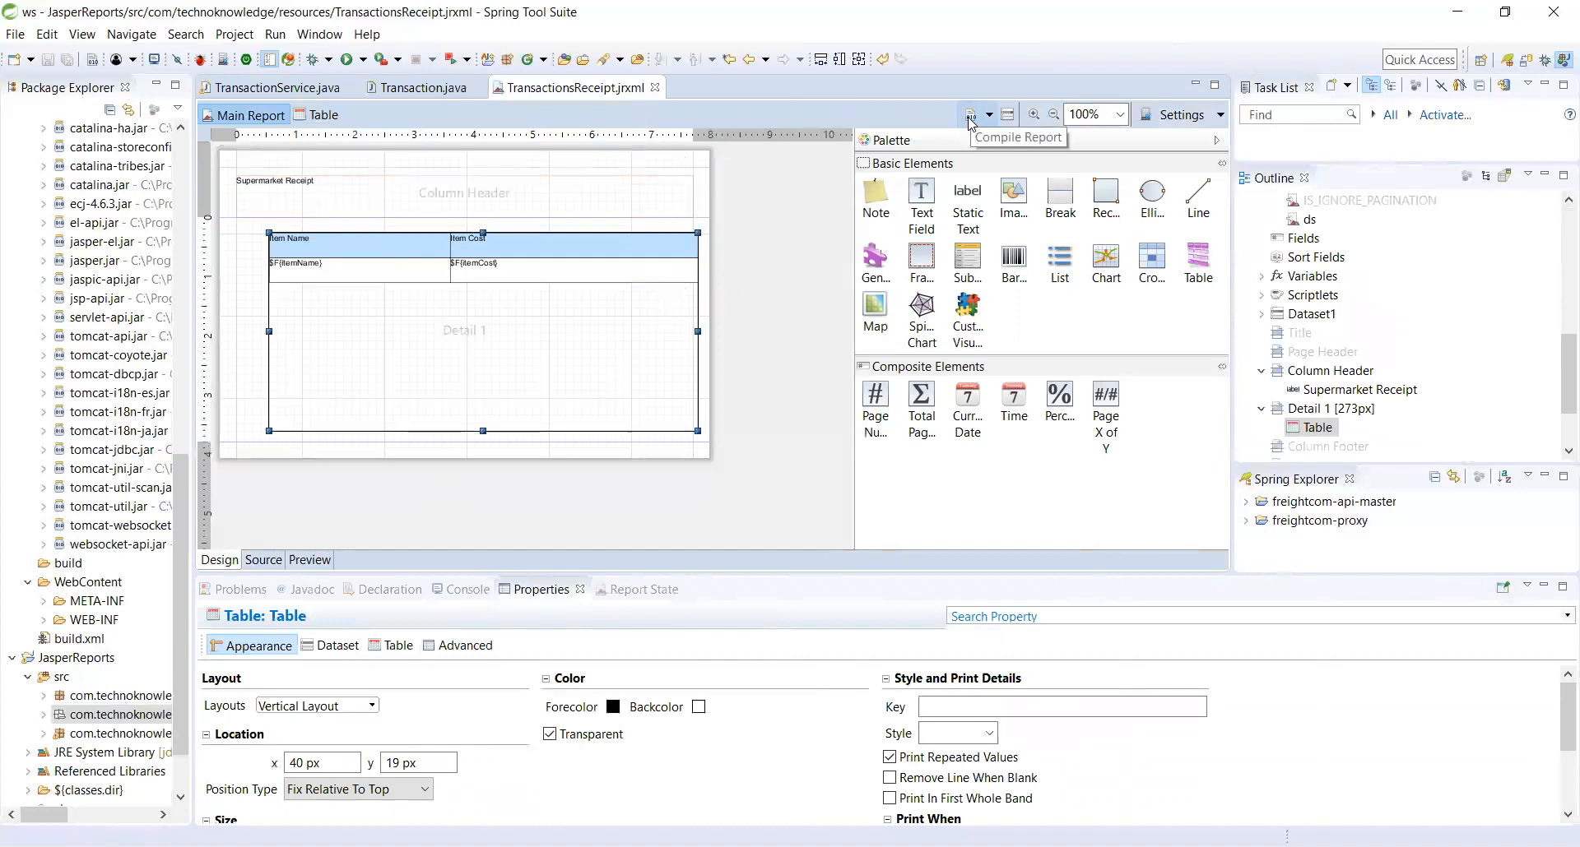
- Compile the TransactionsReceipt report from the designer toolbar
click(971, 114)
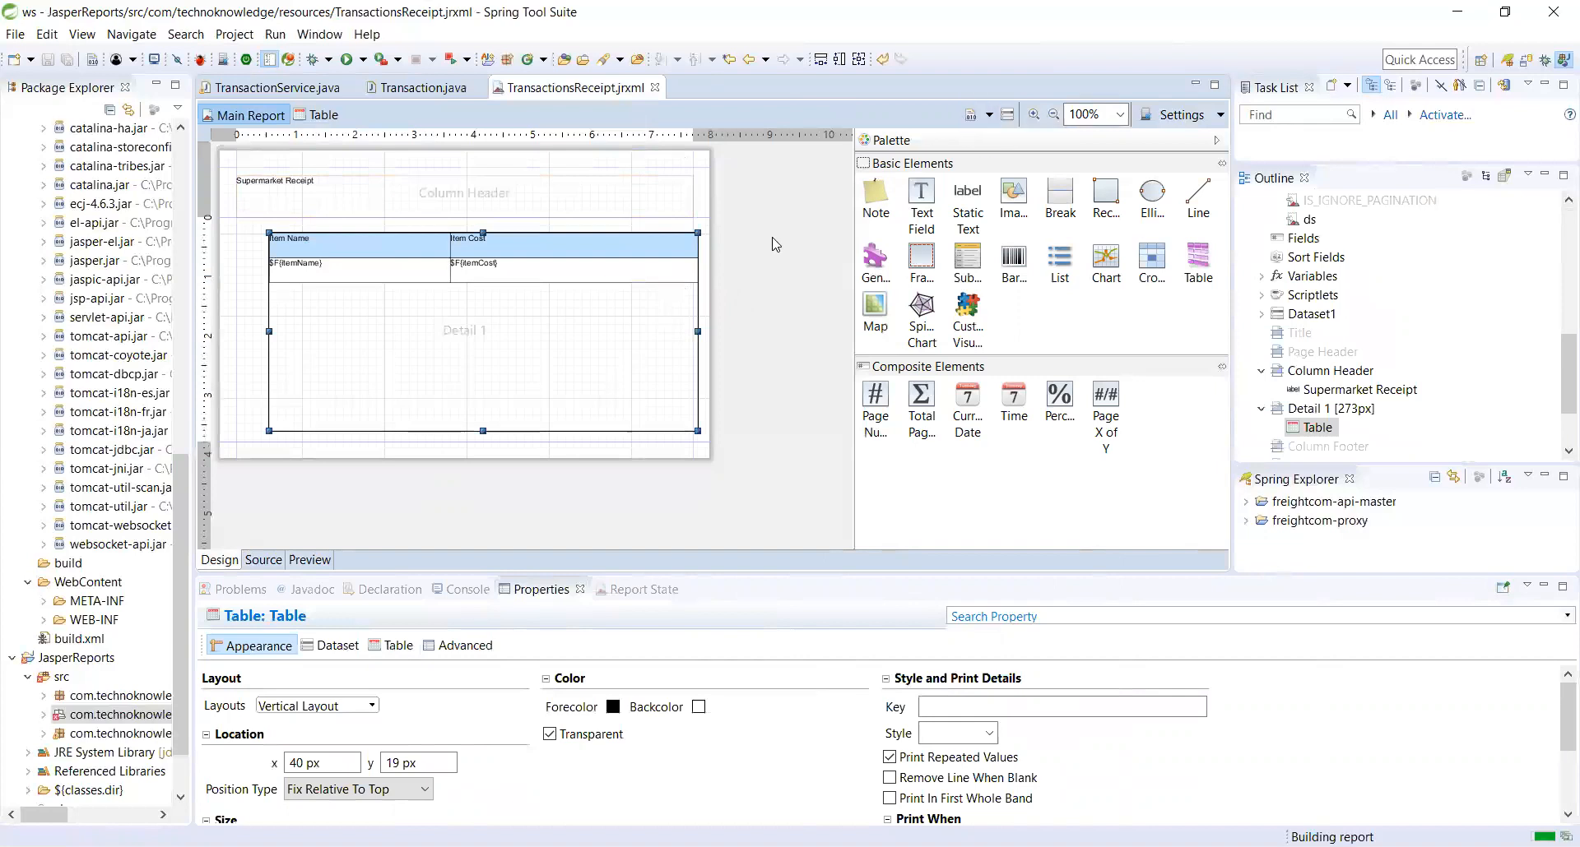
mouse_move(775, 242)
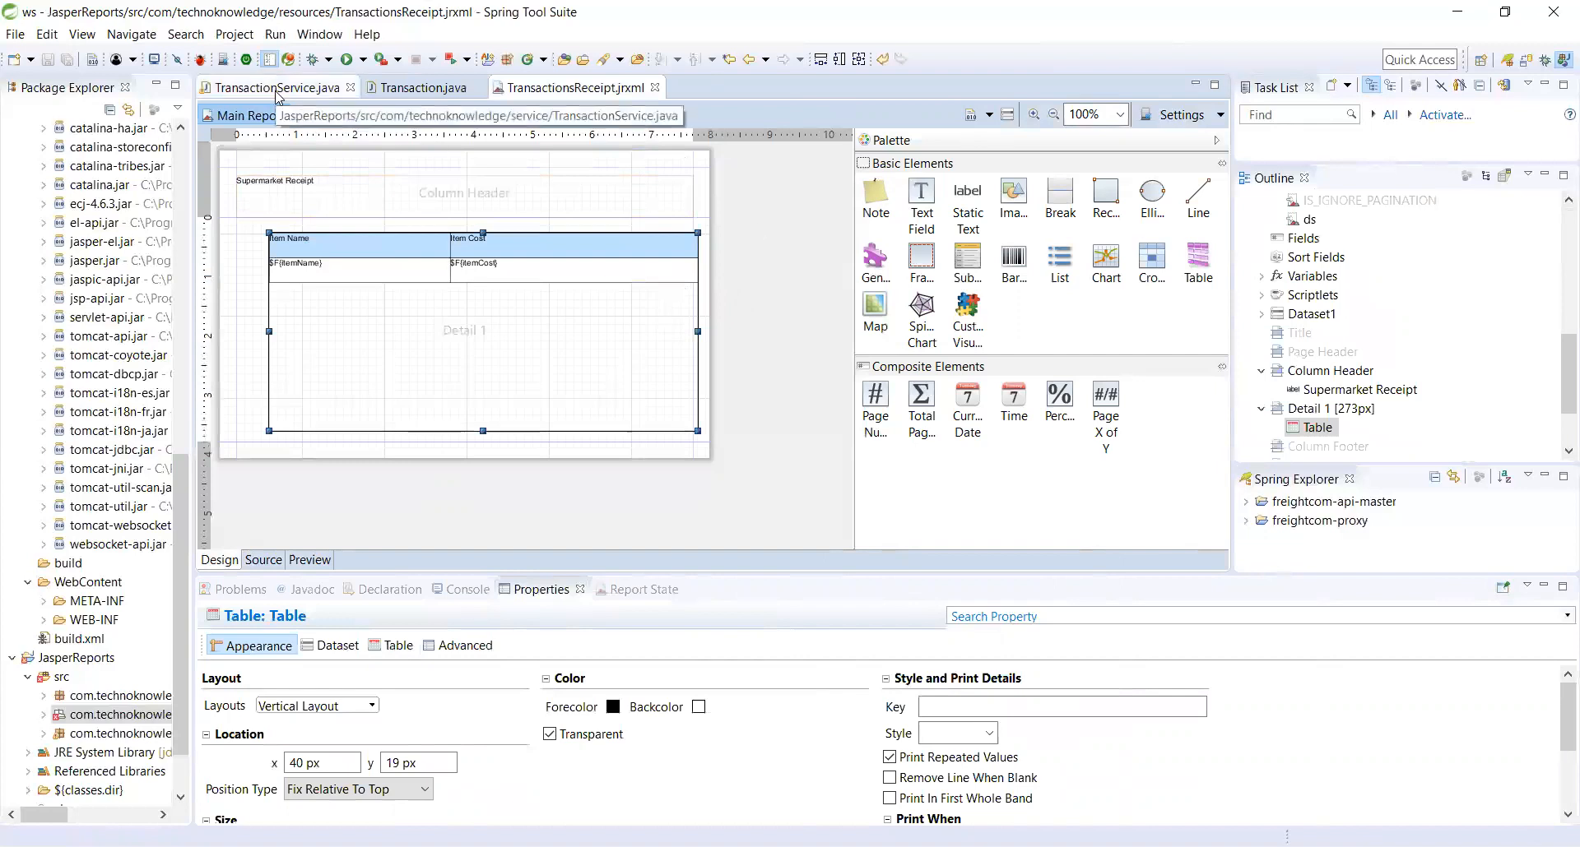
- Return to the TransactionService.java source with its createPDF method
click(277, 87)
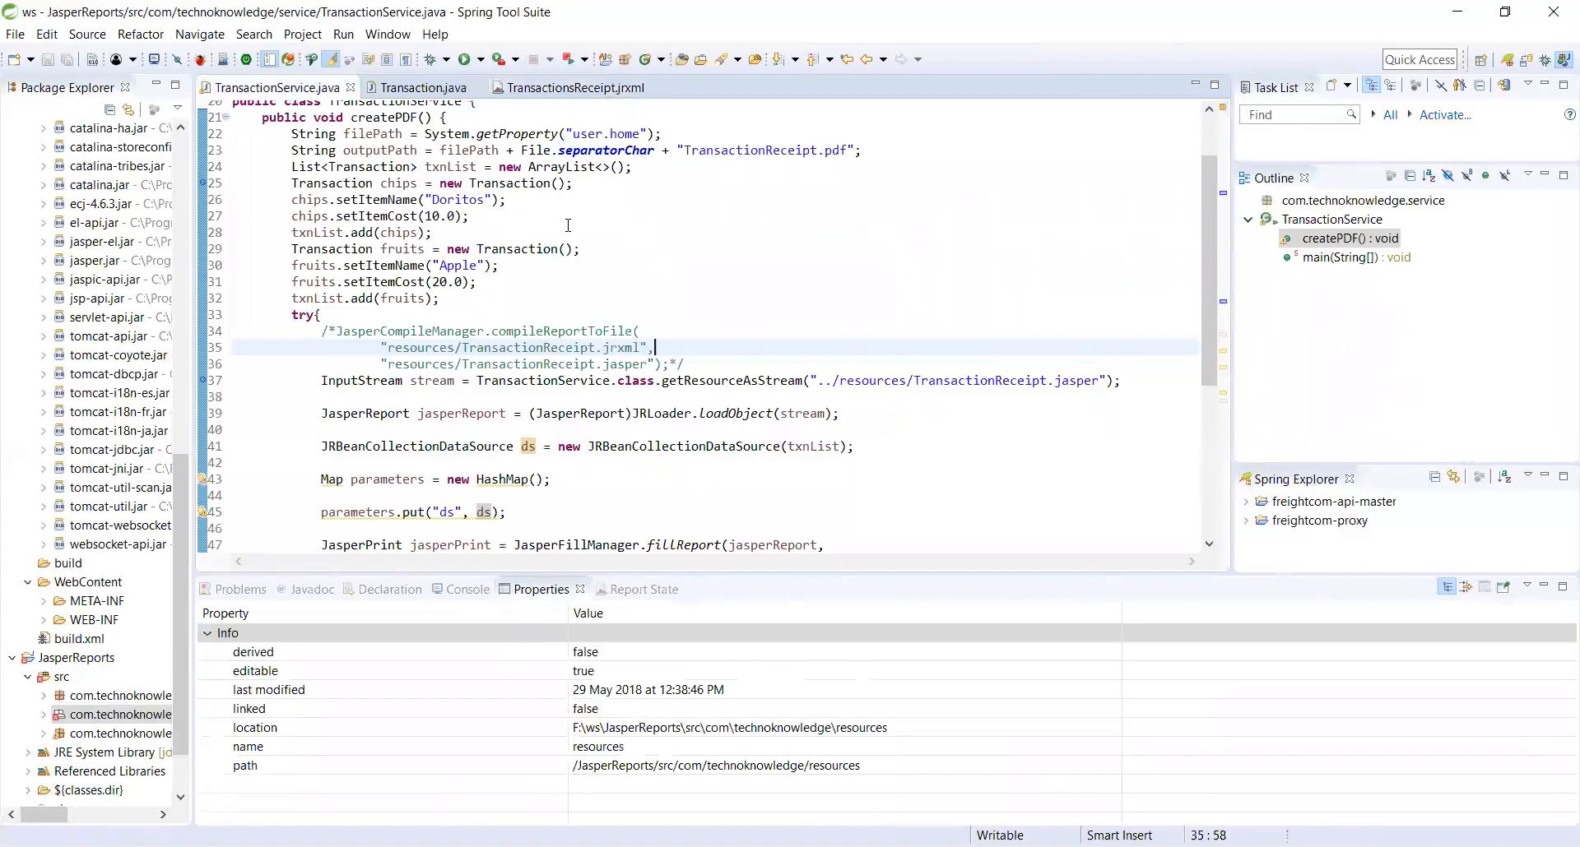
mouse_move(688, 209)
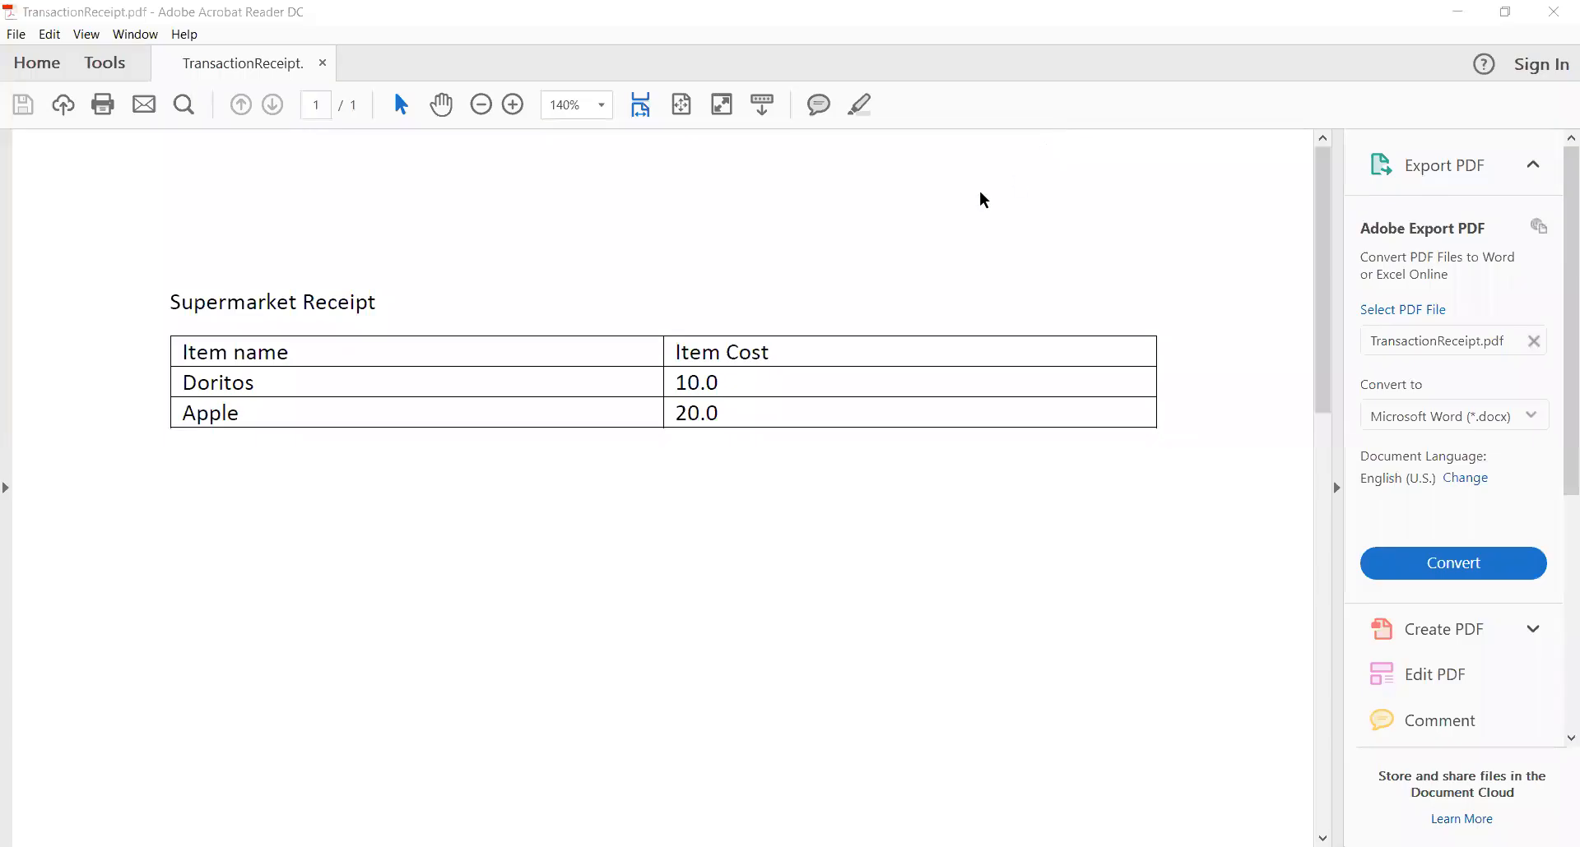
mouse_move(362, 202)
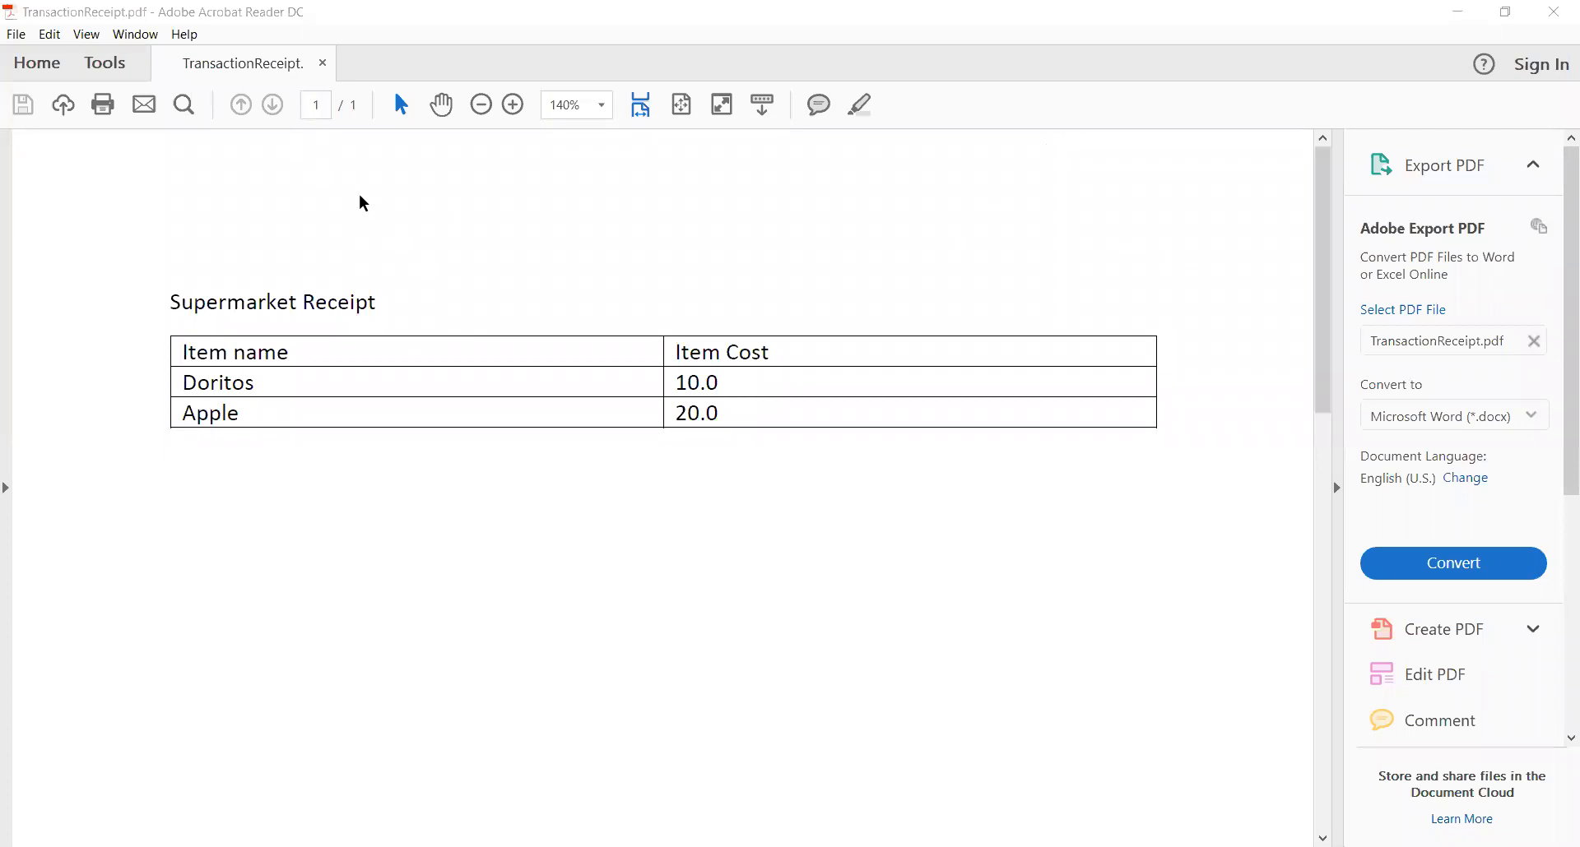
mouse_move(260, 380)
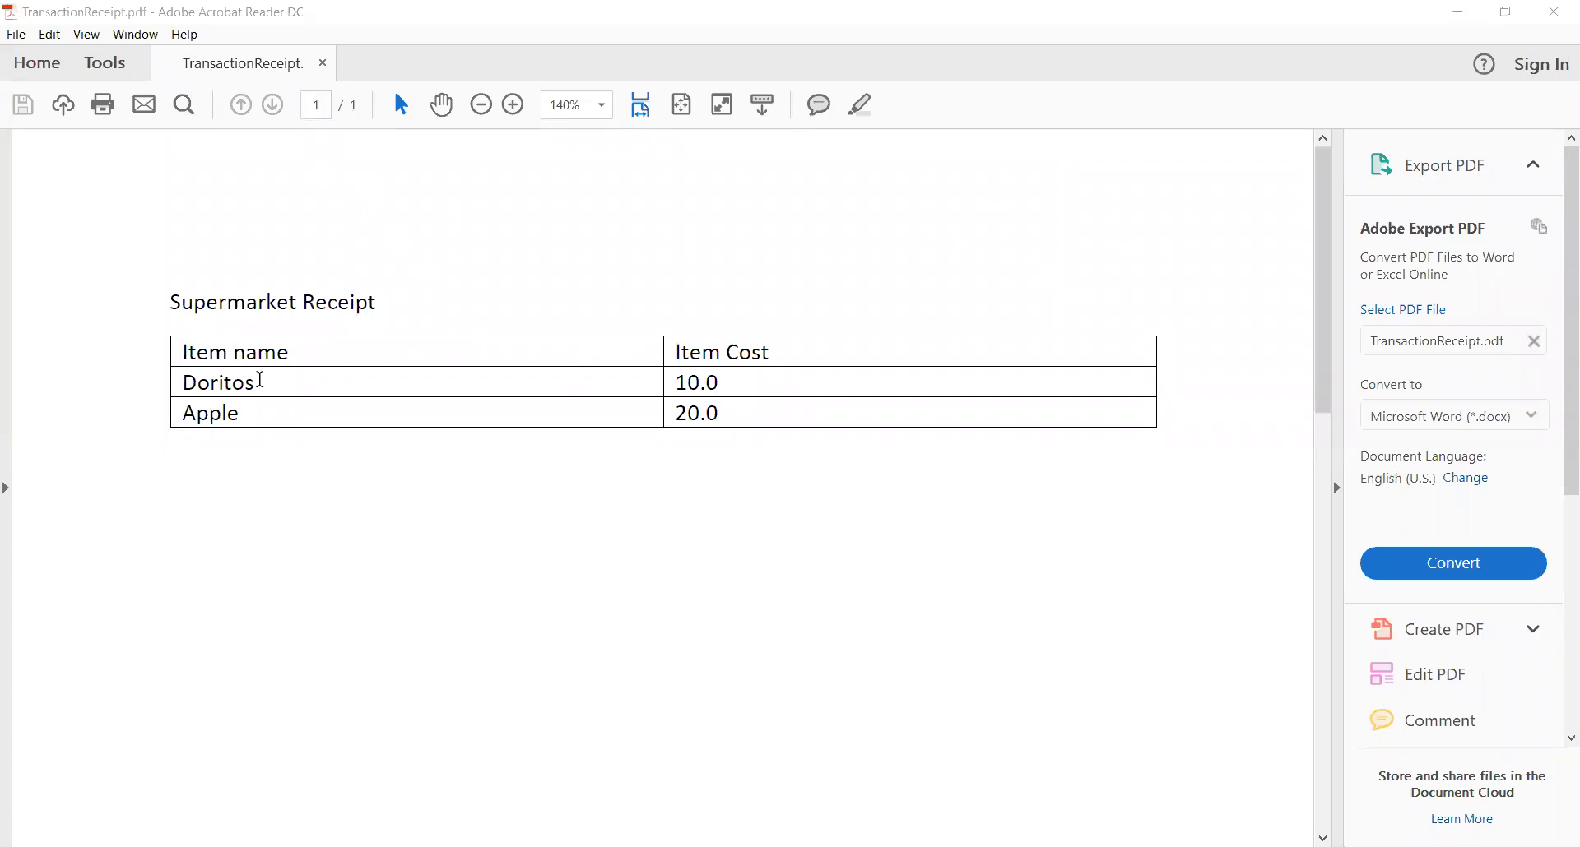
mouse_move(843, 478)
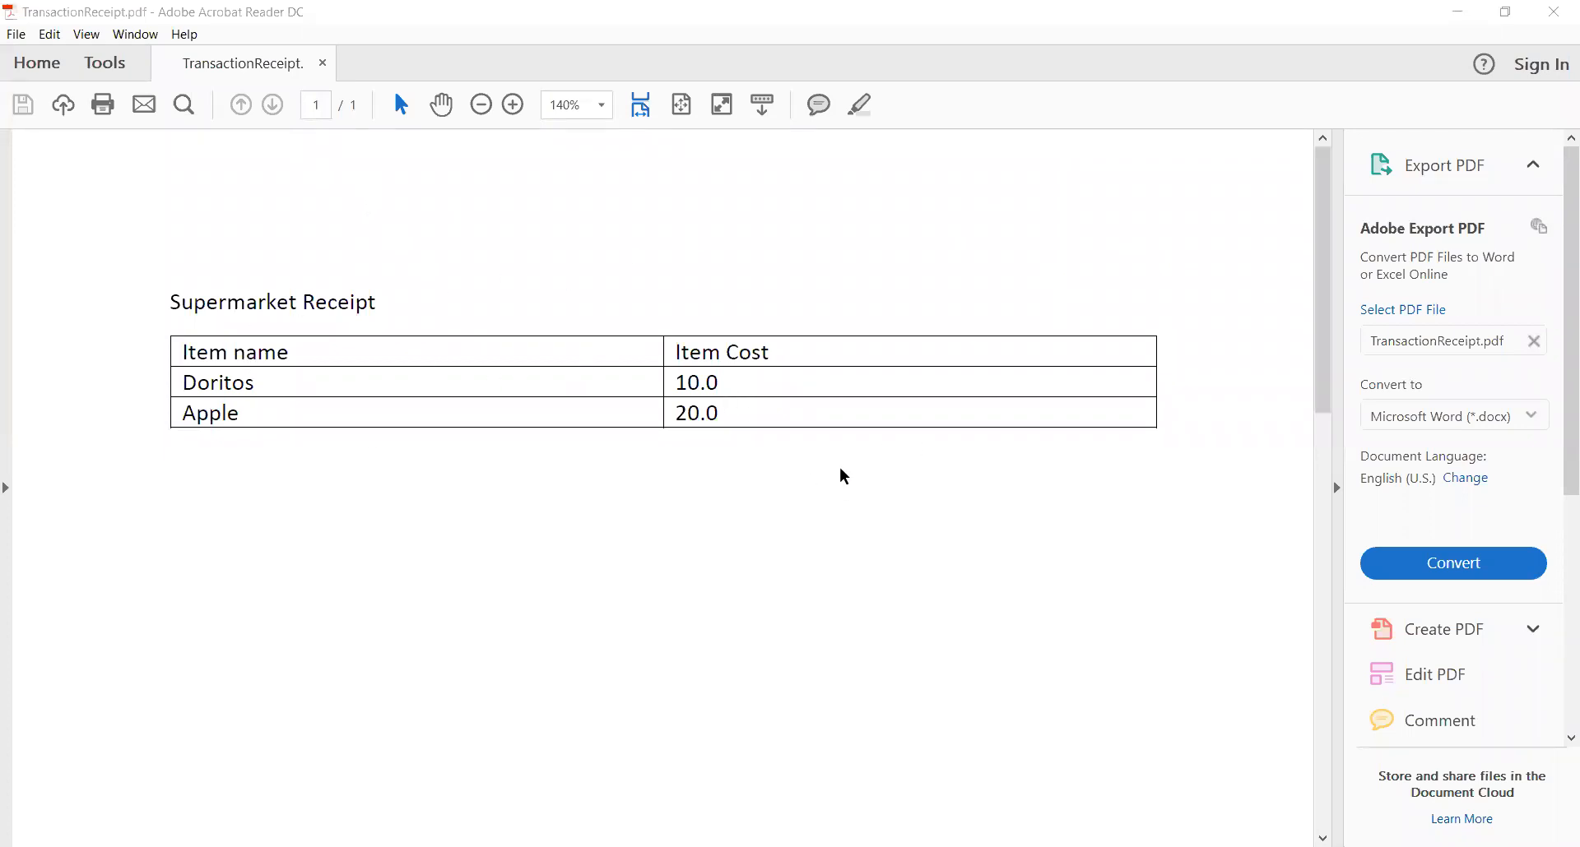
mouse_move(861, 207)
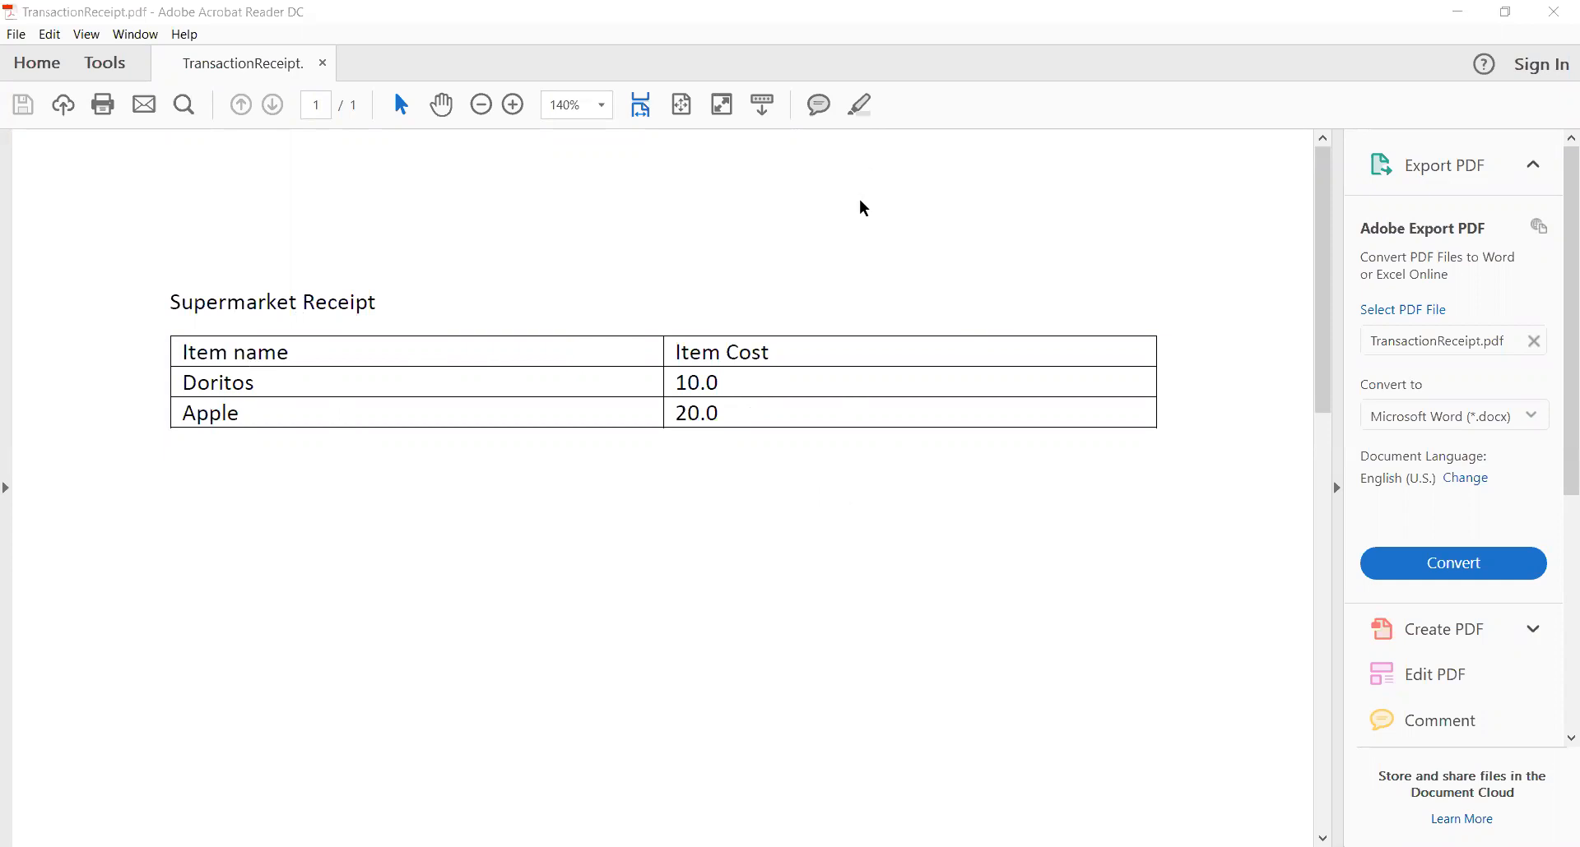
mouse_move(872, 110)
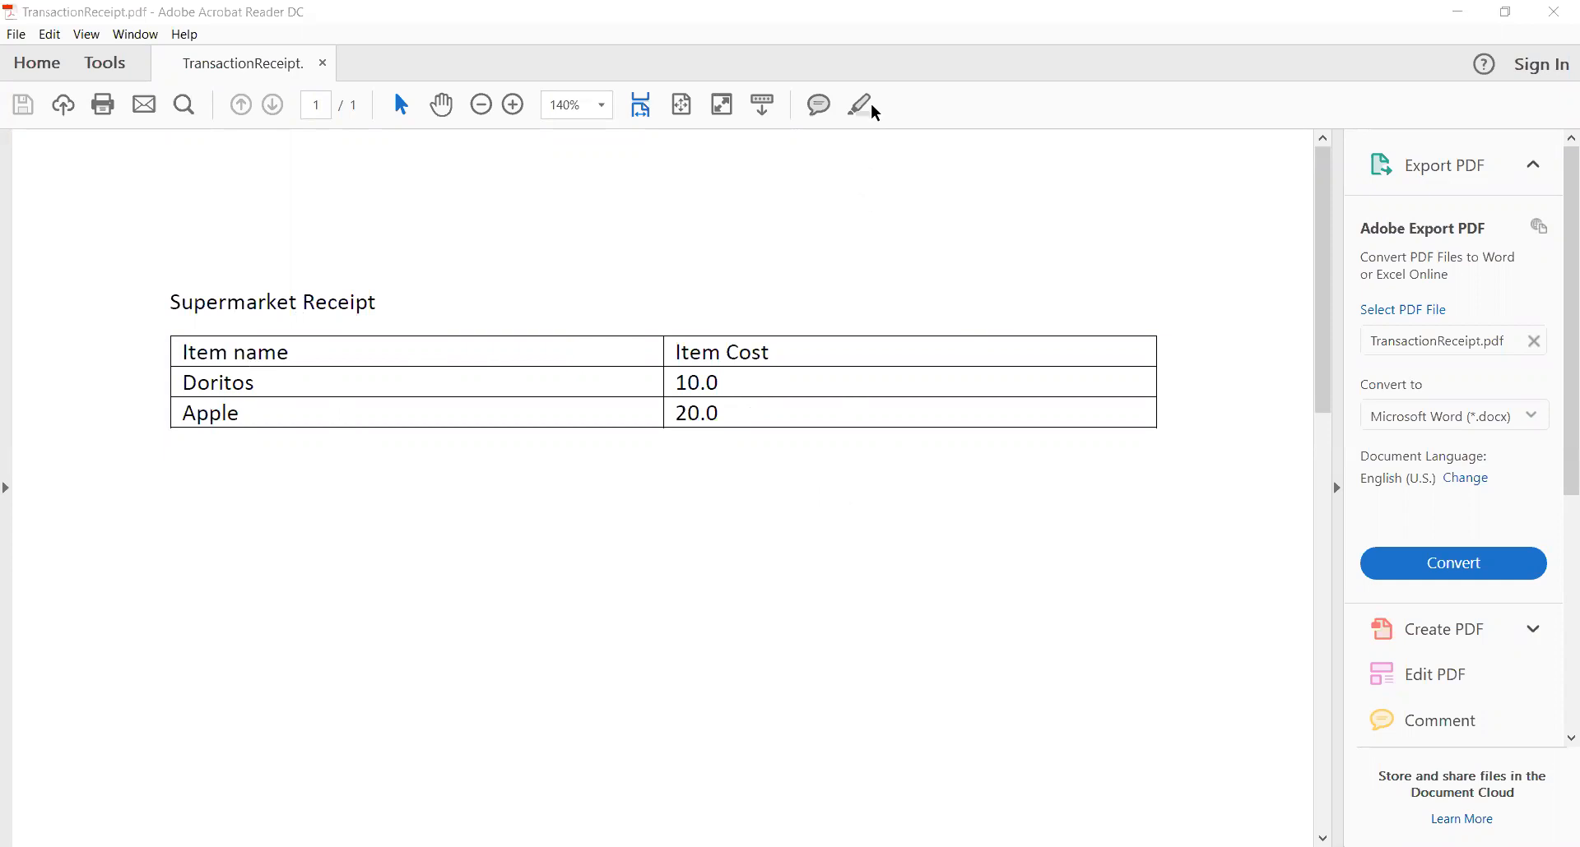